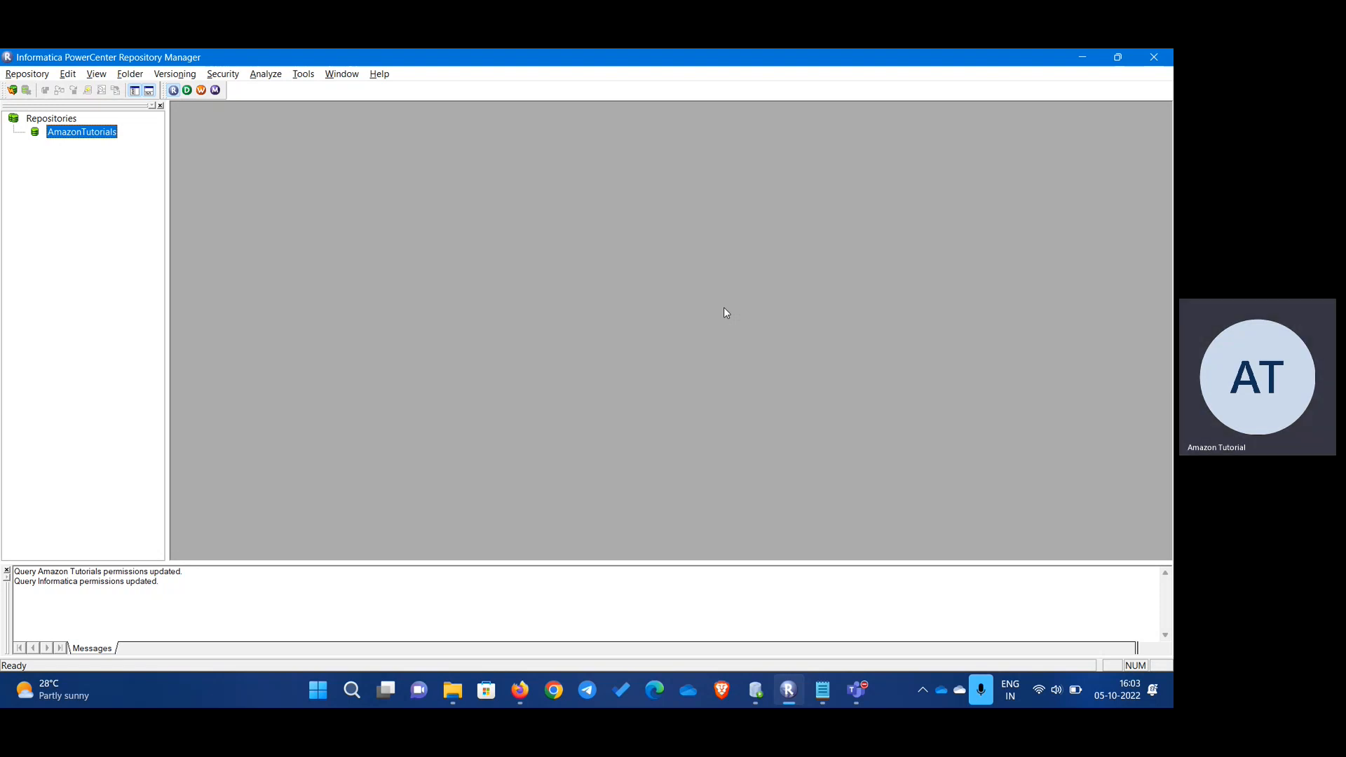
{"action": "mouse_move", "coordinate": [68, 223]}
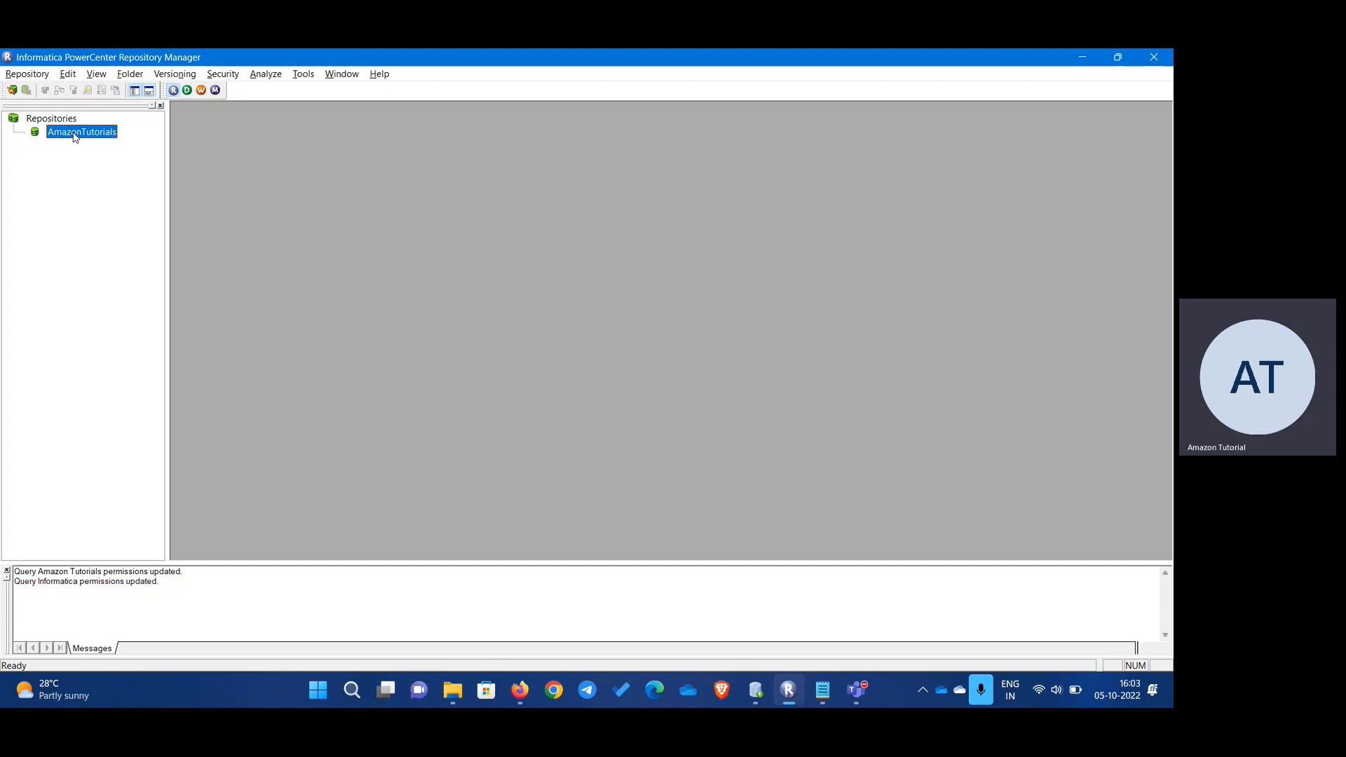
- Connect to the AmazonTutorials repository, logging in as Administrator
{"action": "right_click", "coordinate": [74, 132]}
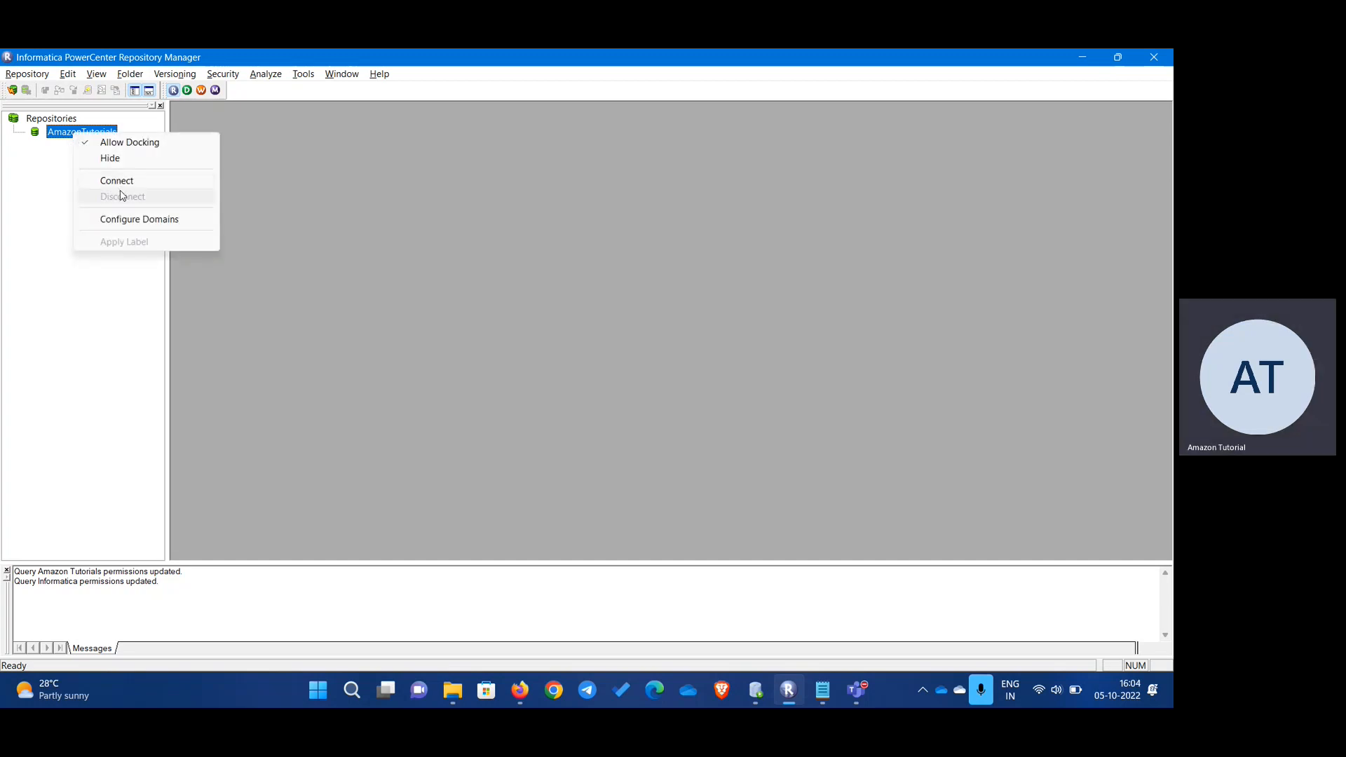
{"action": "left_click", "coordinate": [116, 180]}
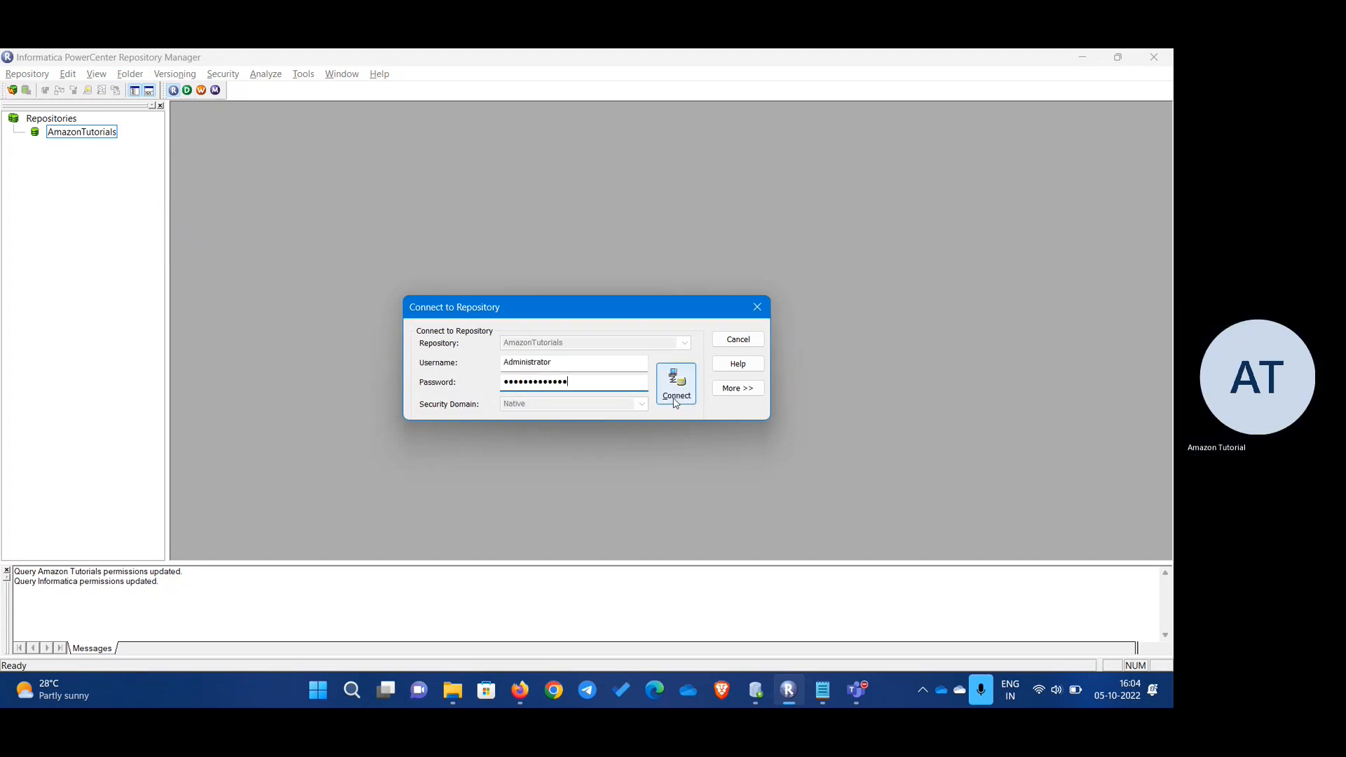
{"action": "left_click", "coordinate": [675, 383]}
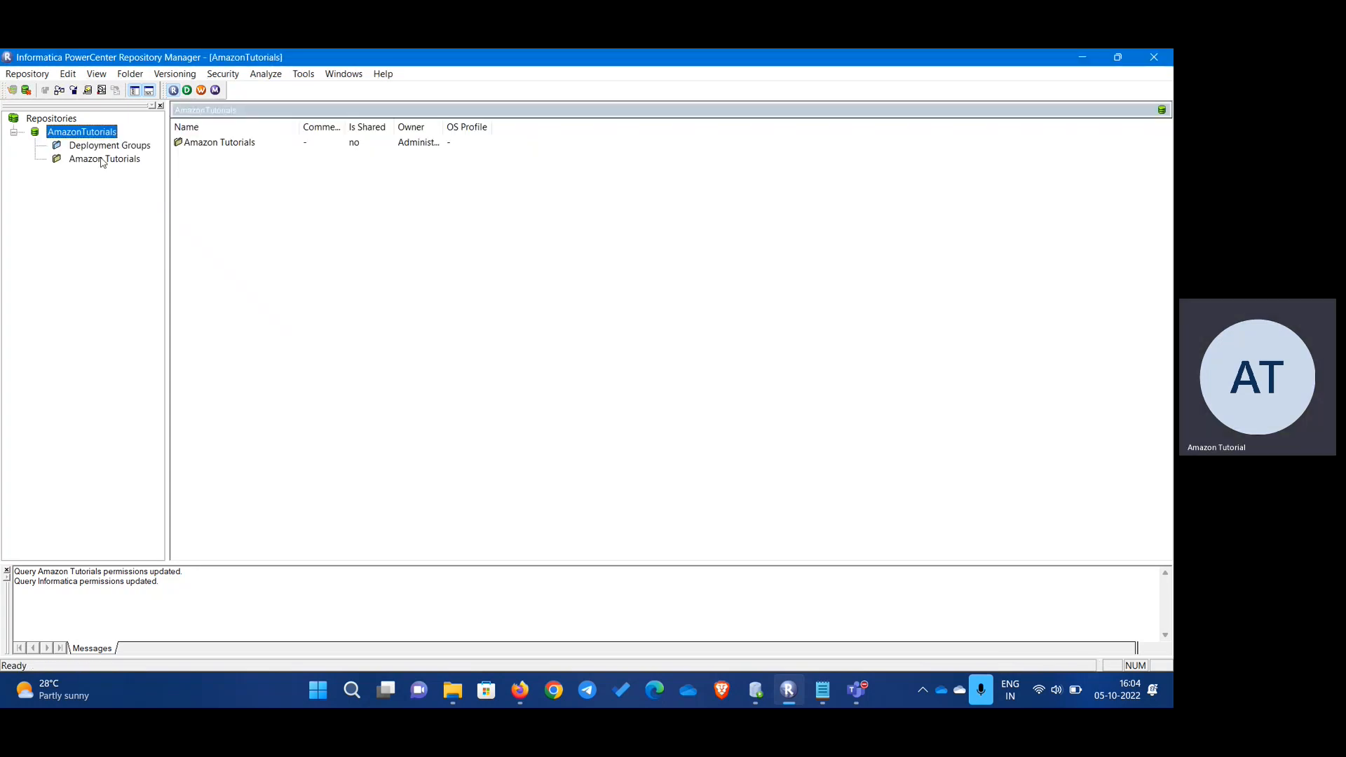
- Open the Amazon Tutorials folder from the Navigator tree
{"action": "left_click", "coordinate": [103, 159]}
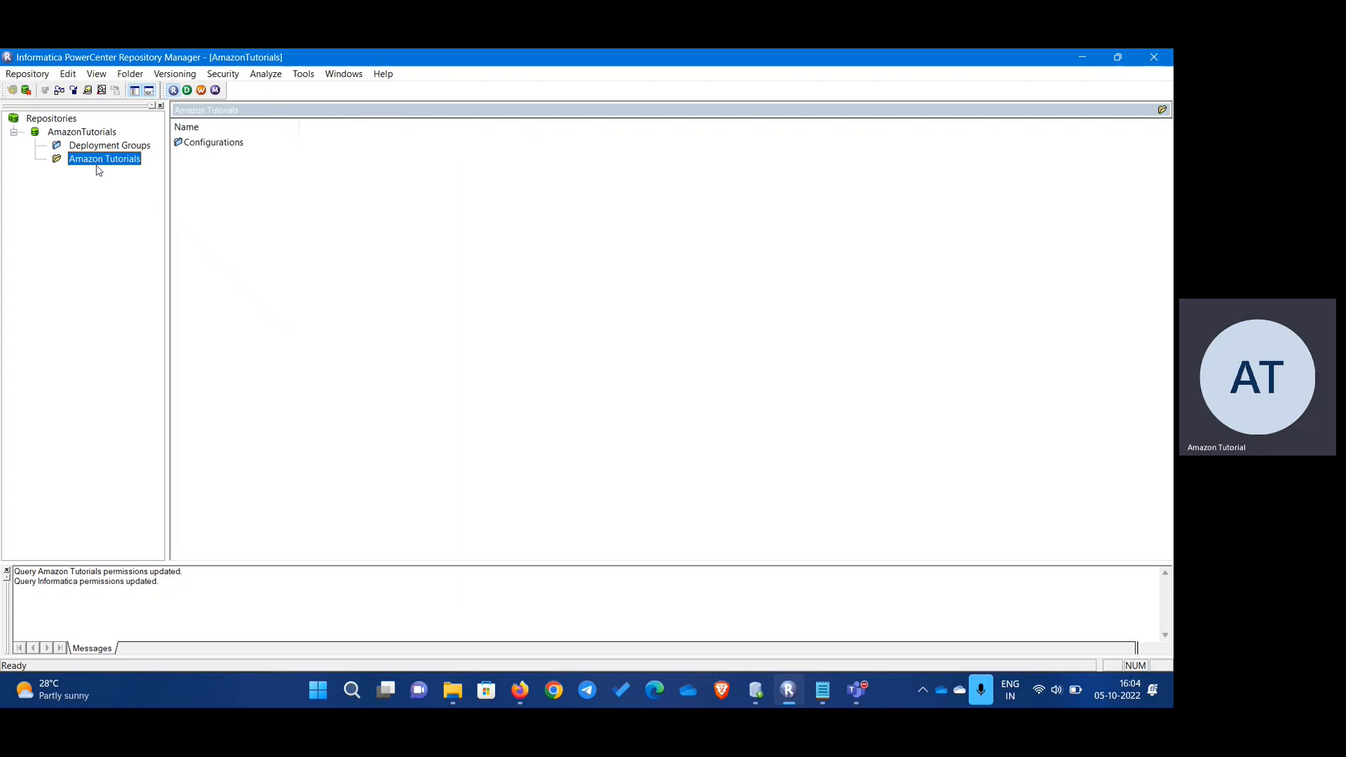
{"action": "mouse_move", "coordinate": [105, 175]}
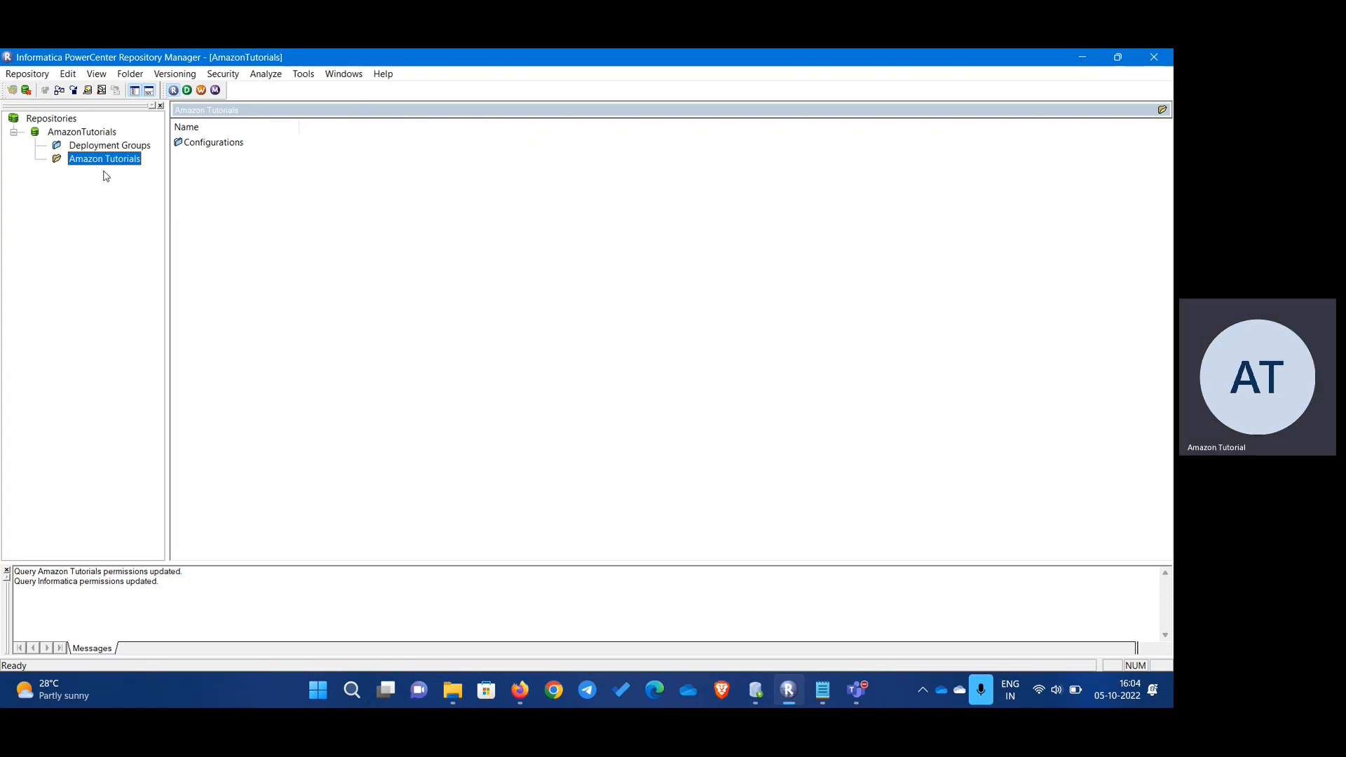
{"action": "mouse_move", "coordinate": [119, 180]}
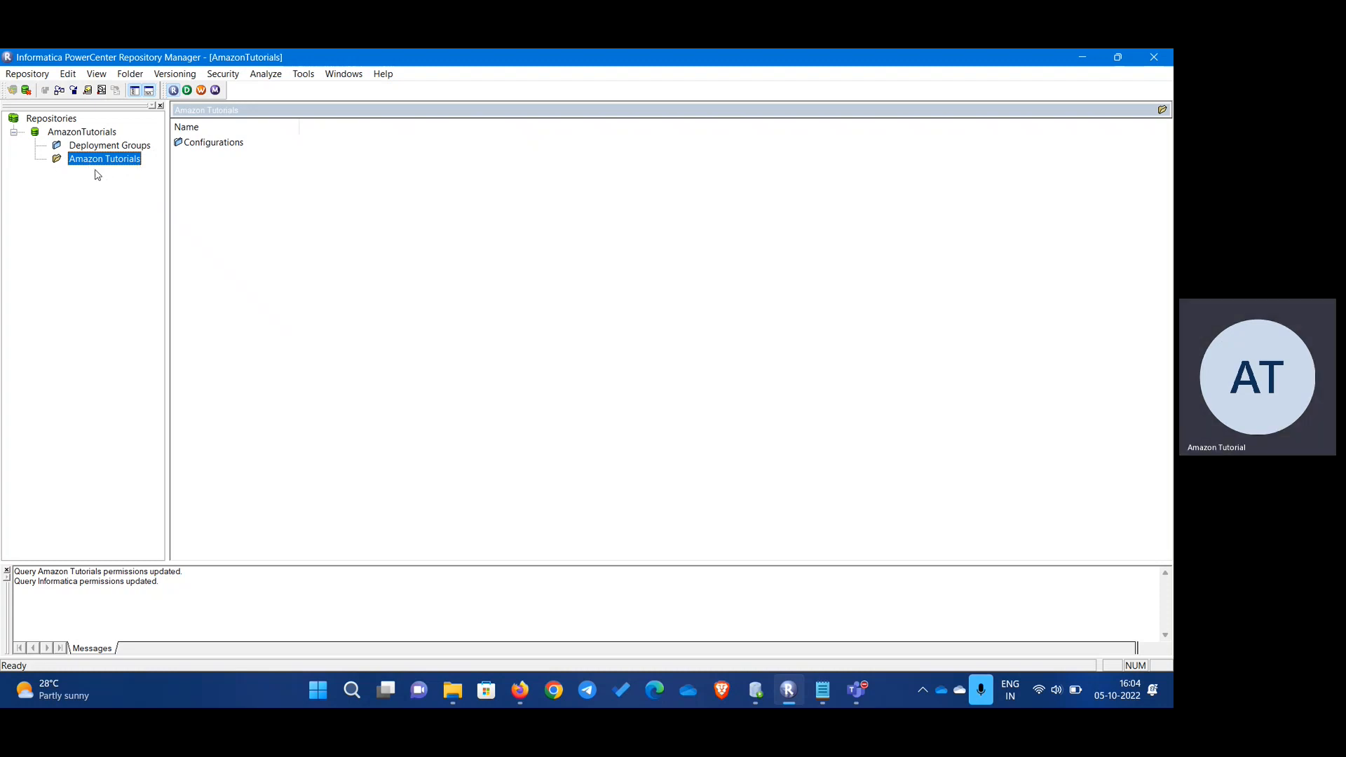
{"action": "mouse_move", "coordinate": [87, 180]}
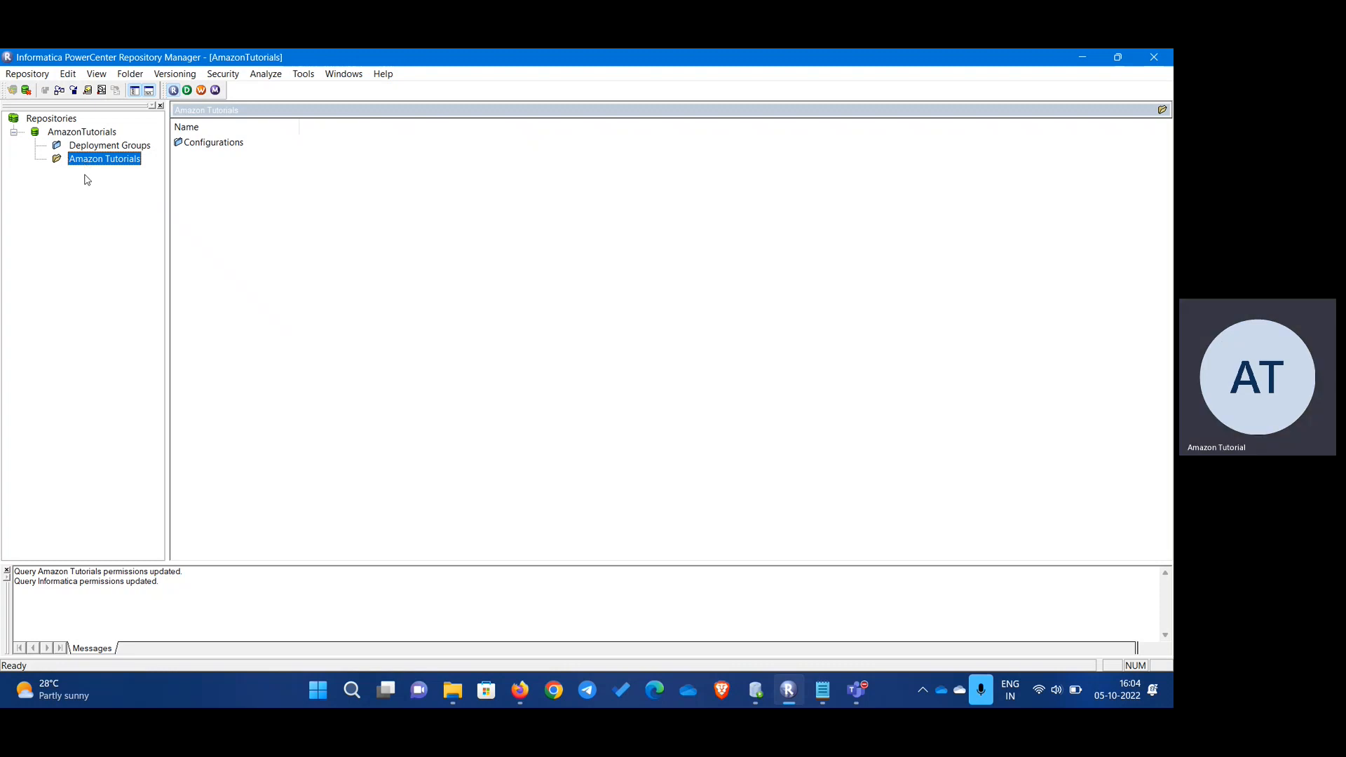
{"action": "mouse_move", "coordinate": [188, 90]}
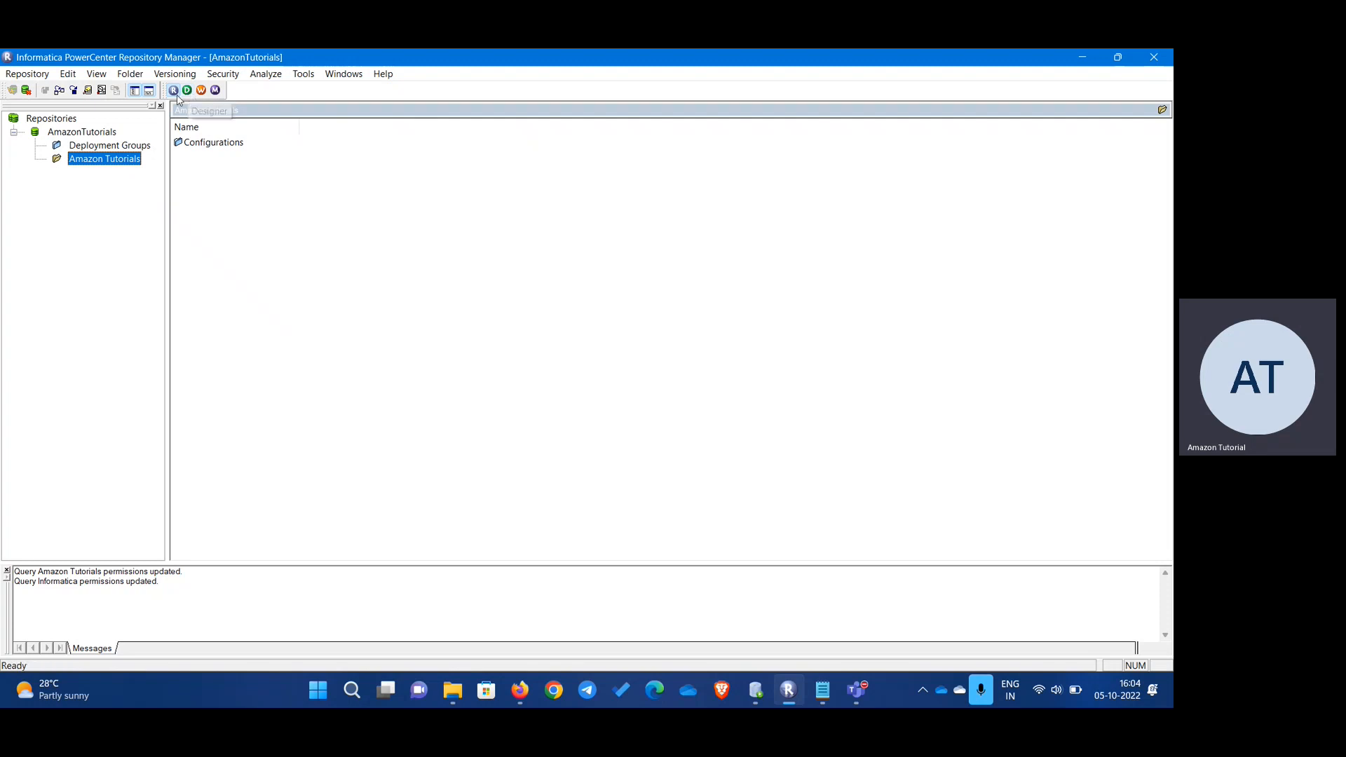
- Launch the Designer, dismiss the startup tip, and maximize its window
{"action": "left_click", "coordinate": [186, 90]}
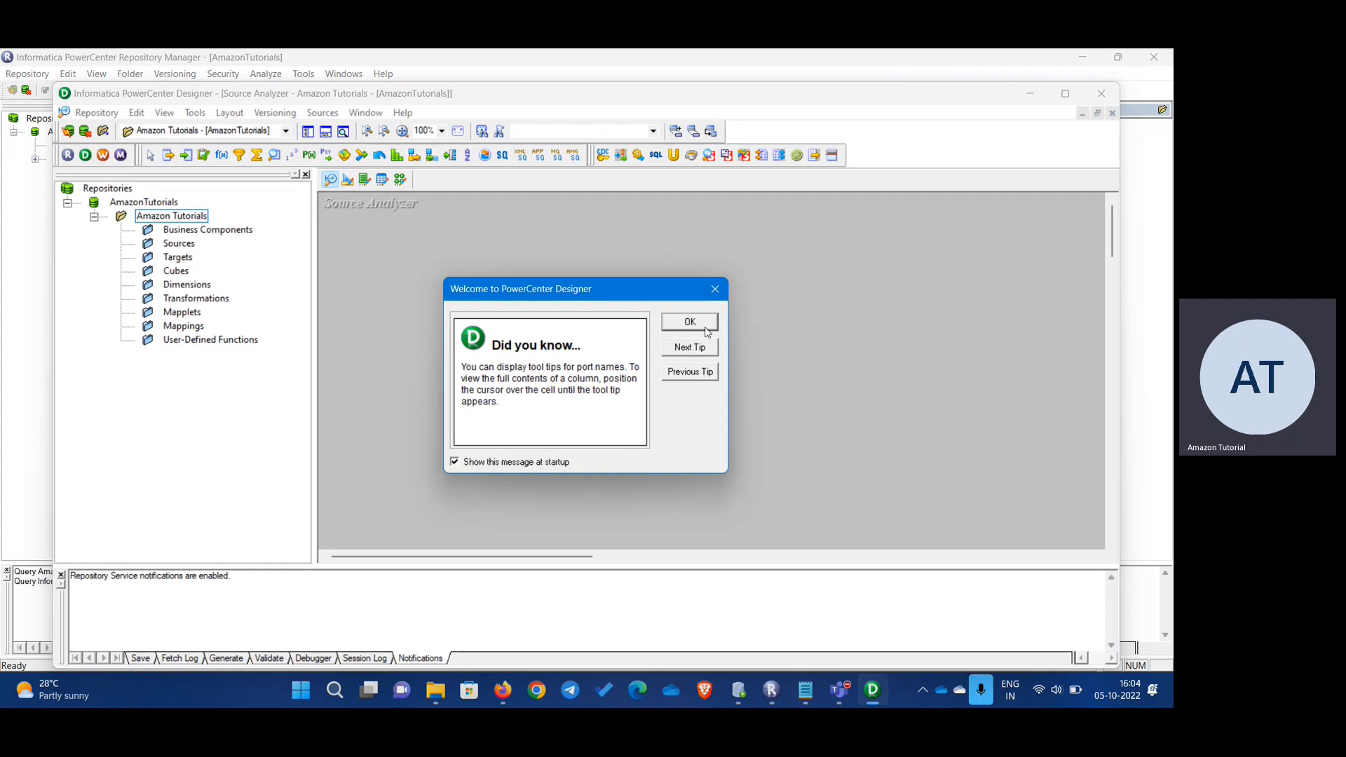
{"action": "left_click", "coordinate": [688, 322]}
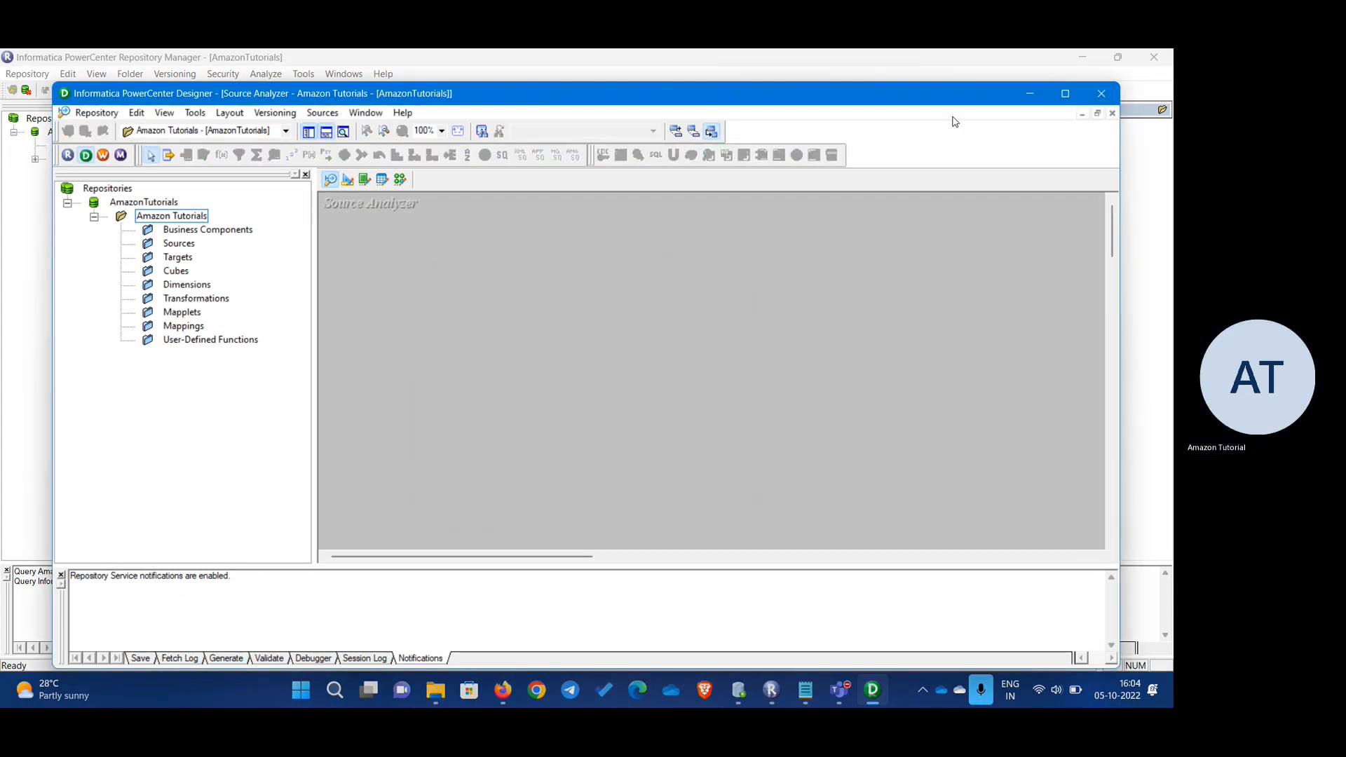
{"action": "left_click", "coordinate": [1064, 93]}
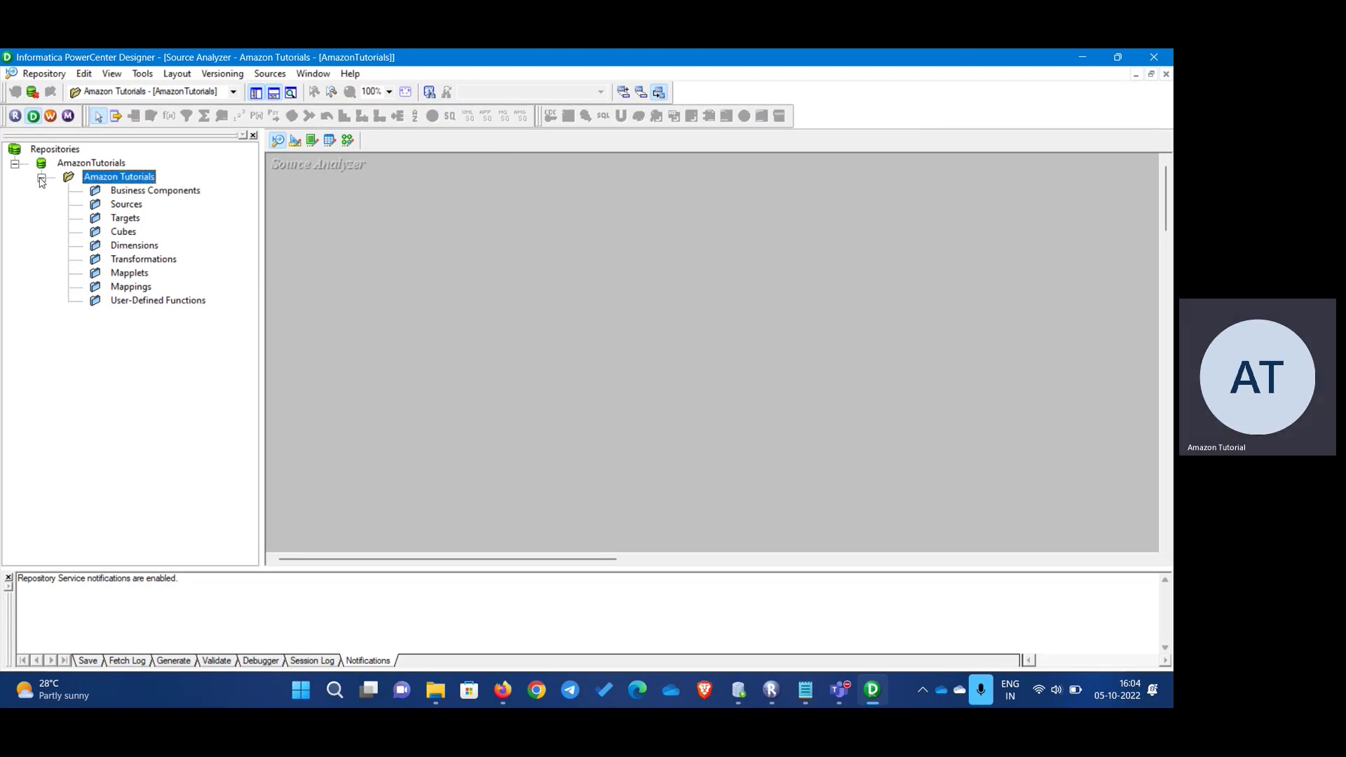
- Expand AmazonTutorials > Amazon Tutorials to list Sources, Targets and Business Components
{"action": "left_click", "coordinate": [39, 163]}
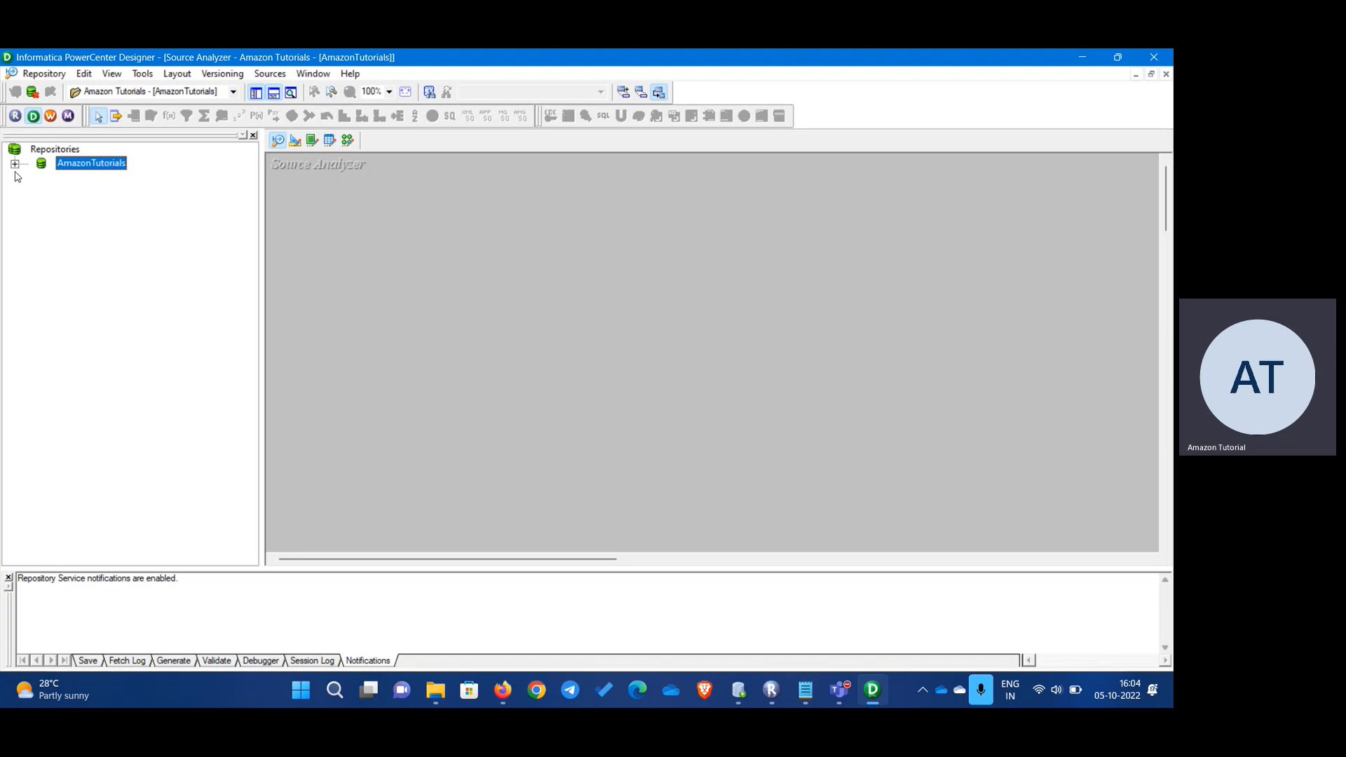
{"action": "left_click", "coordinate": [13, 163]}
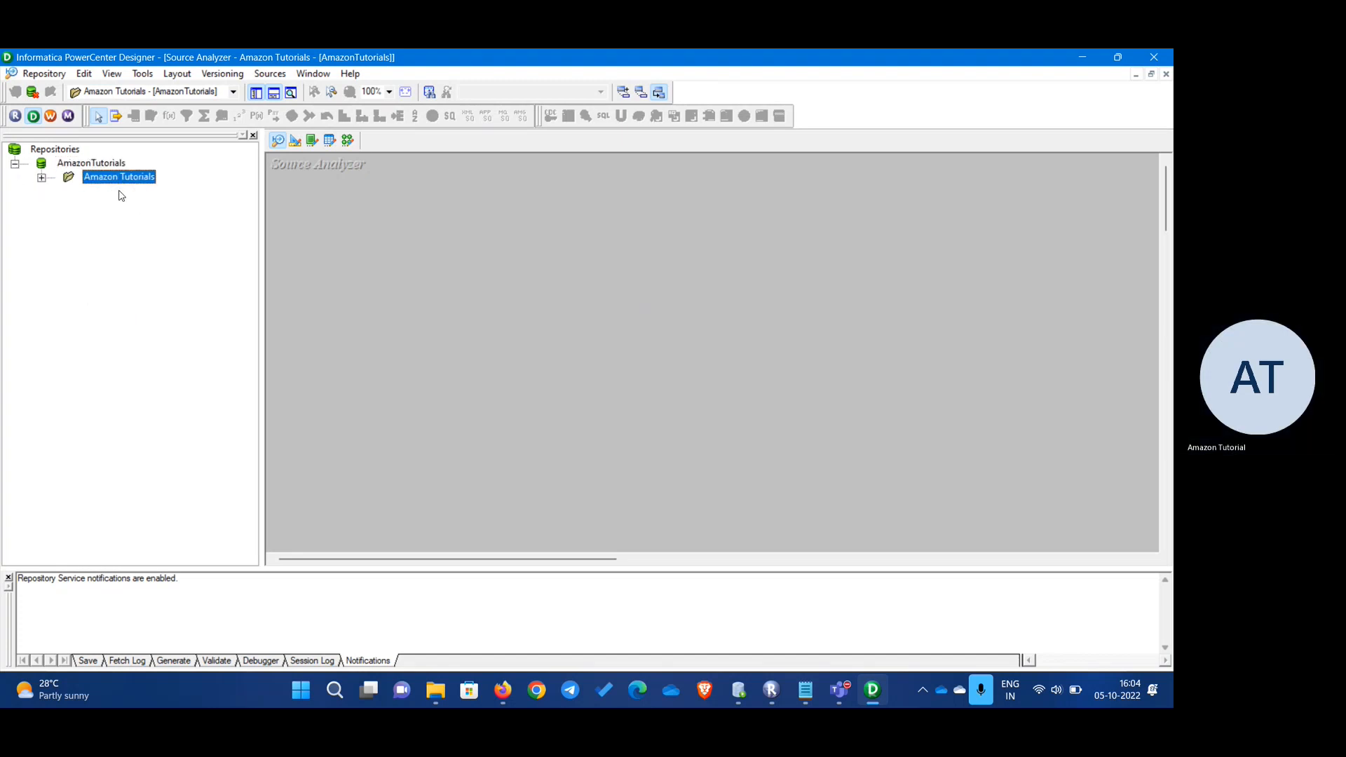
{"action": "left_click", "coordinate": [40, 177]}
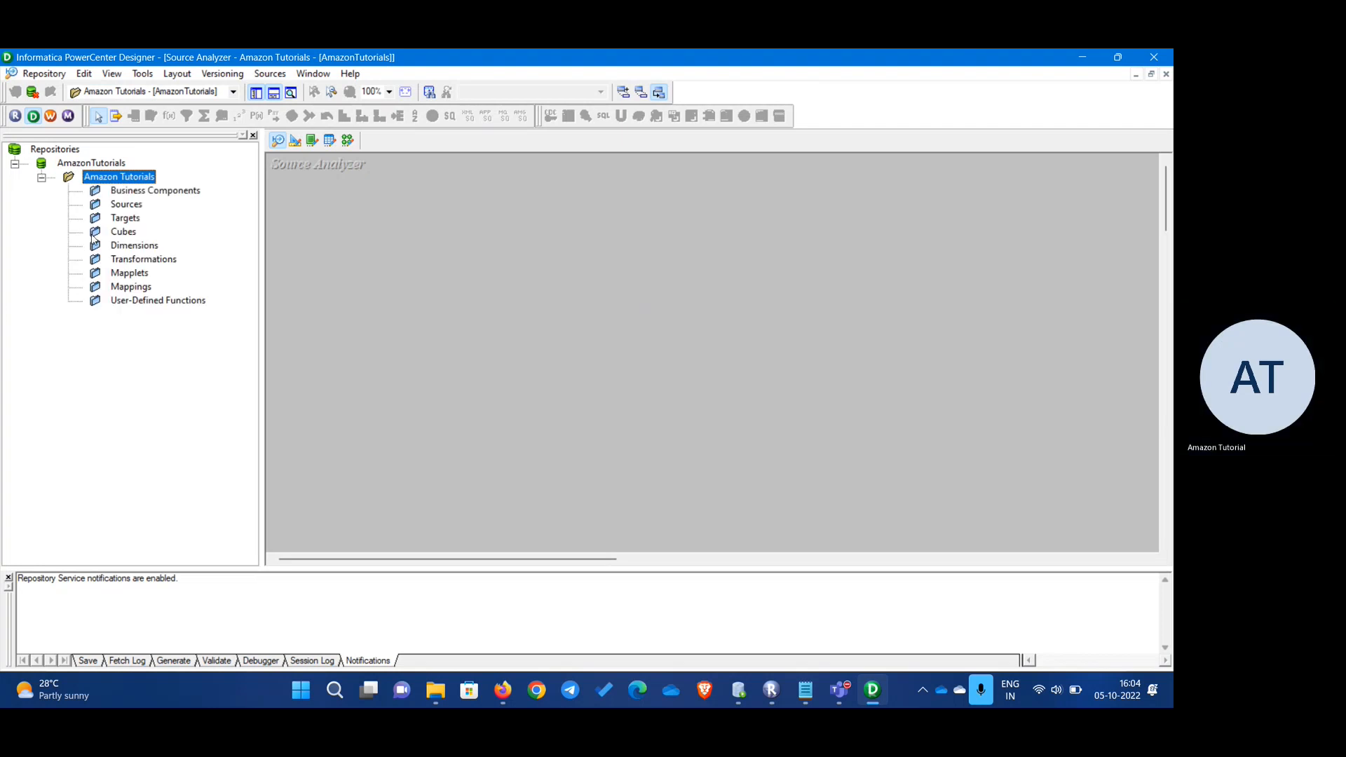
{"action": "left_click", "coordinate": [155, 190]}
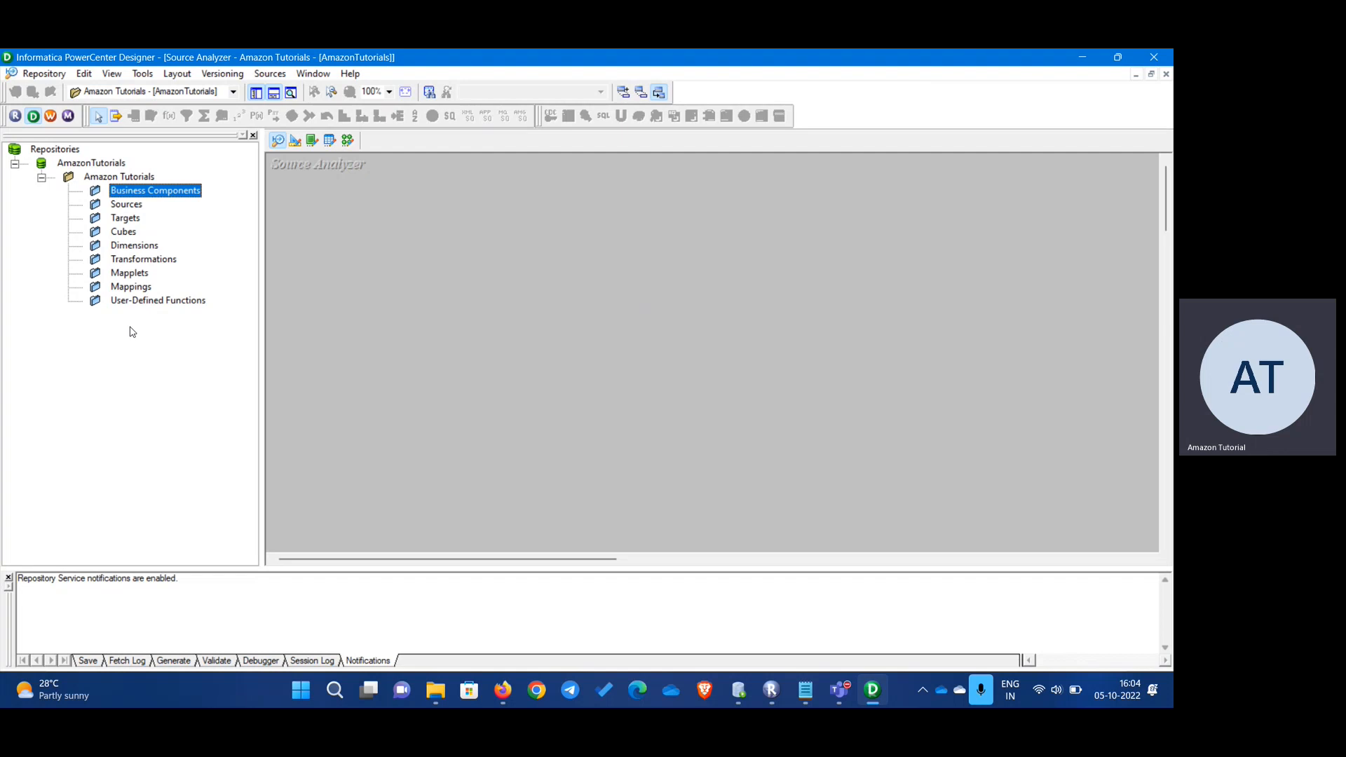
{"action": "mouse_move", "coordinate": [214, 188]}
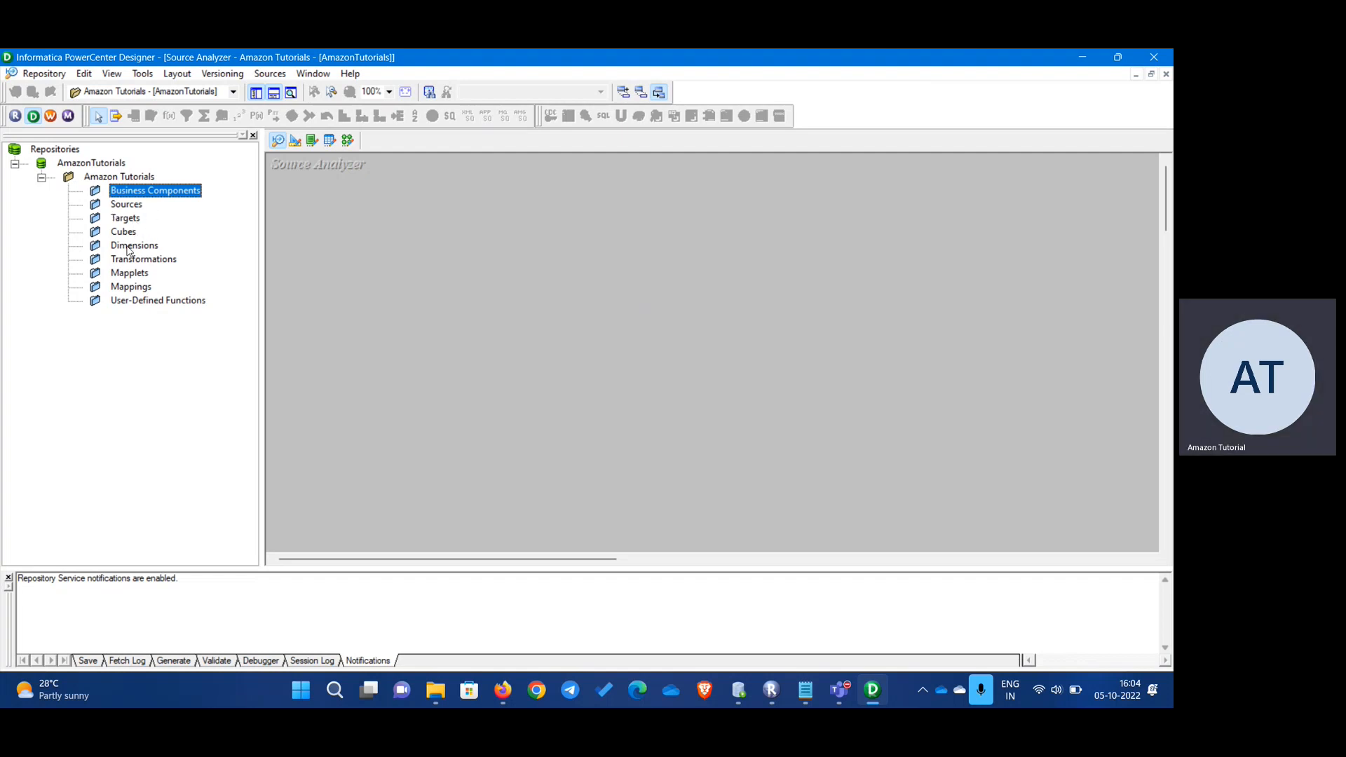
{"action": "mouse_move", "coordinate": [126, 286]}
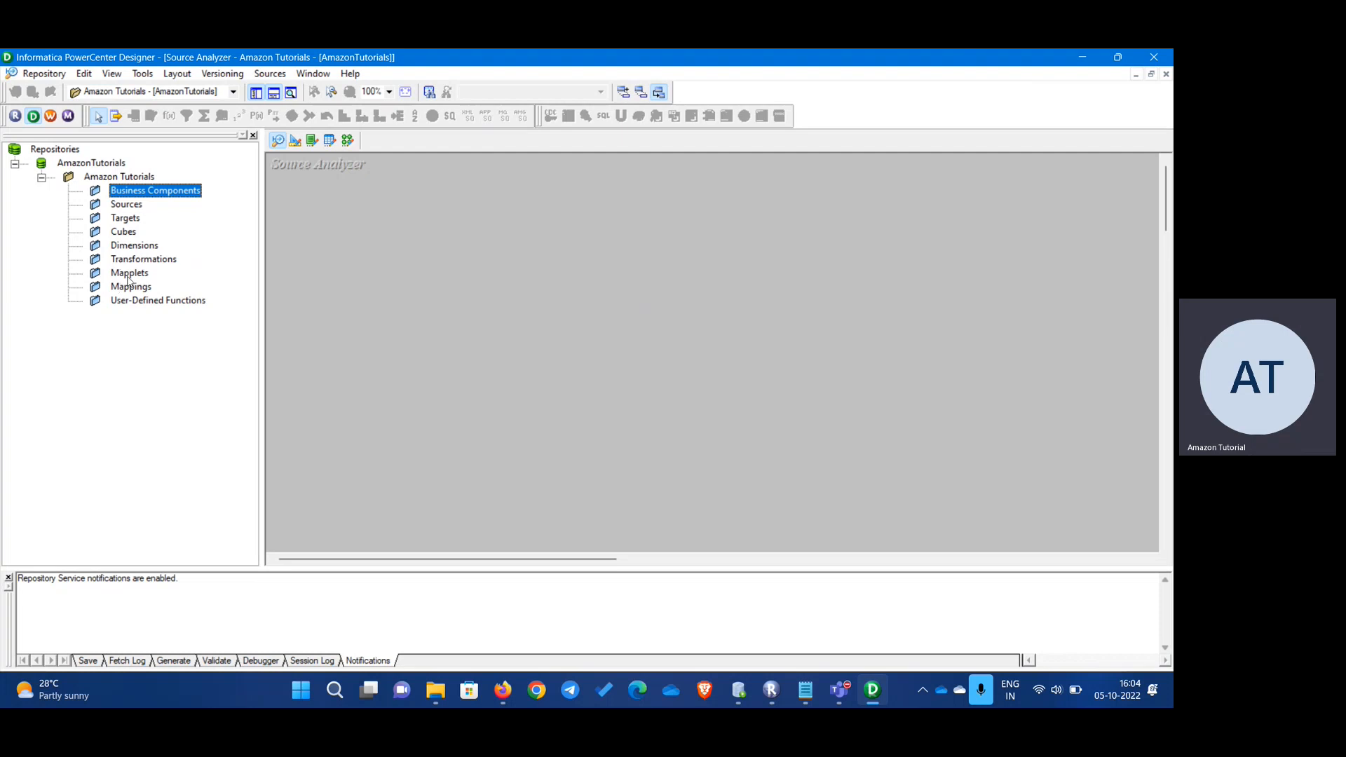
{"action": "mouse_move", "coordinate": [187, 307]}
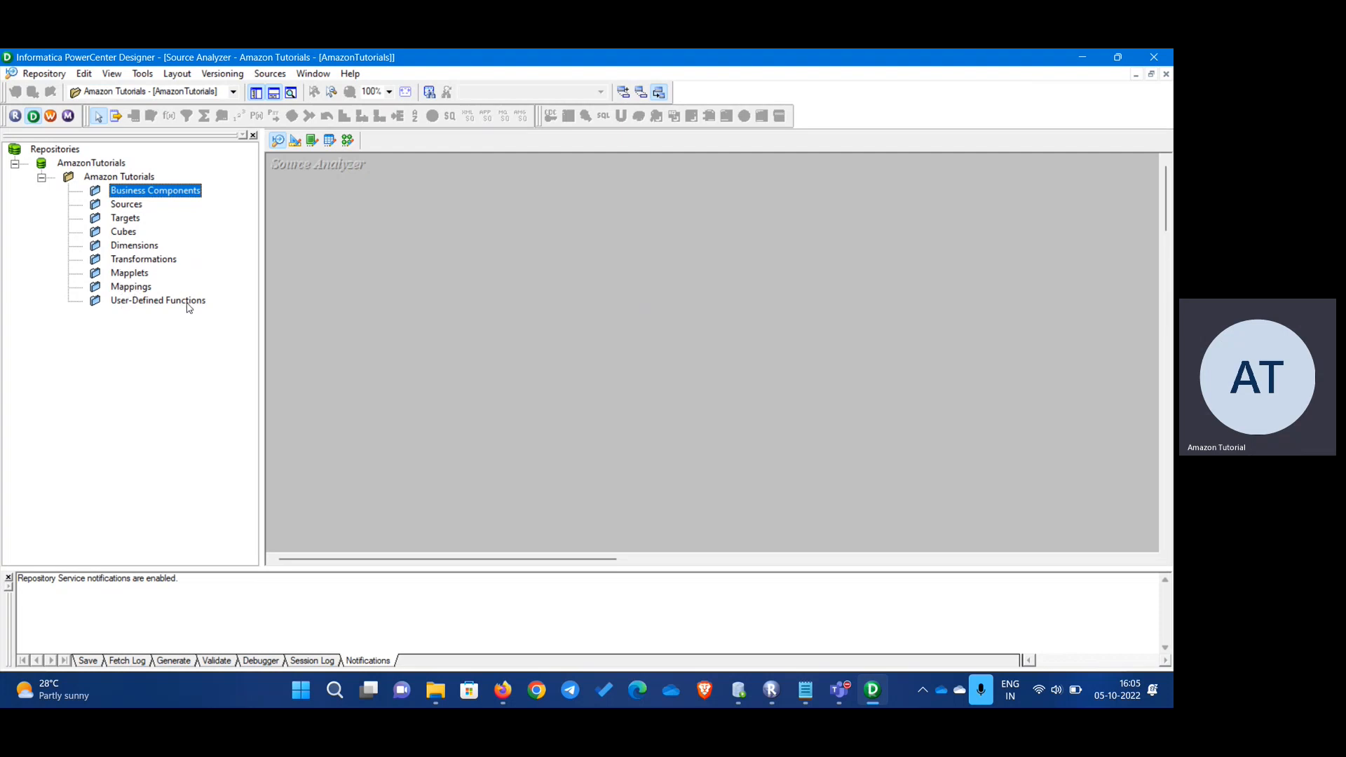
{"action": "mouse_move", "coordinate": [134, 220]}
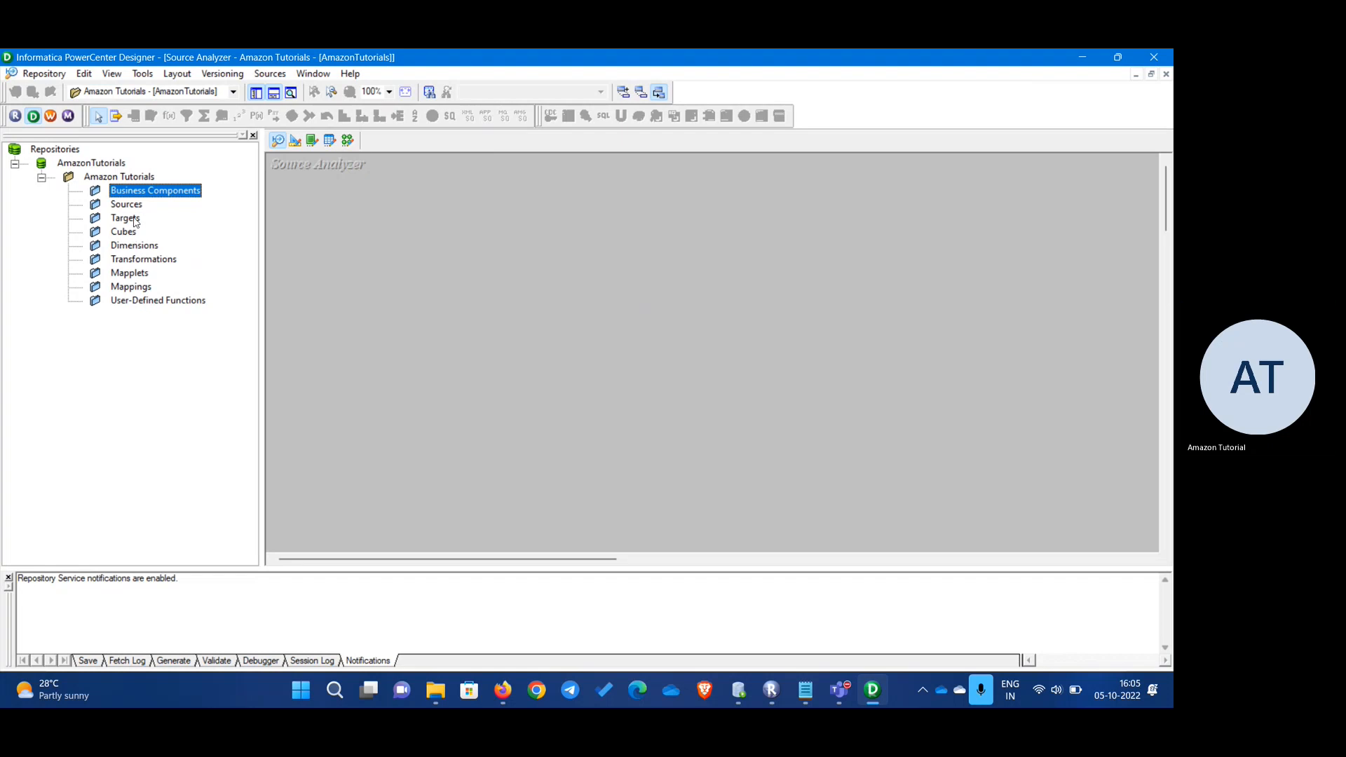
{"action": "left_click", "coordinate": [126, 204]}
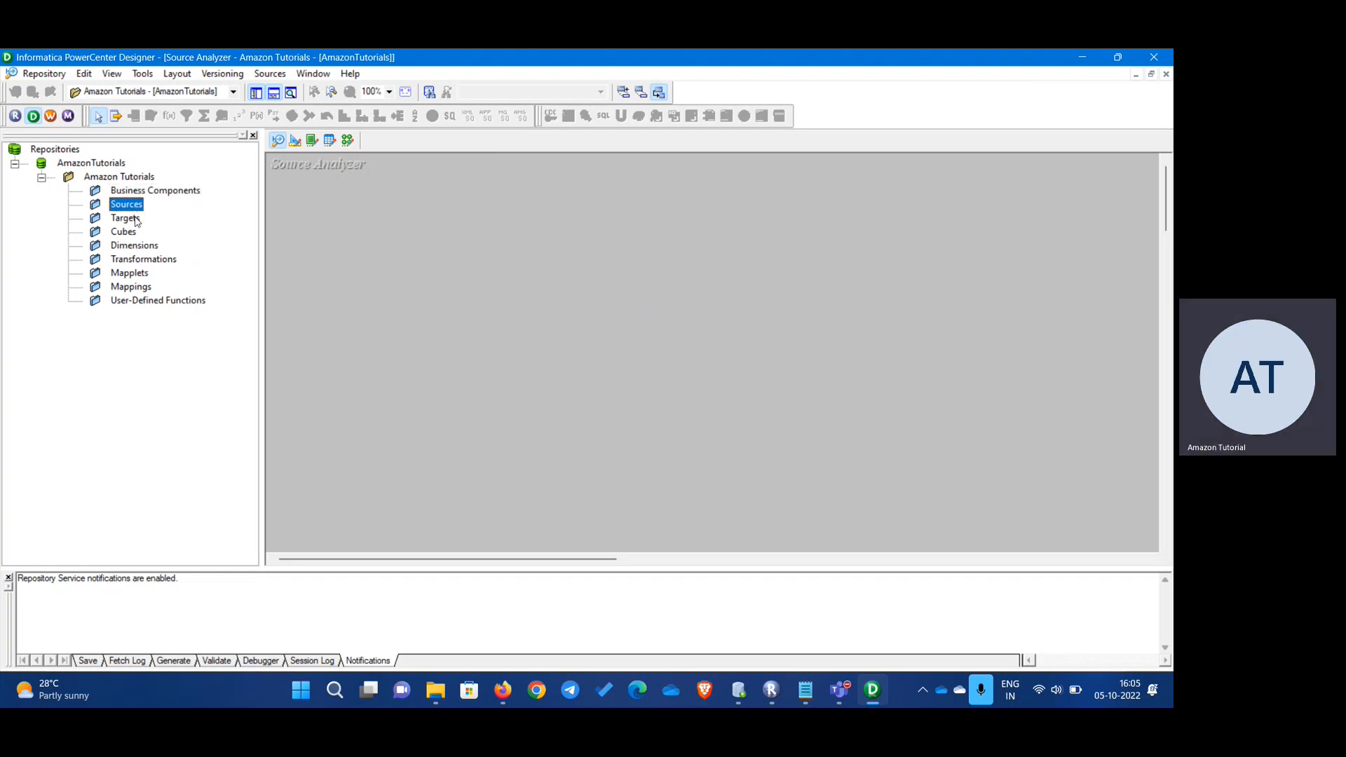
{"action": "left_click", "coordinate": [123, 218]}
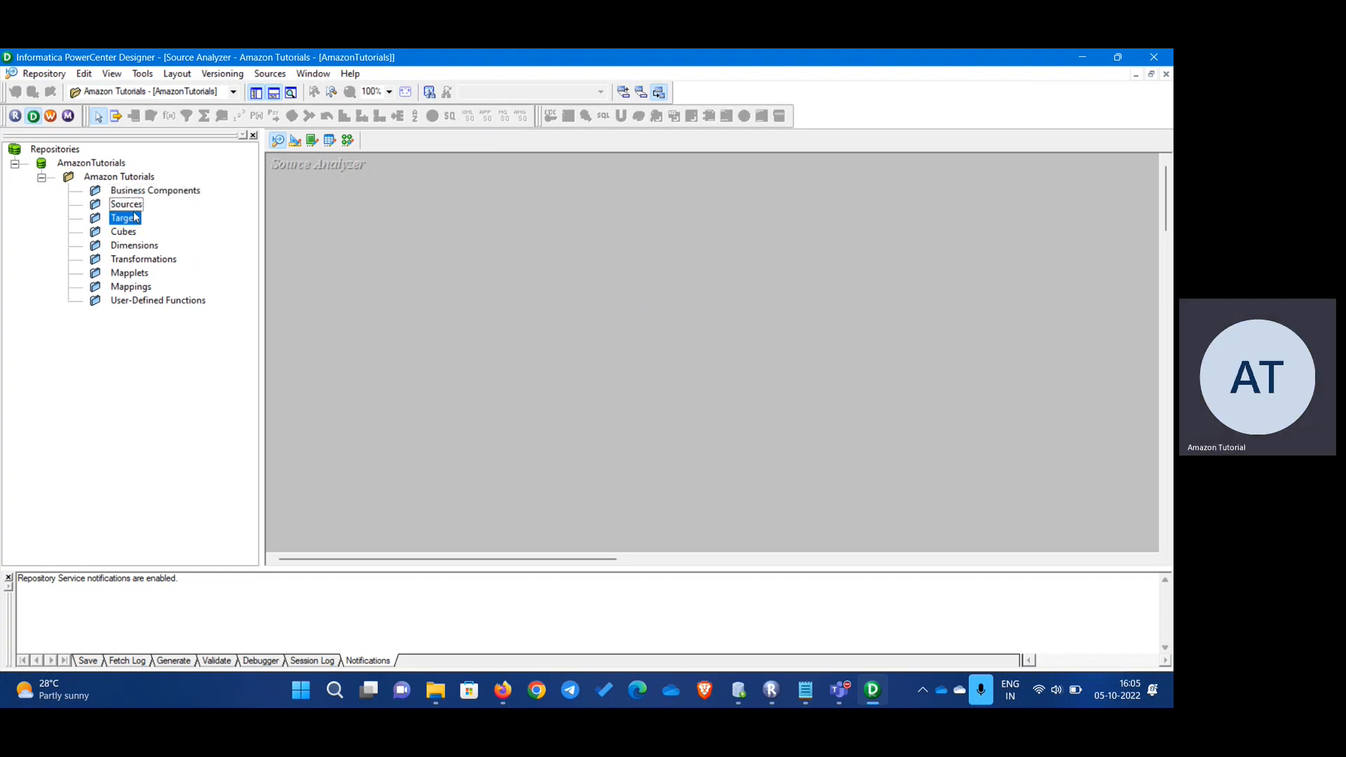
{"action": "left_click", "coordinate": [126, 204]}
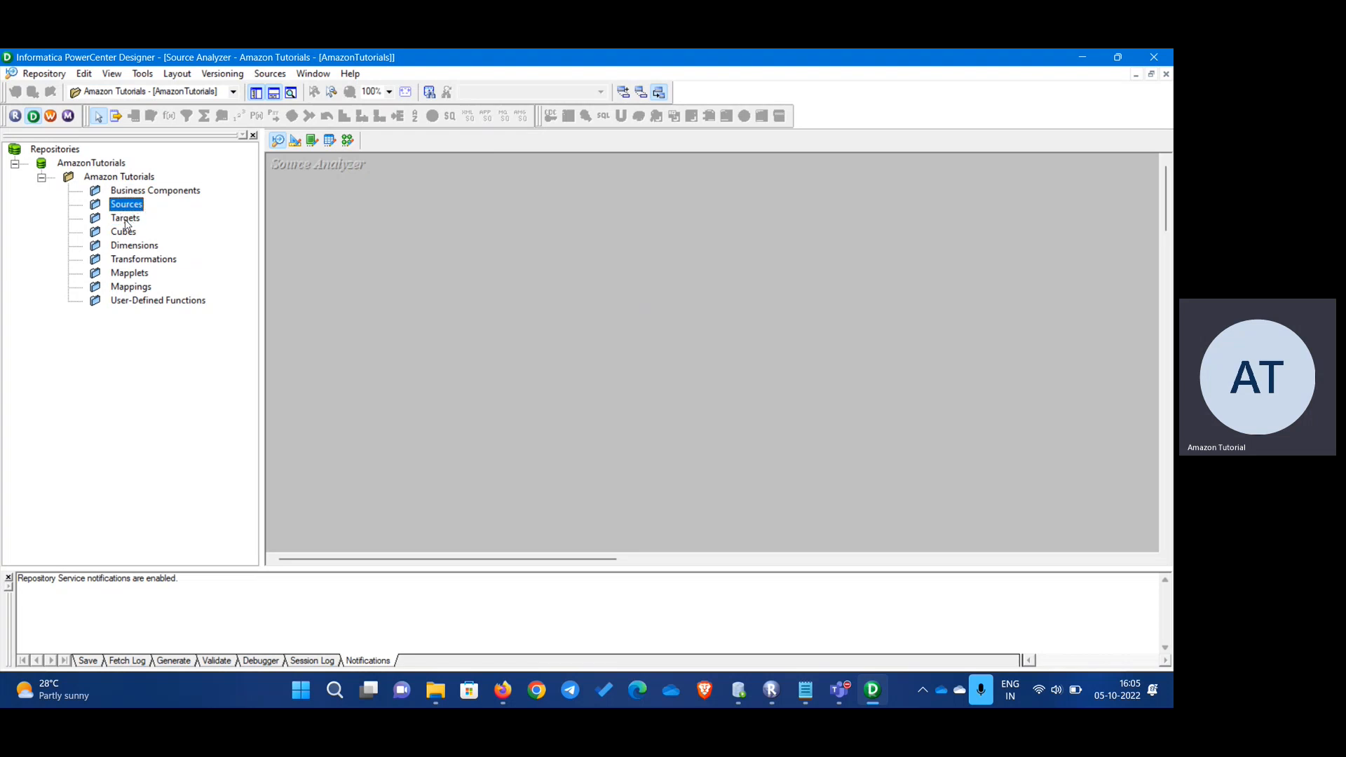
{"action": "mouse_move", "coordinate": [160, 228]}
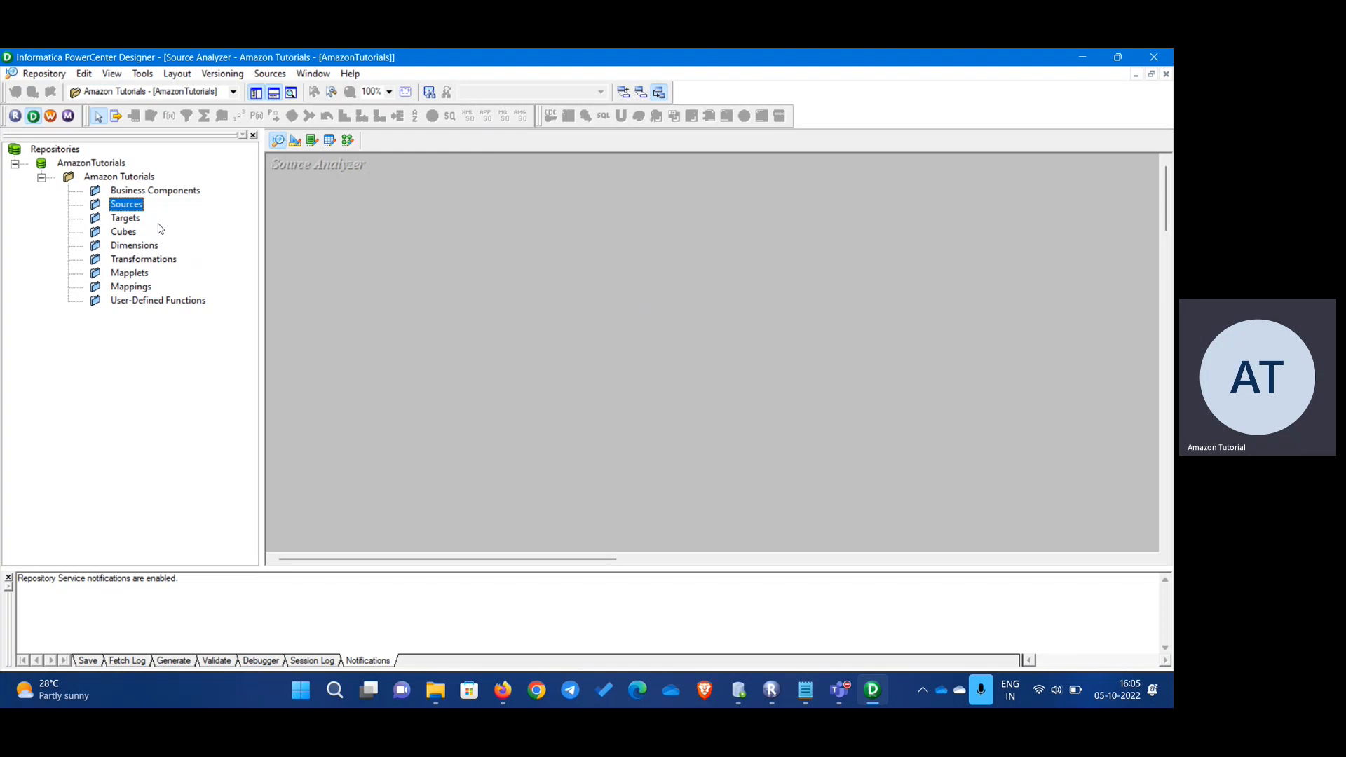
{"action": "mouse_move", "coordinate": [154, 229]}
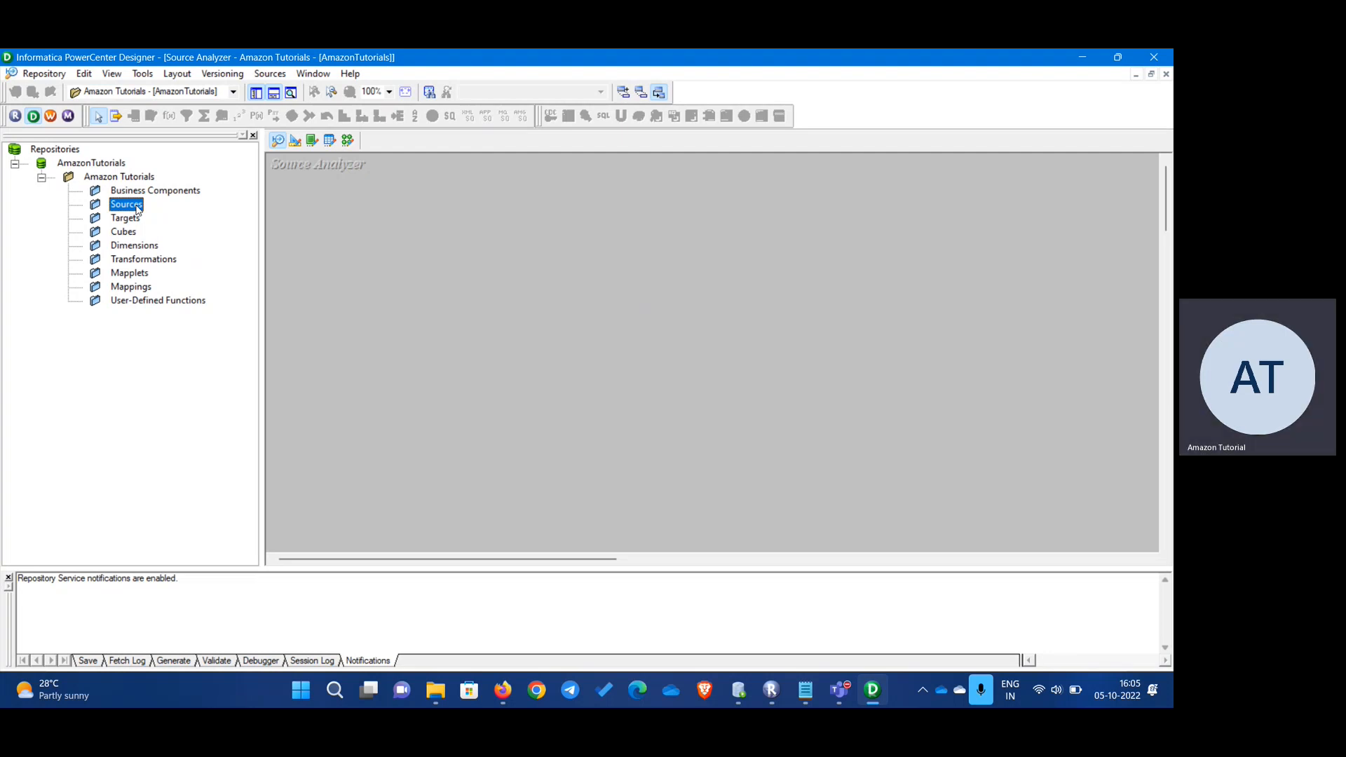
{"action": "mouse_move", "coordinate": [365, 185]}
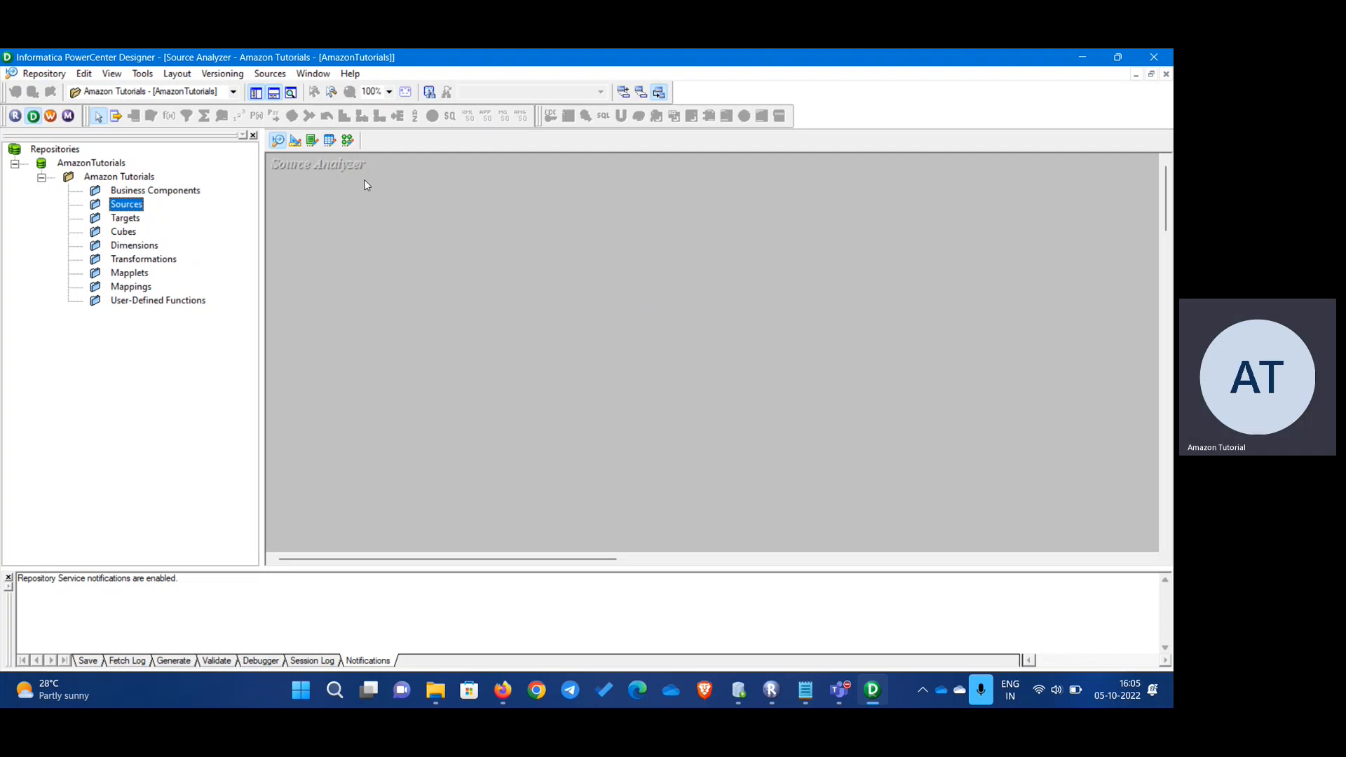
{"action": "mouse_move", "coordinate": [282, 186]}
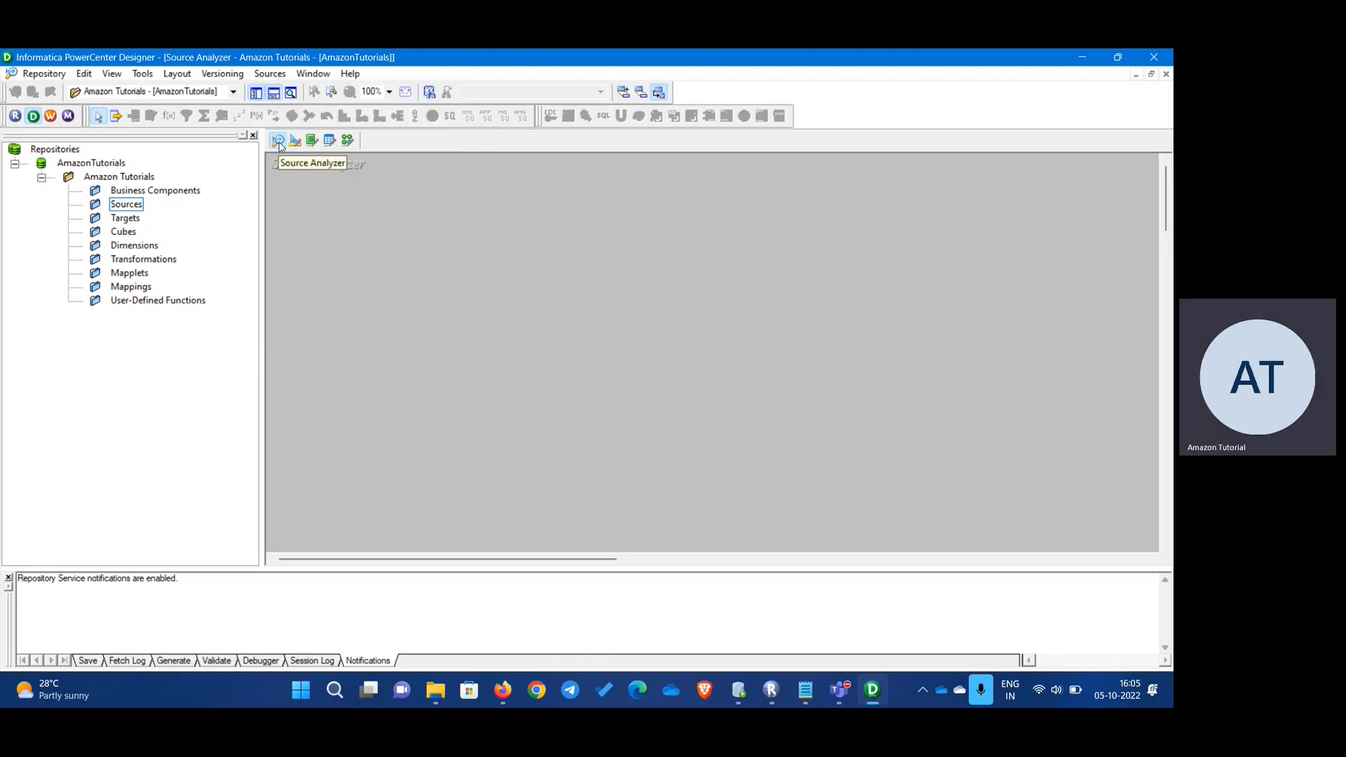
{"action": "left_click", "coordinate": [295, 139]}
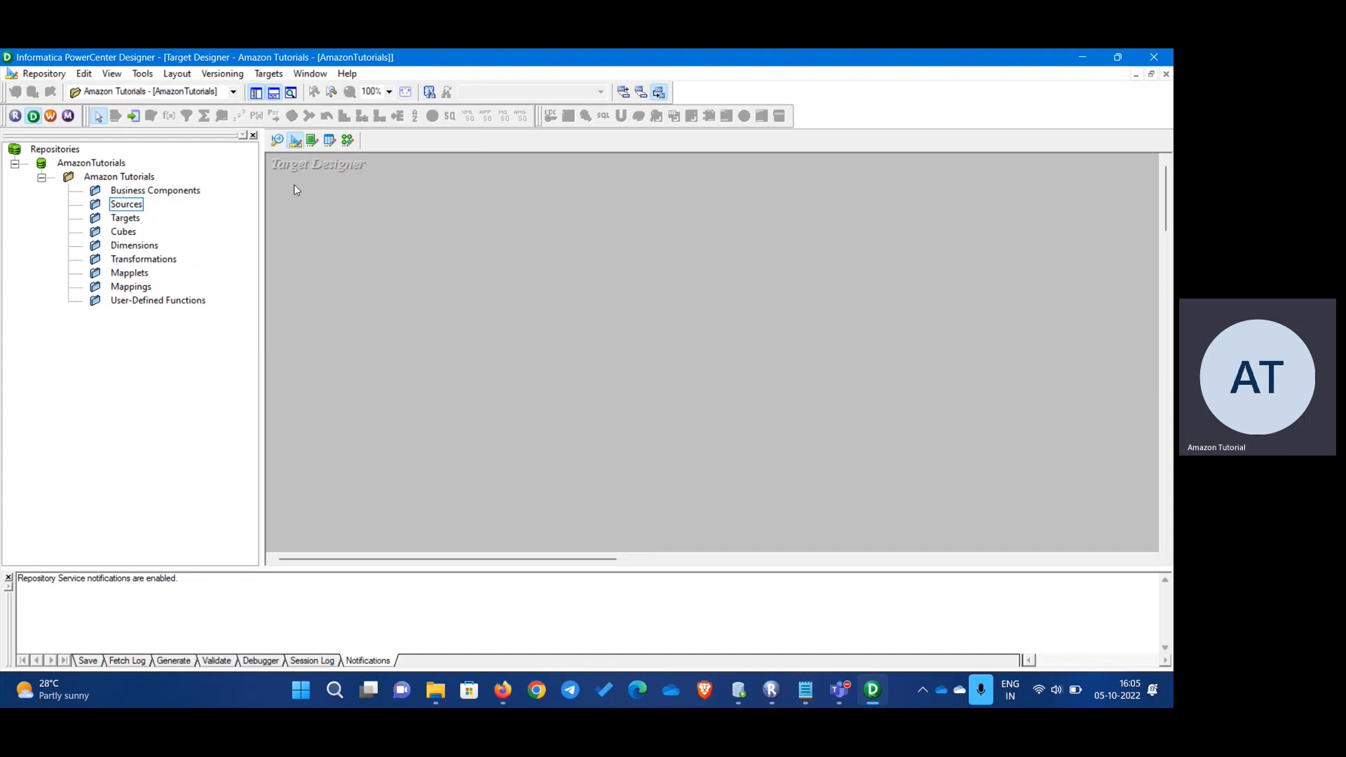
{"action": "mouse_move", "coordinate": [306, 177]}
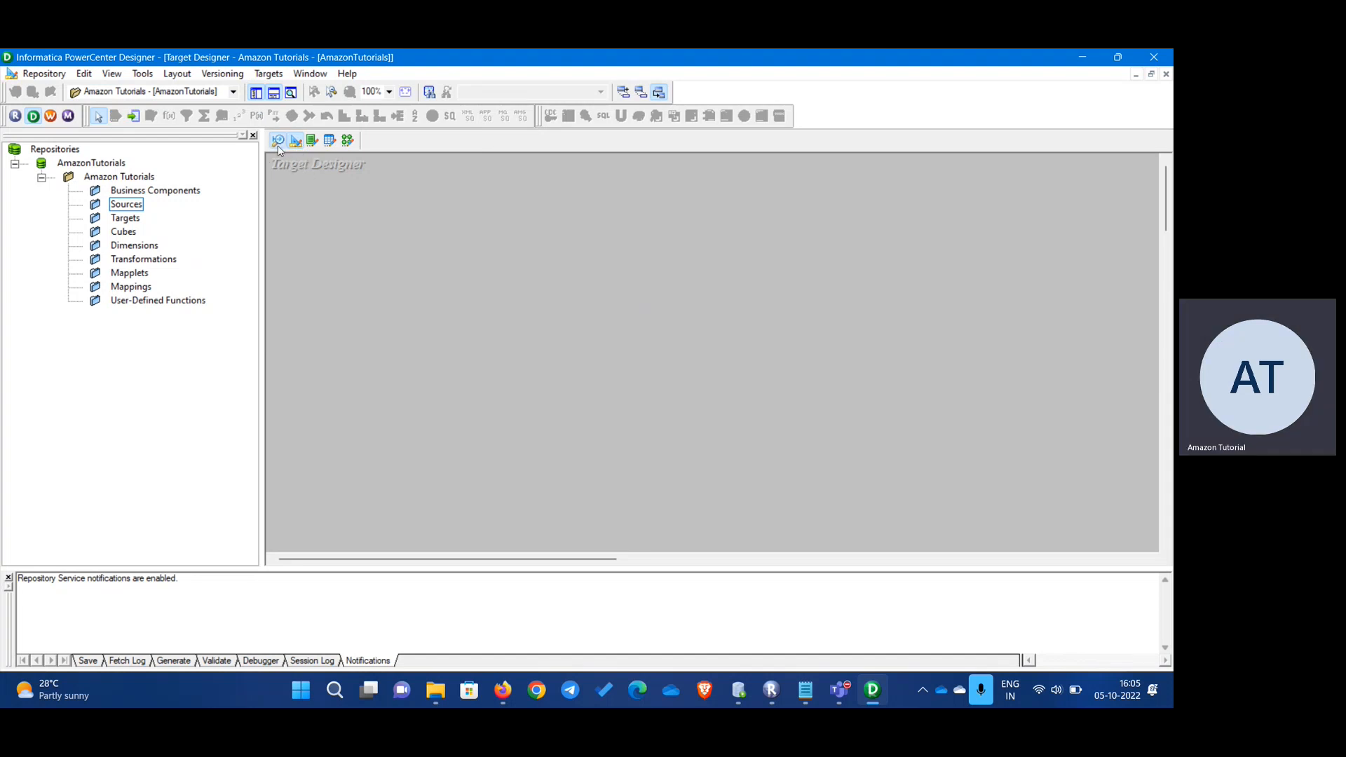
{"action": "left_click", "coordinate": [278, 140]}
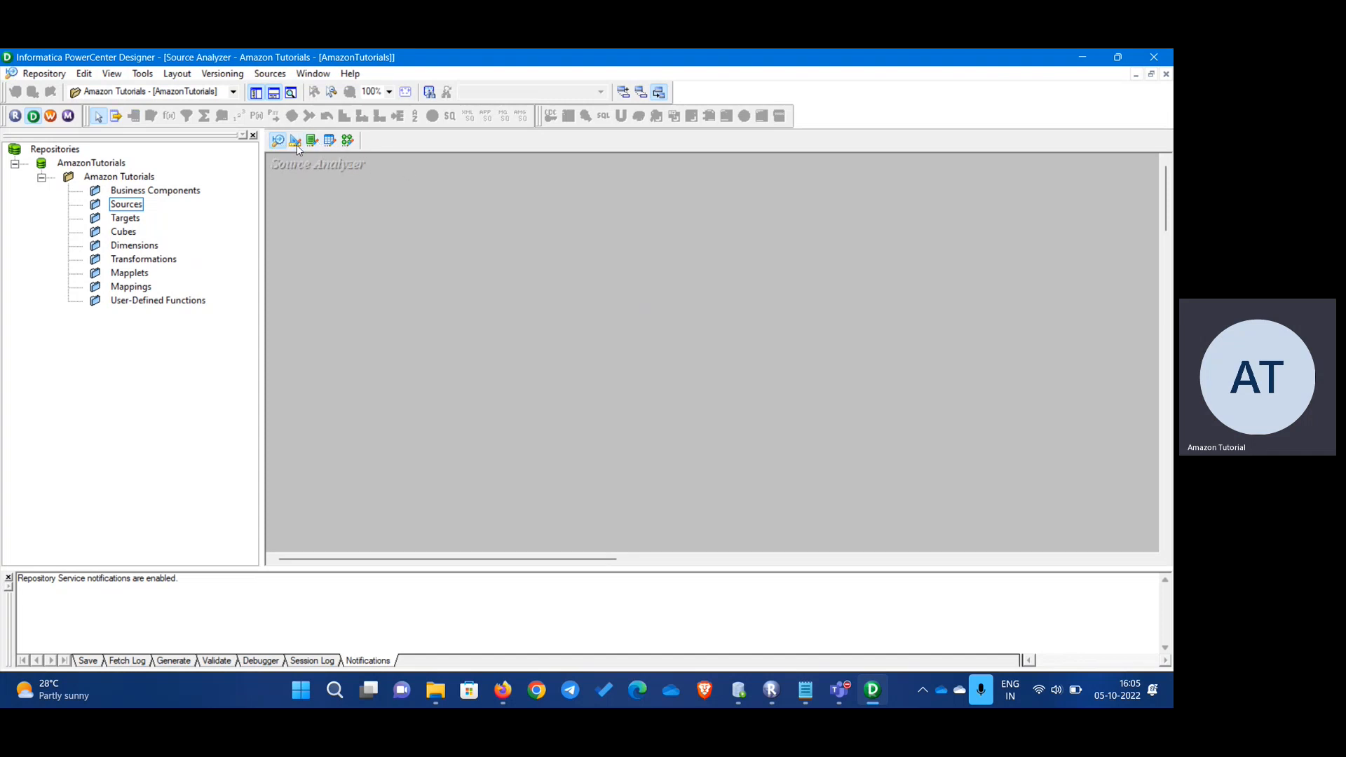
{"action": "mouse_move", "coordinate": [280, 144]}
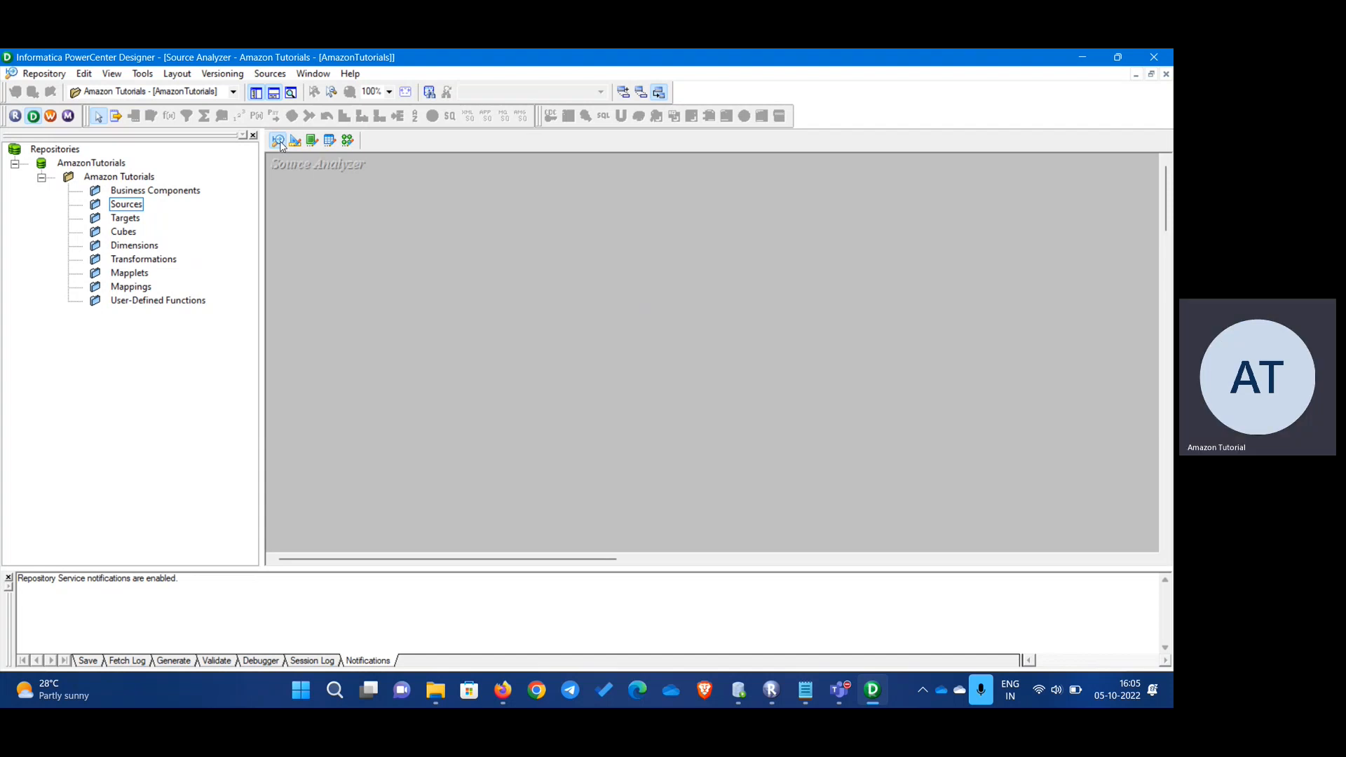
{"action": "left_click", "coordinate": [296, 140]}
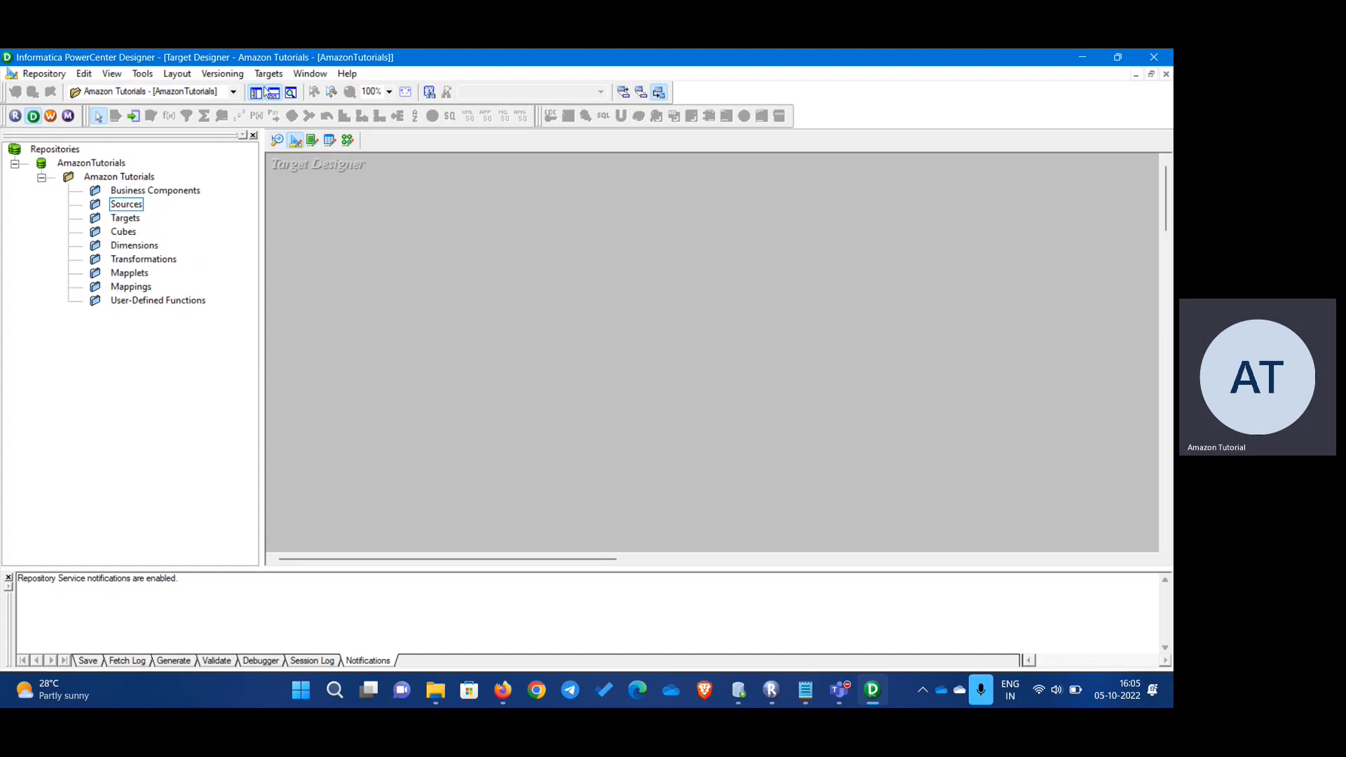
{"action": "left_click", "coordinate": [311, 74]}
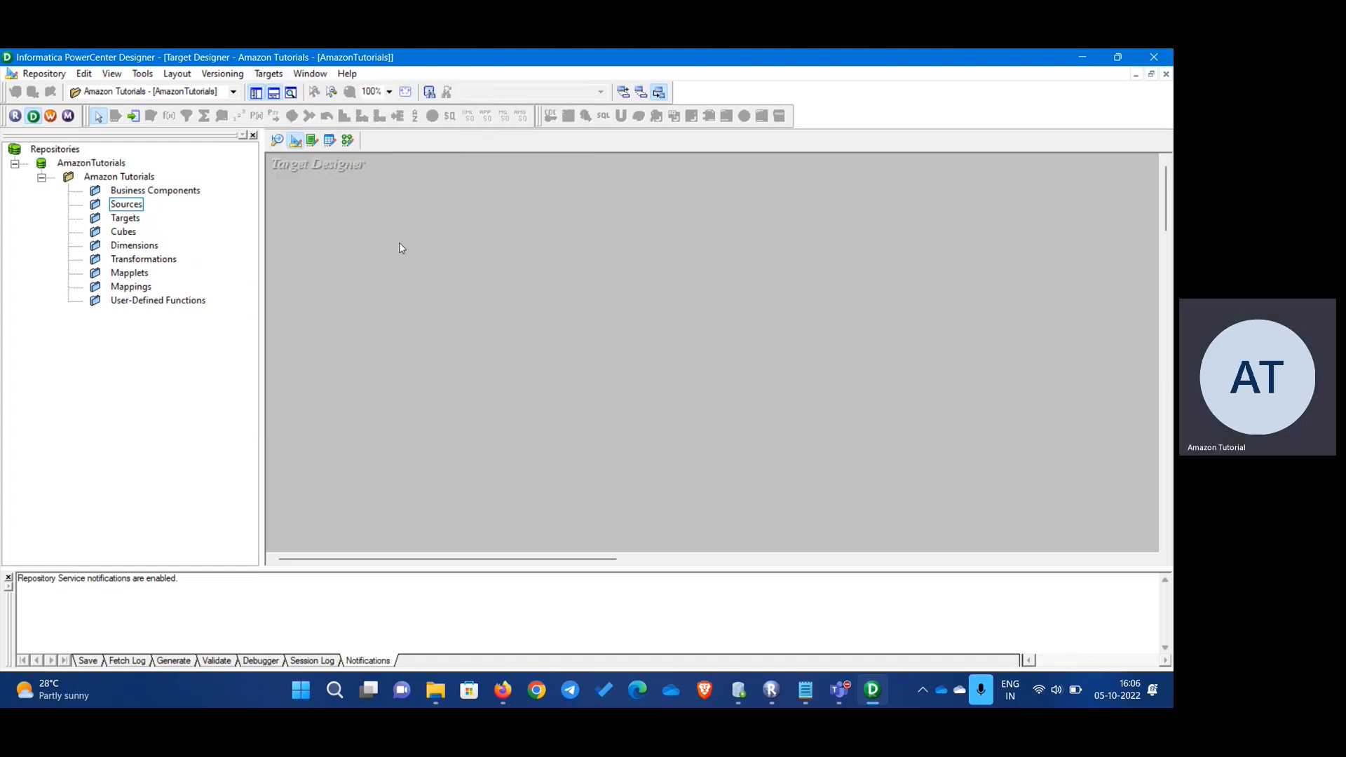
{"action": "left_click", "coordinate": [278, 141]}
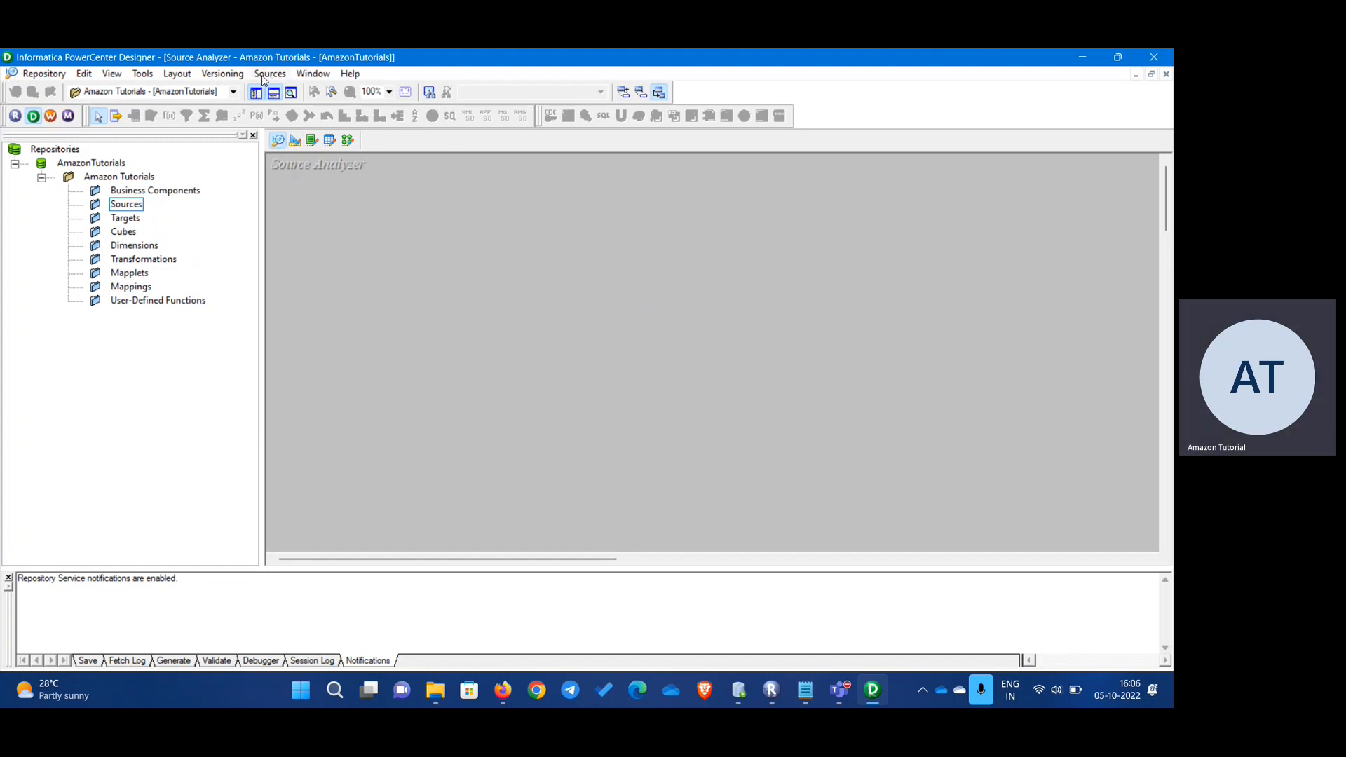
- Show the Sources menu with its import options
{"action": "left_click", "coordinate": [269, 73]}
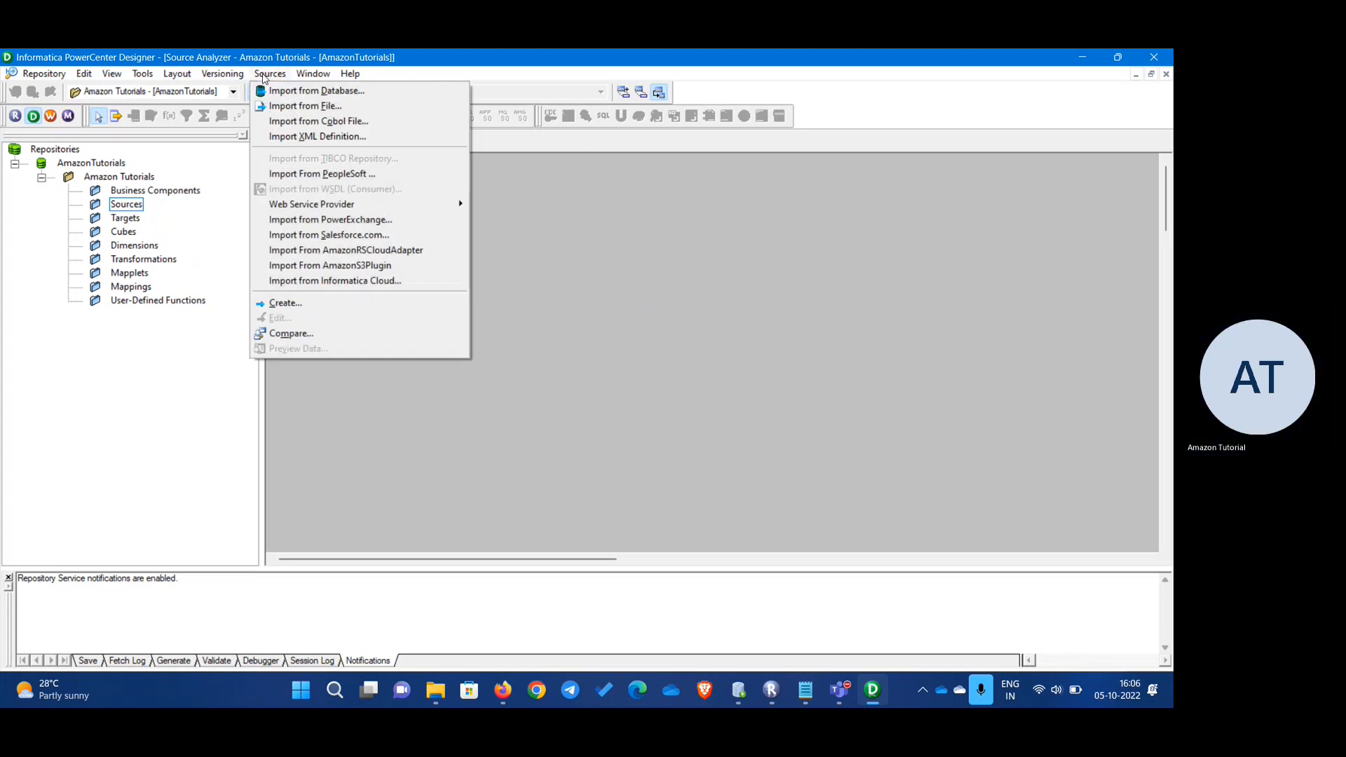
{"action": "mouse_move", "coordinate": [336, 90]}
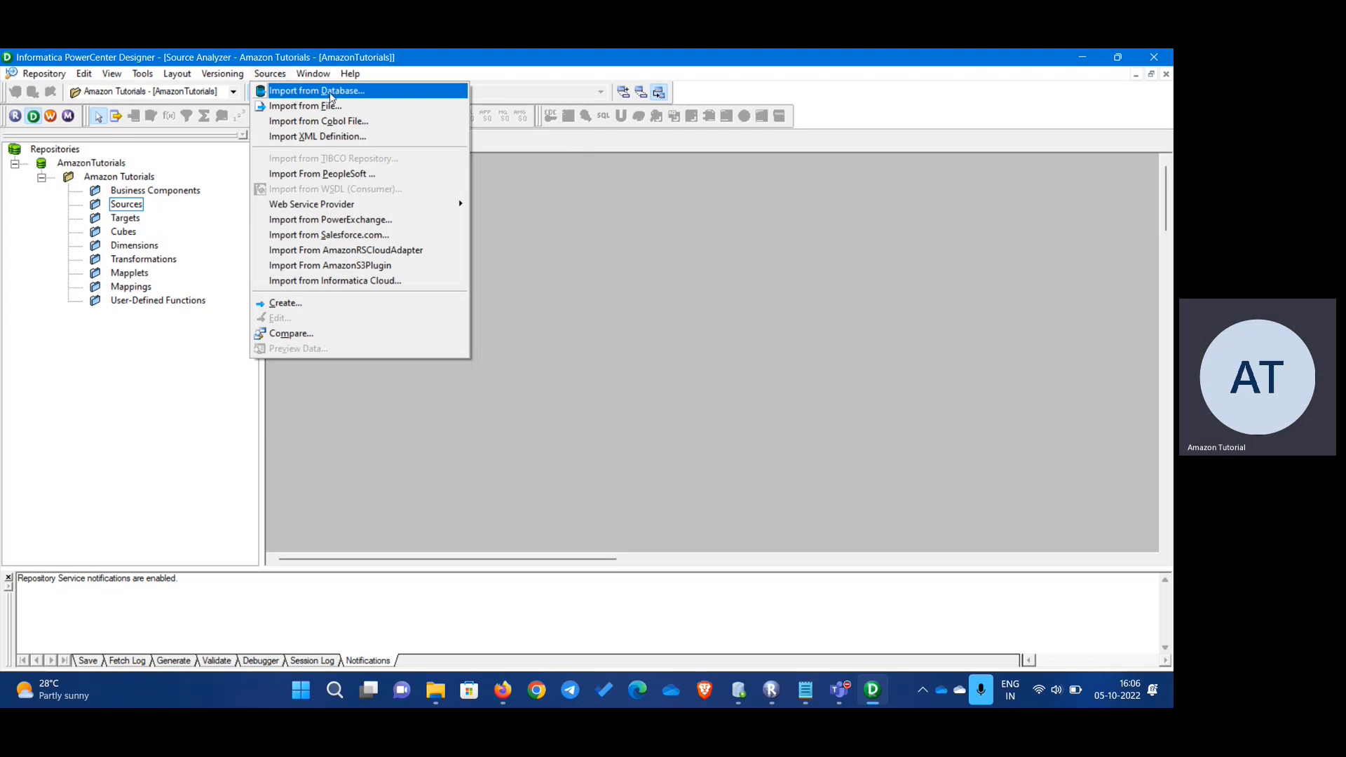
- Open Import from Database and review the ODBC data source list, keeping Cassandra sample
{"action": "left_click", "coordinate": [316, 90]}
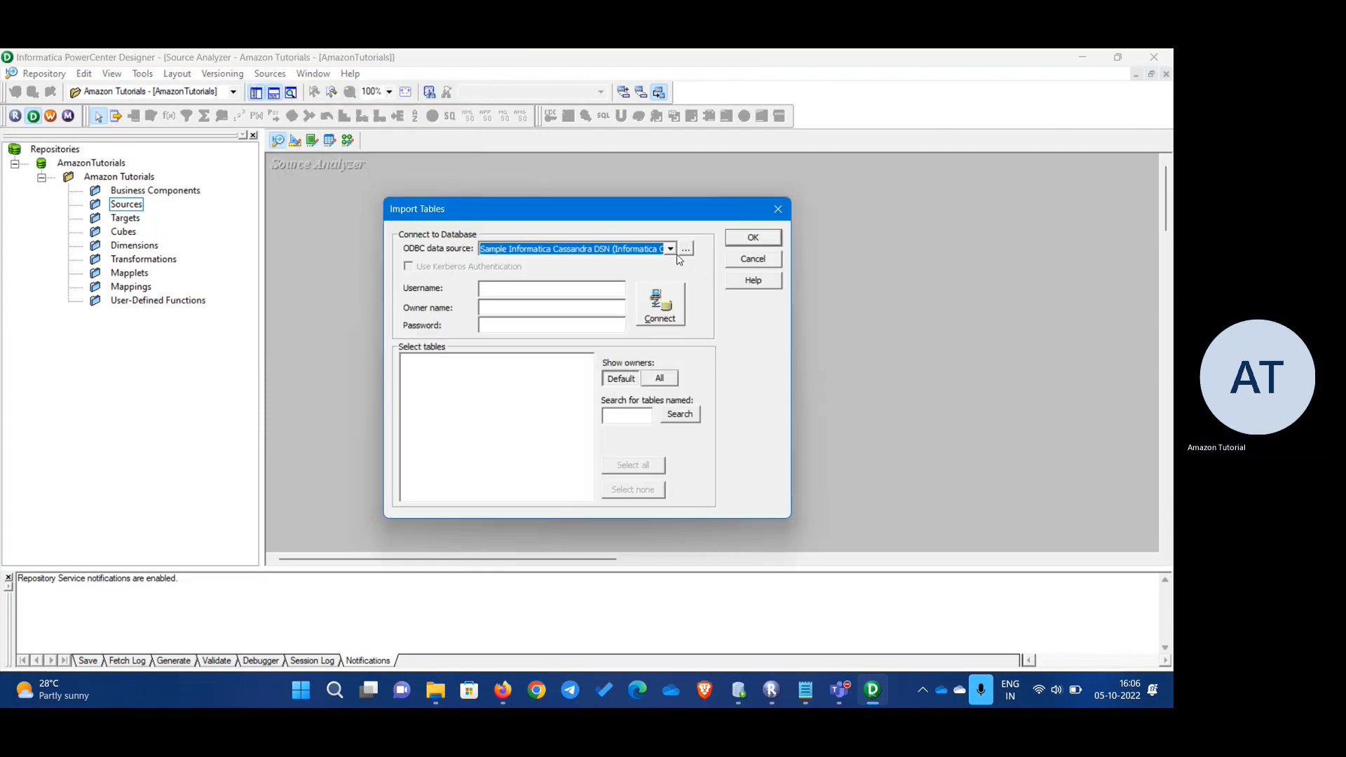
{"action": "mouse_move", "coordinate": [606, 236]}
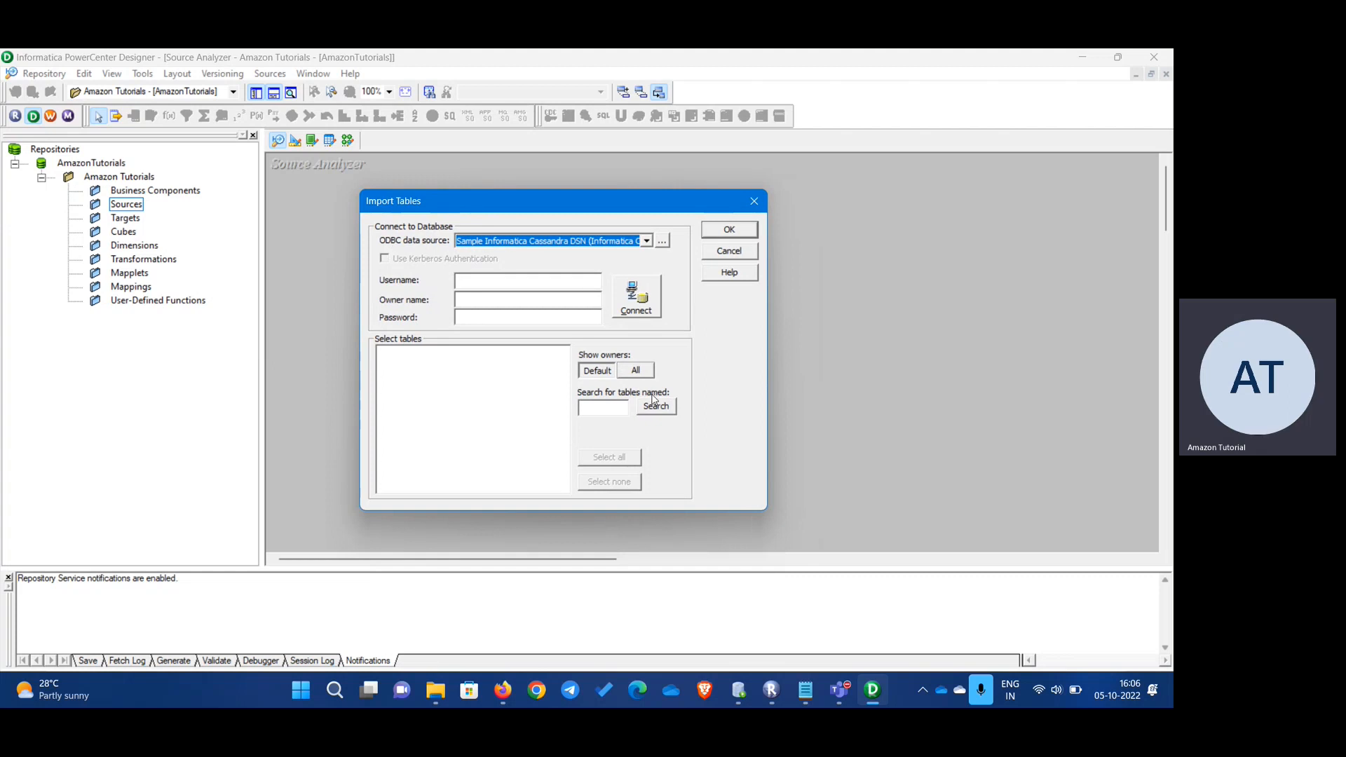
{"action": "mouse_move", "coordinate": [374, 246]}
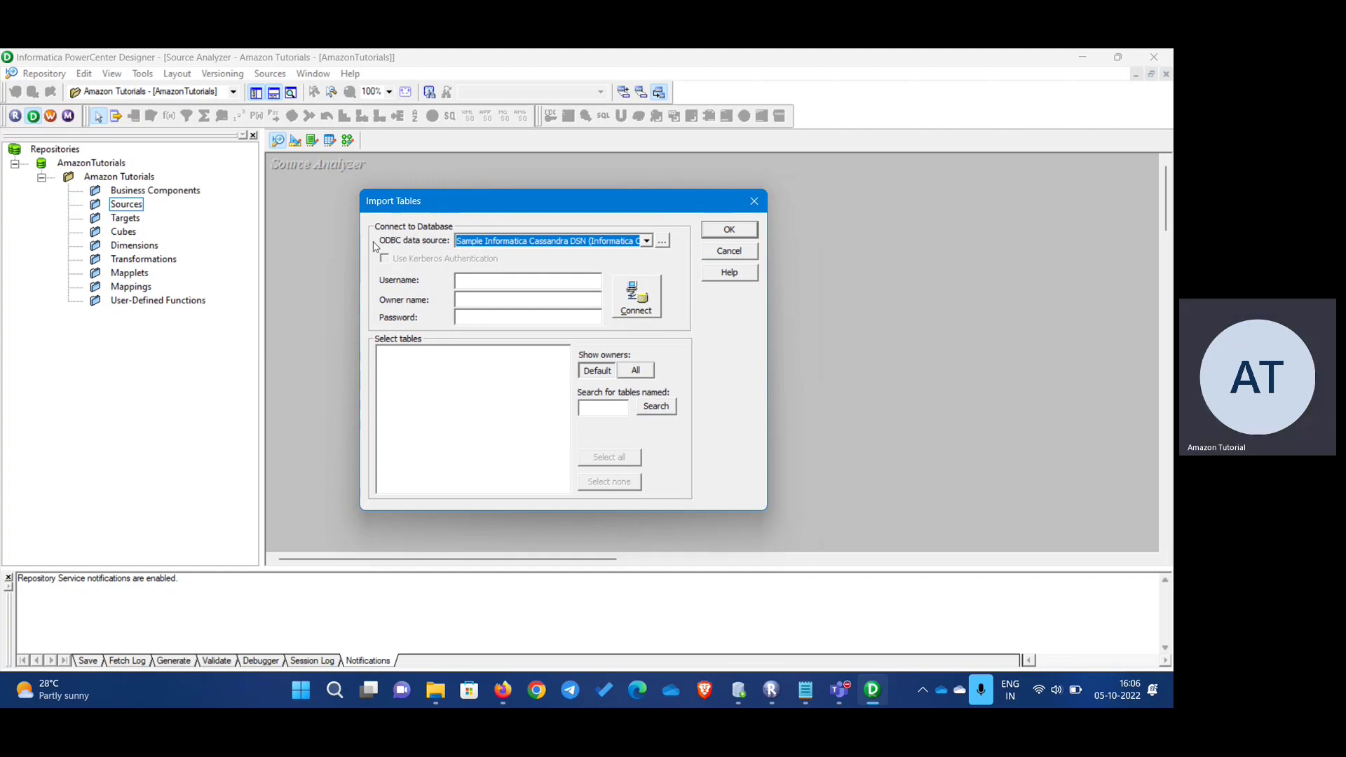
{"action": "mouse_move", "coordinate": [419, 248]}
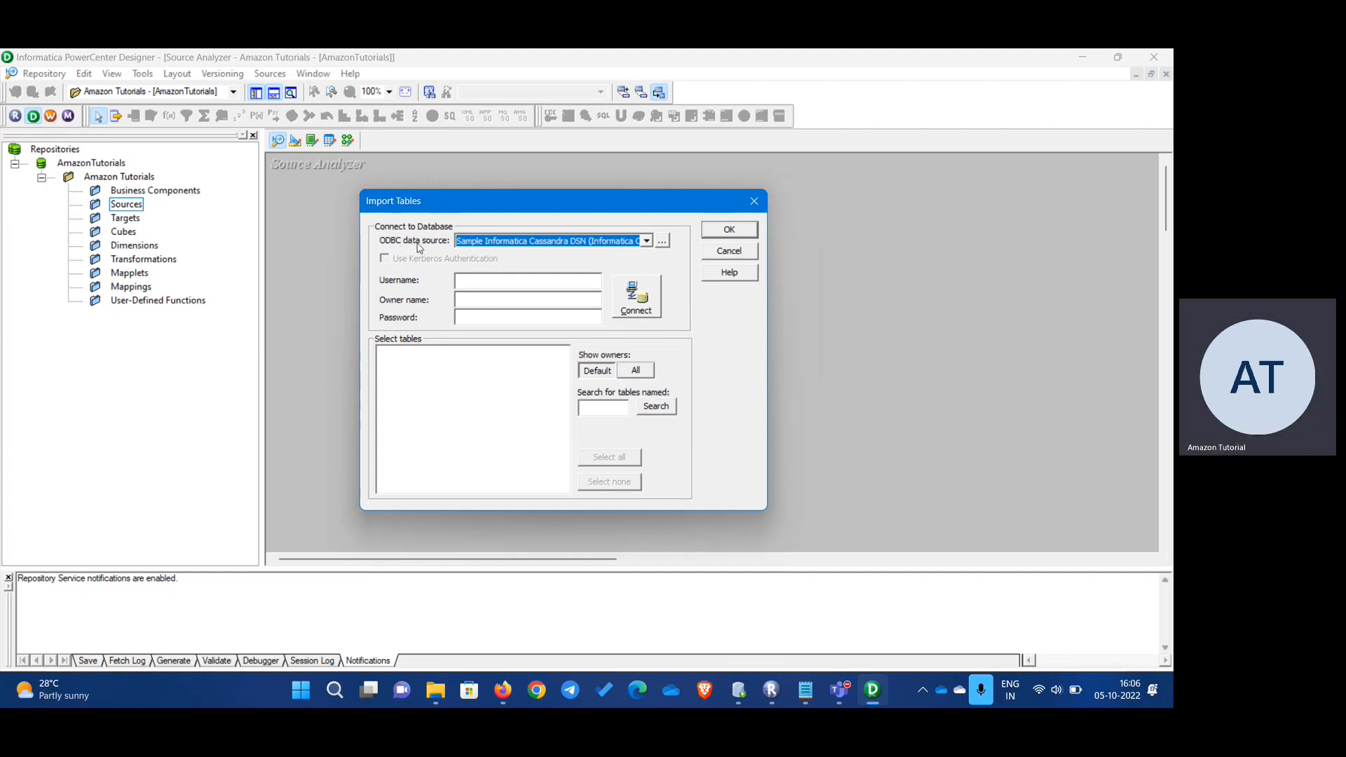
{"action": "mouse_move", "coordinate": [654, 251]}
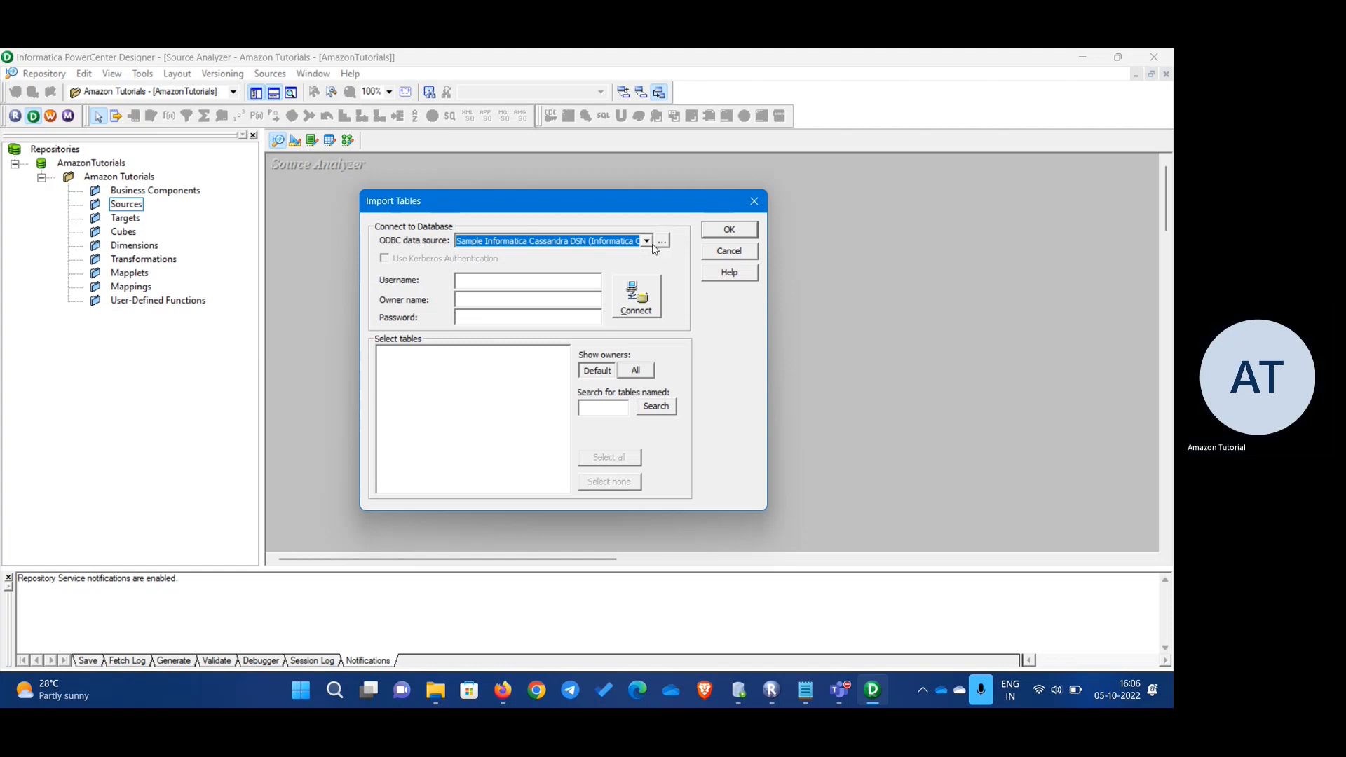
{"action": "left_click", "coordinate": [646, 240]}
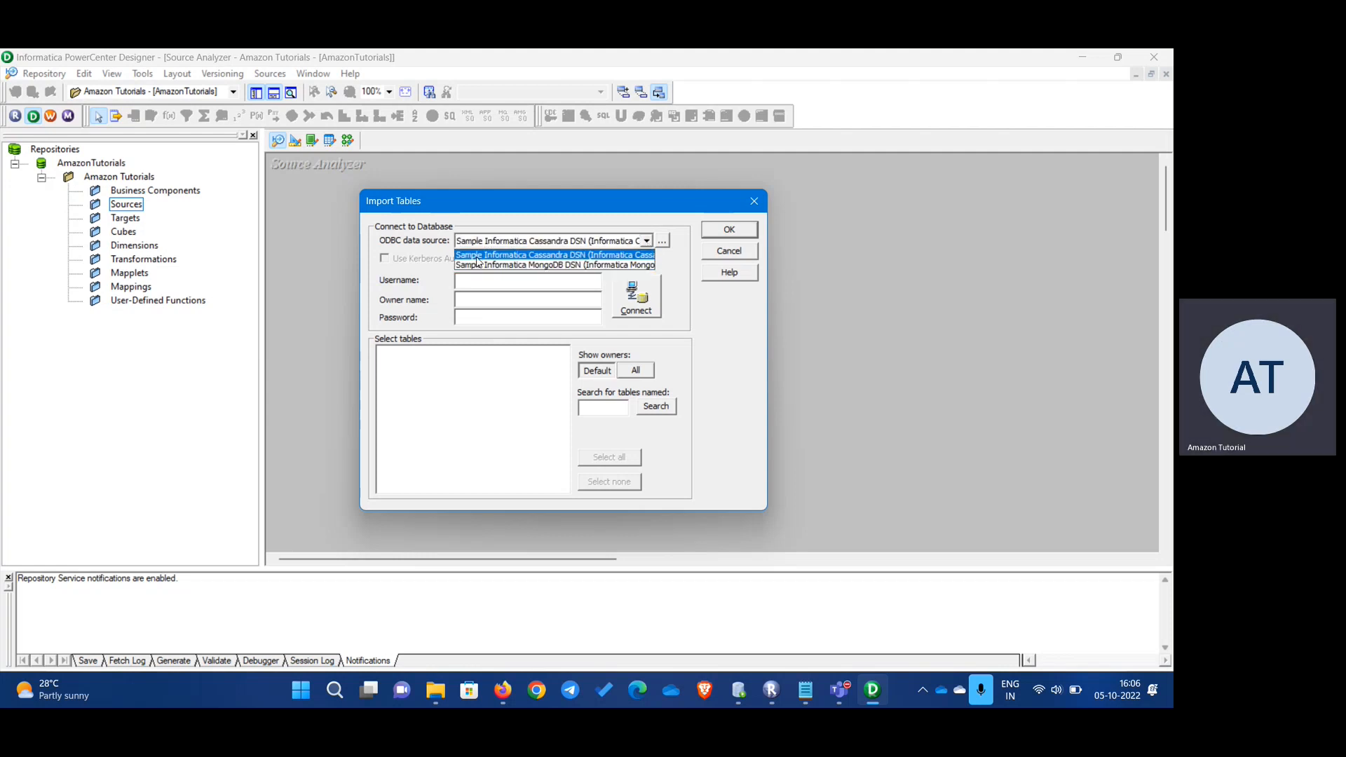
{"action": "left_click", "coordinate": [554, 254]}
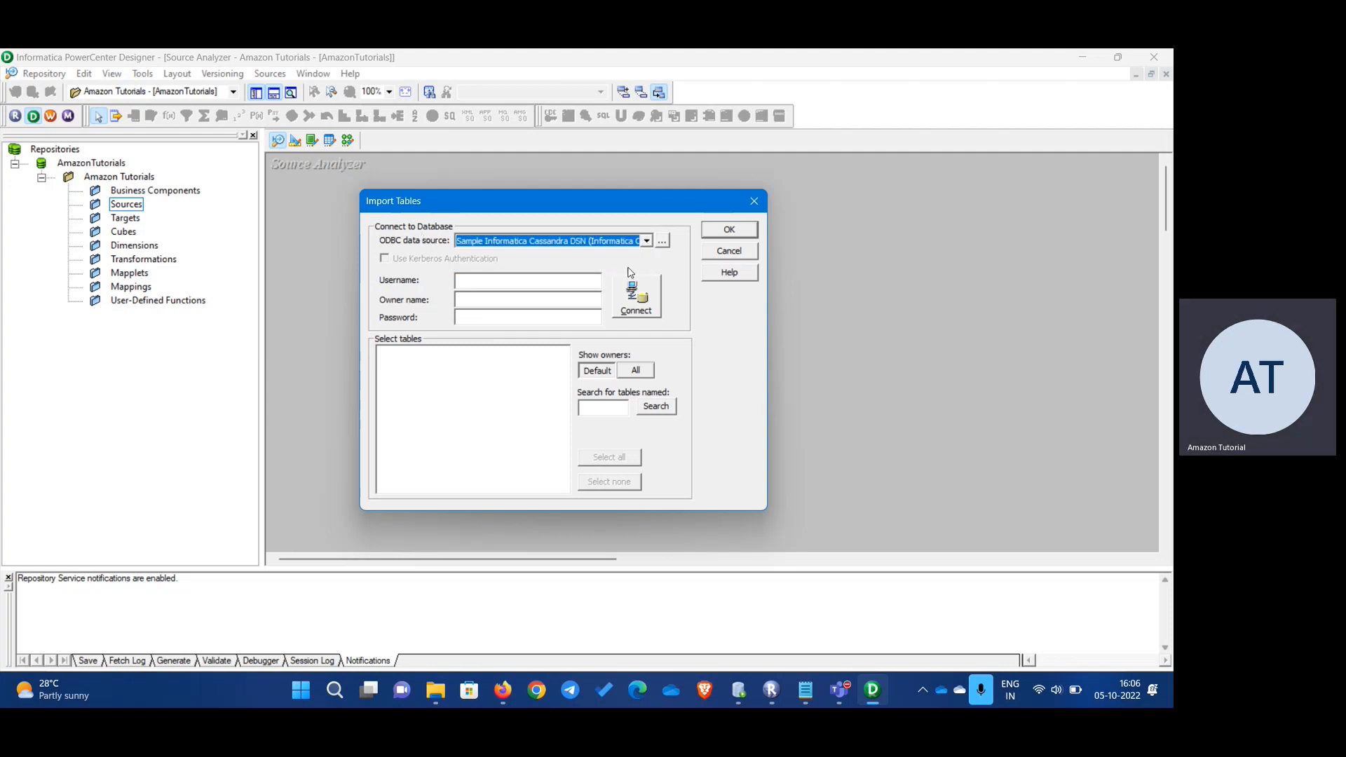
{"action": "mouse_move", "coordinate": [681, 267]}
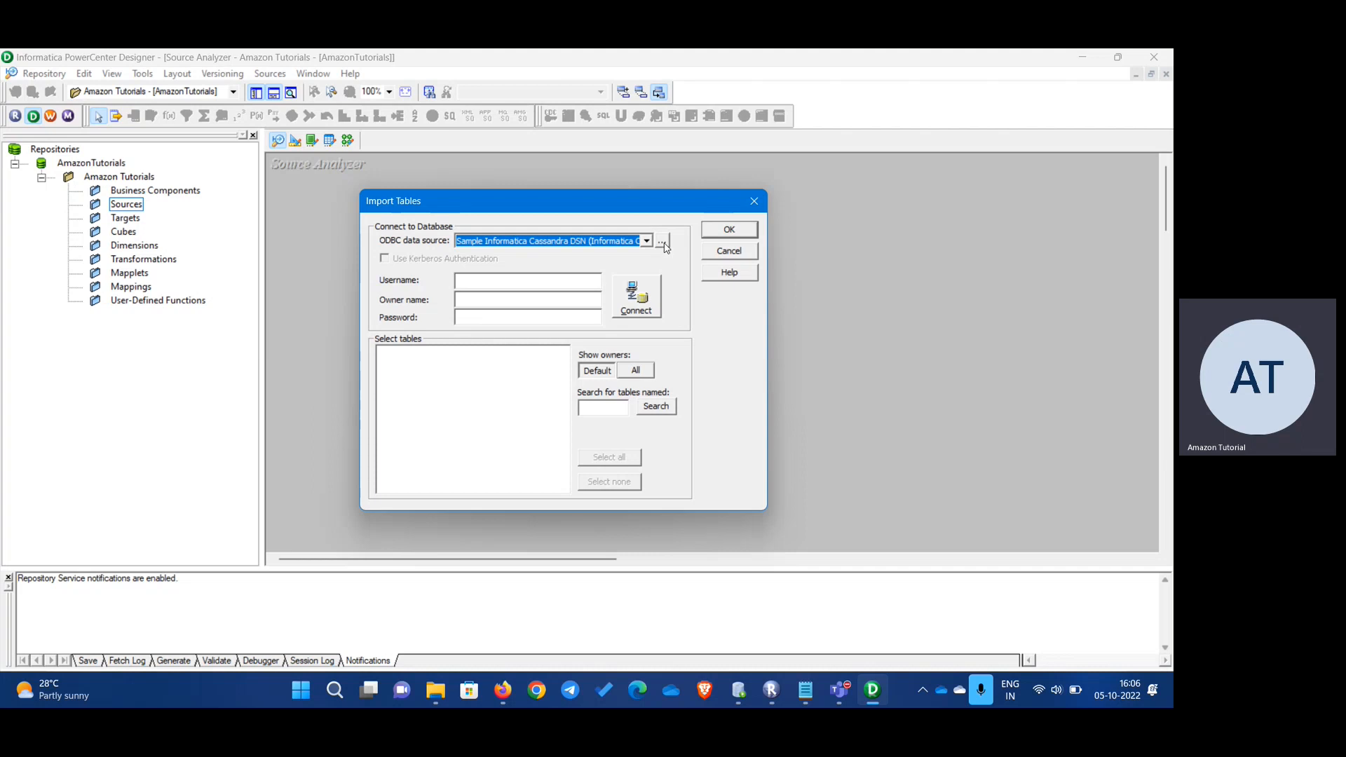
{"action": "mouse_move", "coordinate": [650, 252]}
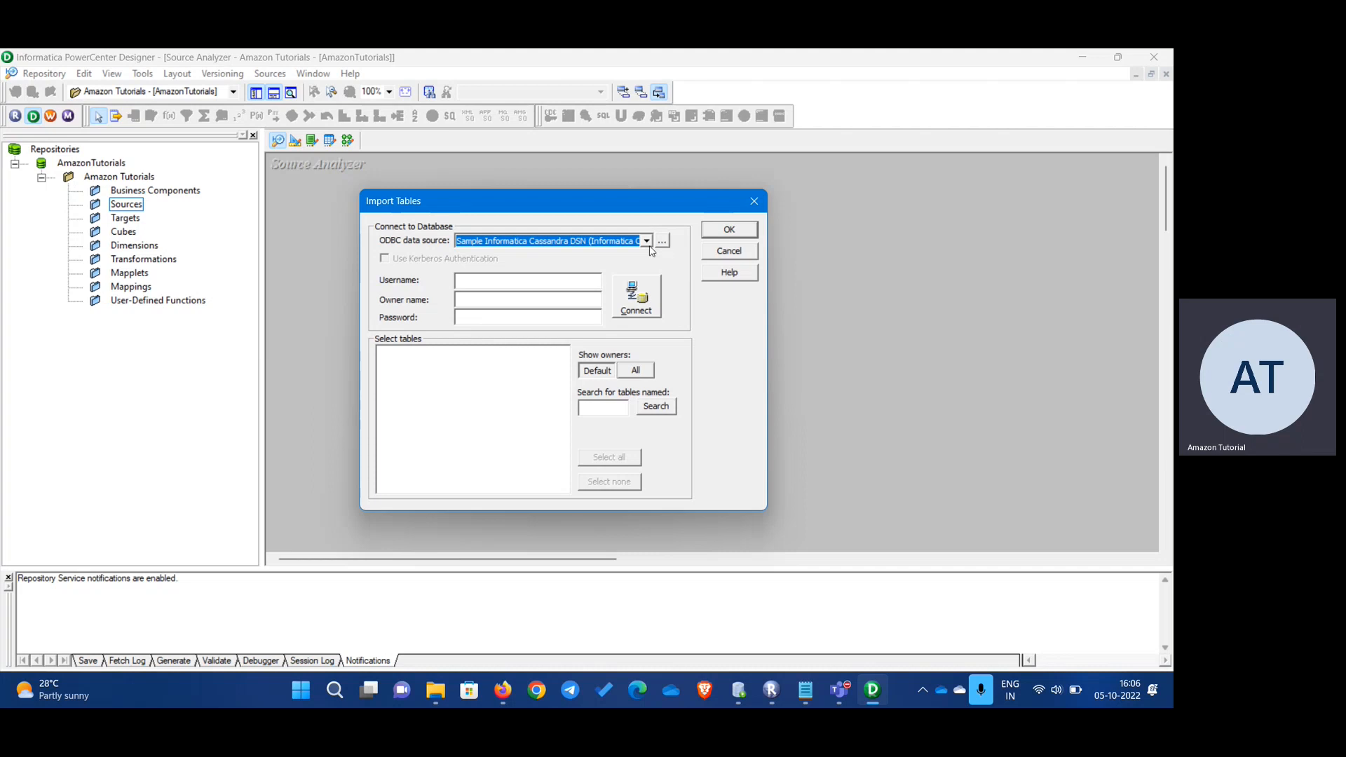
- Add a new user ODBC data source using the DataDirect 7.1 Oracle Wire Protocol driver
{"action": "left_click", "coordinate": [647, 240]}
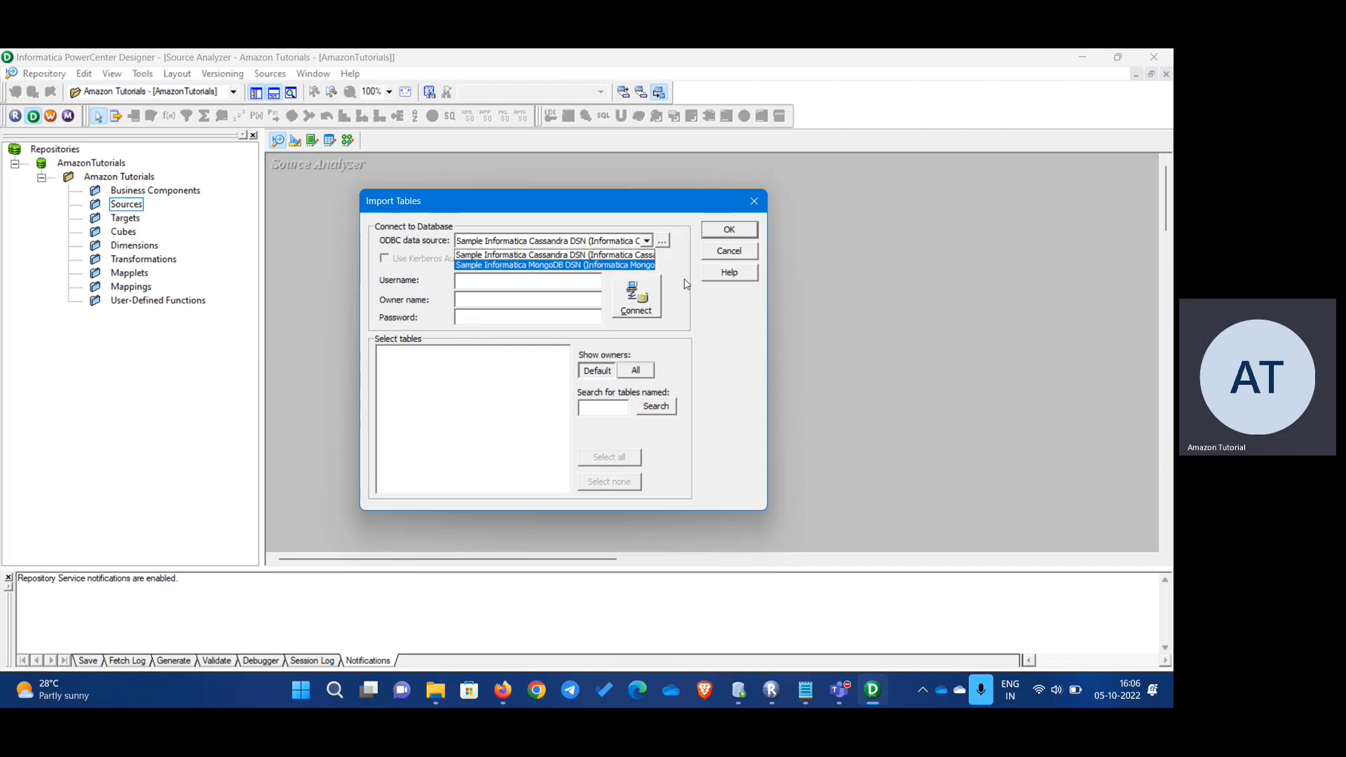
{"action": "left_click", "coordinate": [526, 254]}
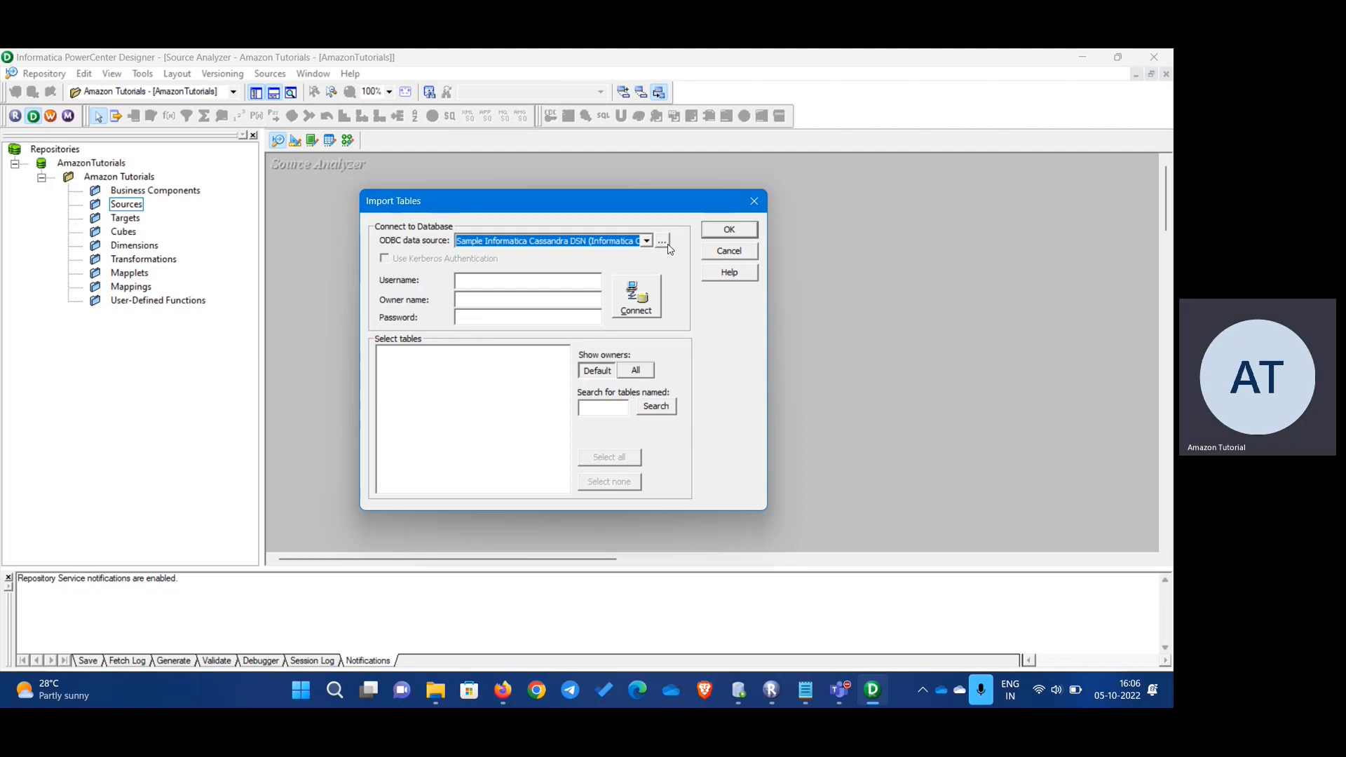
{"action": "left_click", "coordinate": [662, 239]}
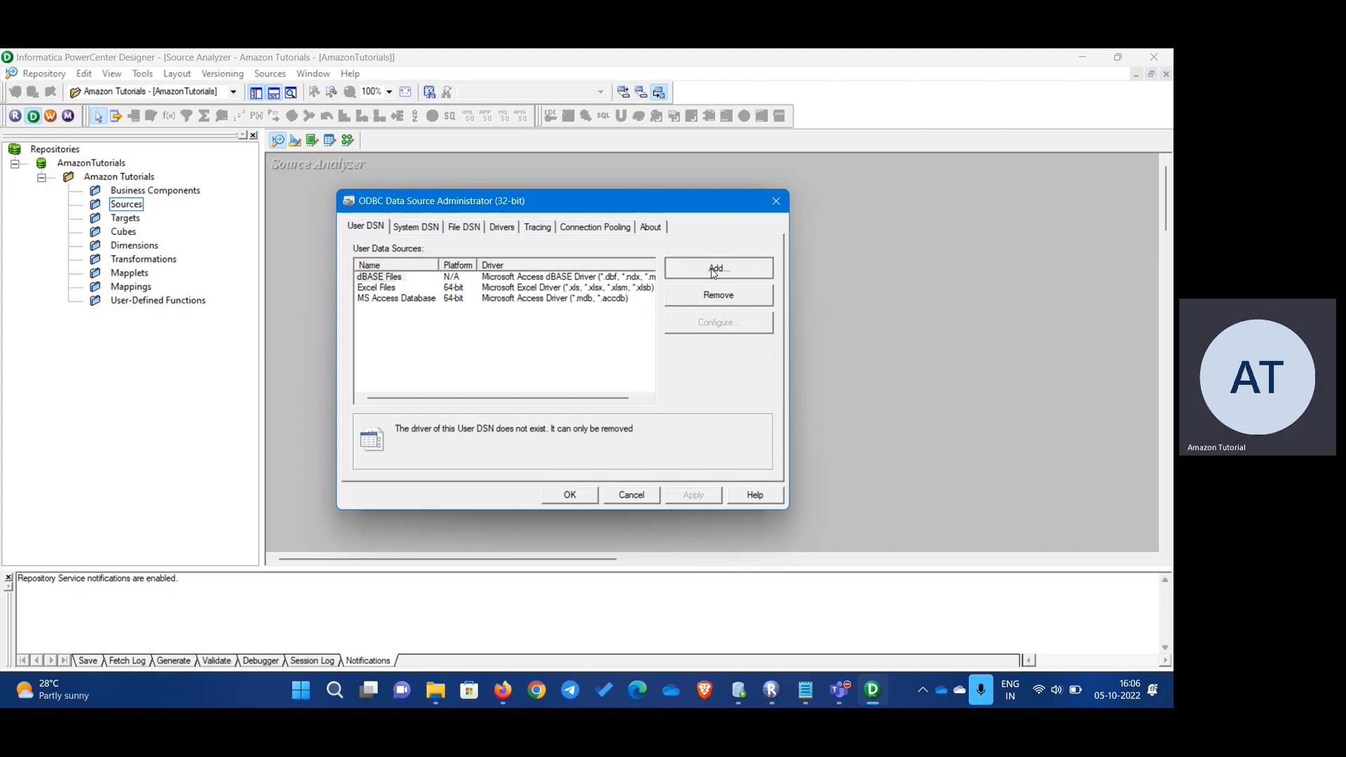
{"action": "left_click", "coordinate": [719, 268]}
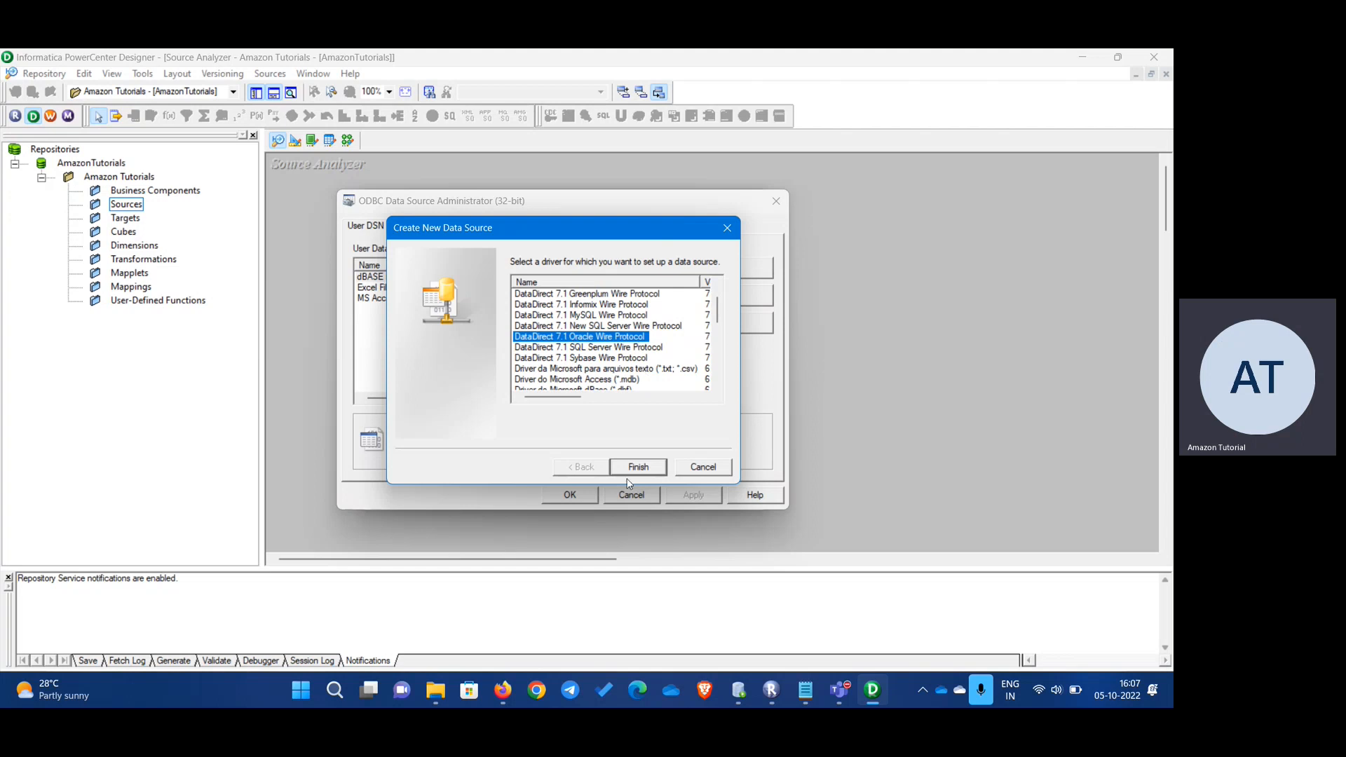
{"action": "left_click", "coordinate": [638, 466]}
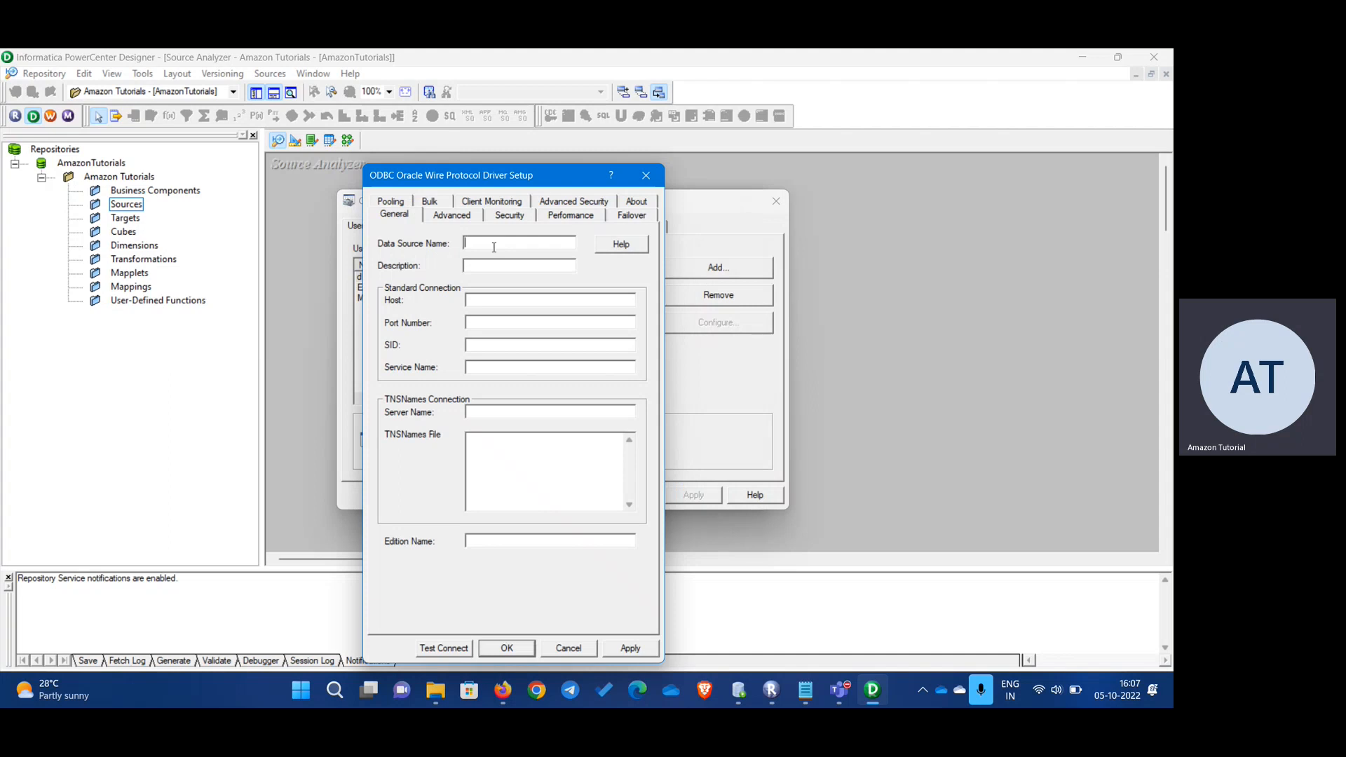
- Name the data source Oracle_Source with host localhost, port 1521 and SID xe
{"action": "type", "text": "Oracle_Source"}
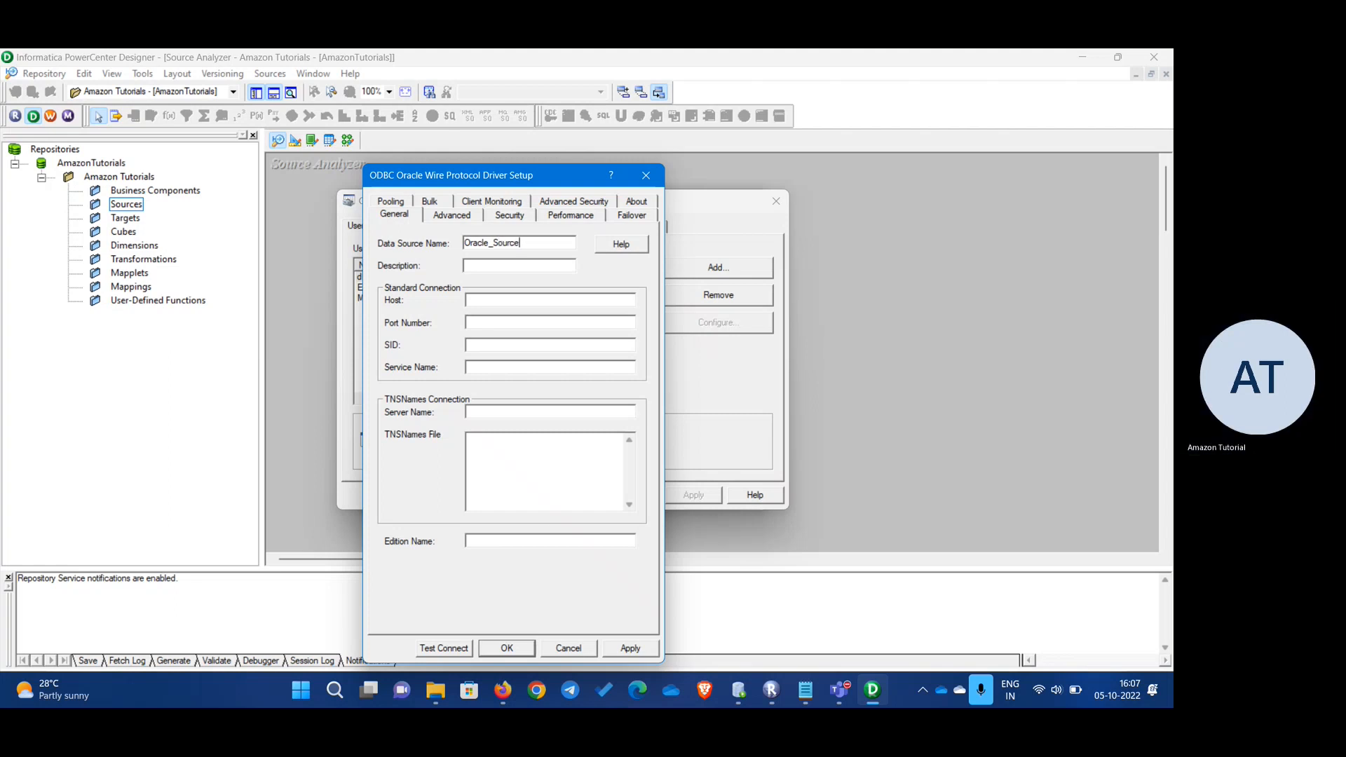
{"action": "left_click", "coordinate": [518, 266]}
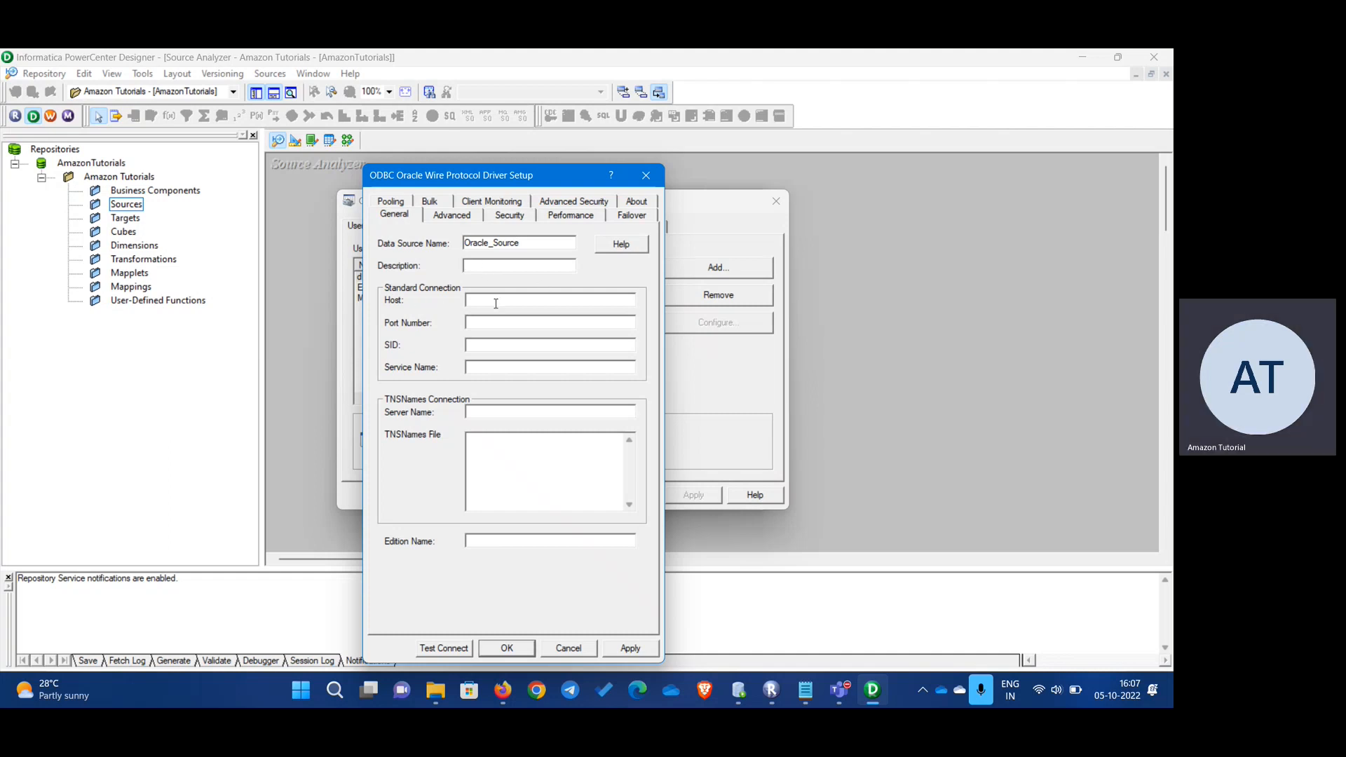
{"action": "type", "text": "localhost"}
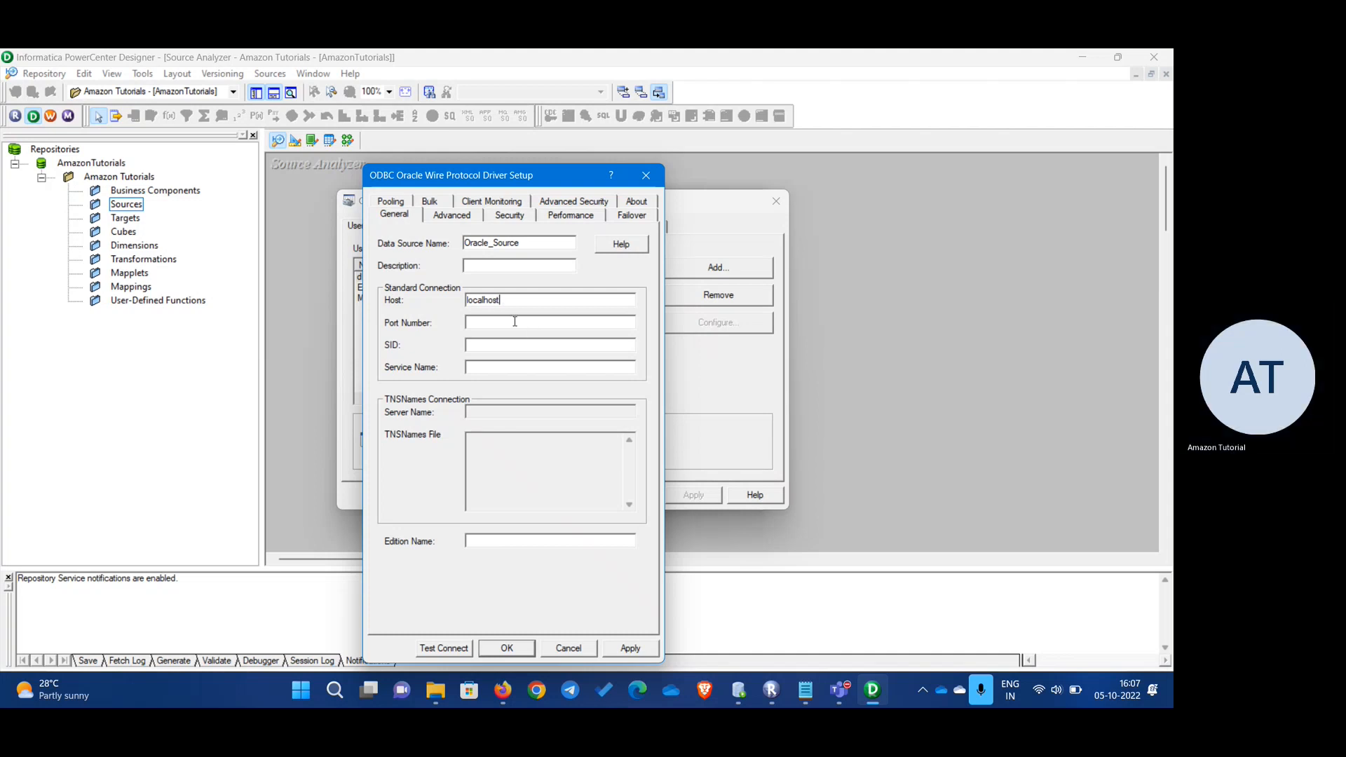
{"action": "type", "text": "1521"}
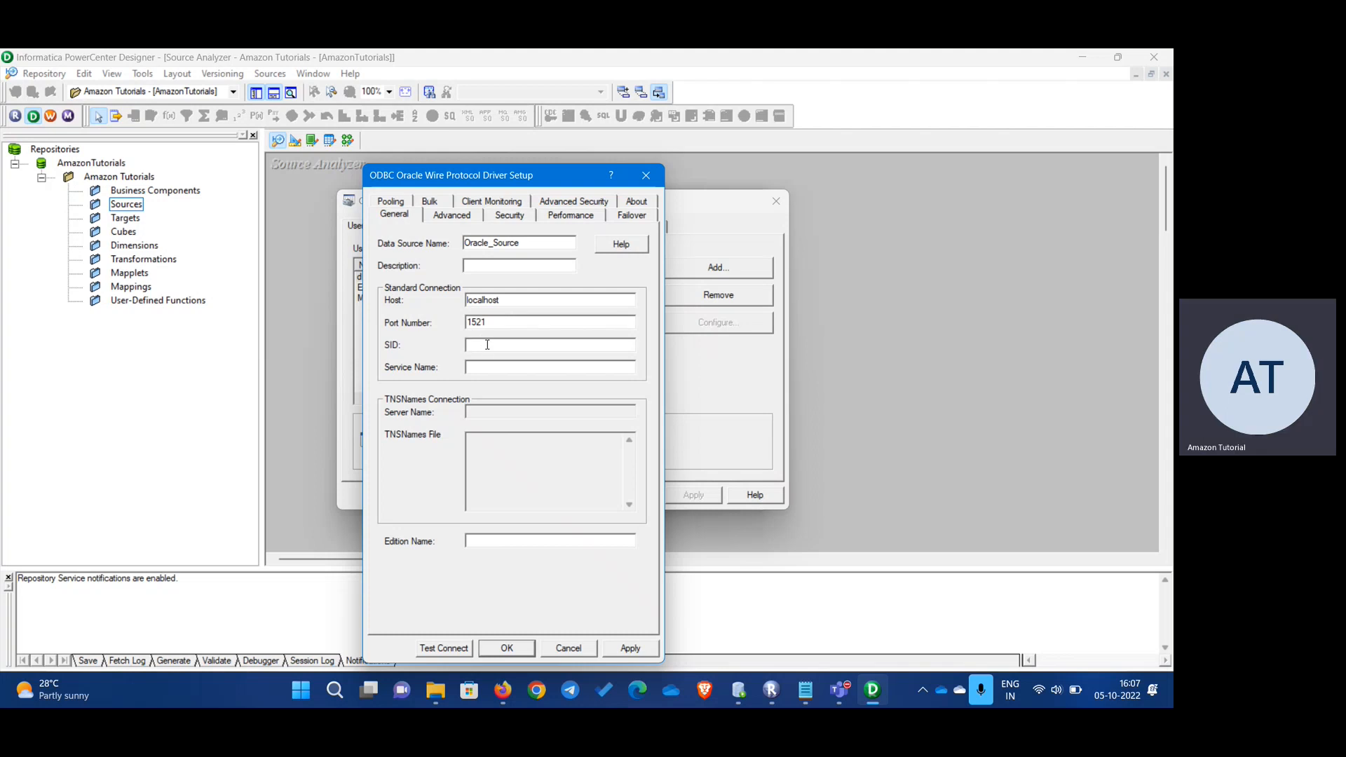
{"action": "type", "text": "xe"}
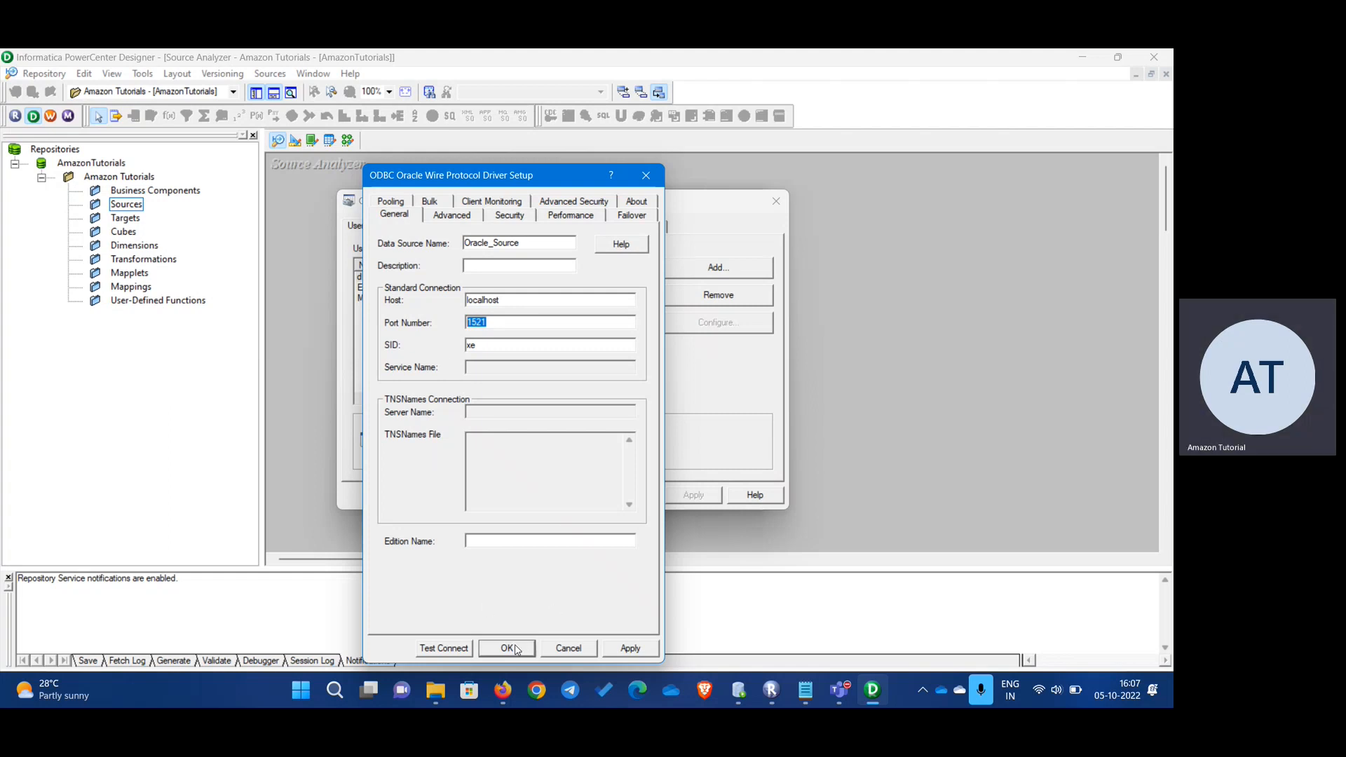
- Test Connect as user HR and dismiss the 'Connection established!' message
{"action": "left_click", "coordinate": [444, 649]}
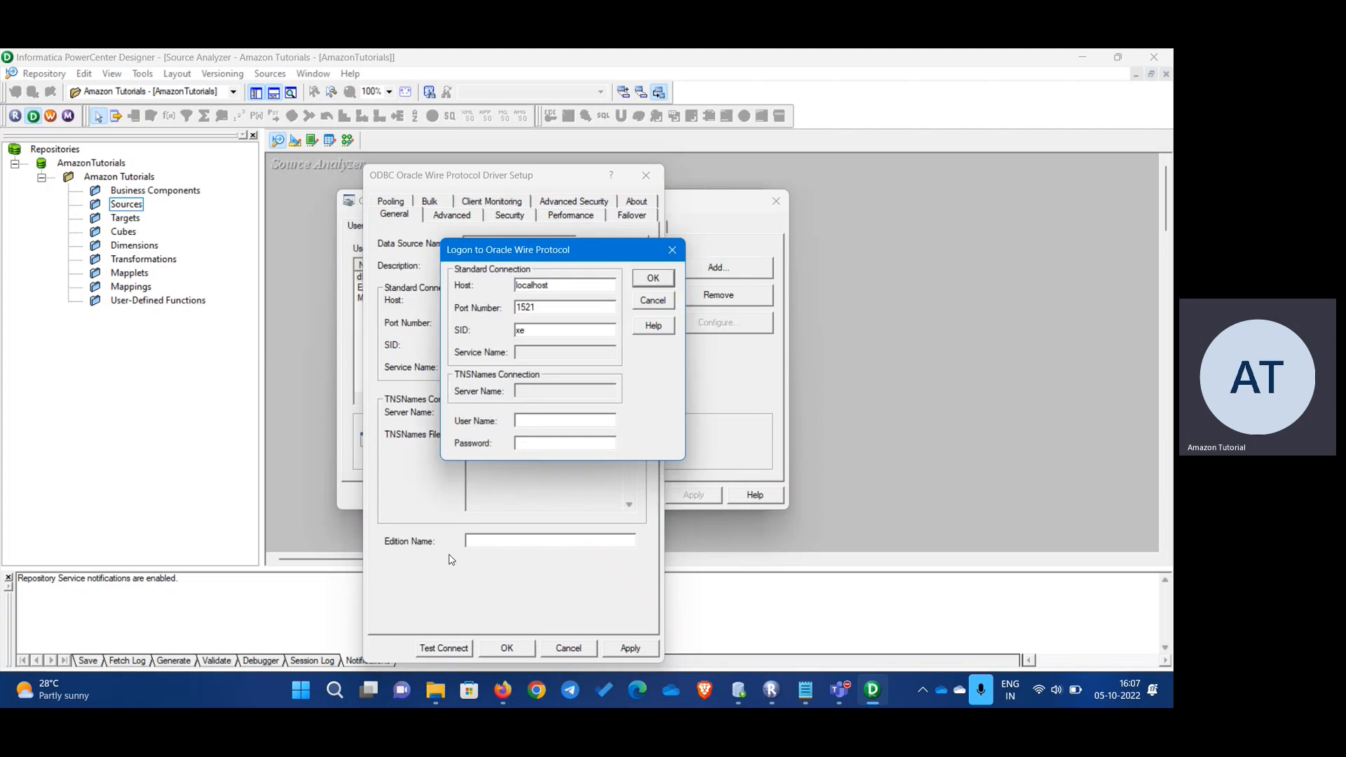
{"action": "left_click", "coordinate": [563, 420]}
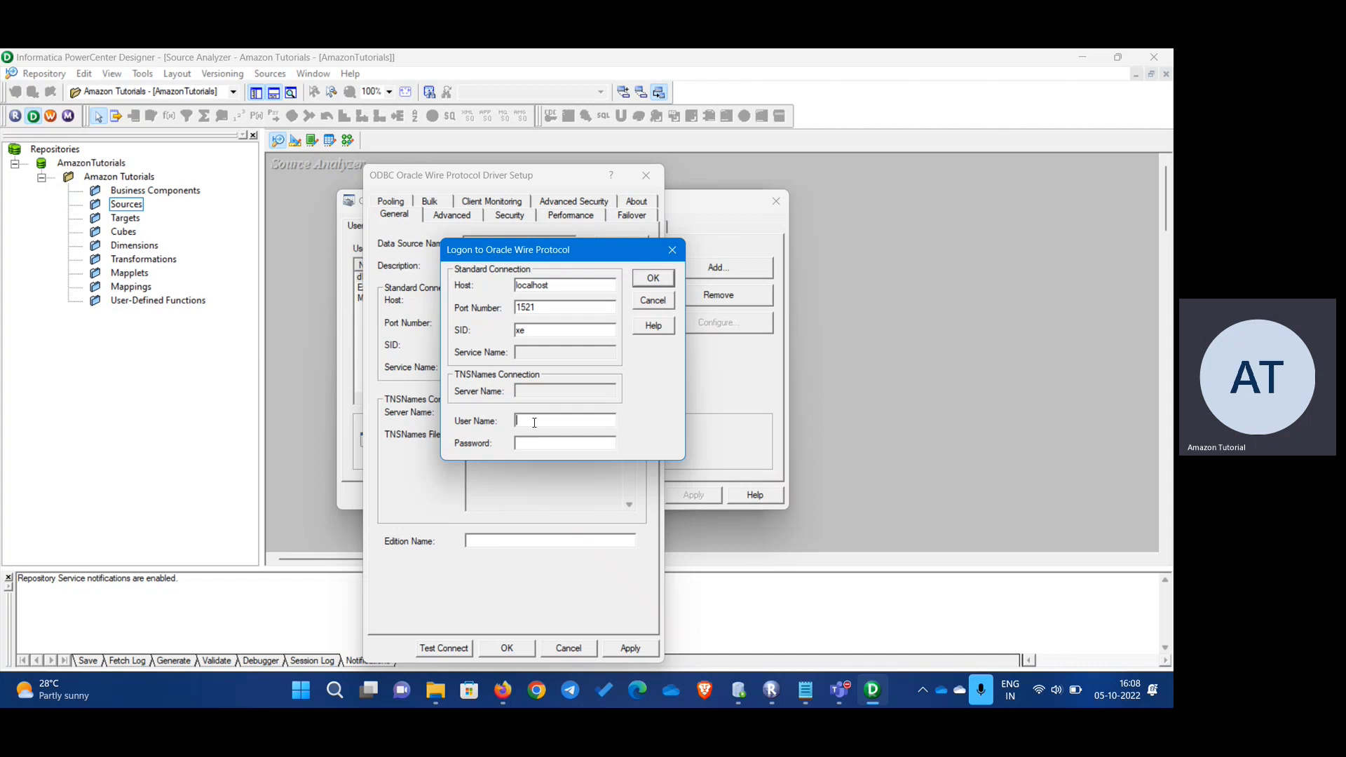
{"action": "type", "text": "HR"}
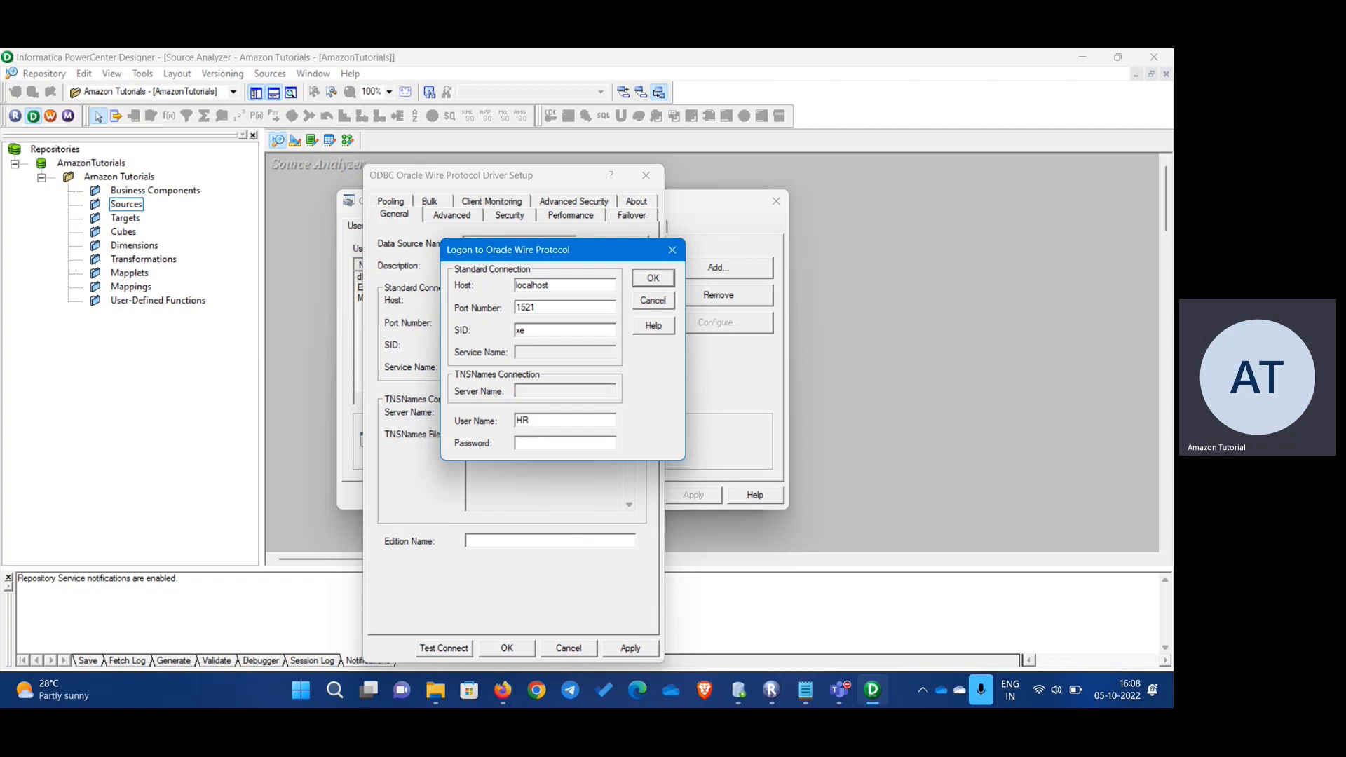
{"action": "left_click", "coordinate": [563, 443]}
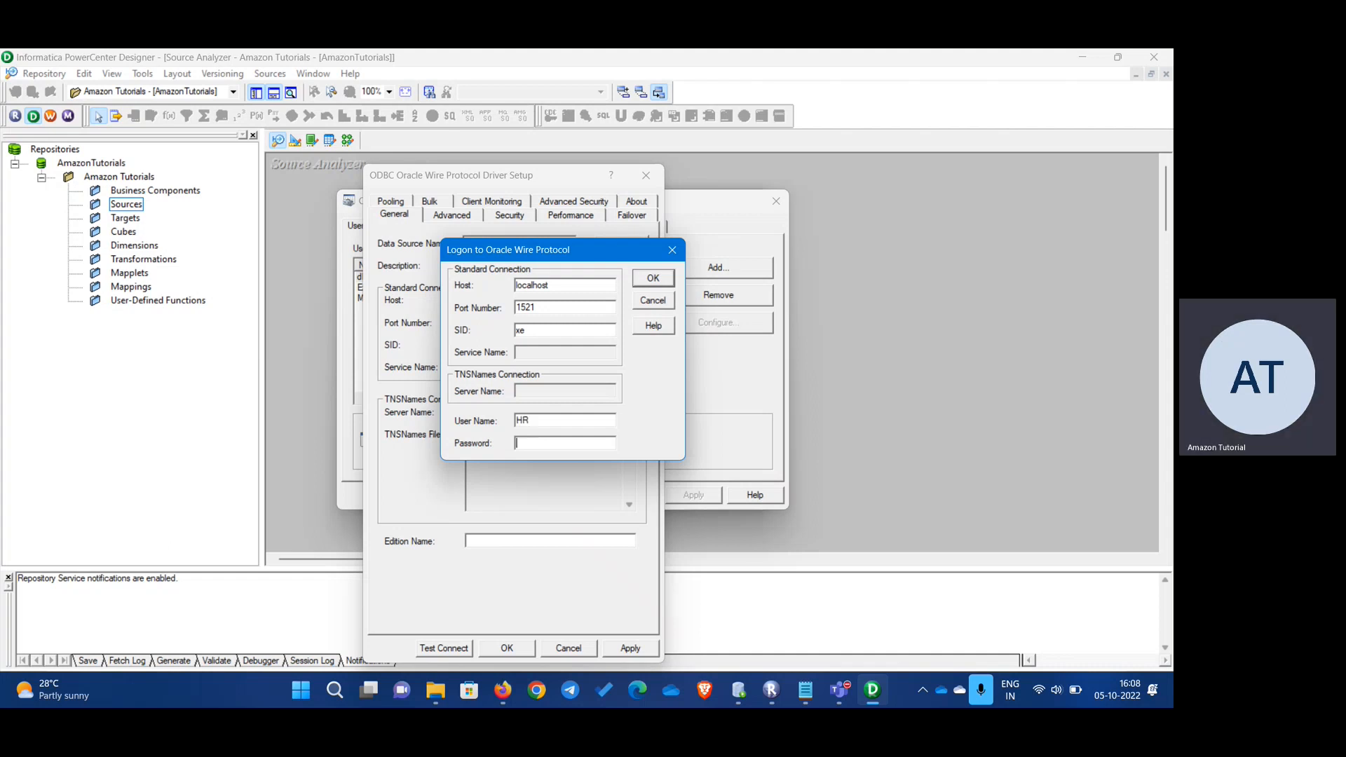
{"action": "type", "text": "**"}
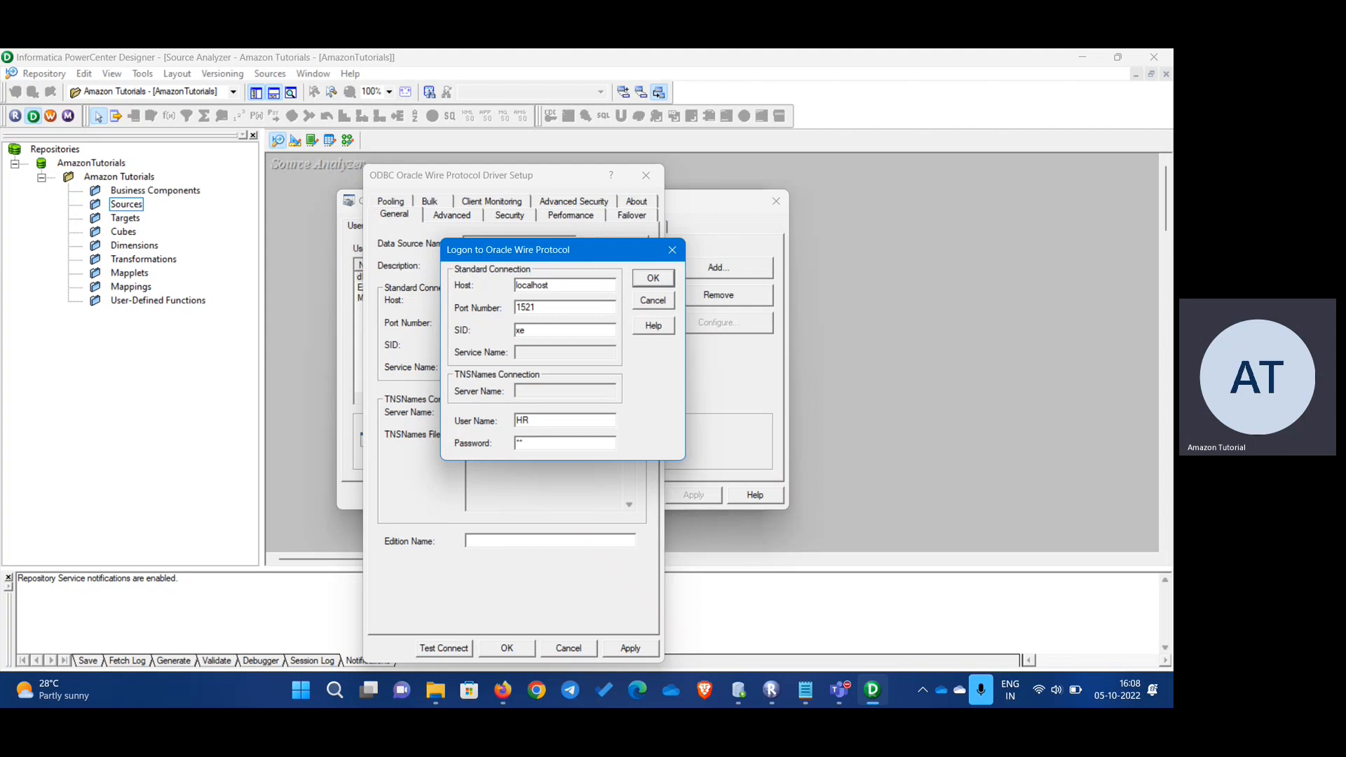
{"action": "left_click", "coordinate": [652, 277]}
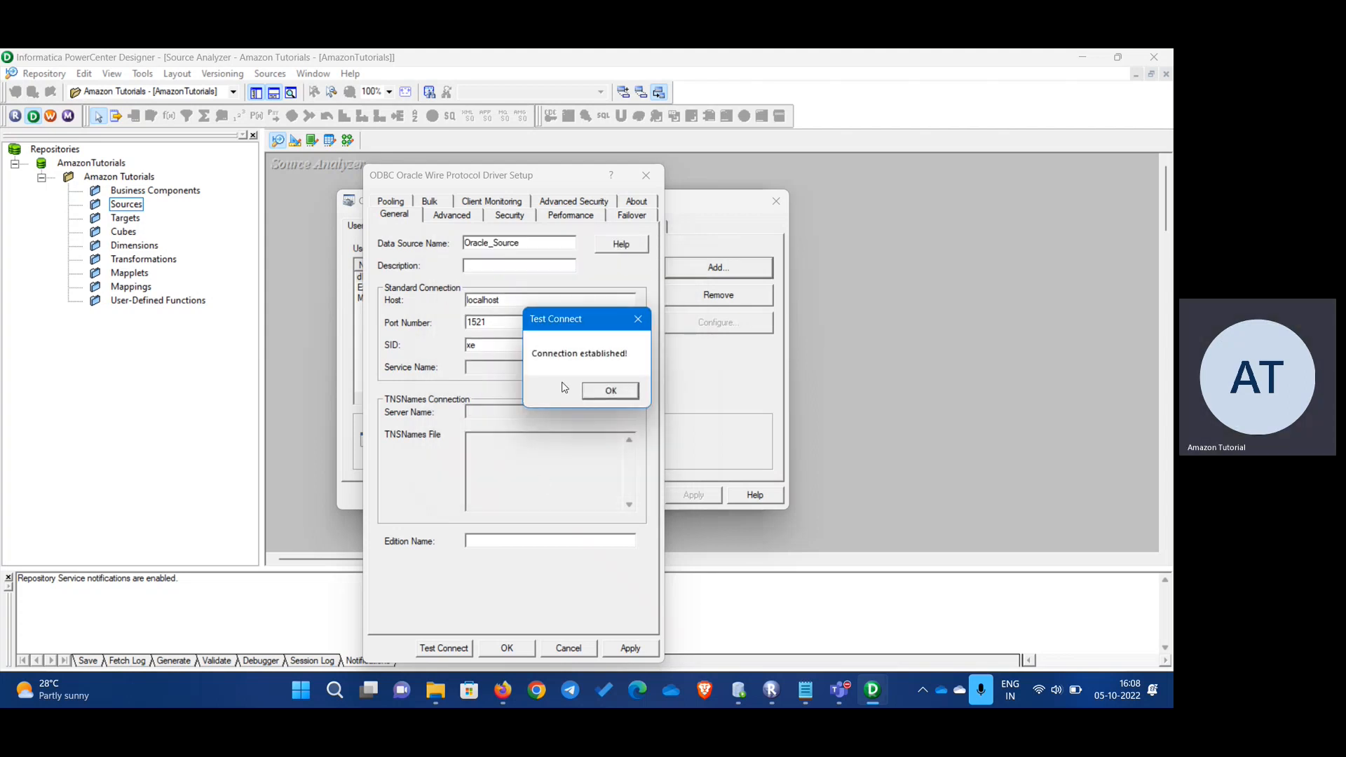
{"action": "mouse_move", "coordinate": [555, 368]}
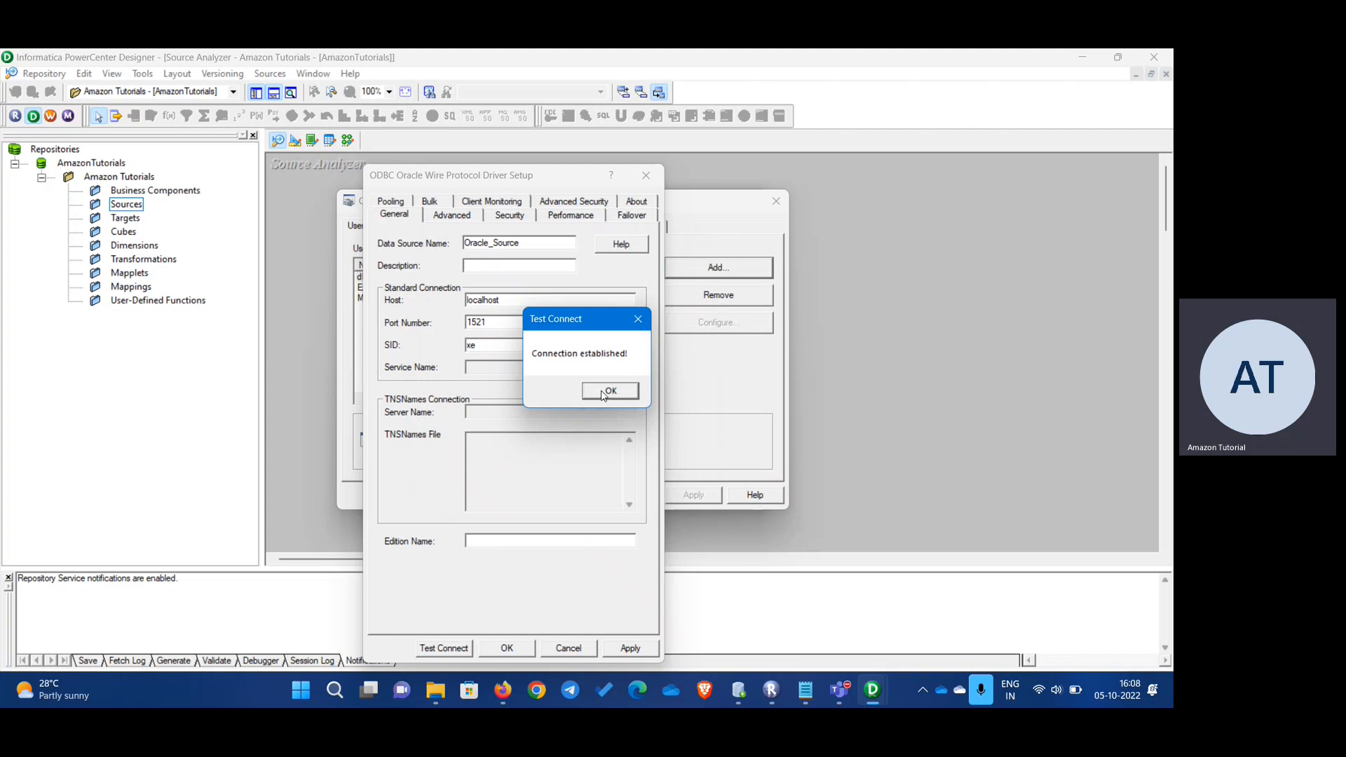
{"action": "left_click", "coordinate": [609, 390]}
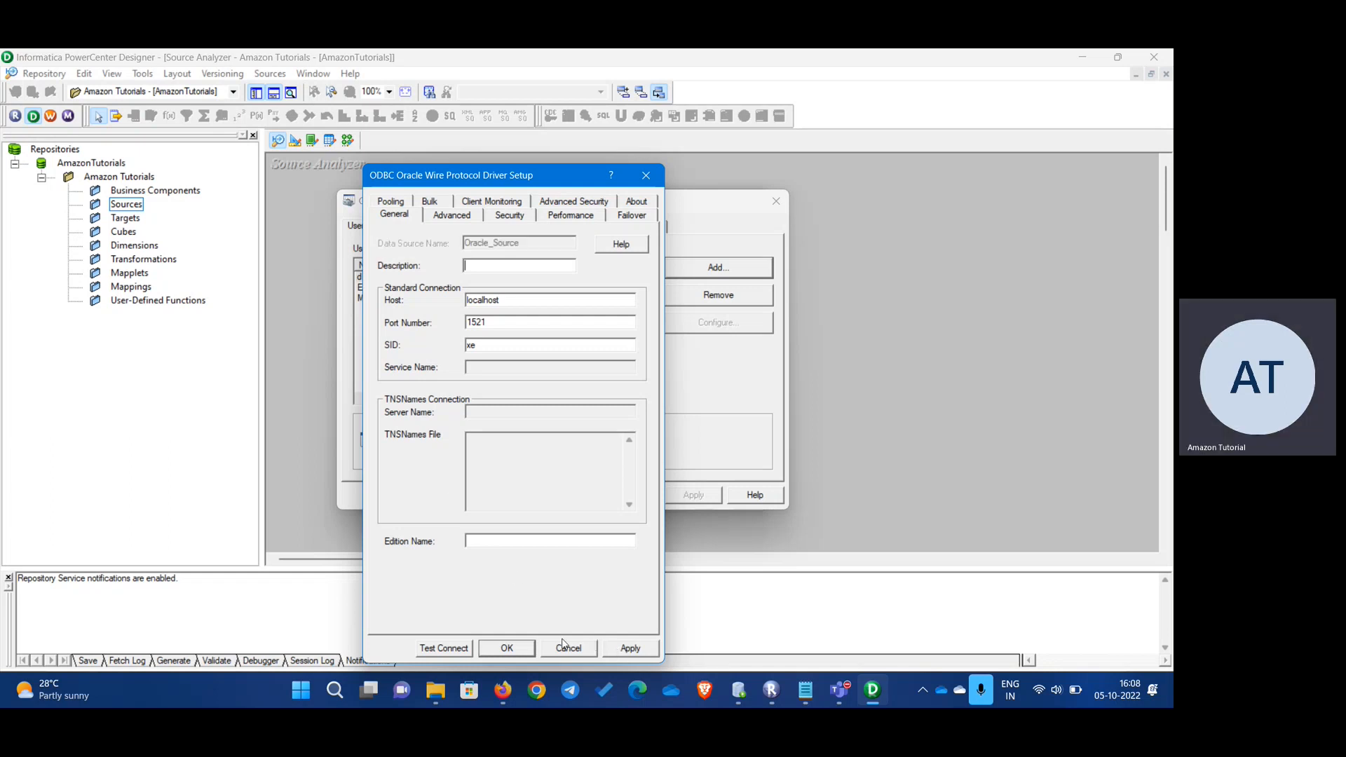
- Save Oracle_Source and start another data source with the Oracle Wire Protocol driver
{"action": "left_click", "coordinate": [568, 649]}
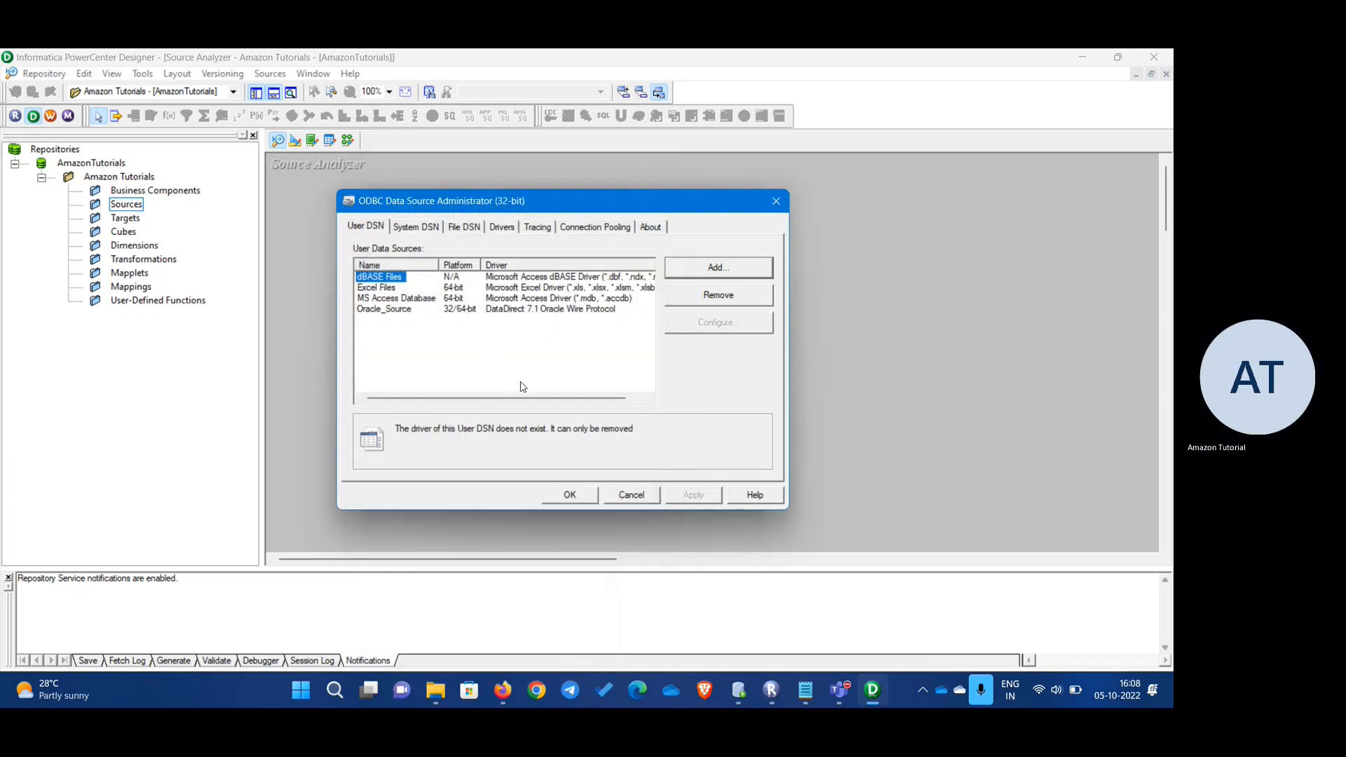
{"action": "mouse_move", "coordinate": [404, 311]}
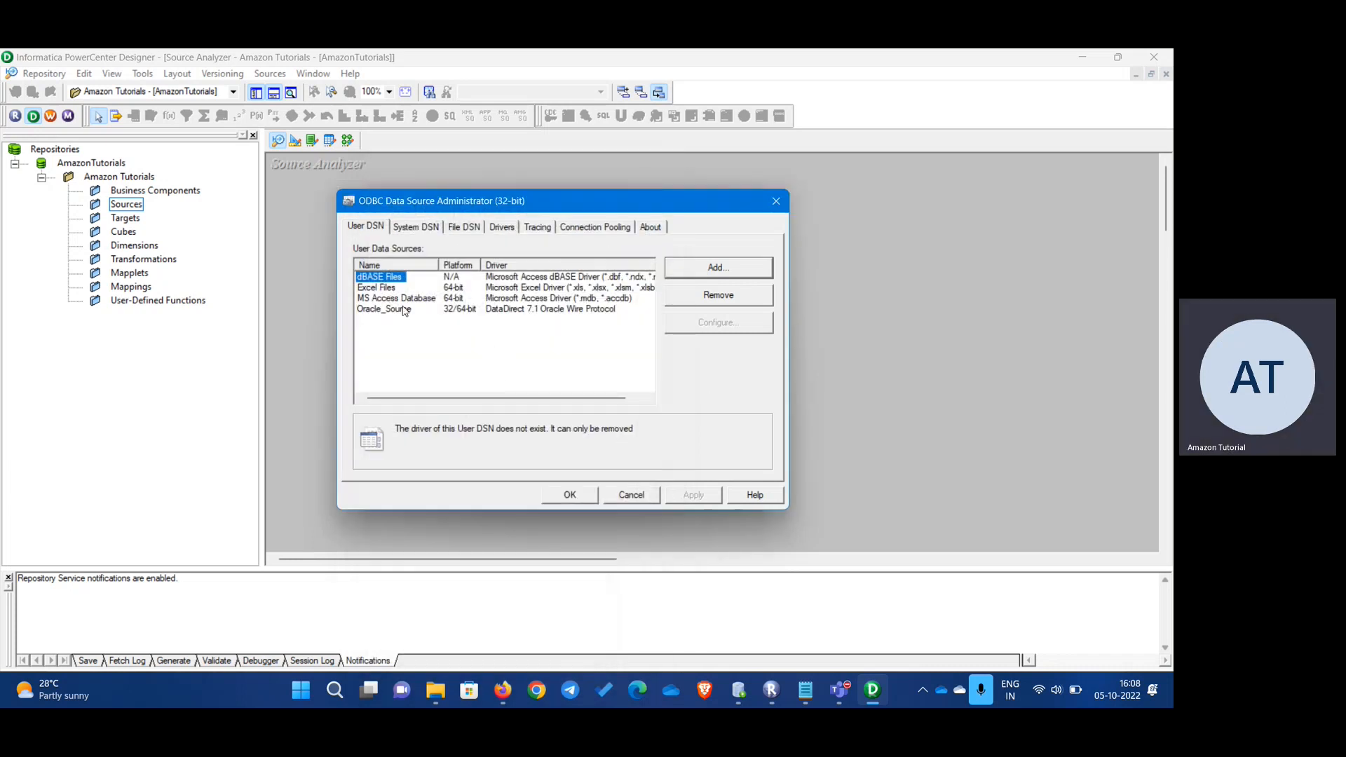
{"action": "left_click", "coordinate": [384, 309]}
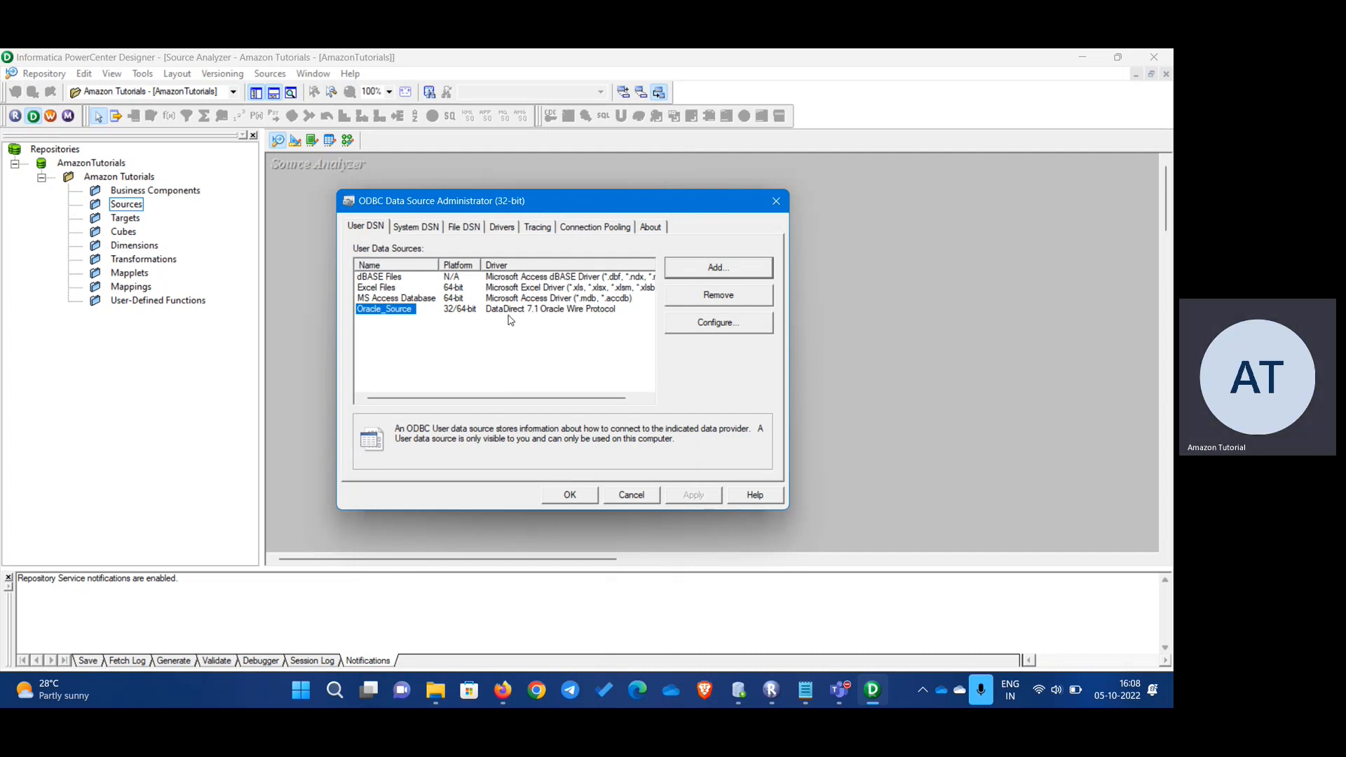
{"action": "left_click", "coordinate": [671, 390]}
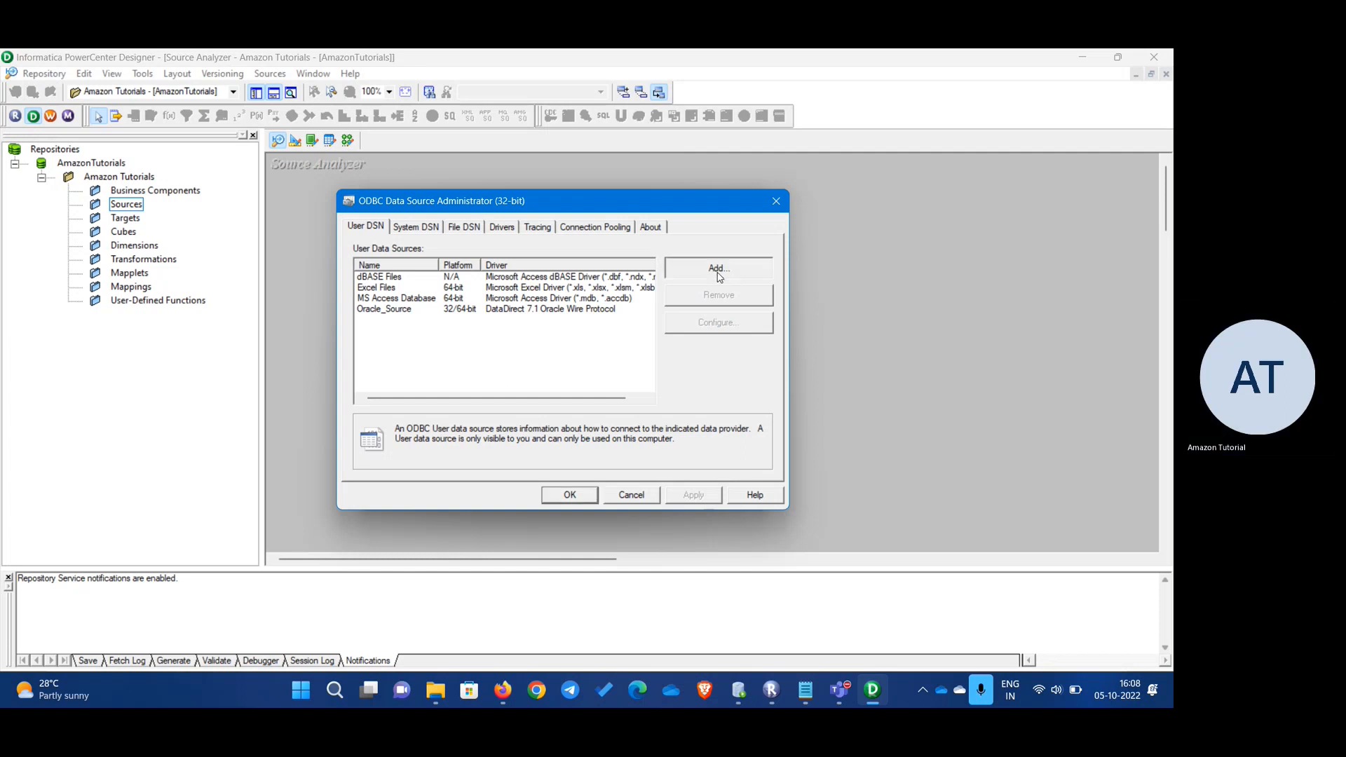
{"action": "left_click", "coordinate": [718, 268]}
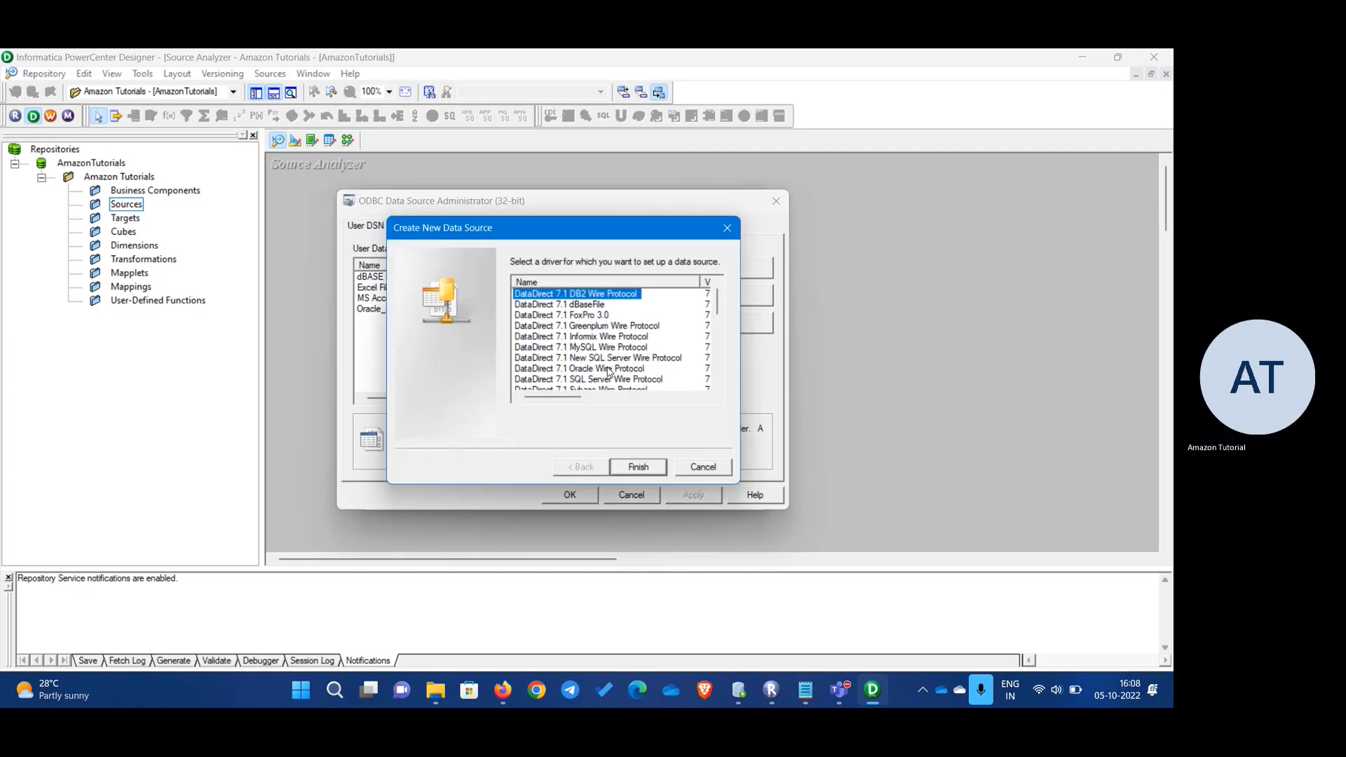
{"action": "left_click", "coordinate": [581, 368]}
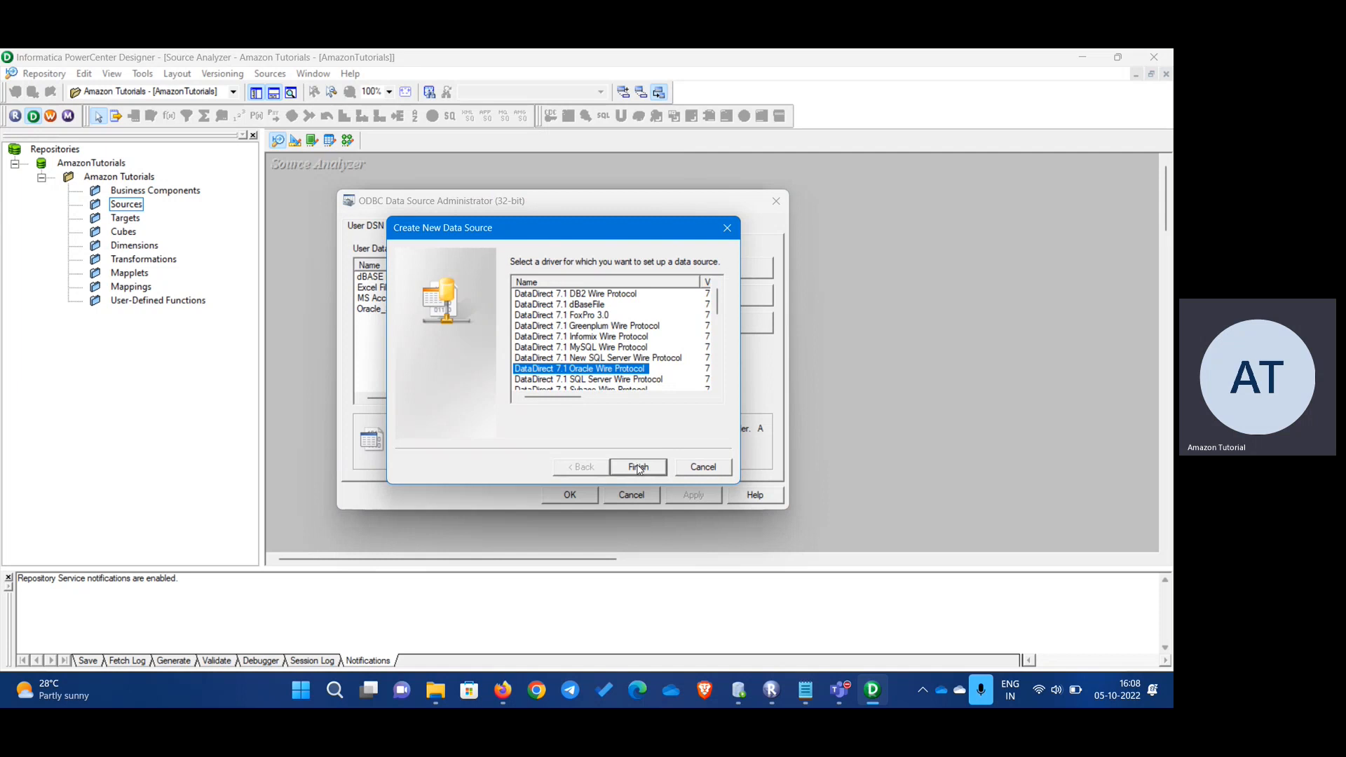
{"action": "left_click", "coordinate": [638, 466]}
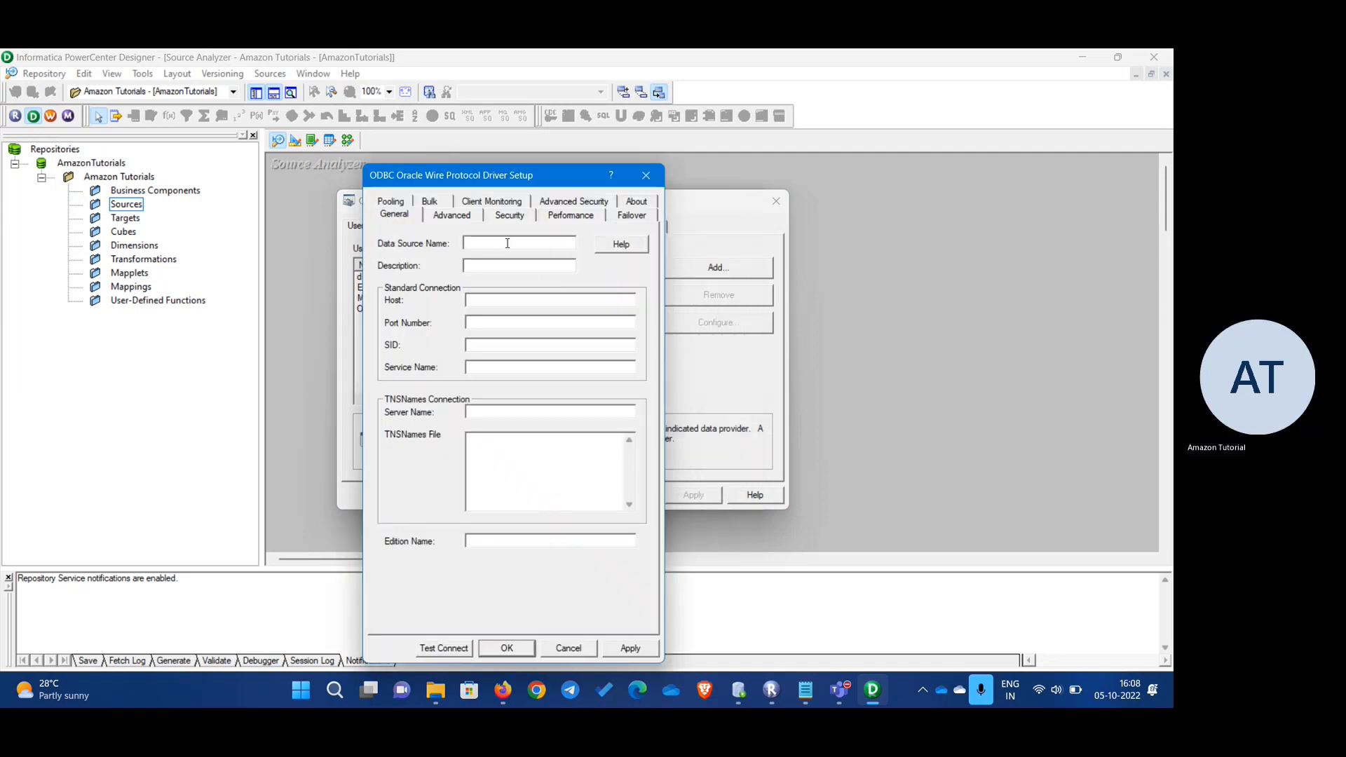
- Enter Oracle_Target with host localhost (correcting a typo) and port 1521
{"action": "type", "text": "Oracle_Target"}
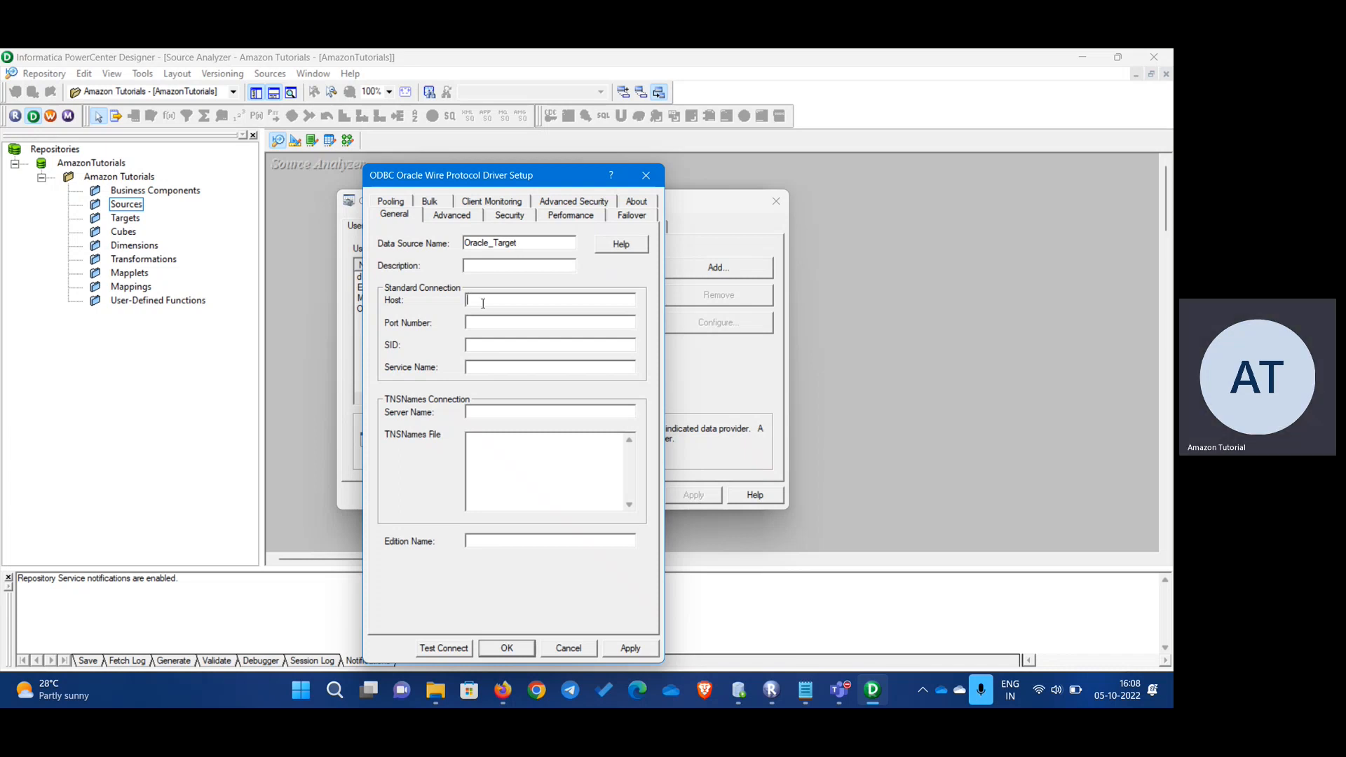
{"action": "type", "text": "location"}
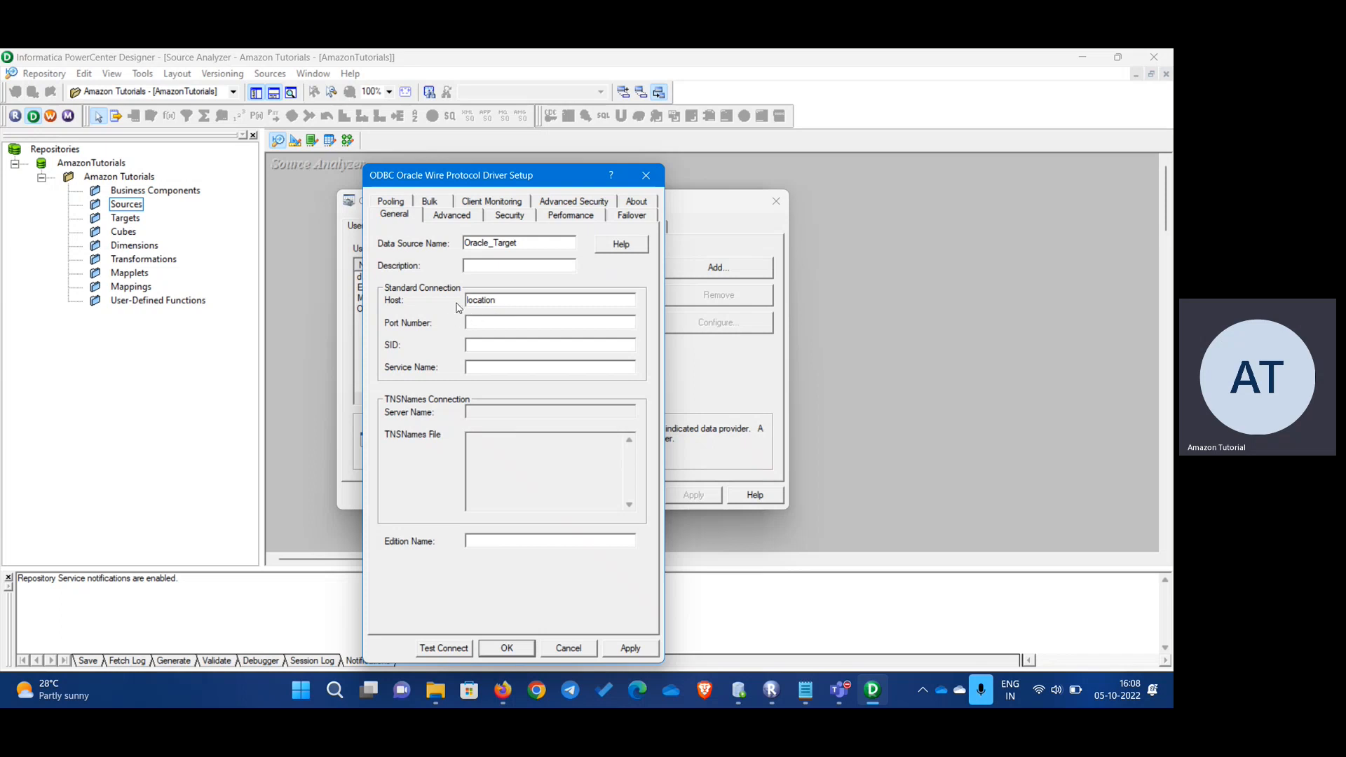
{"action": "double_click", "coordinate": [480, 300]}
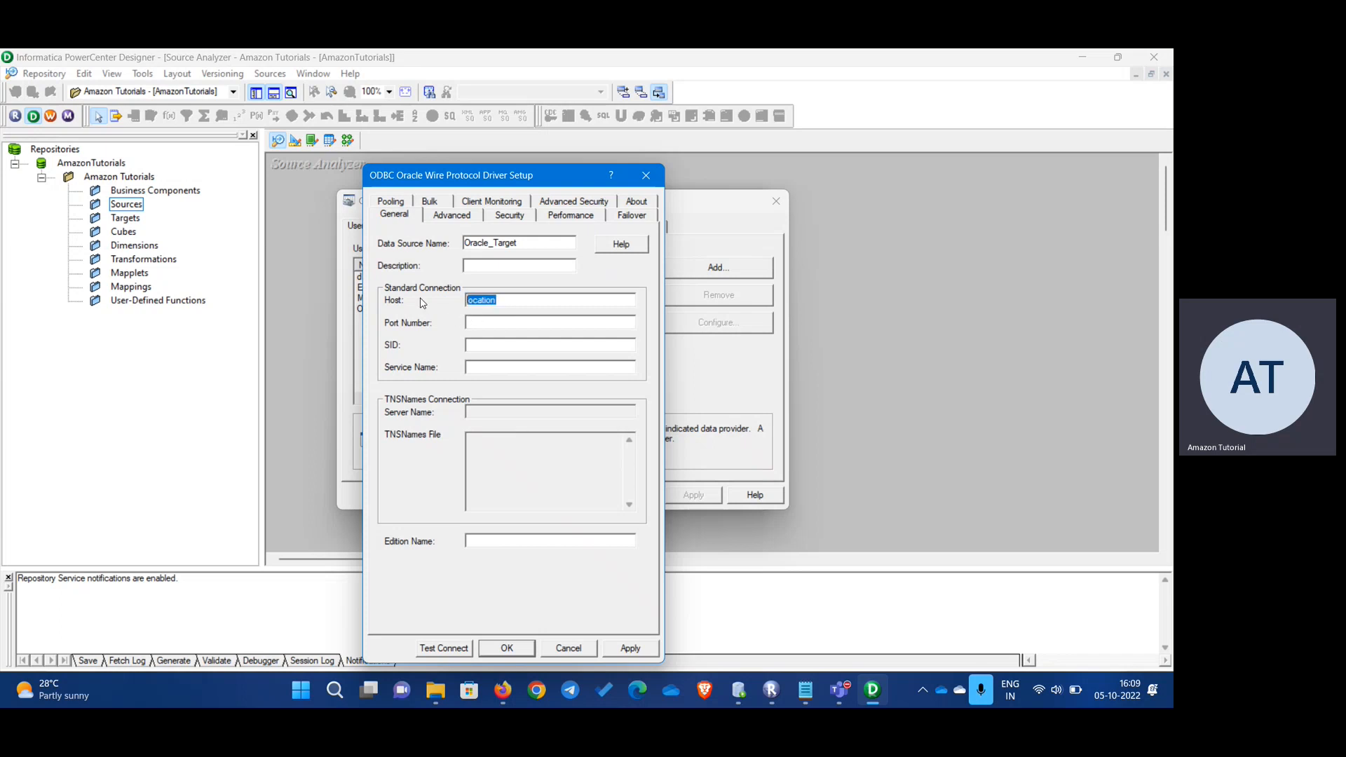
{"action": "type", "text": "localhos"}
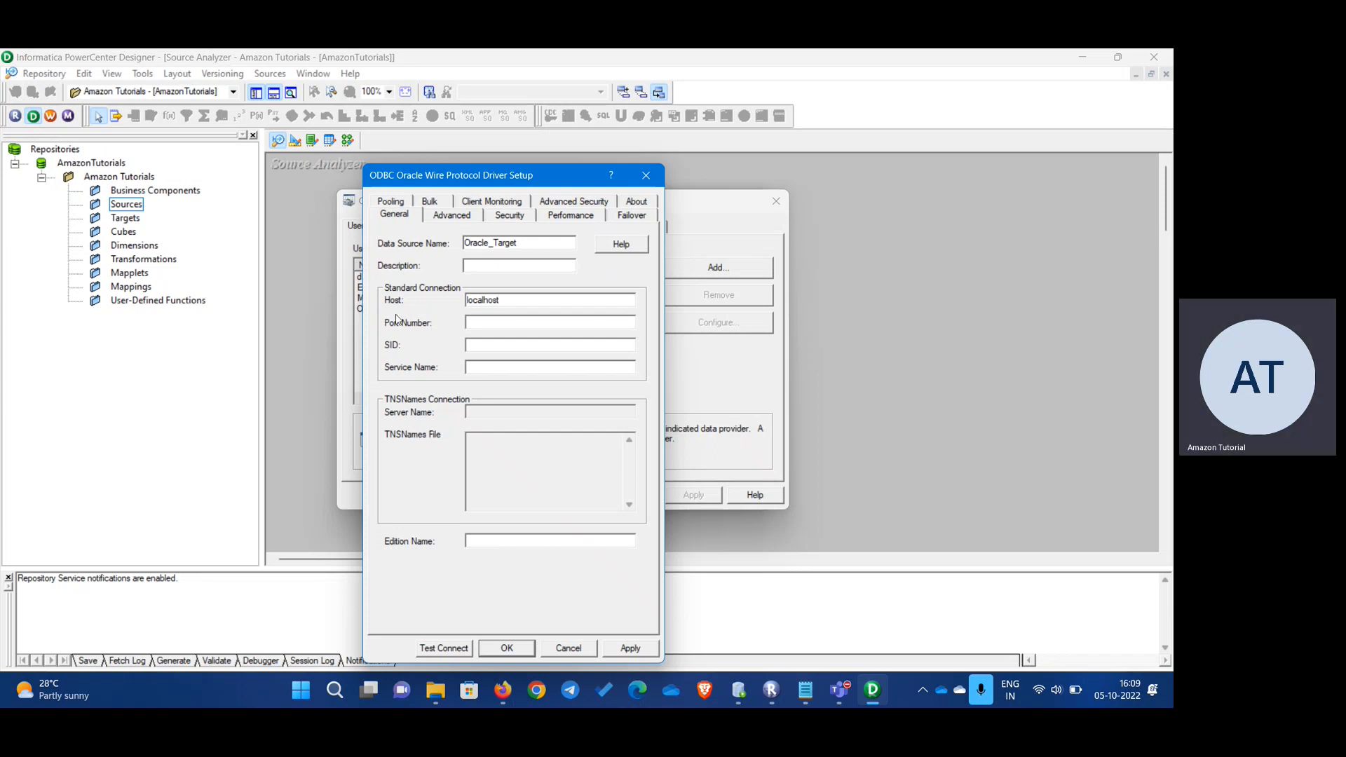
{"action": "left_click", "coordinate": [549, 322]}
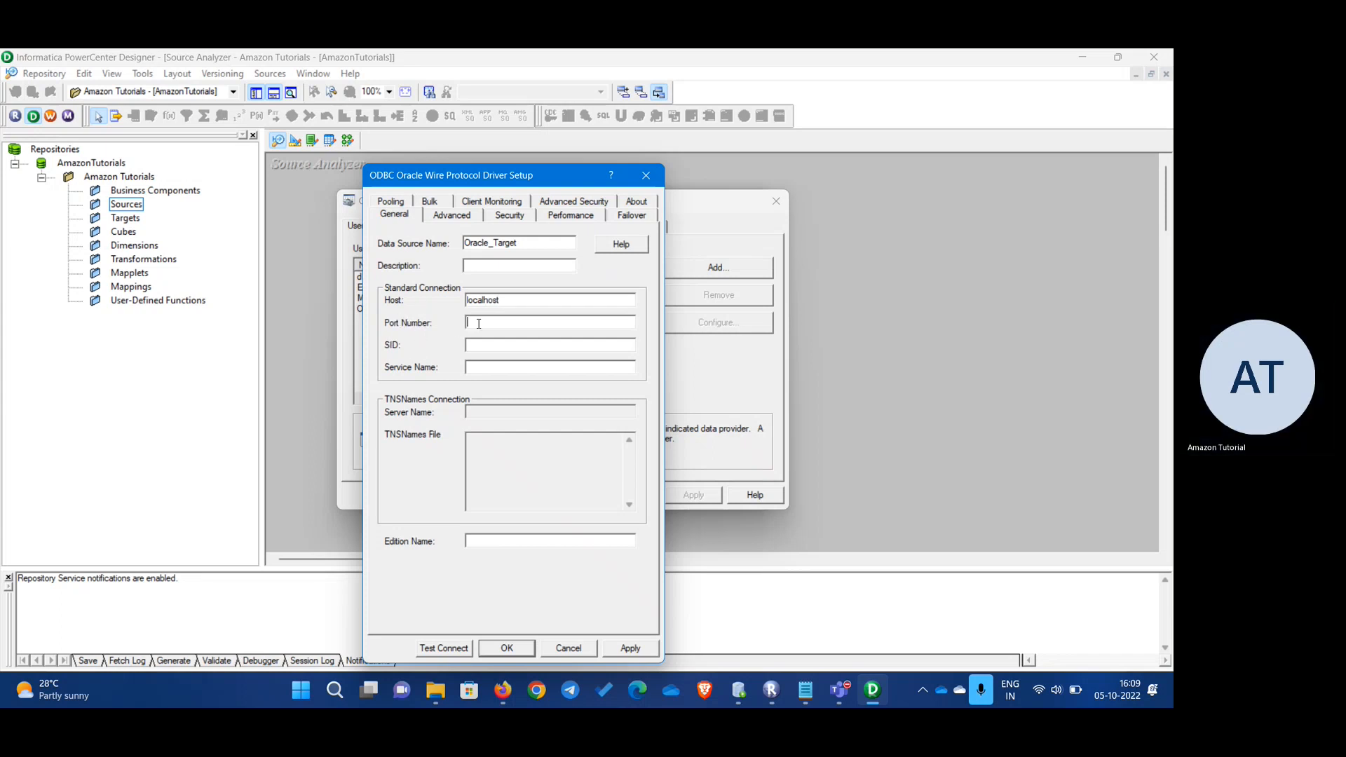
{"action": "type", "text": "1521"}
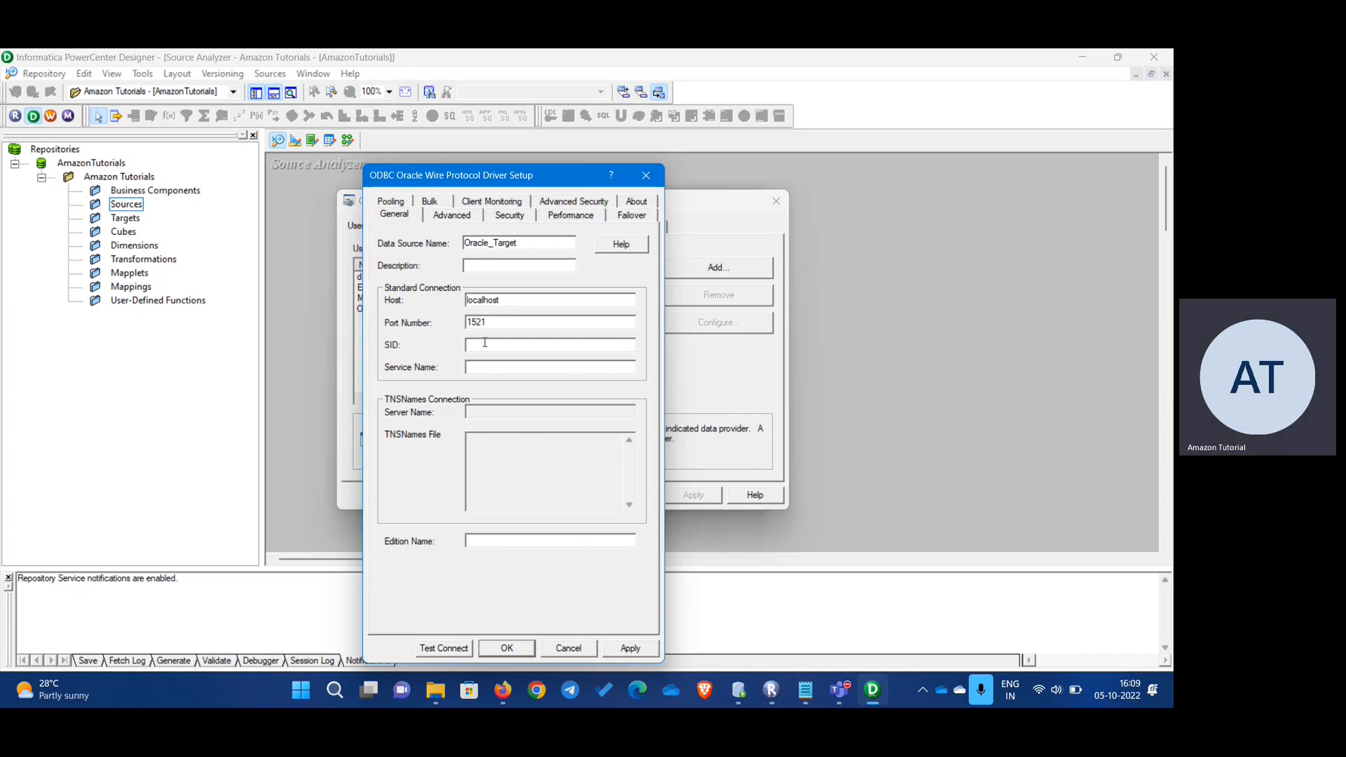
- Enter SID xe, then log in to the CORE connection in SQL Developer
{"action": "type", "text": "xe"}
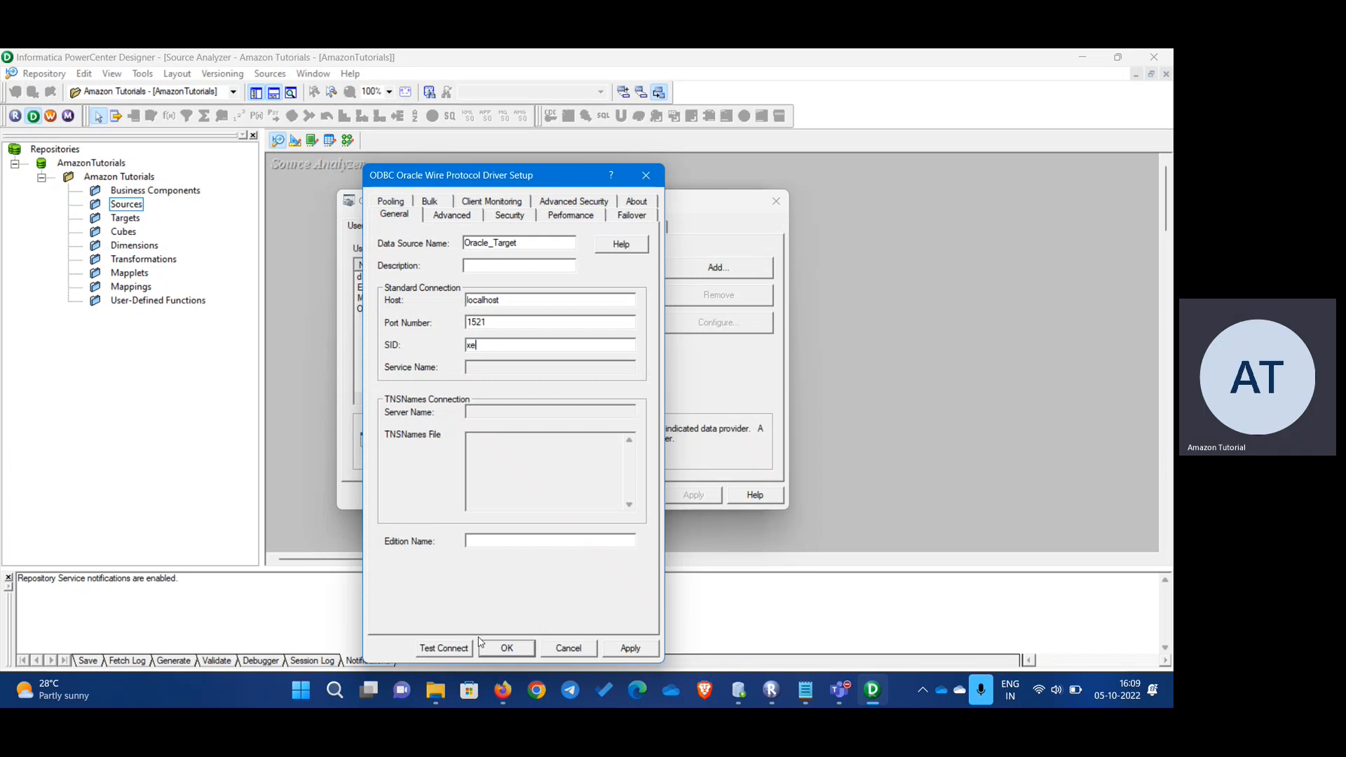
{"action": "left_click", "coordinate": [443, 648]}
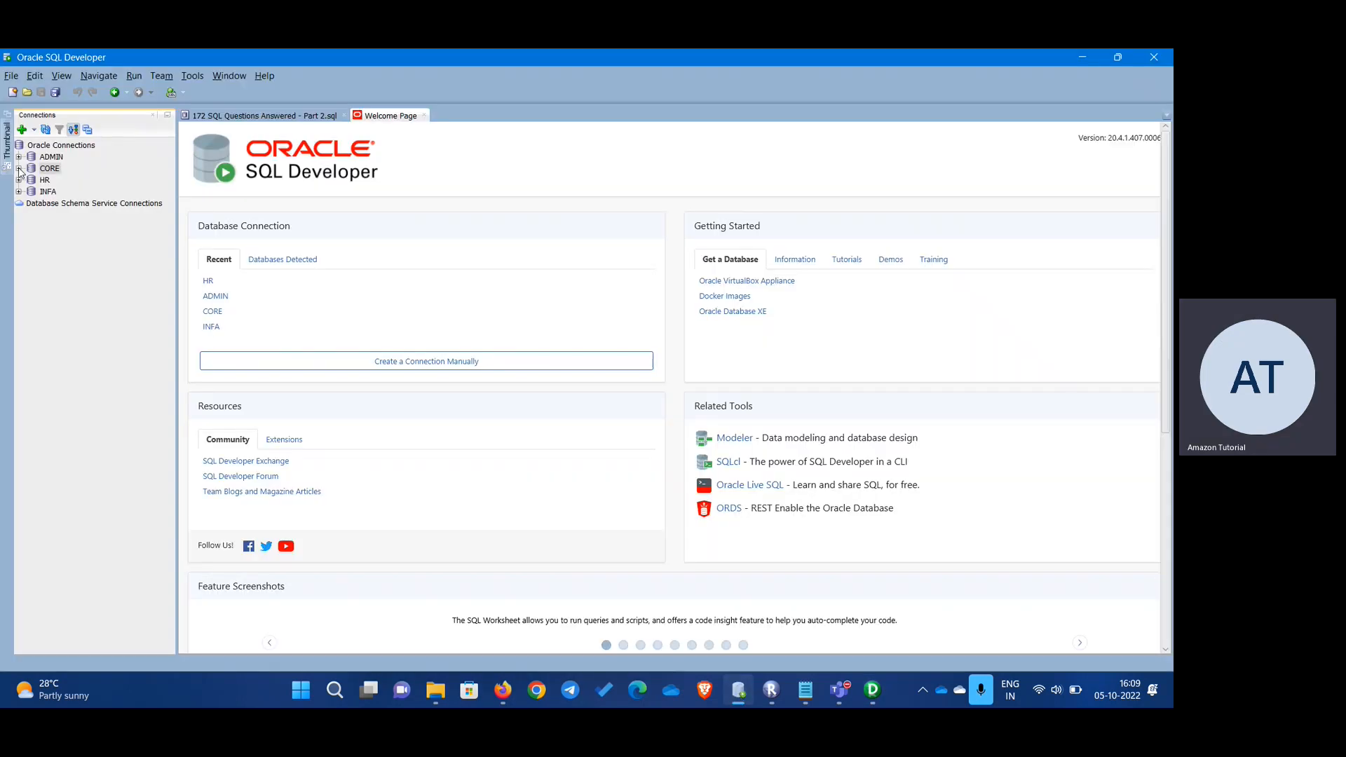
{"action": "left_click", "coordinate": [22, 168]}
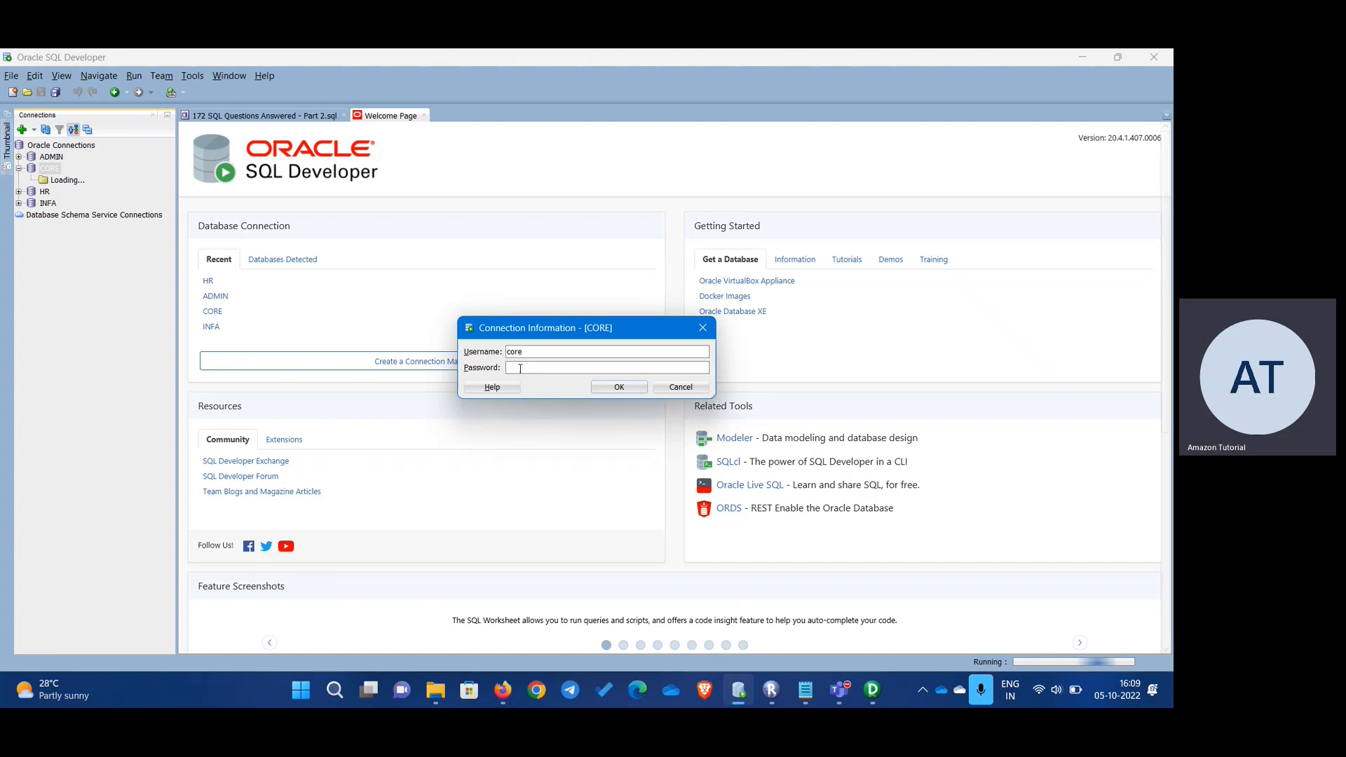
{"action": "left_click", "coordinate": [618, 387]}
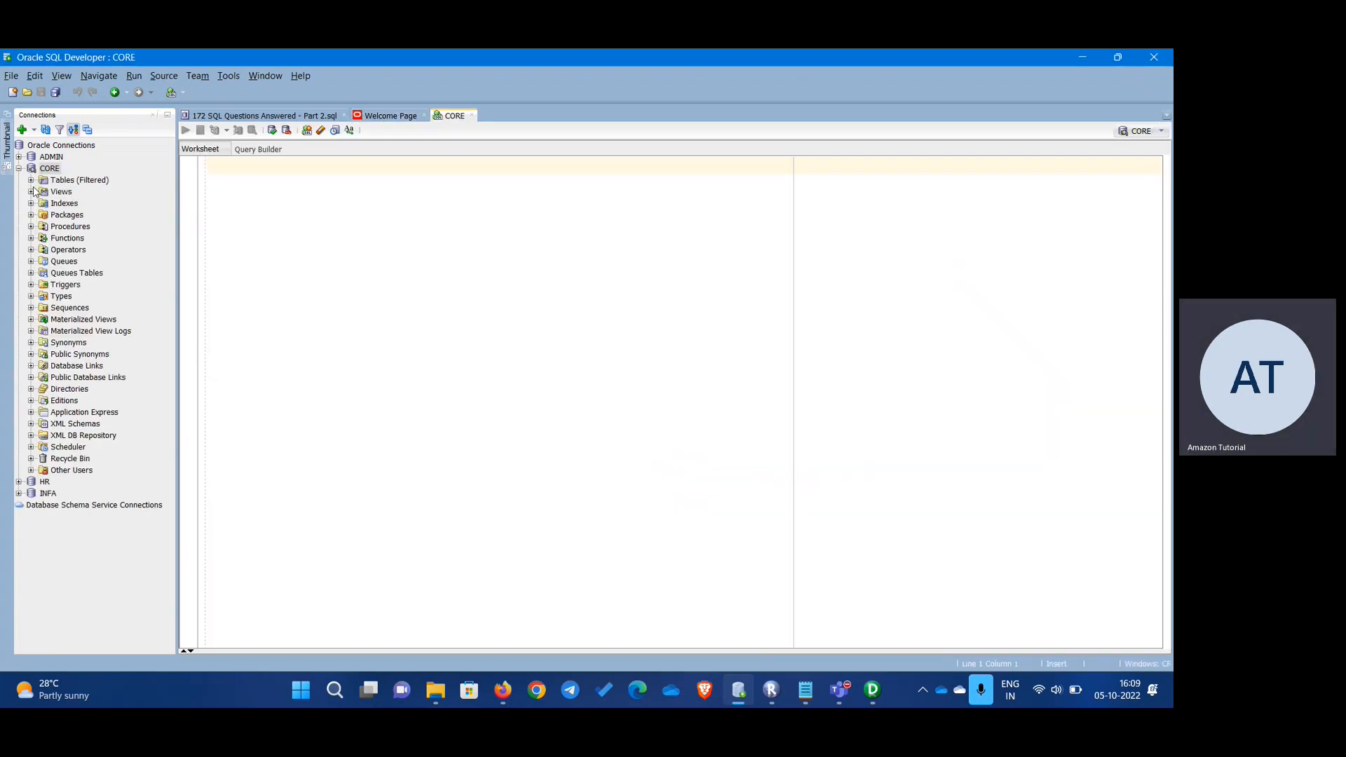
- Close the 172 SQL Questions Answered worksheet and return to PowerCenter Designer
{"action": "left_click", "coordinate": [49, 168]}
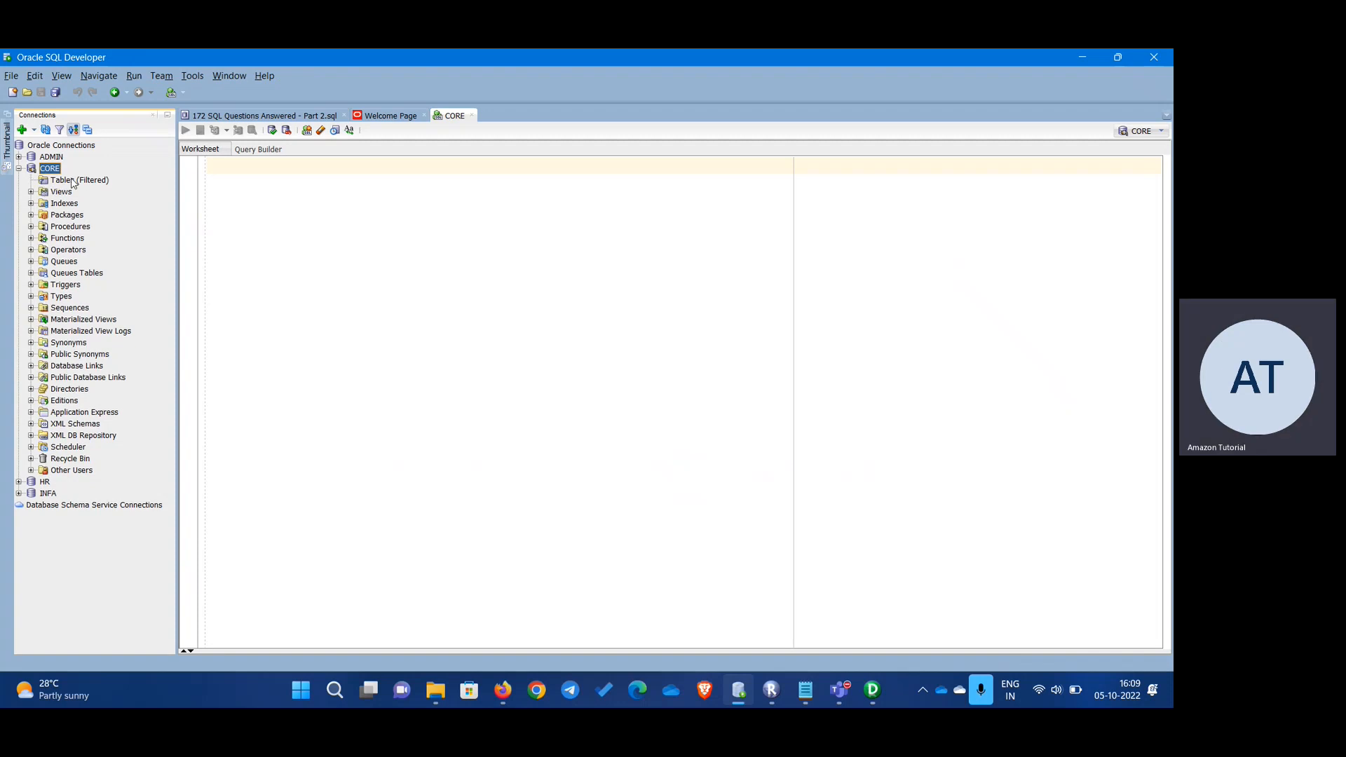
{"action": "left_click", "coordinate": [79, 179]}
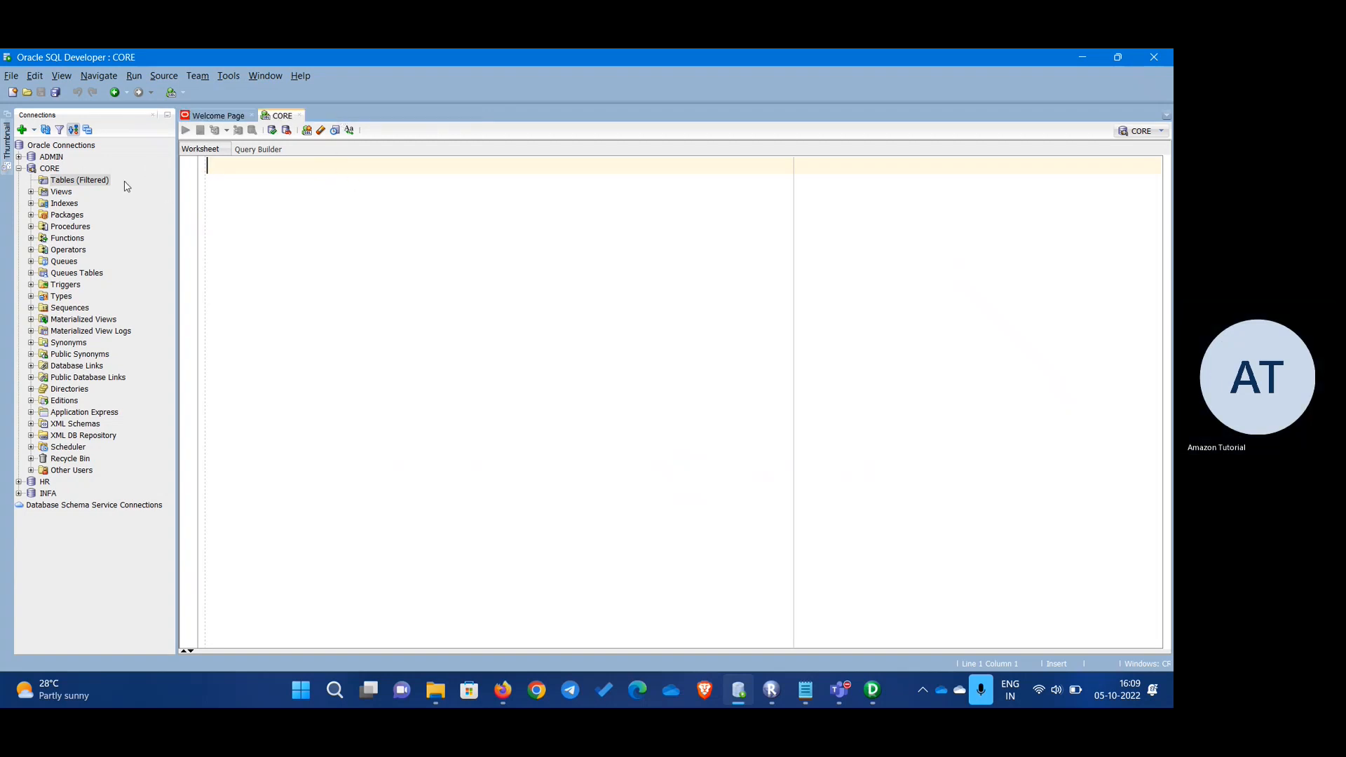
{"action": "left_click", "coordinate": [49, 167]}
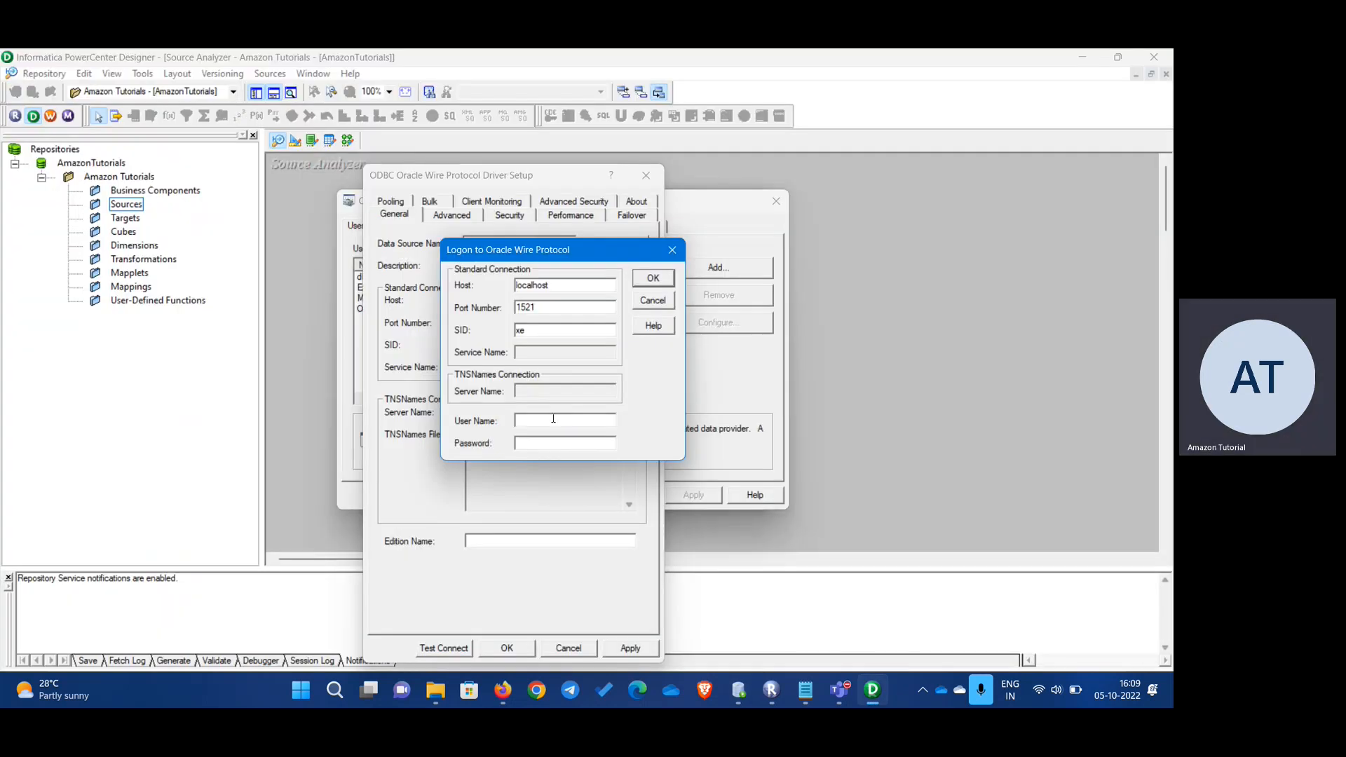
- Confirm Oracle_Target connects as user CORE and save the data source
{"action": "type", "text": "CORE"}
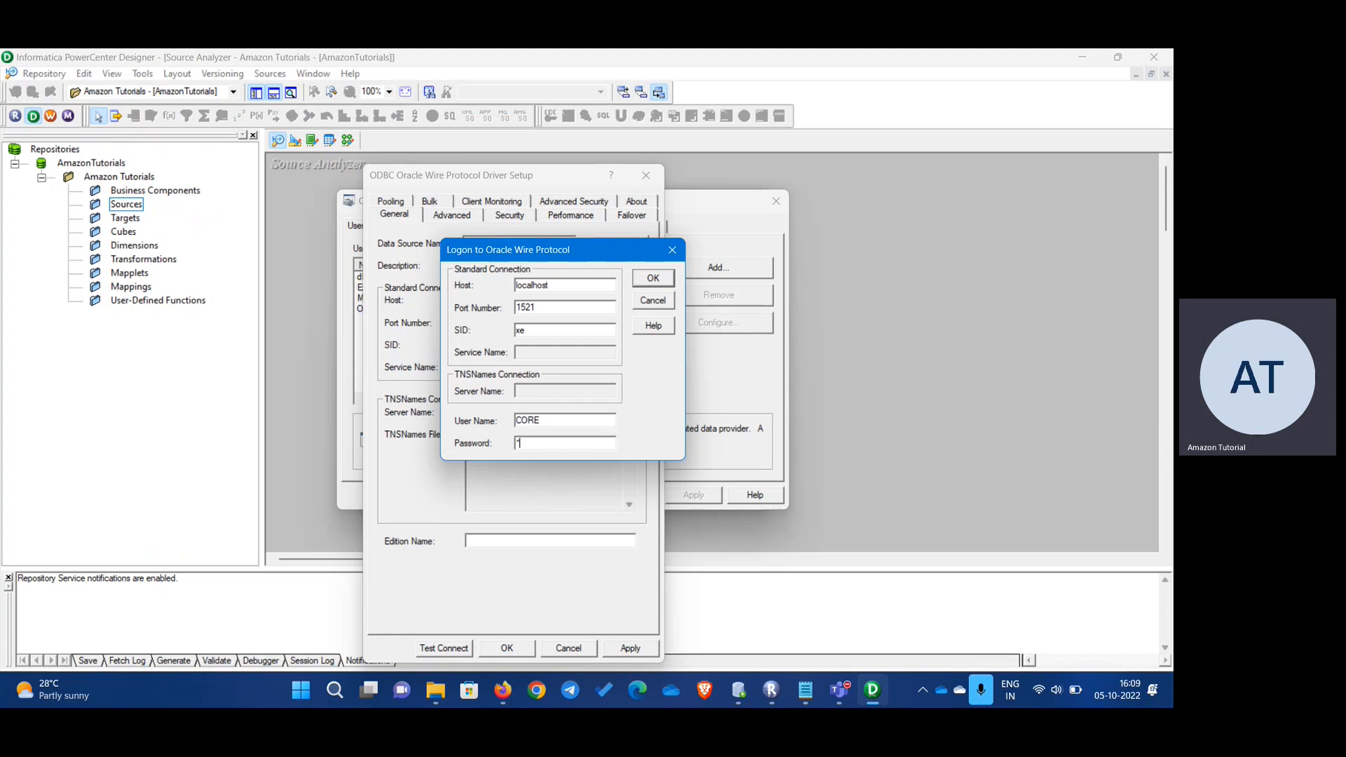
{"action": "type", "text": "****"}
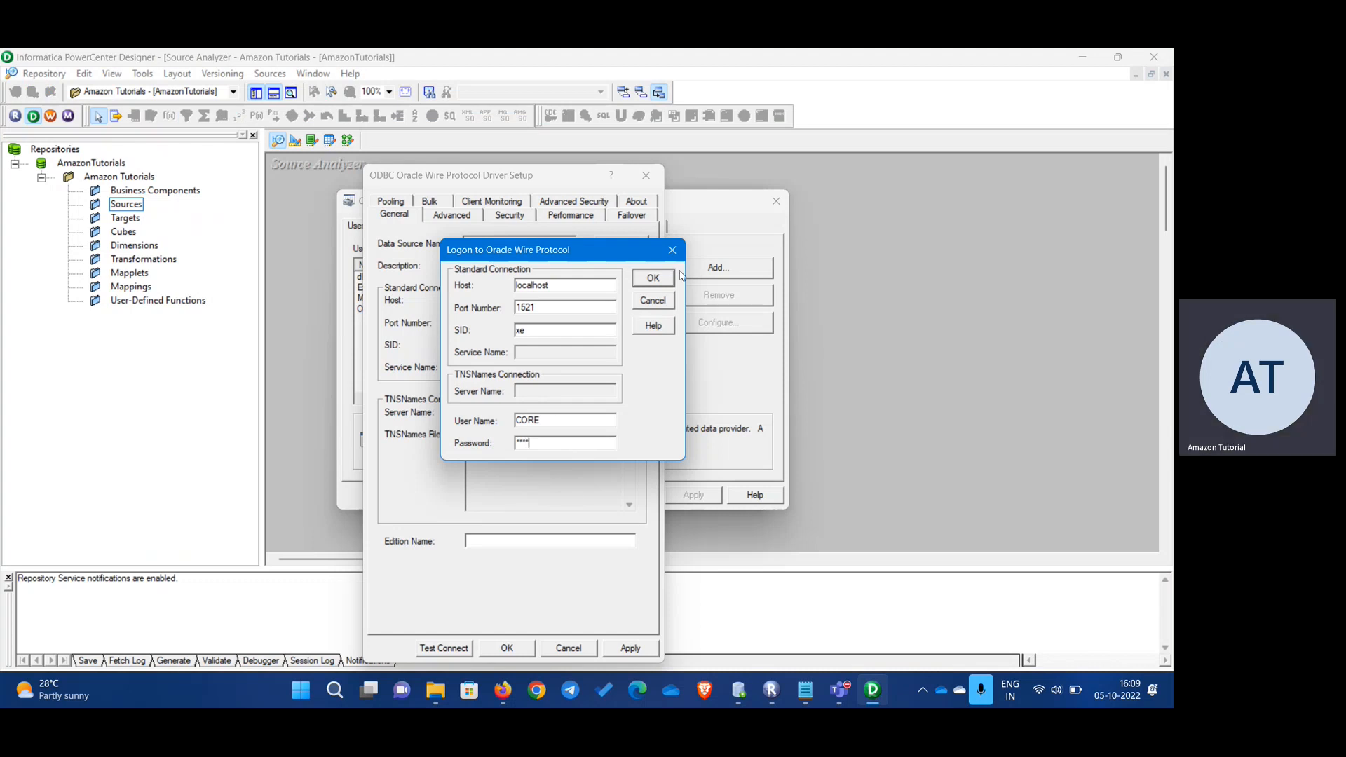
{"action": "left_click", "coordinate": [652, 277]}
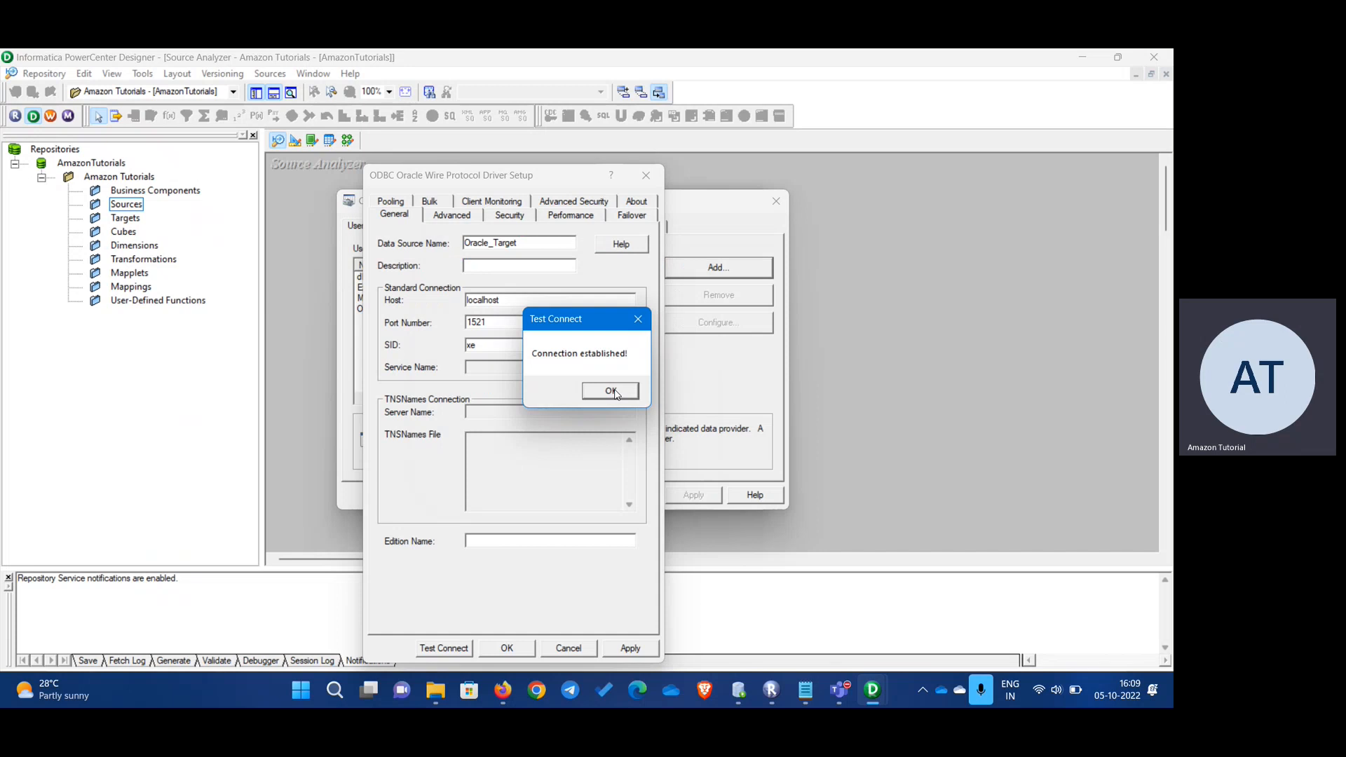
{"action": "left_click", "coordinate": [610, 391]}
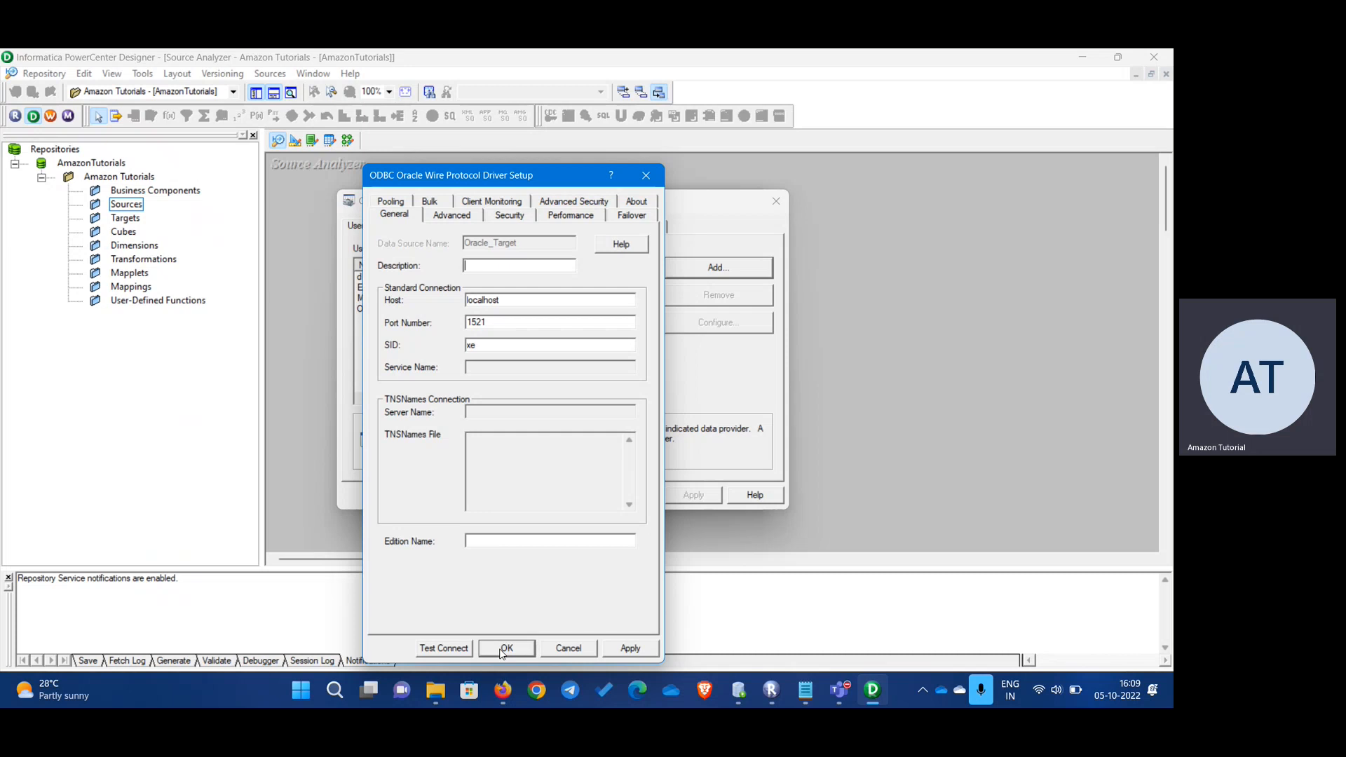
{"action": "left_click", "coordinate": [506, 648]}
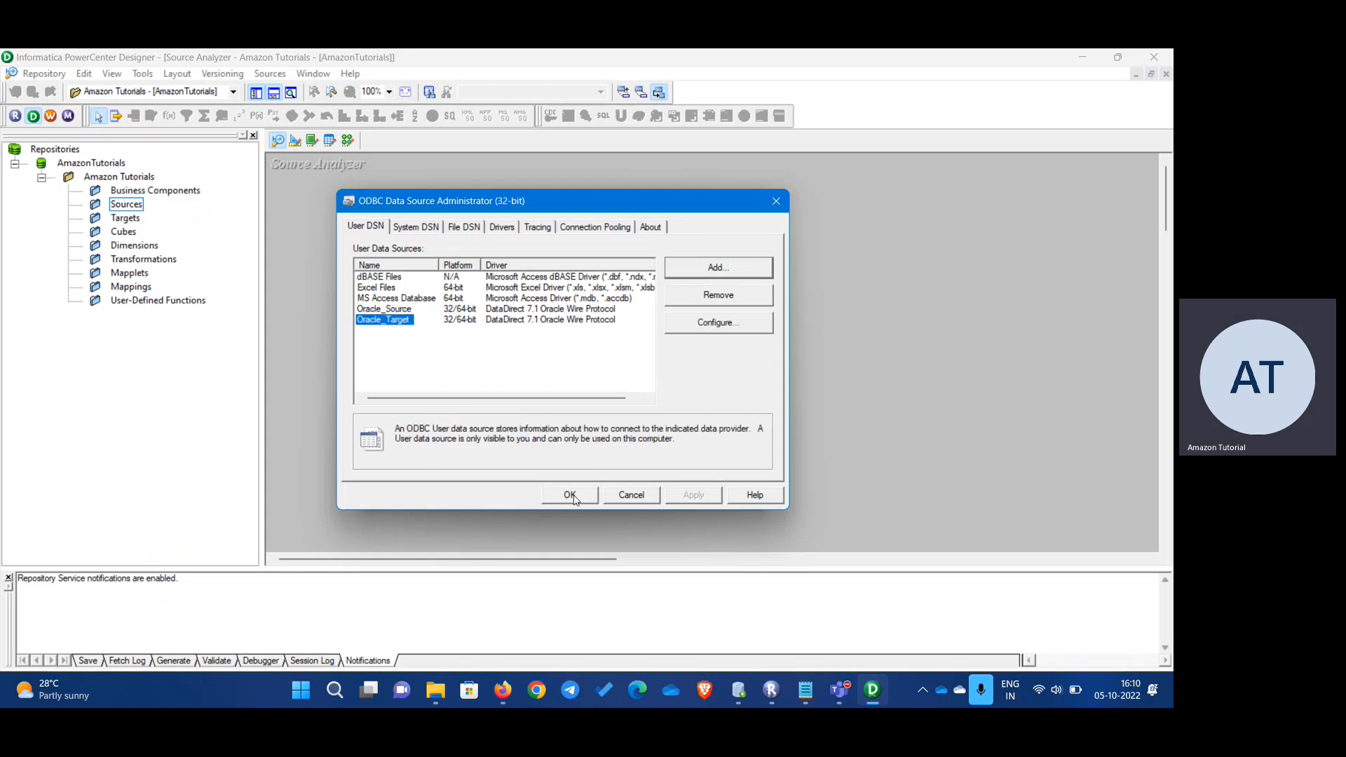
- Connect to Oracle_Source as HR and import all seven HR tables
{"action": "left_click", "coordinate": [570, 495]}
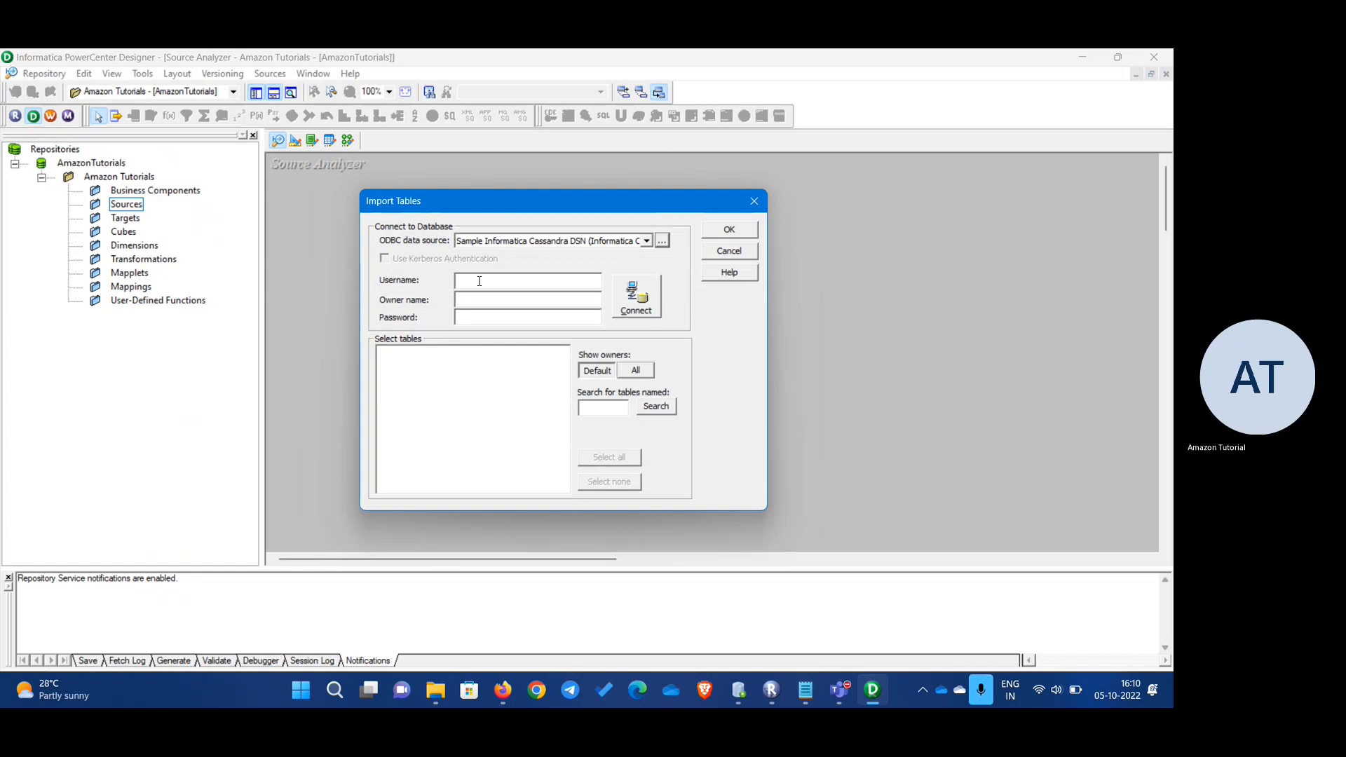
{"action": "mouse_move", "coordinate": [537, 286]}
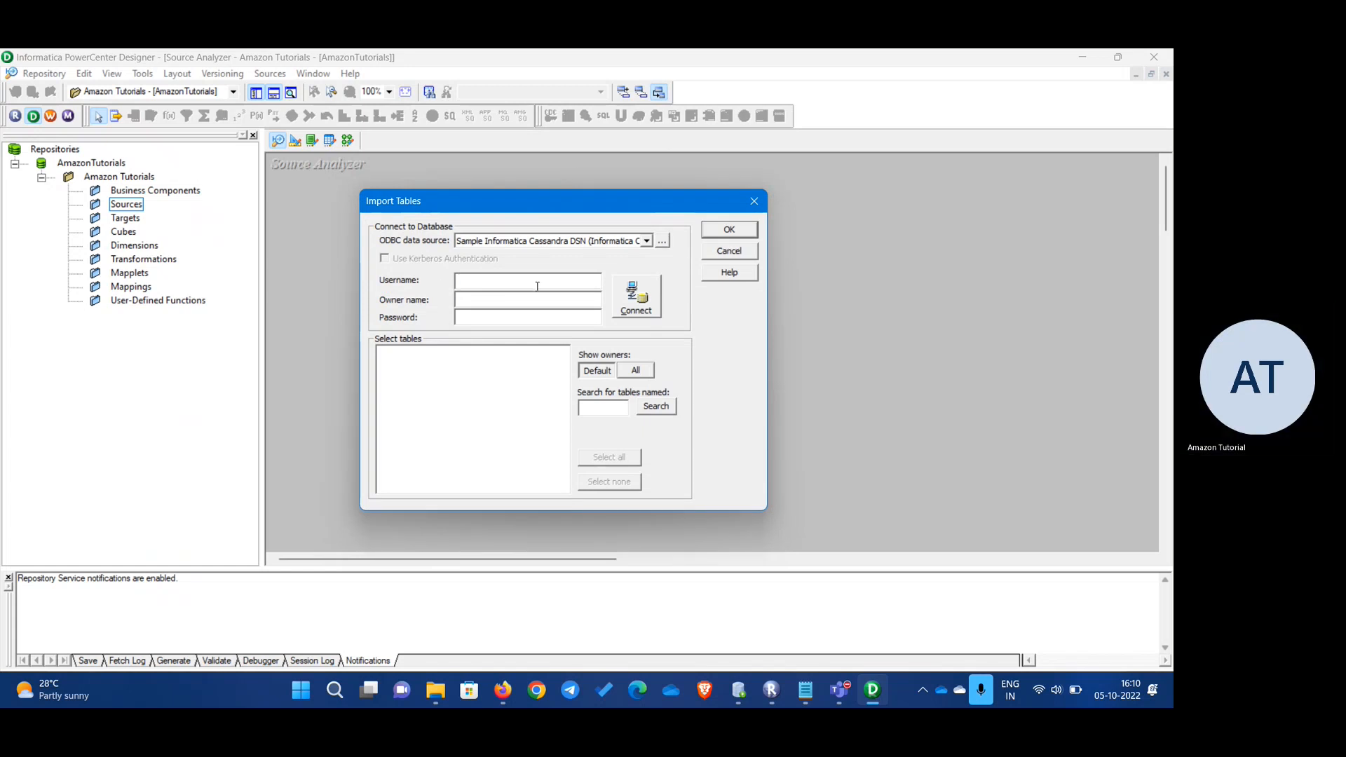
{"action": "left_click", "coordinate": [526, 279]}
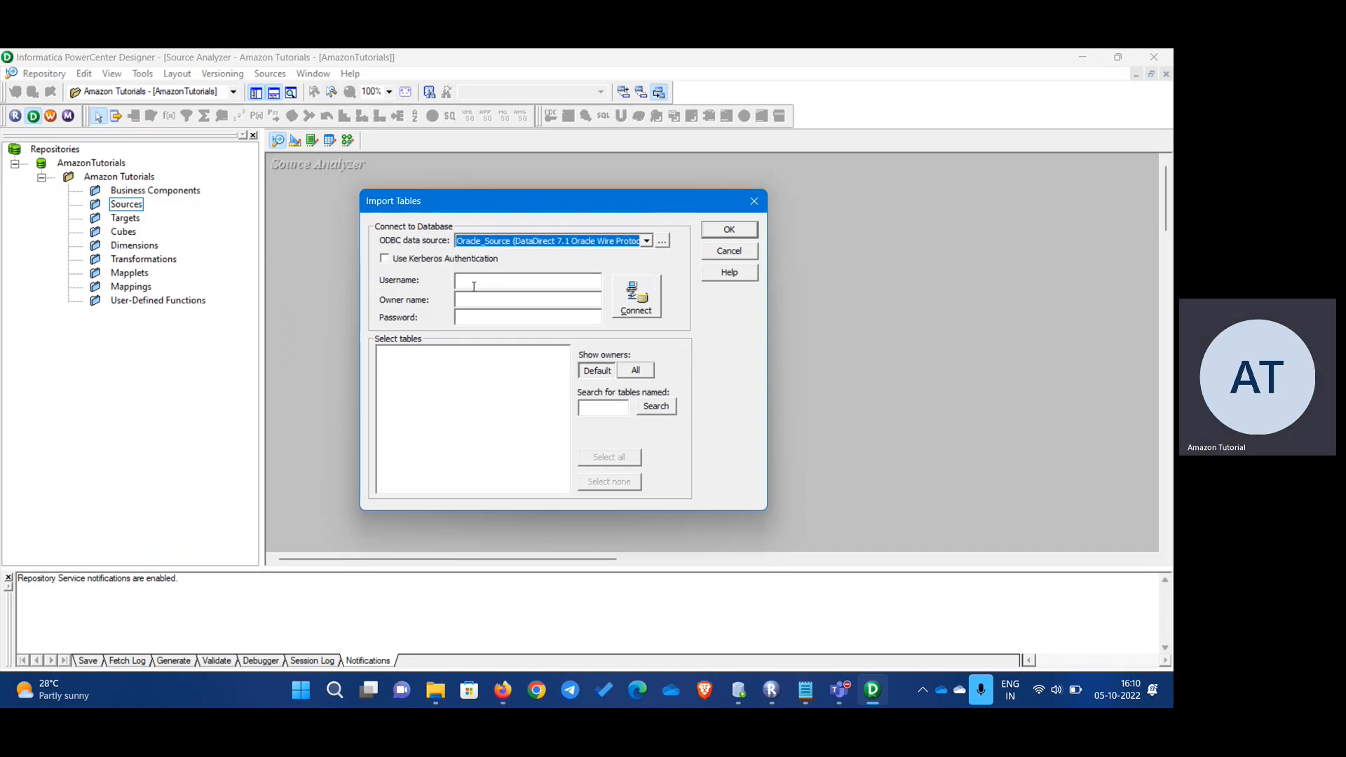
{"action": "type", "text": "HR"}
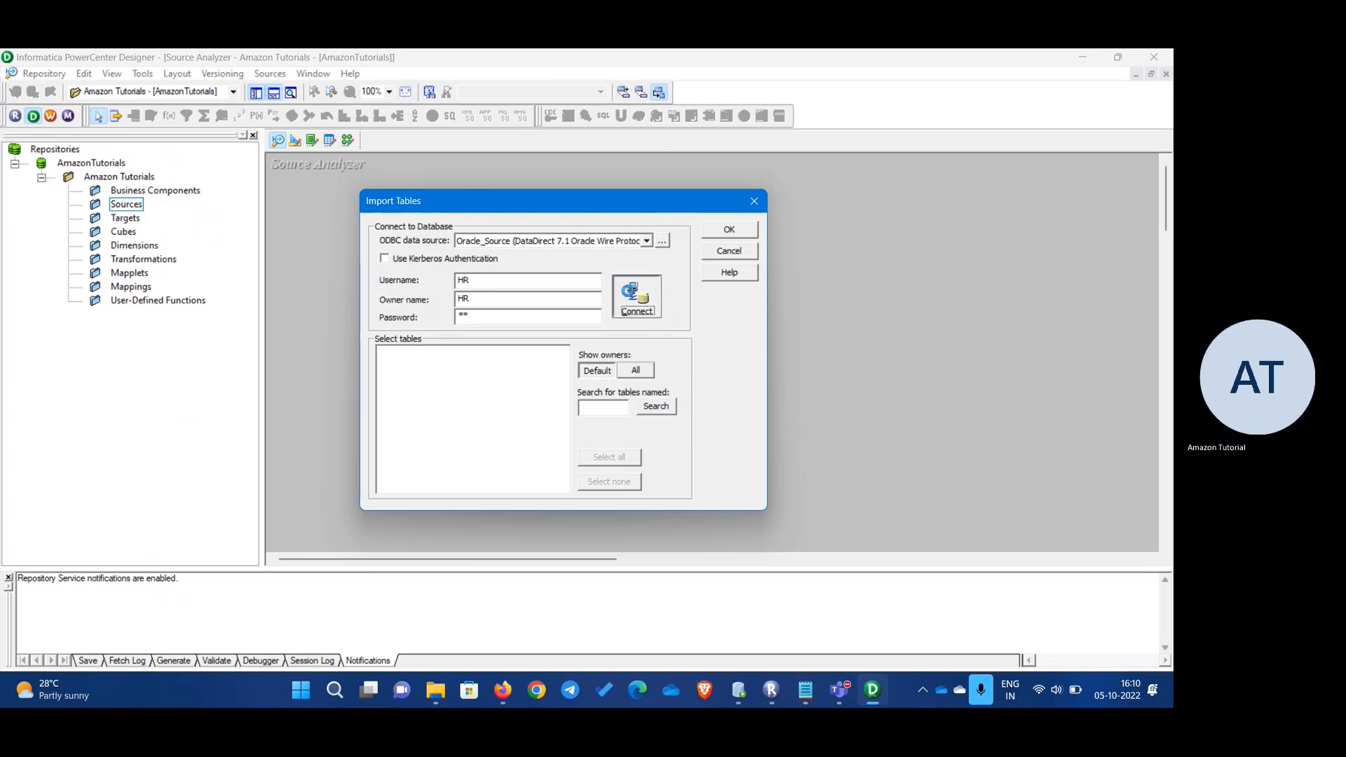
{"action": "left_click", "coordinate": [637, 297]}
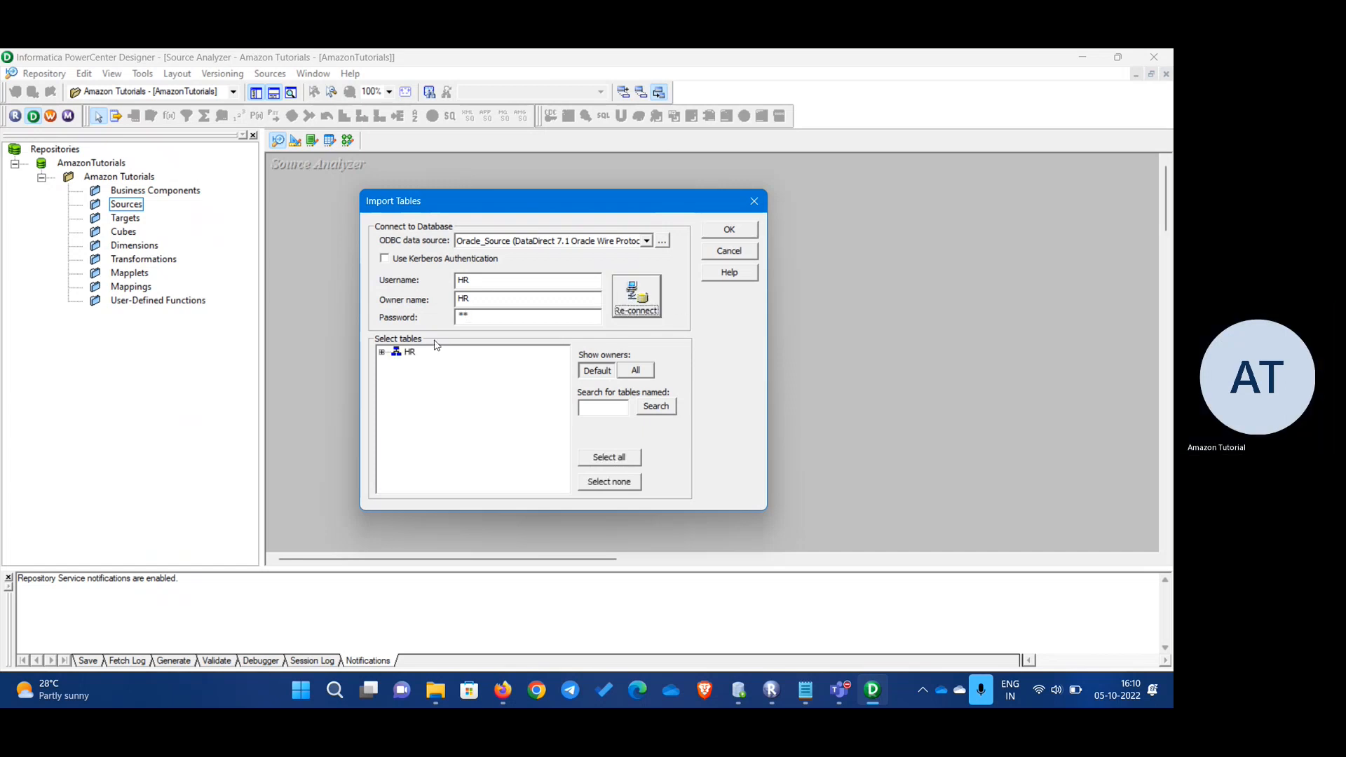
{"action": "mouse_move", "coordinate": [395, 363]}
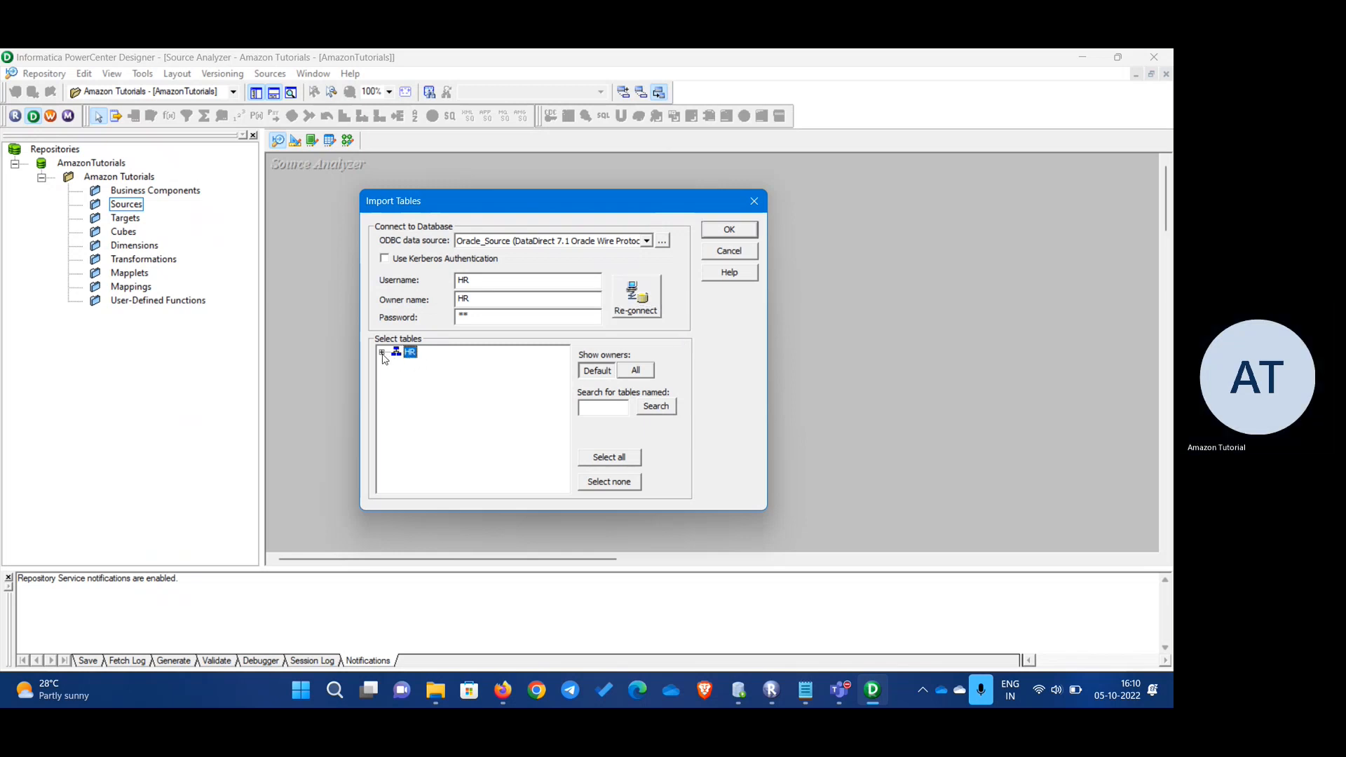
{"action": "left_click", "coordinate": [383, 351]}
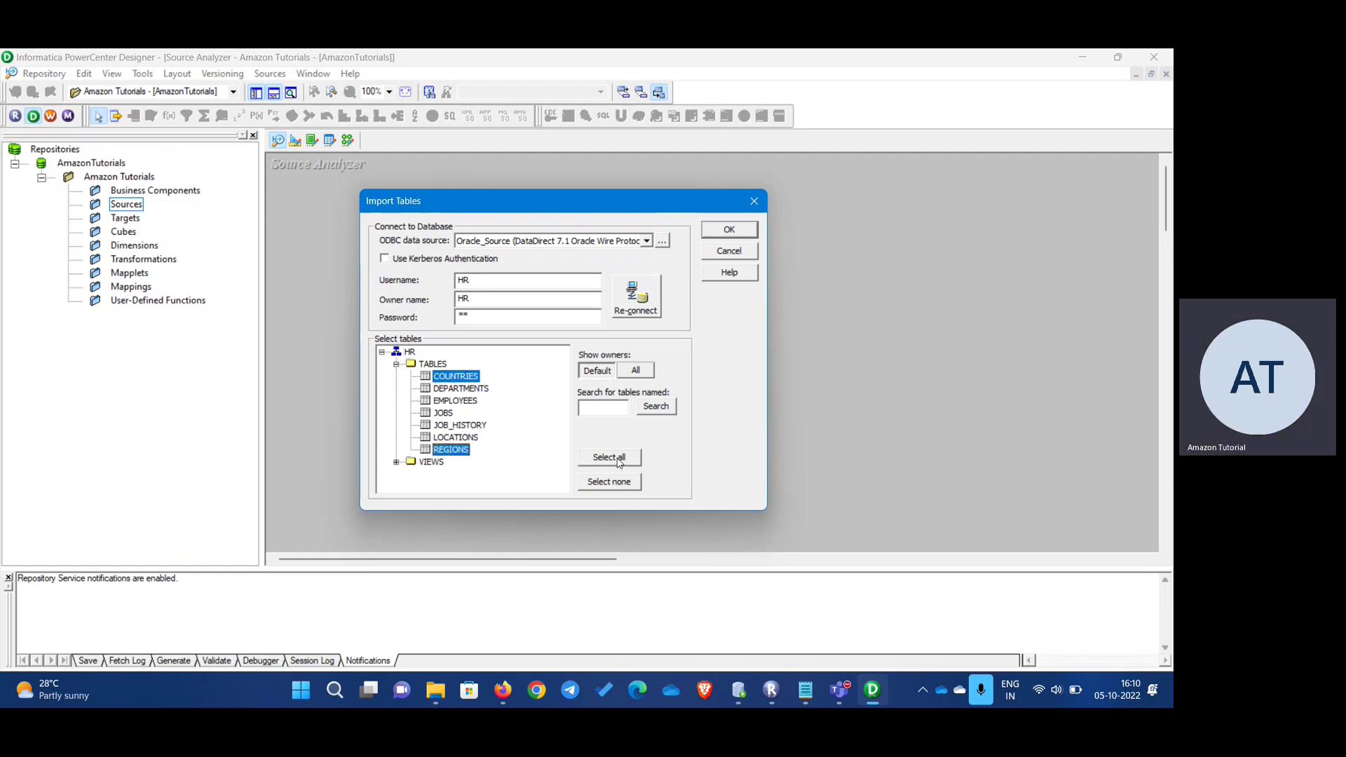
{"action": "left_click", "coordinate": [608, 456]}
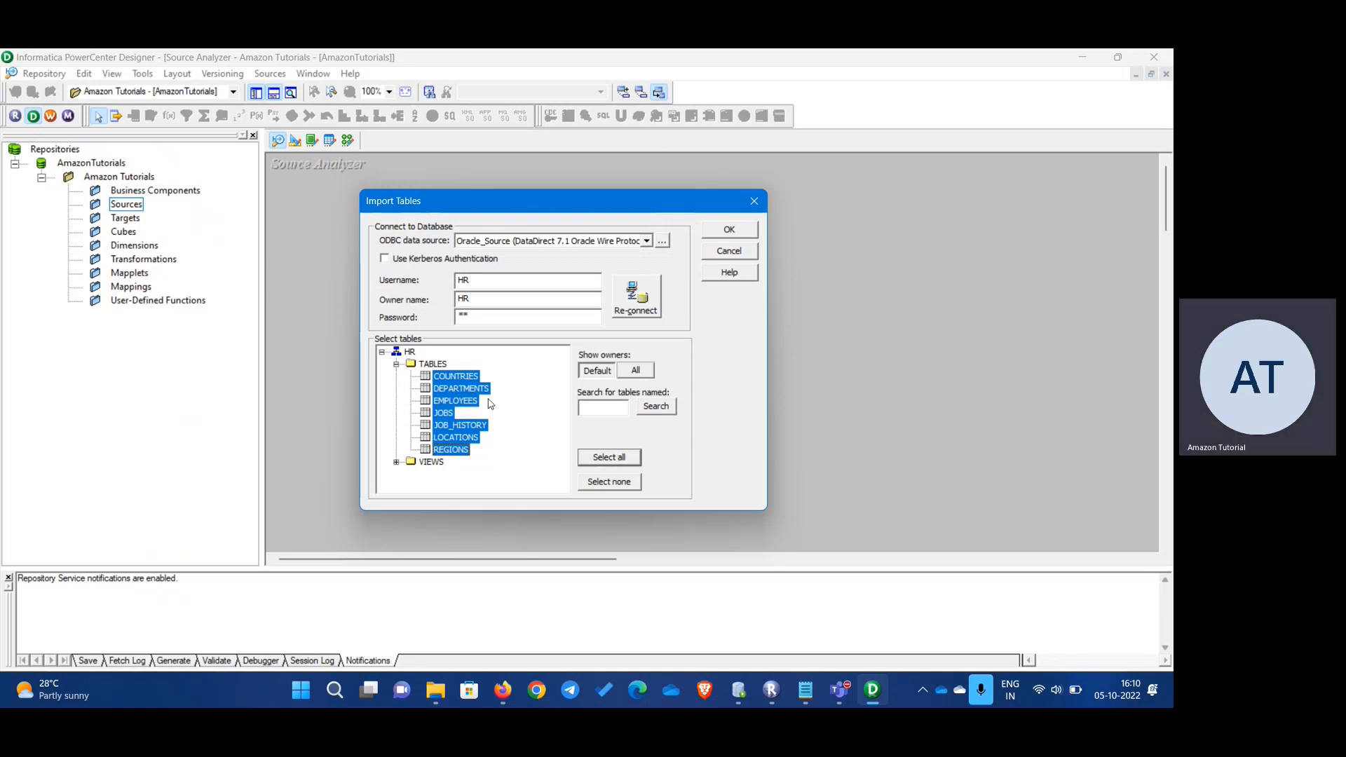
{"action": "mouse_move", "coordinate": [702, 301]}
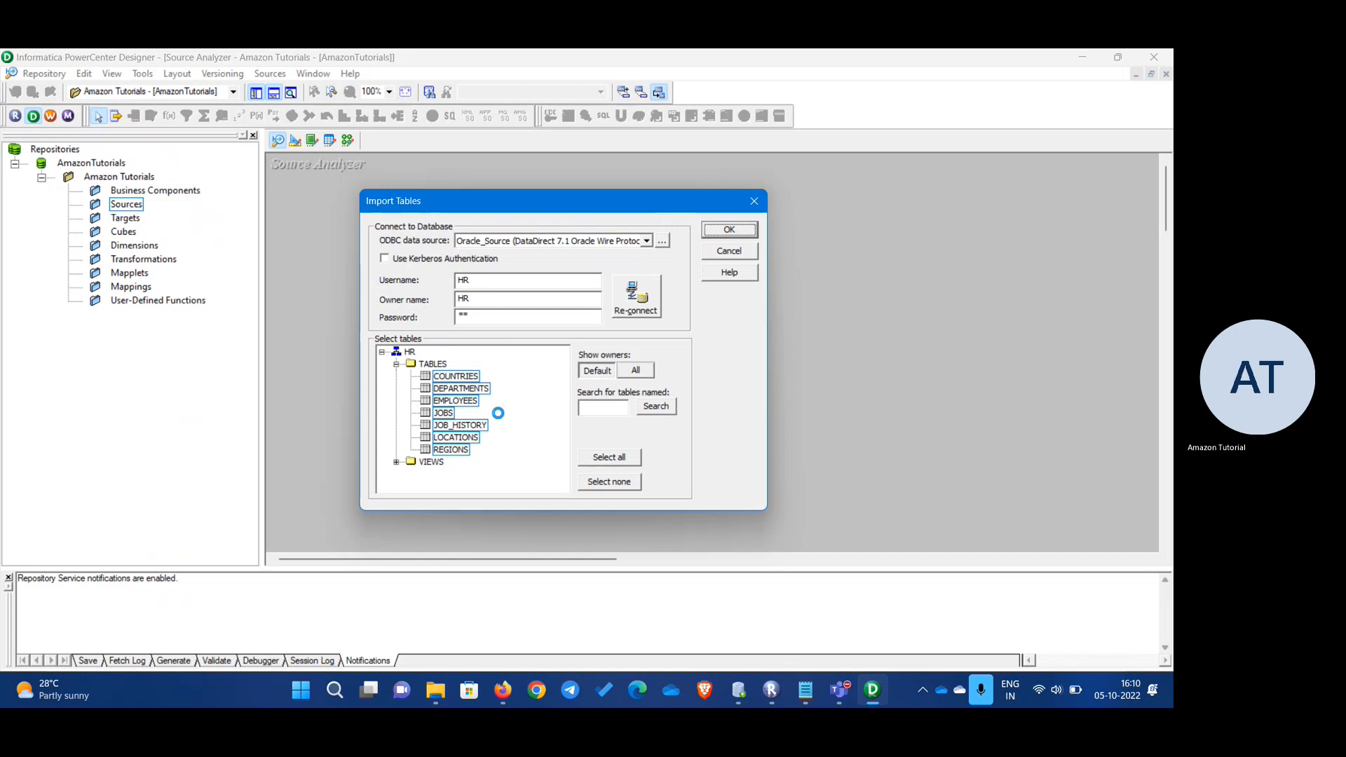
{"action": "left_click", "coordinate": [729, 230]}
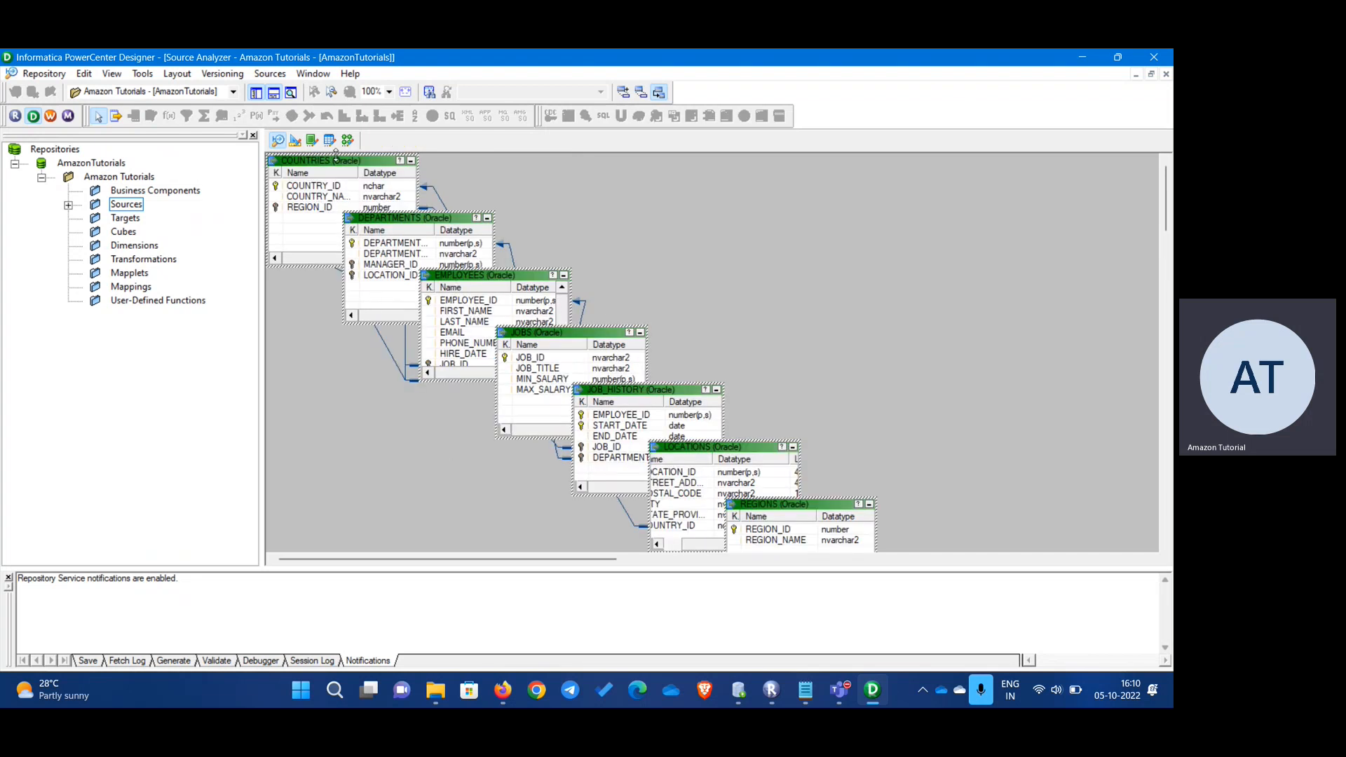
{"action": "mouse_move", "coordinate": [433, 228]}
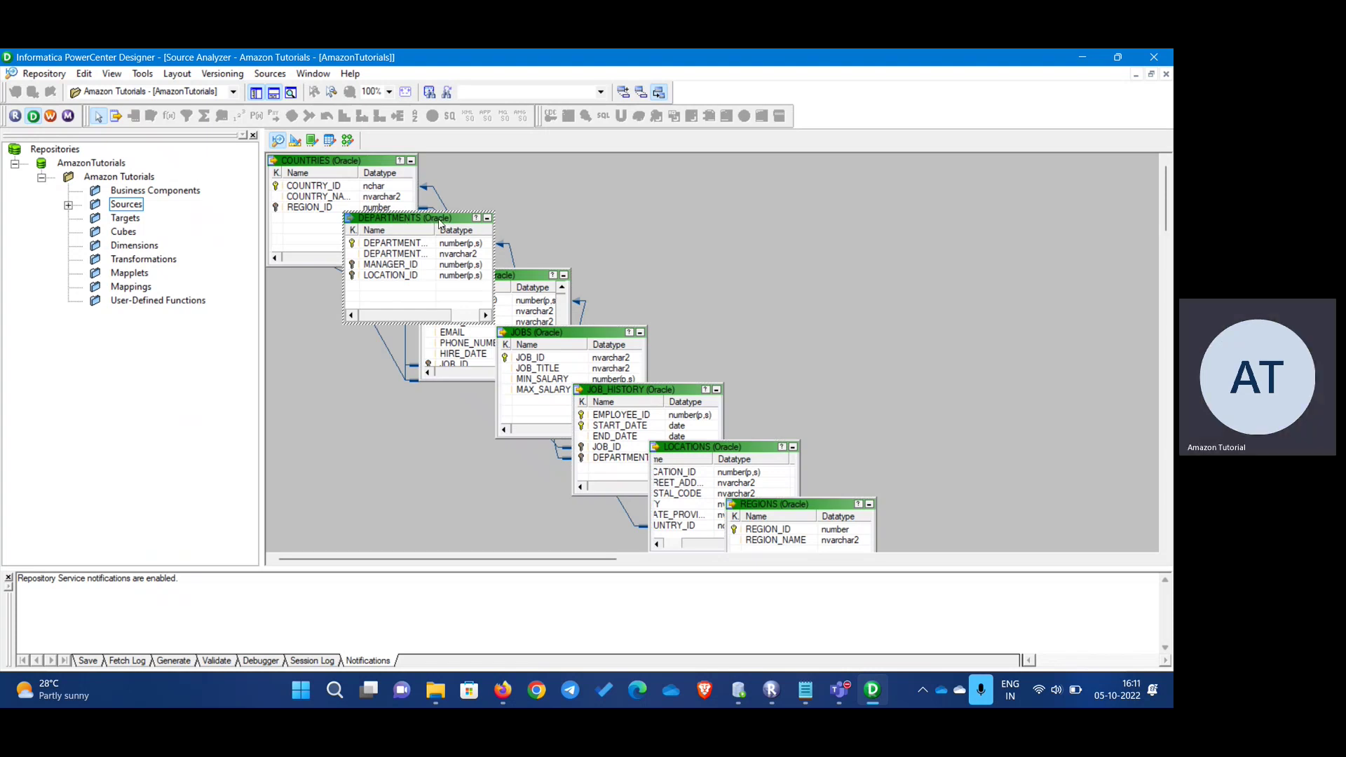
{"action": "mouse_move", "coordinate": [626, 260]}
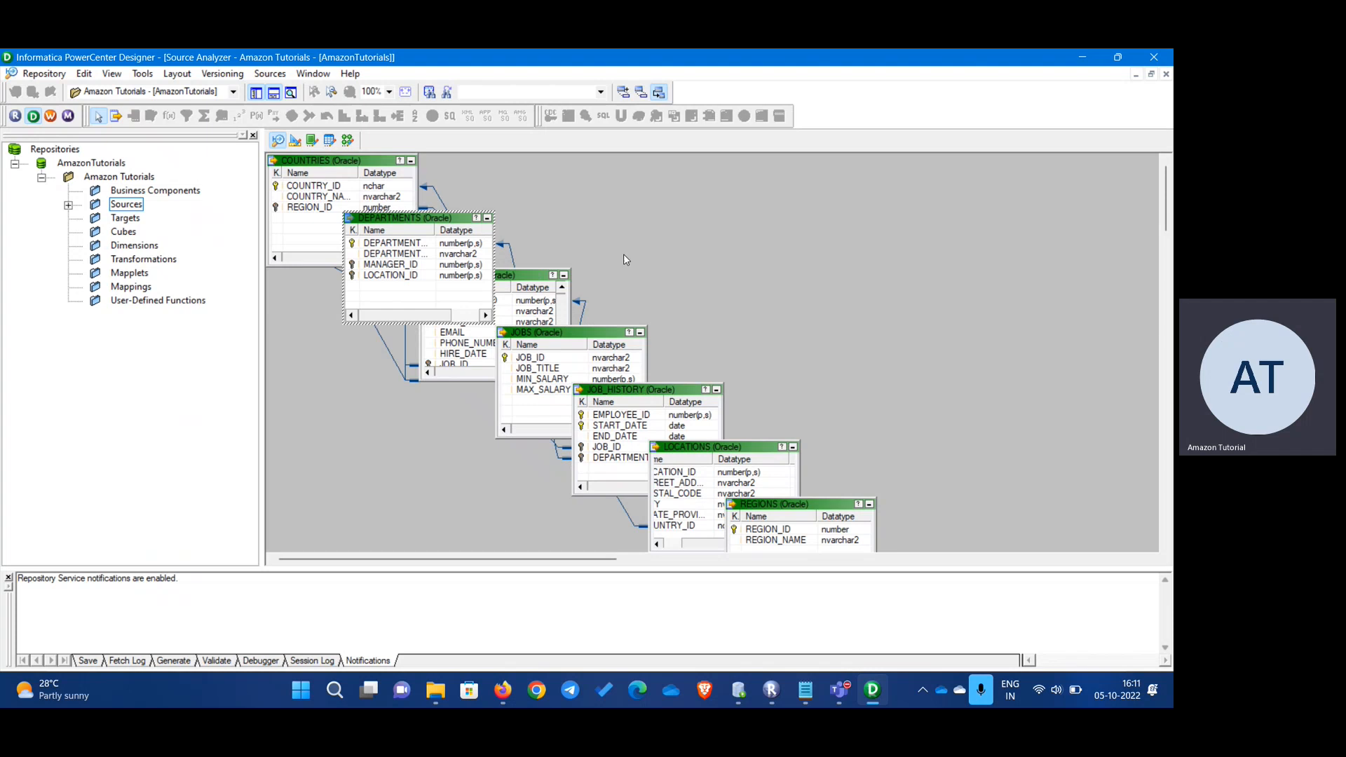
{"action": "mouse_move", "coordinate": [603, 215]}
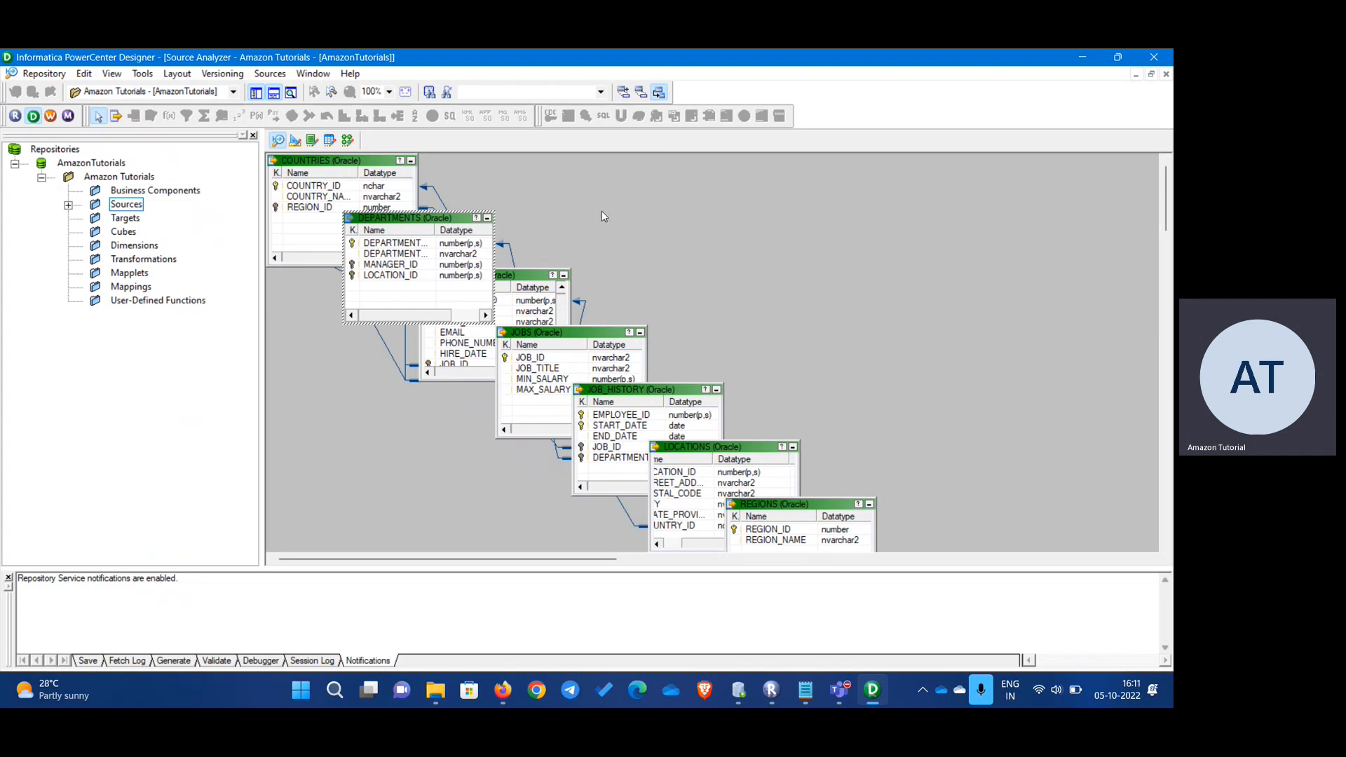
- Clear the Source Analyzer workspace and save the repository
{"action": "right_click", "coordinate": [604, 216]}
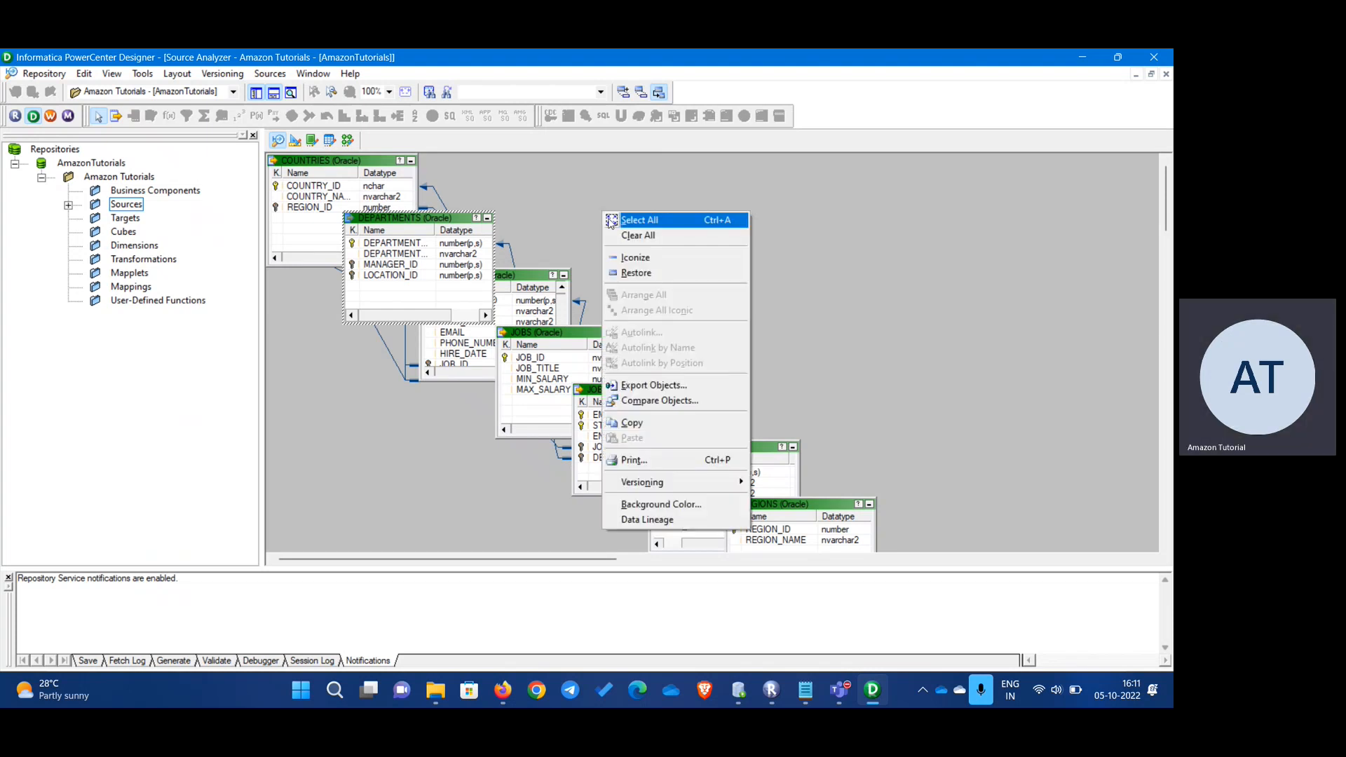
{"action": "mouse_move", "coordinate": [784, 253]}
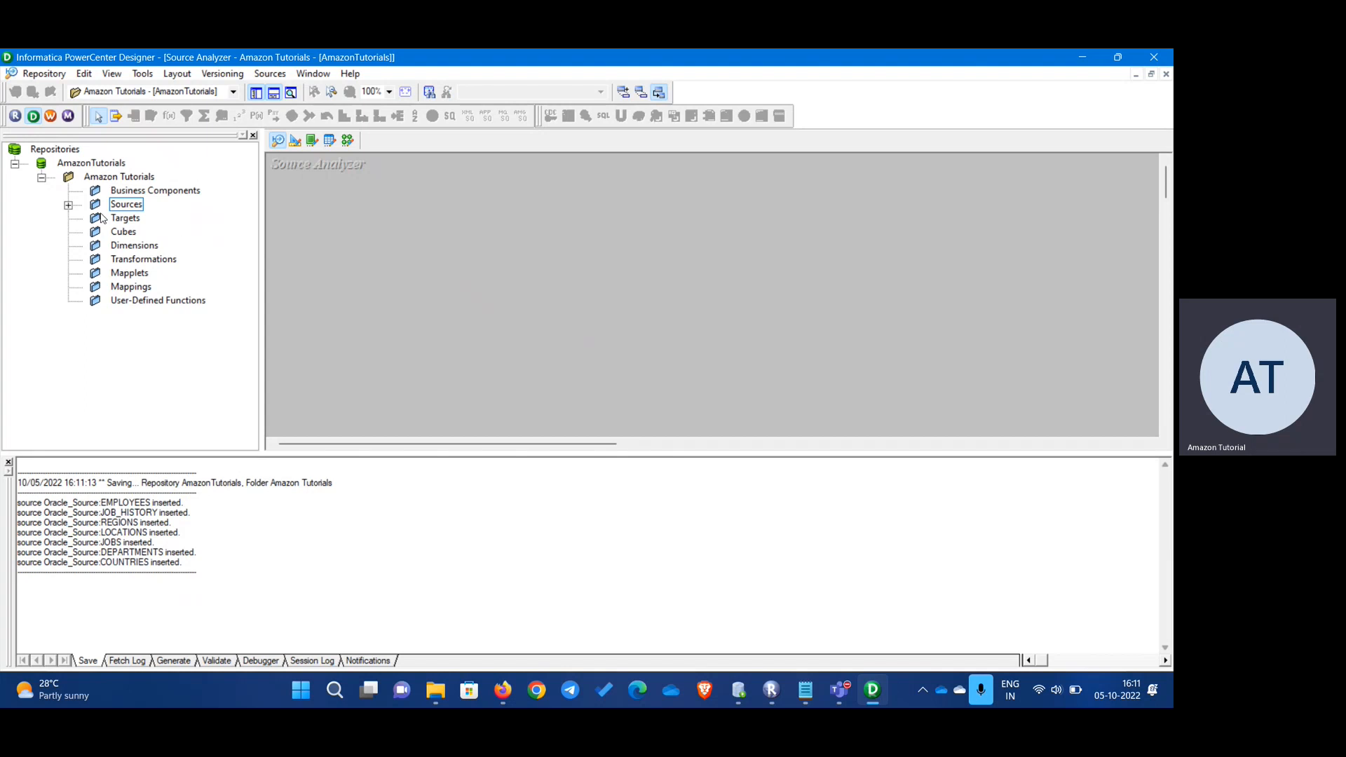
{"action": "left_click", "coordinate": [294, 139]}
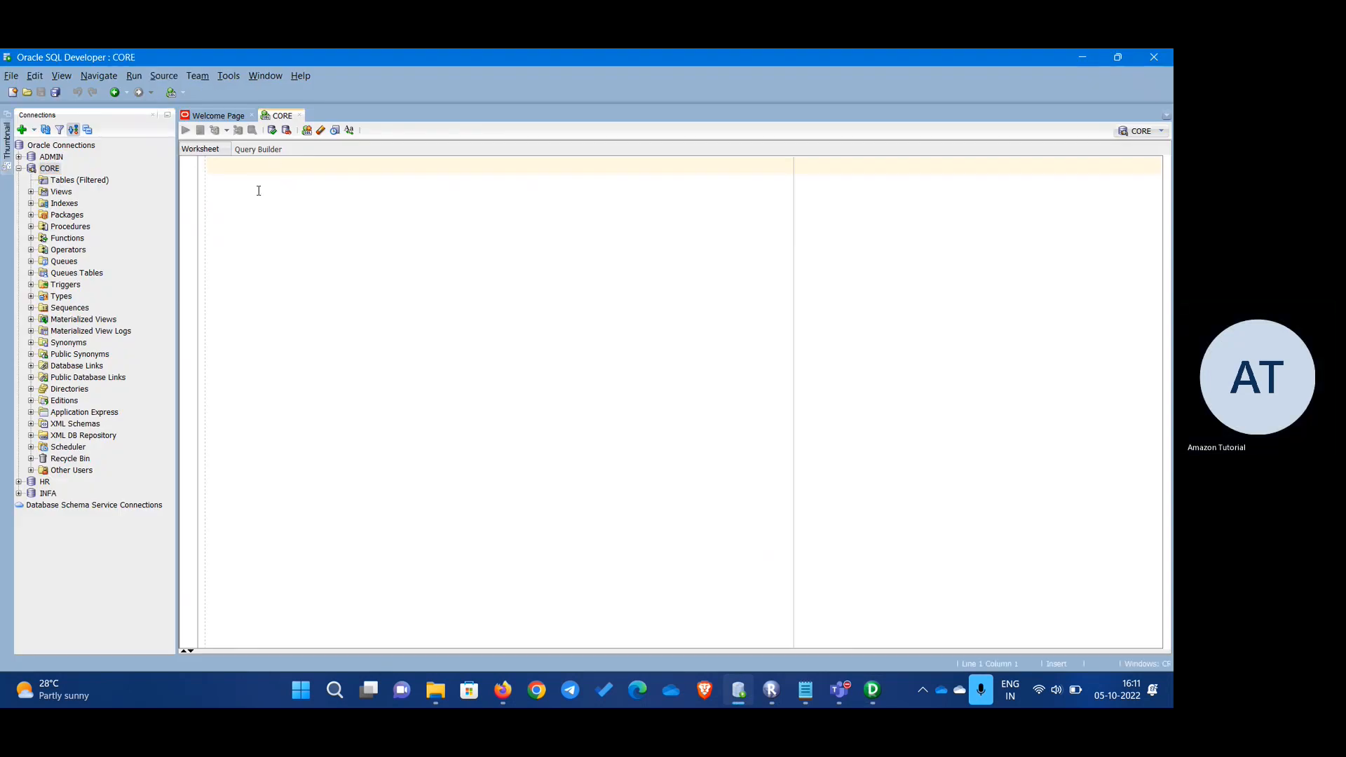
- Connect to ADMIN and begin typing SELECT in its worksheet
{"action": "left_click", "coordinate": [26, 168]}
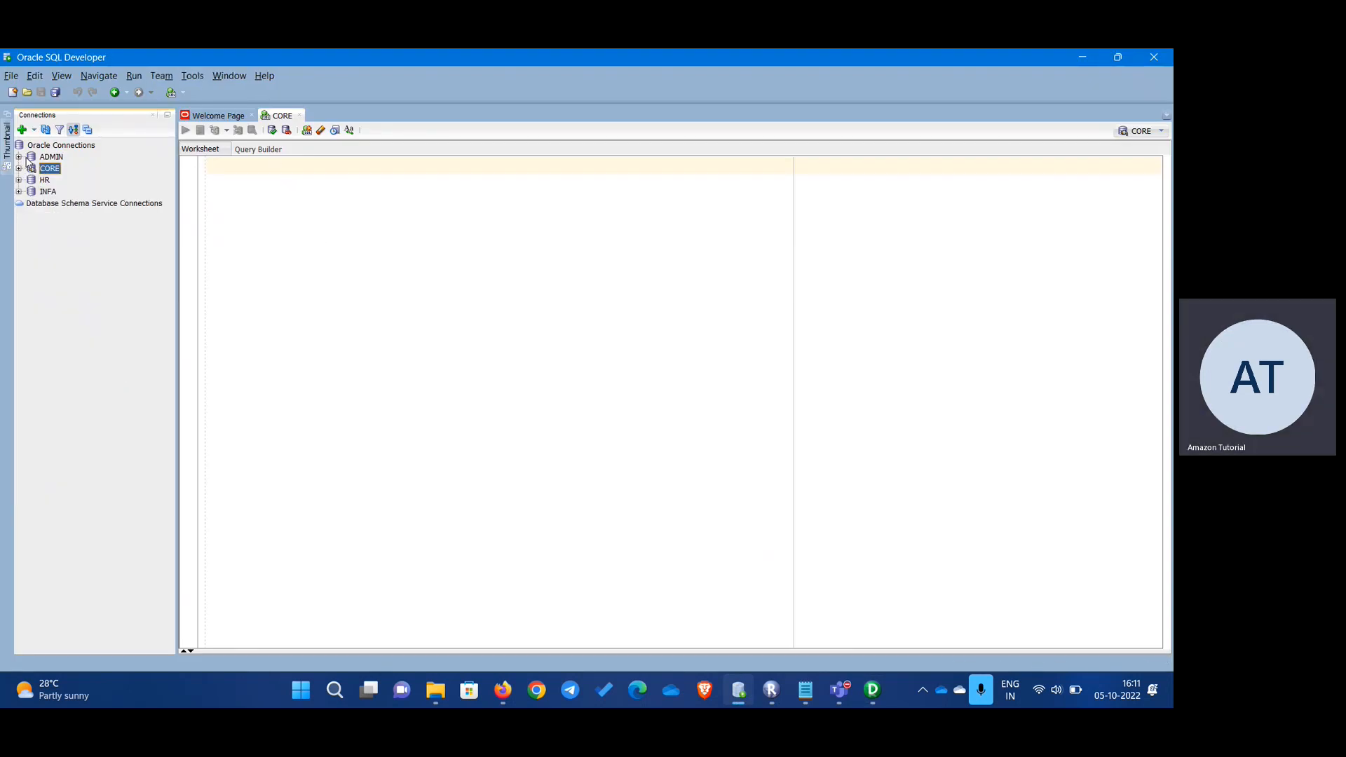
{"action": "left_click", "coordinate": [50, 156]}
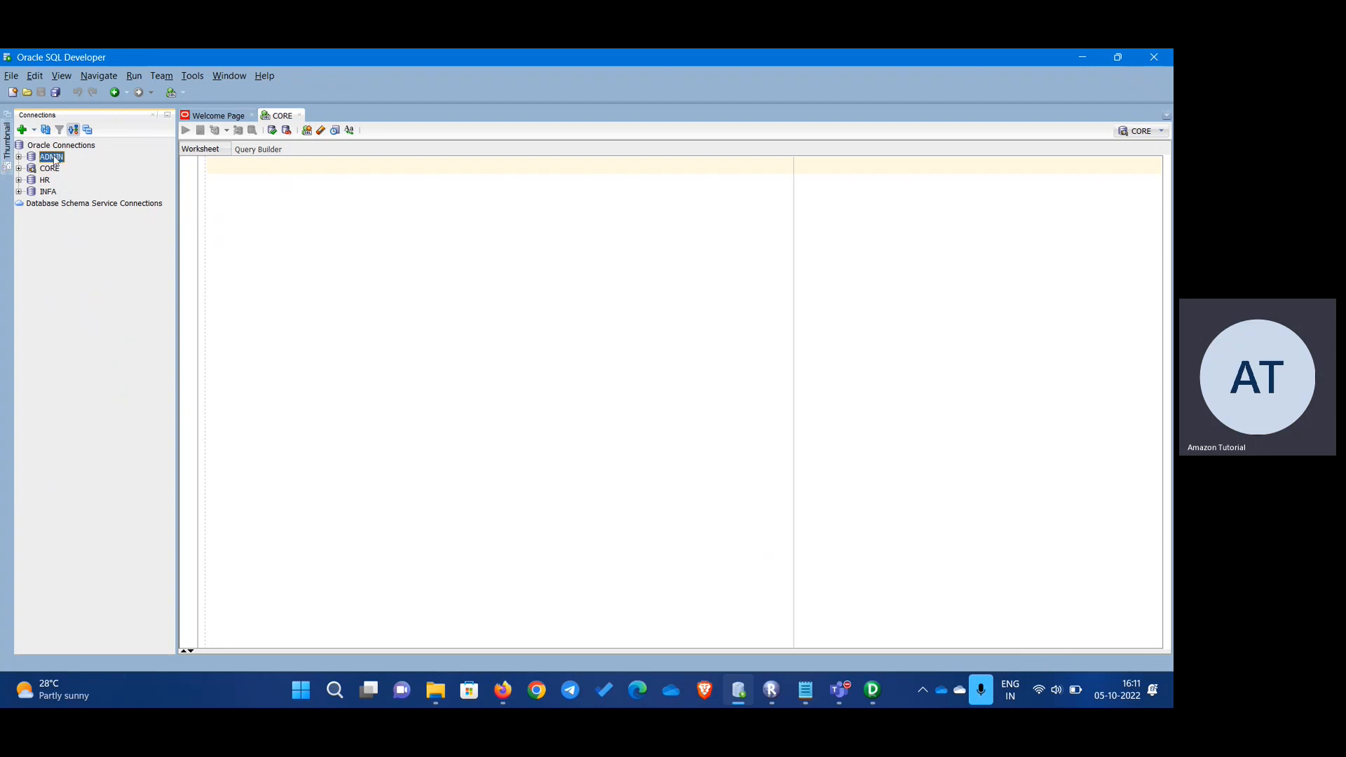
{"action": "right_click", "coordinate": [50, 156]}
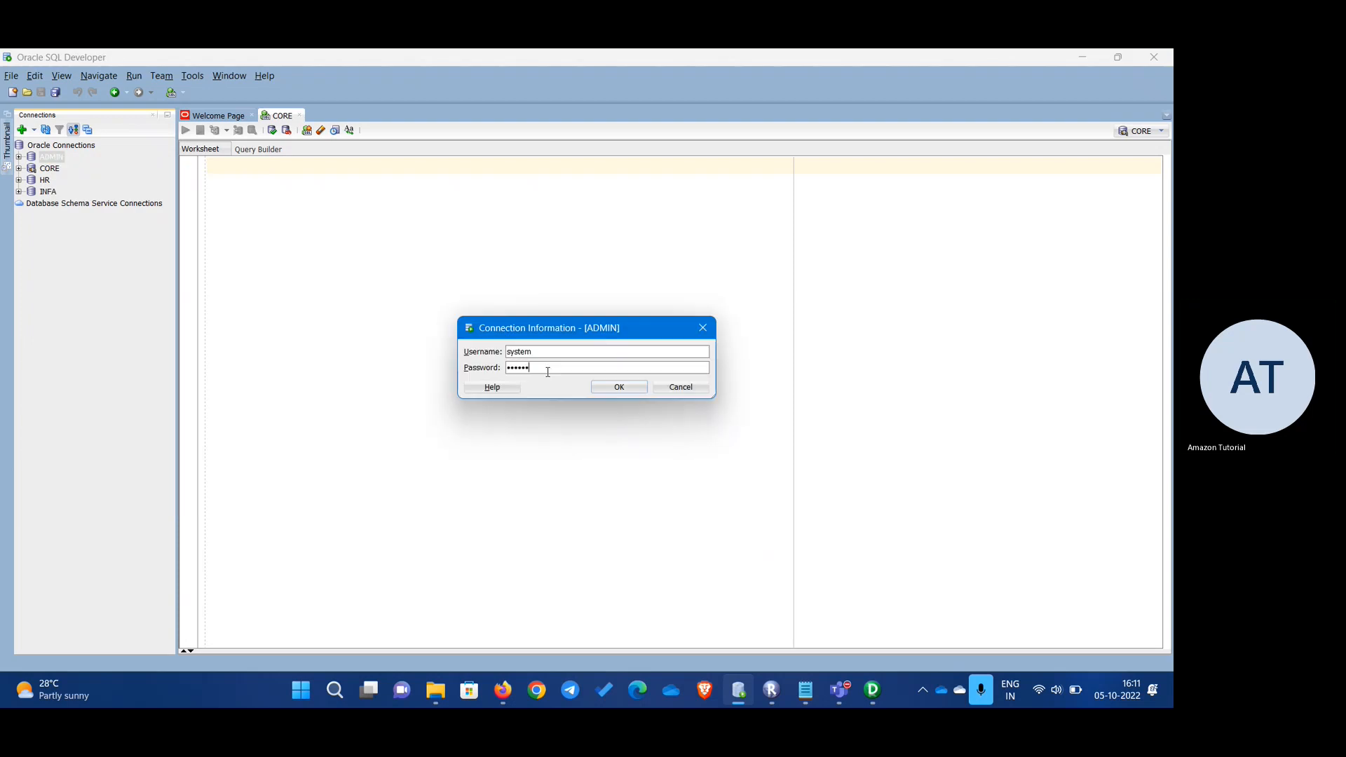
{"action": "left_click", "coordinate": [619, 387]}
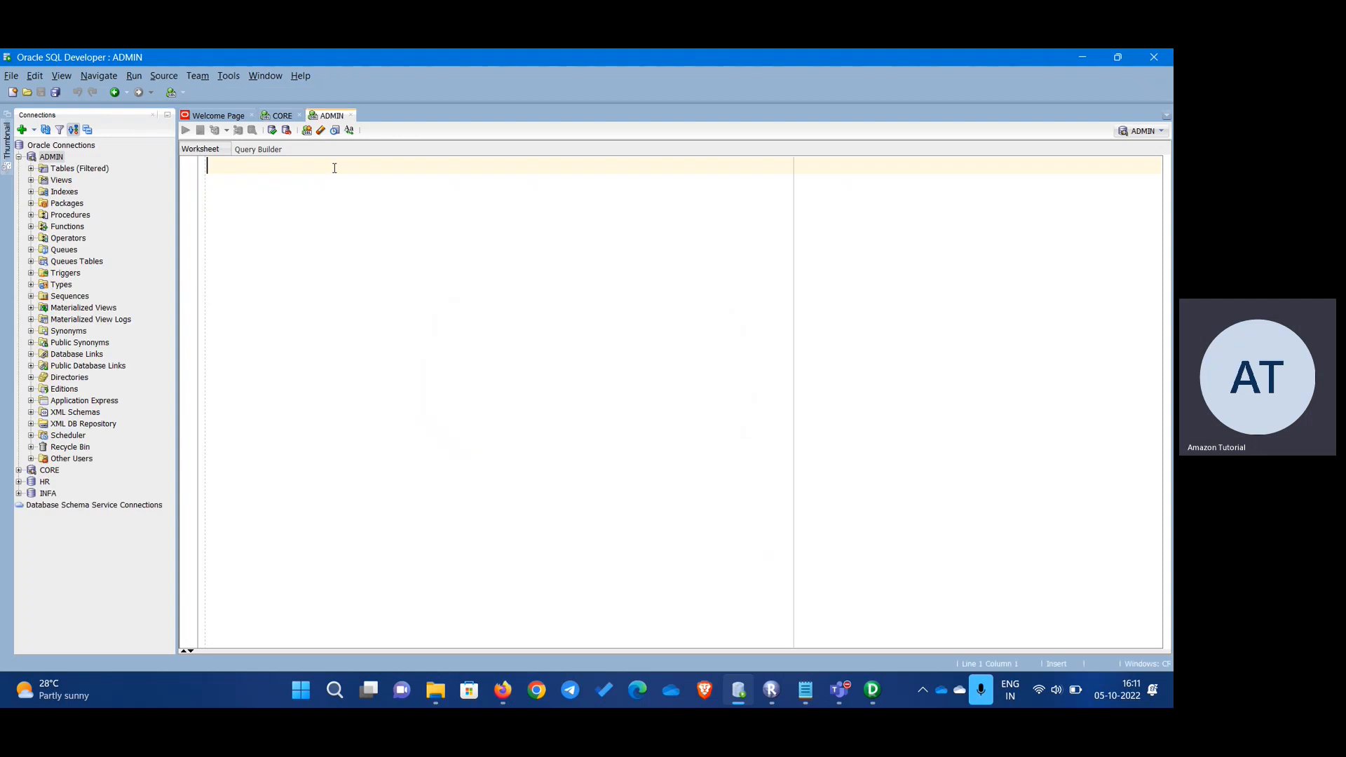
{"action": "type", "text": "SE"}
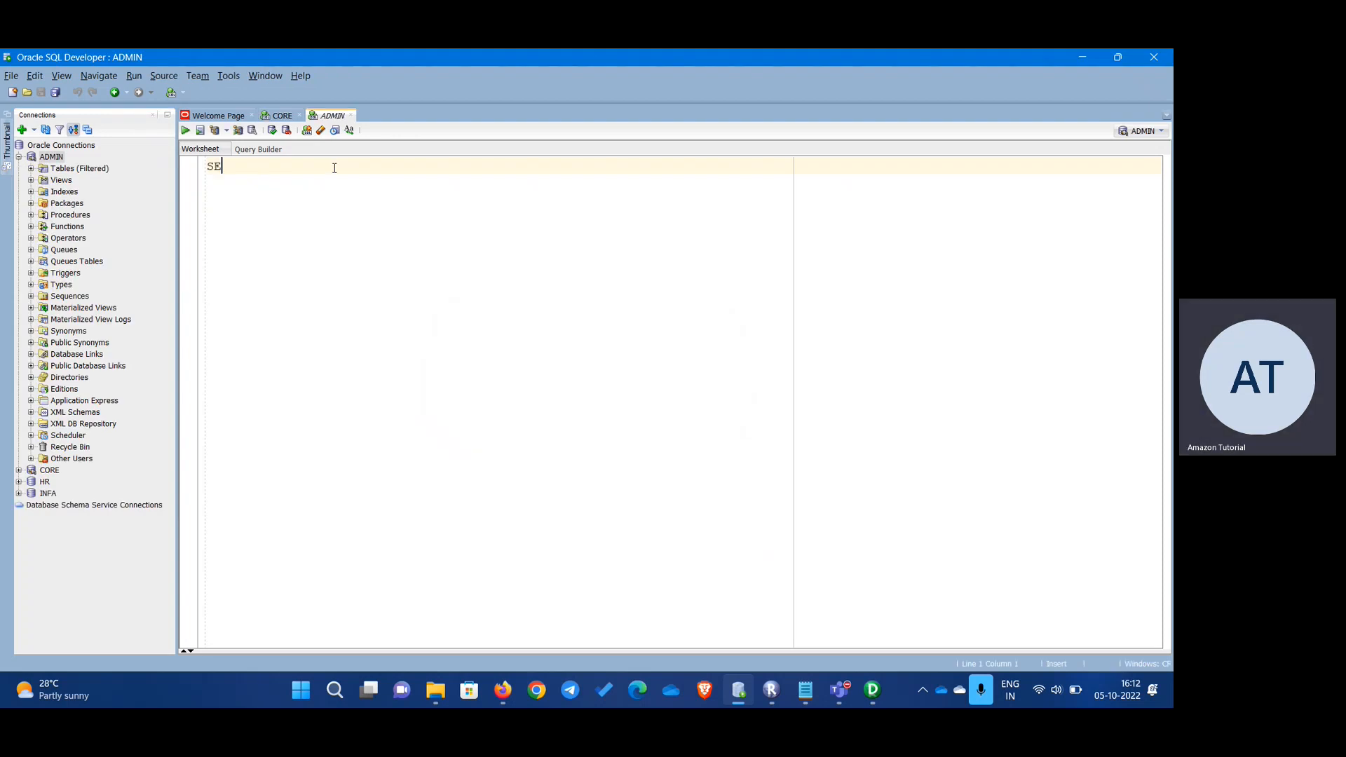
{"action": "type", "text": "LECT"}
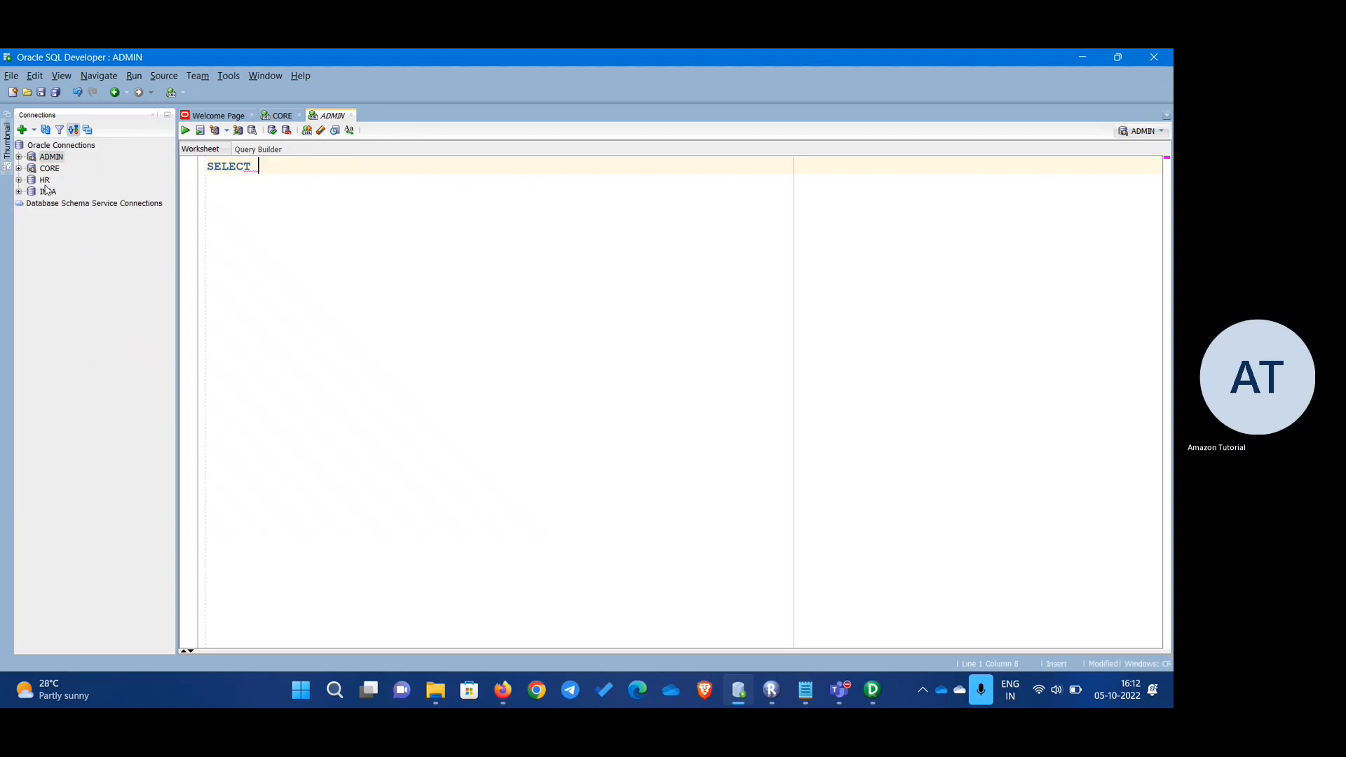
- Log in to the HR connection and list its tables
{"action": "double_click", "coordinate": [44, 180]}
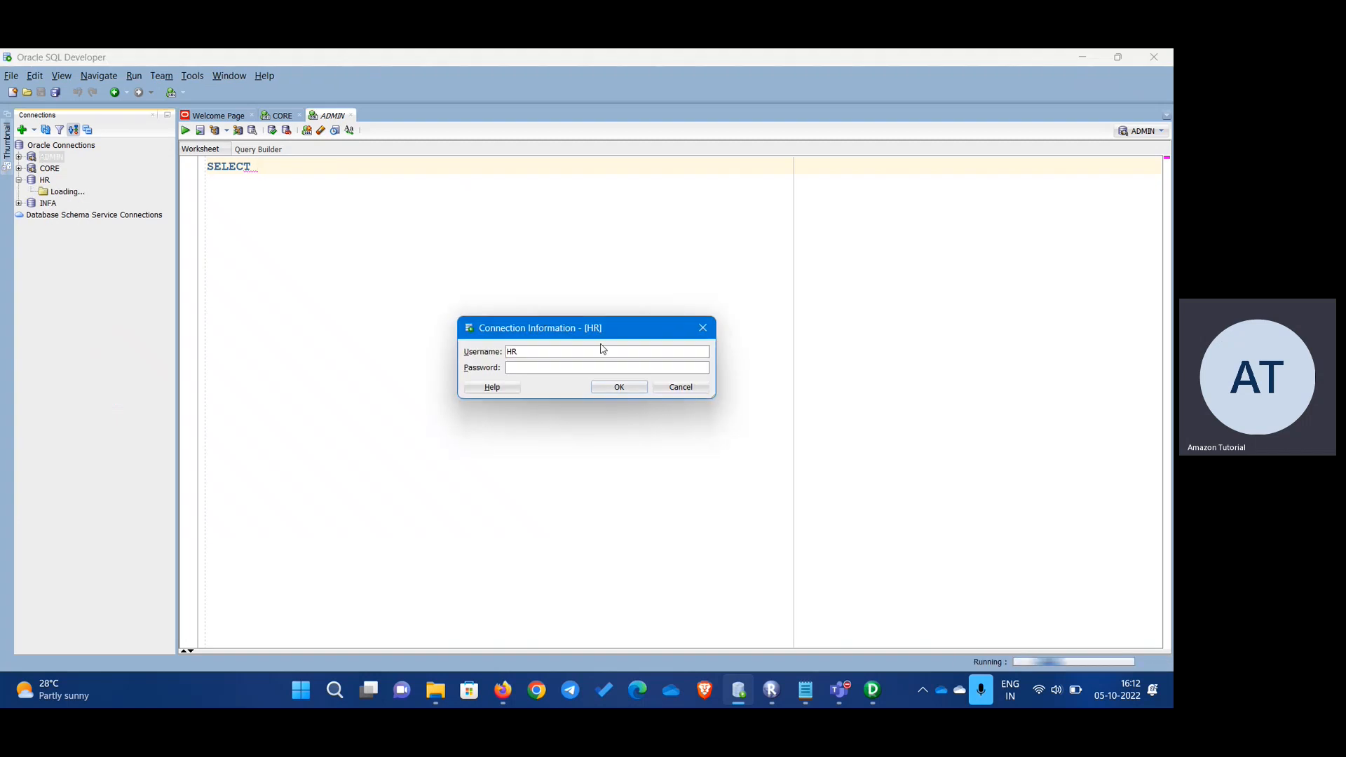
{"action": "type", "text": "**"}
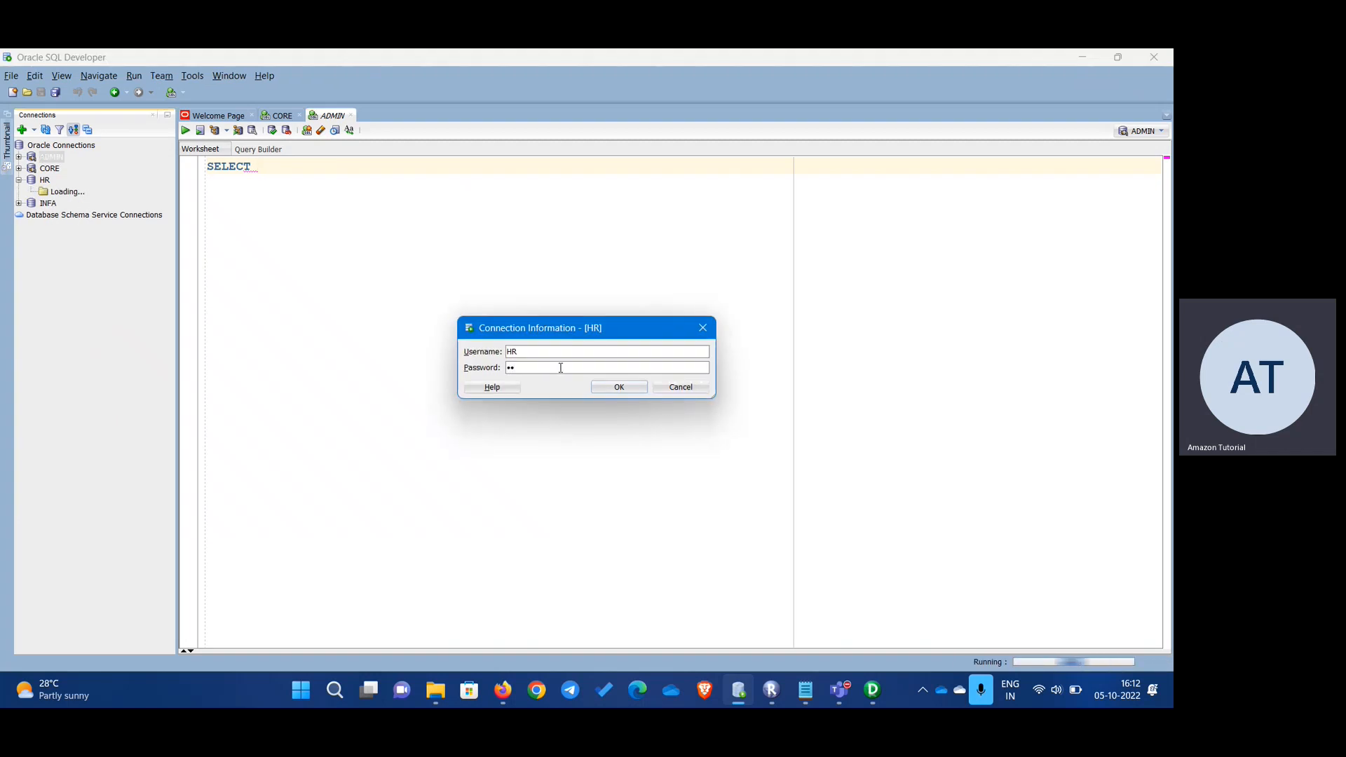
{"action": "left_click", "coordinate": [619, 386]}
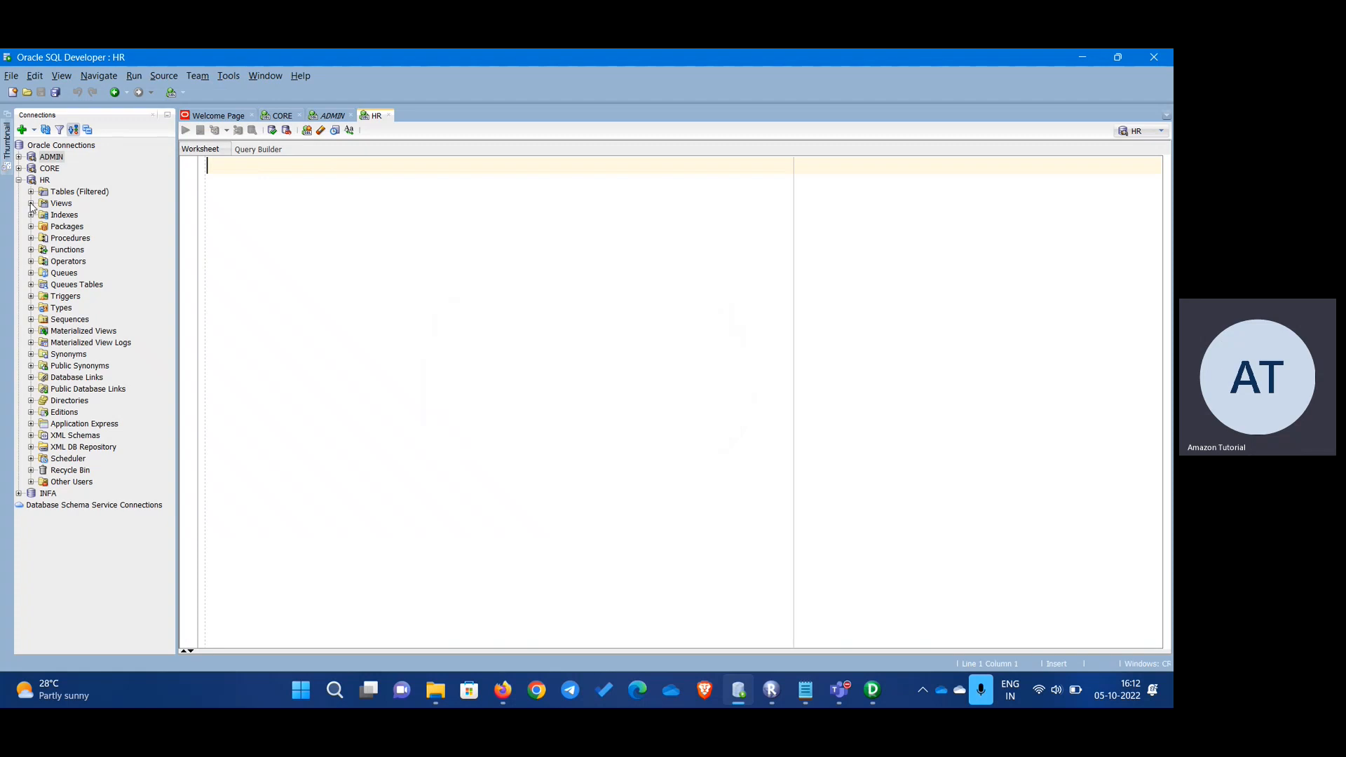
{"action": "left_click", "coordinate": [32, 191]}
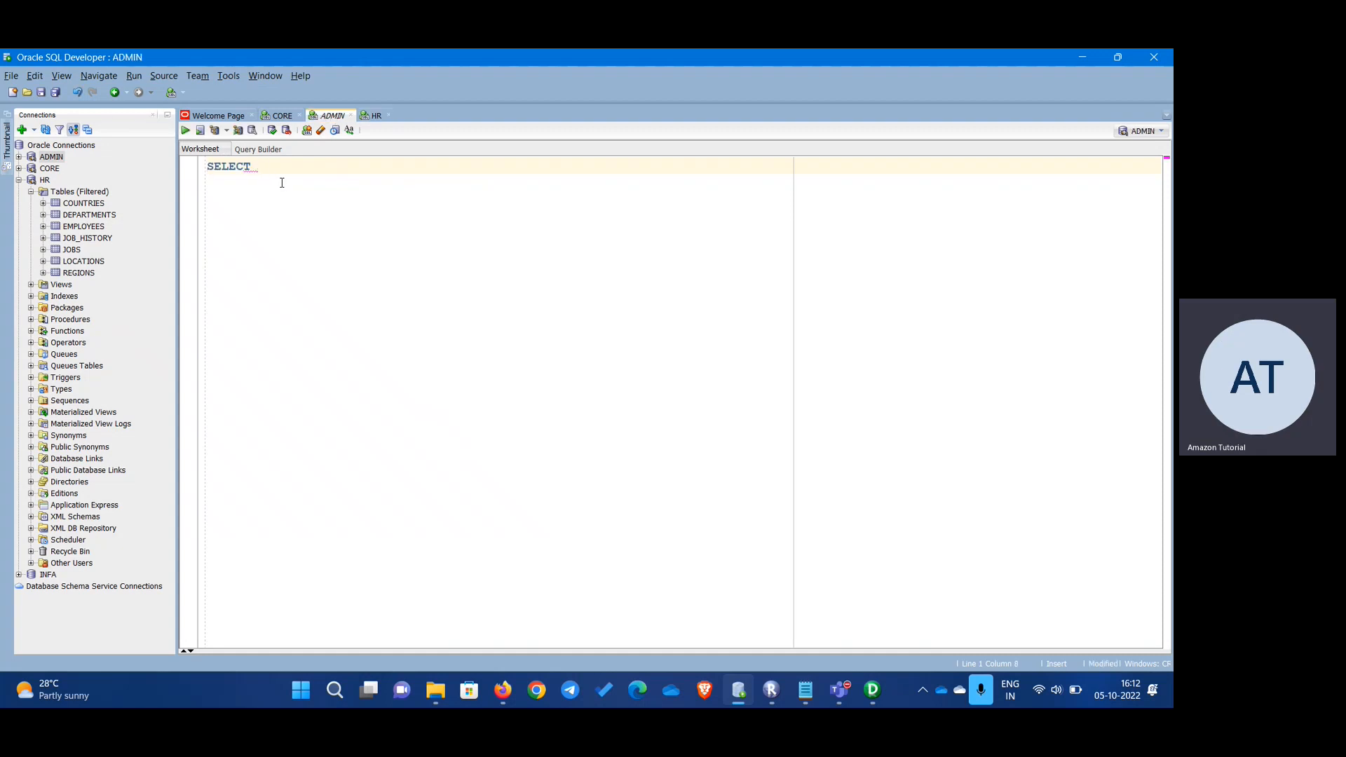
- Draft the query SELECT * FROM HR.countries in the ADMIN worksheet
{"action": "type", "text": "HR."}
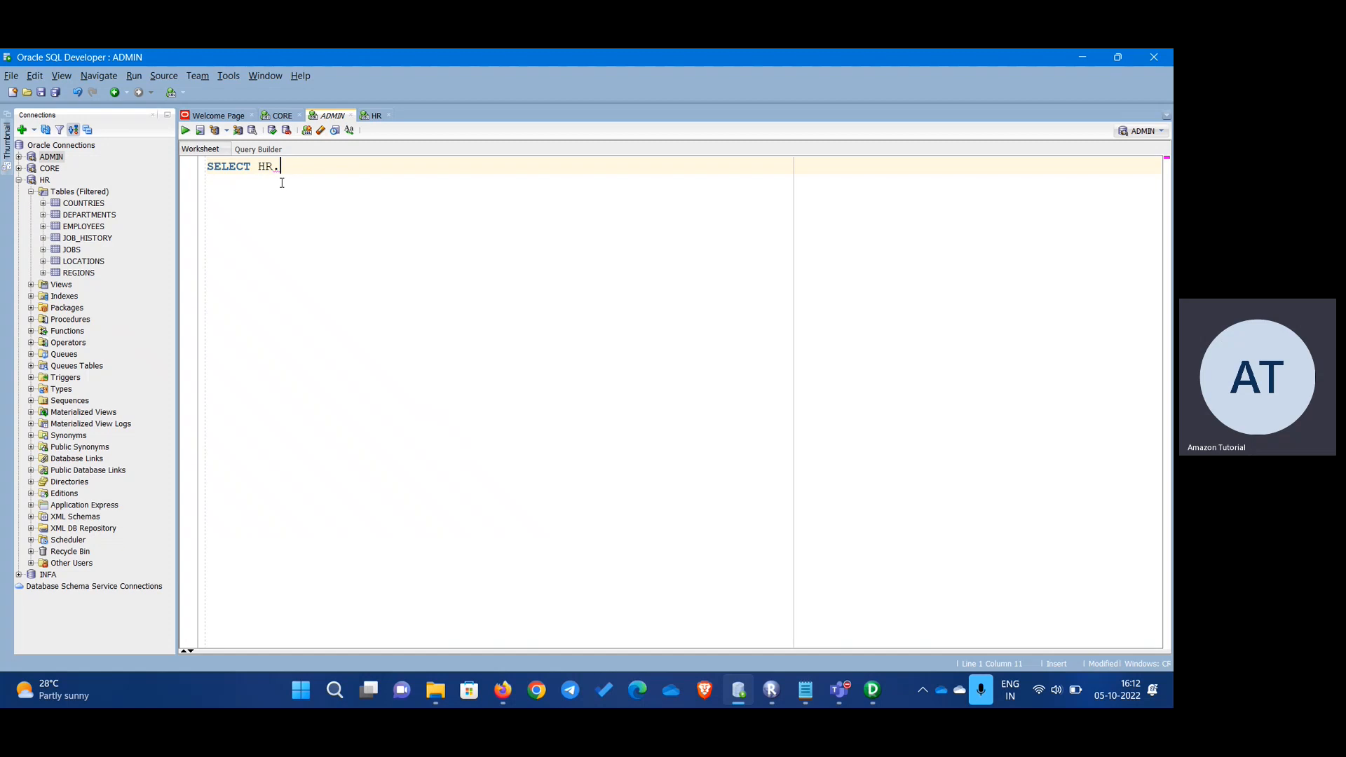
{"action": "type", "text": "c"}
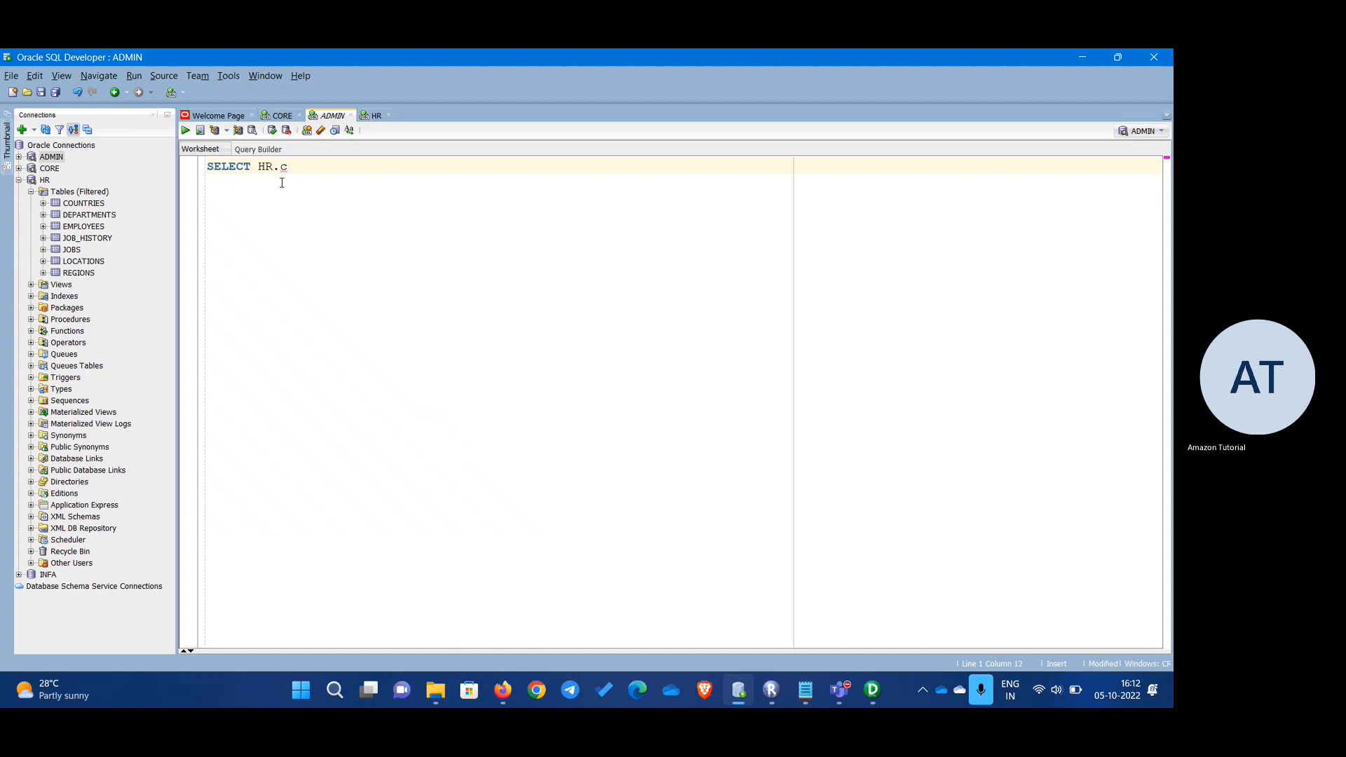
{"action": "type", "text": "ountries"}
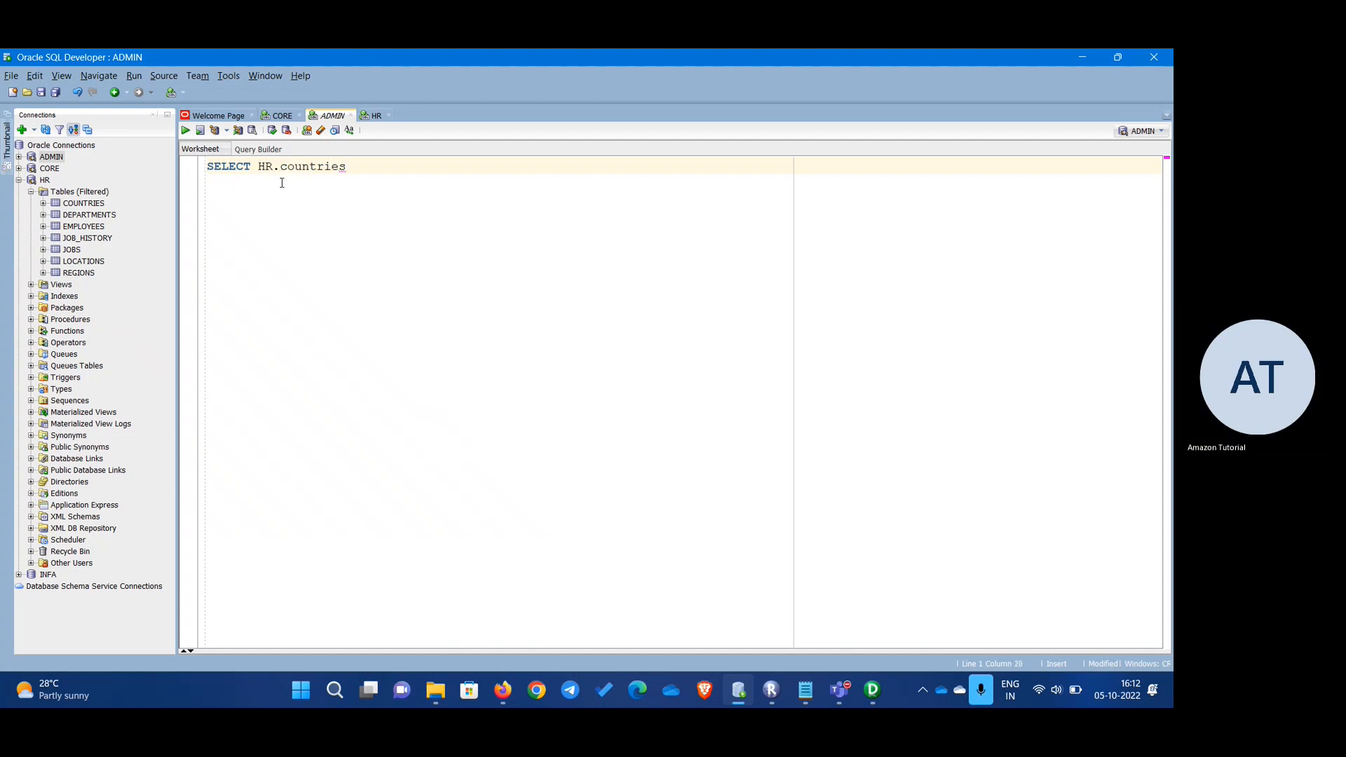
{"action": "type", "text": "FROM"}
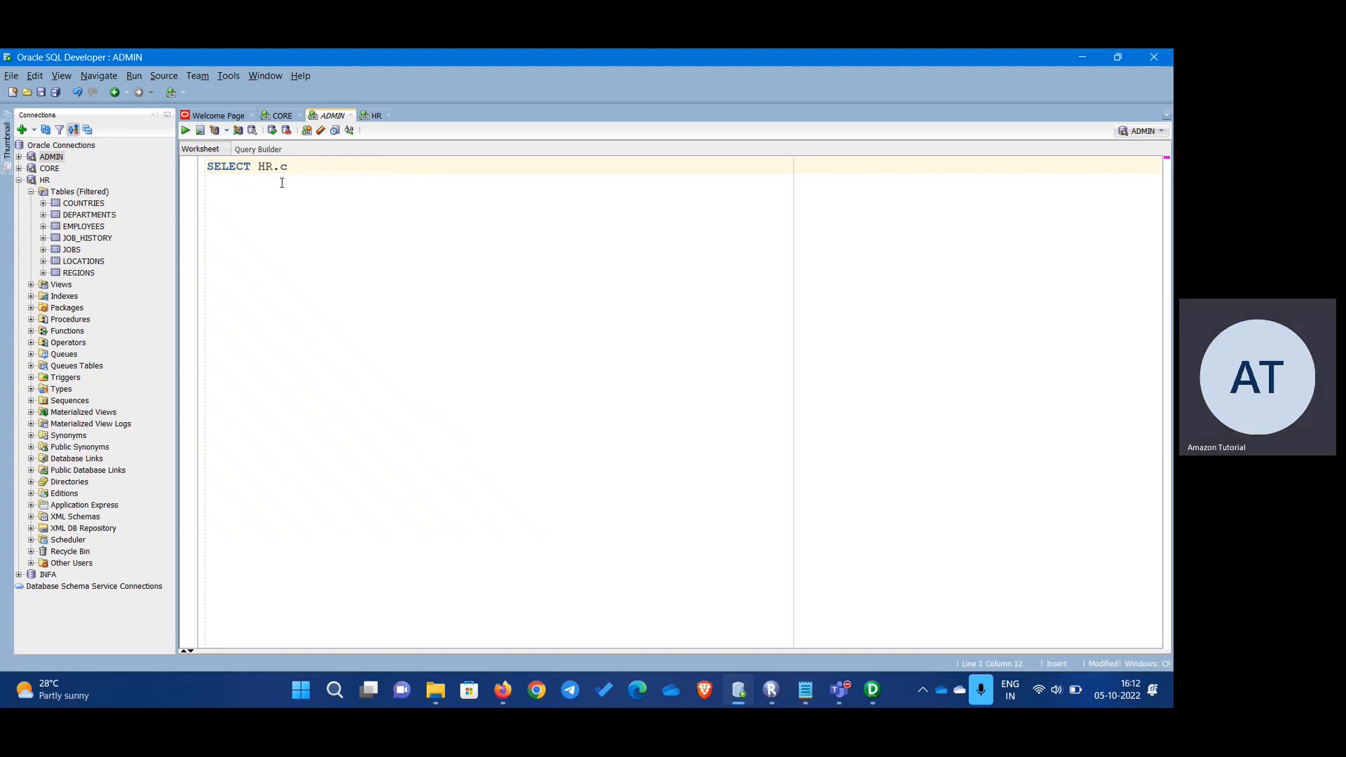
{"action": "type", "text": "*"}
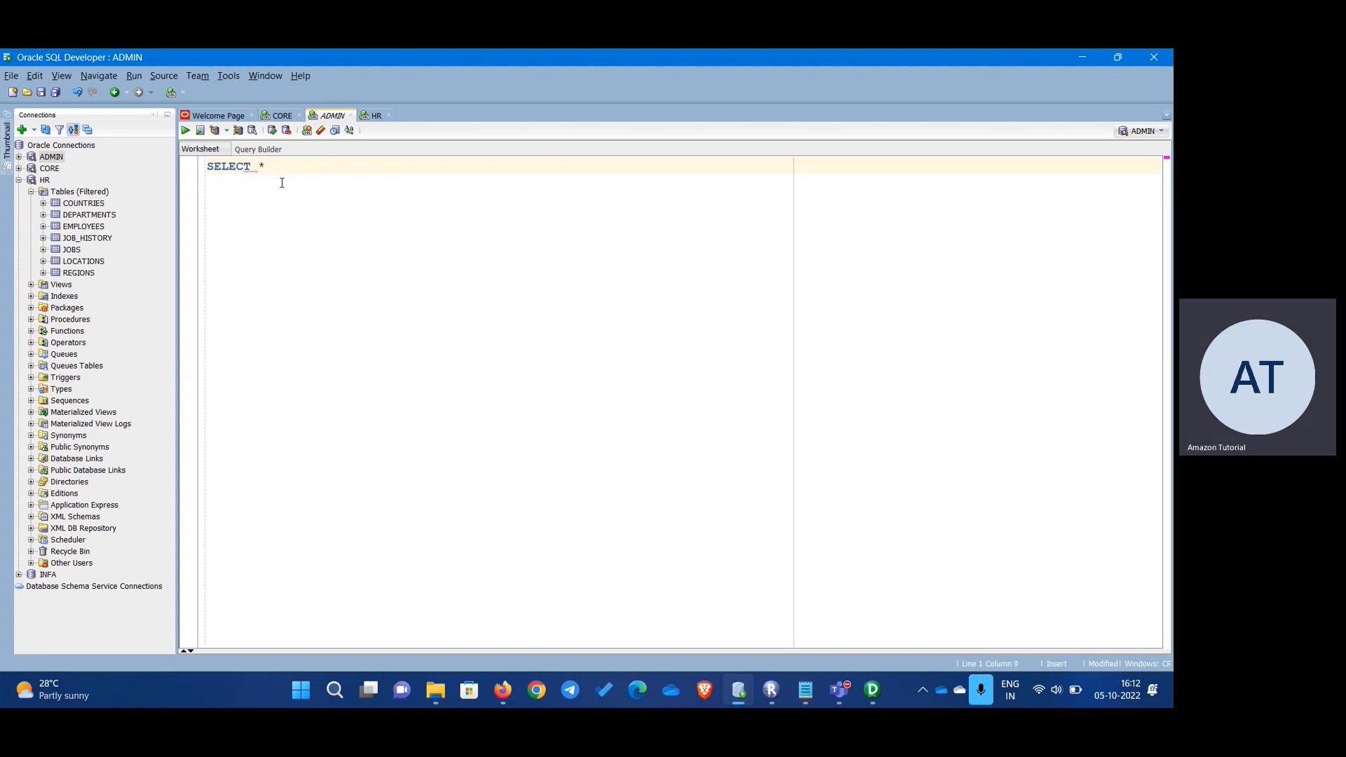
{"action": "type", "text": "FROM HR"}
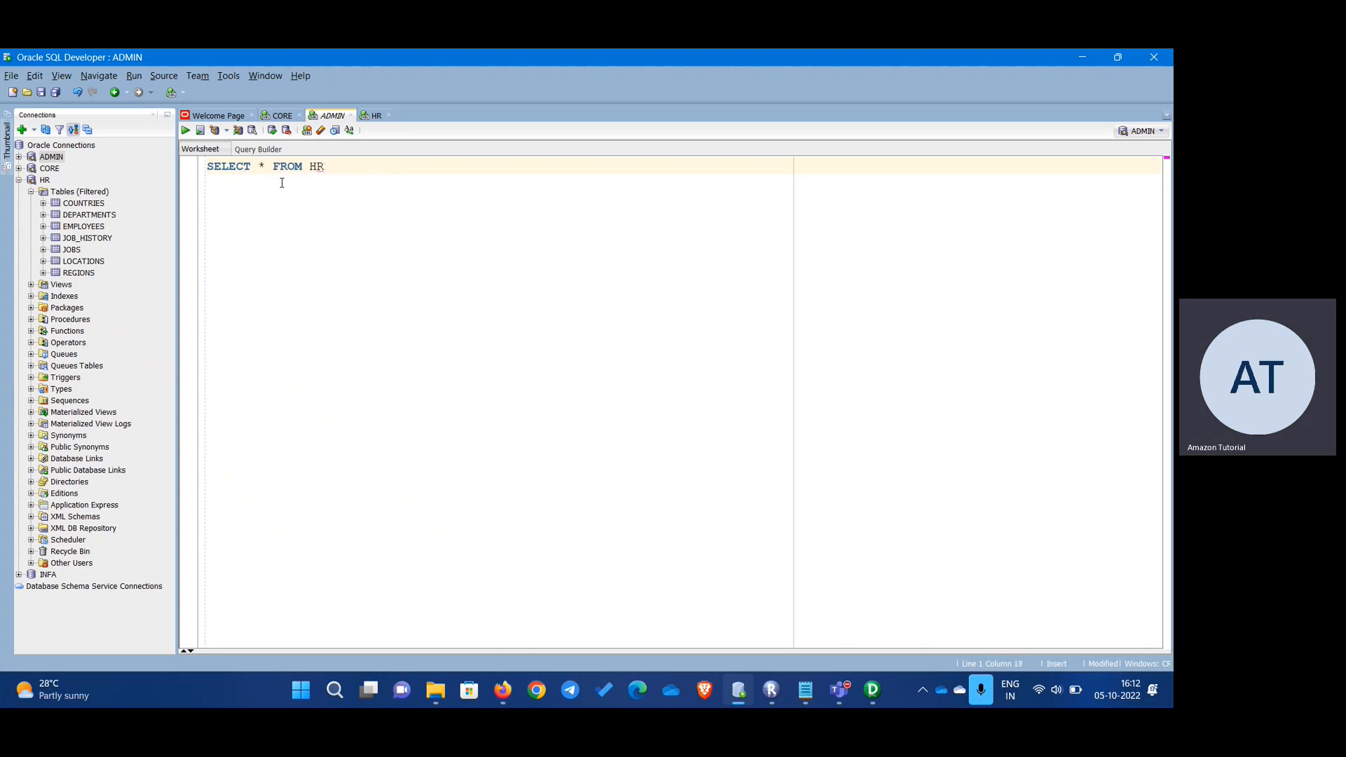
{"action": "type", "text": ".countries"}
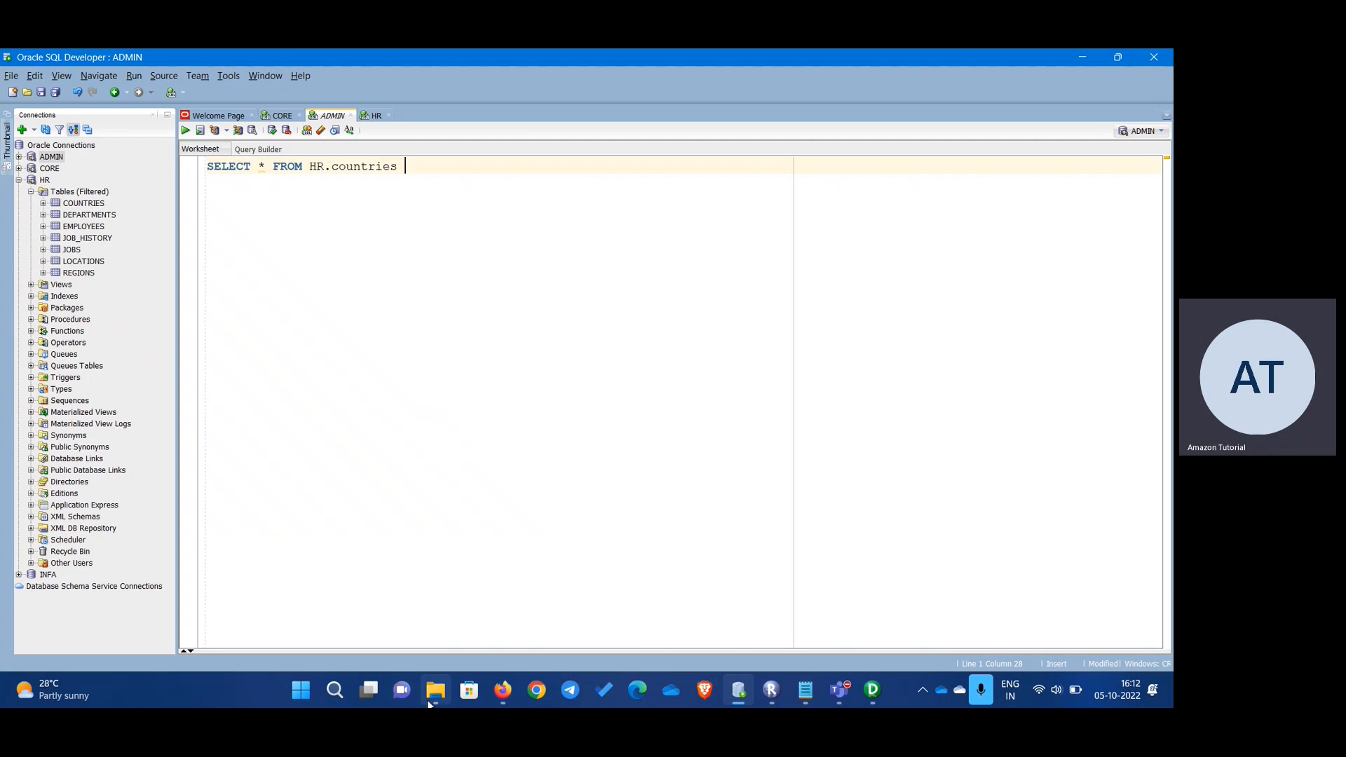
- Launch Notepad++ and scroll through the Informatica client component notes
{"action": "left_click", "coordinate": [436, 689]}
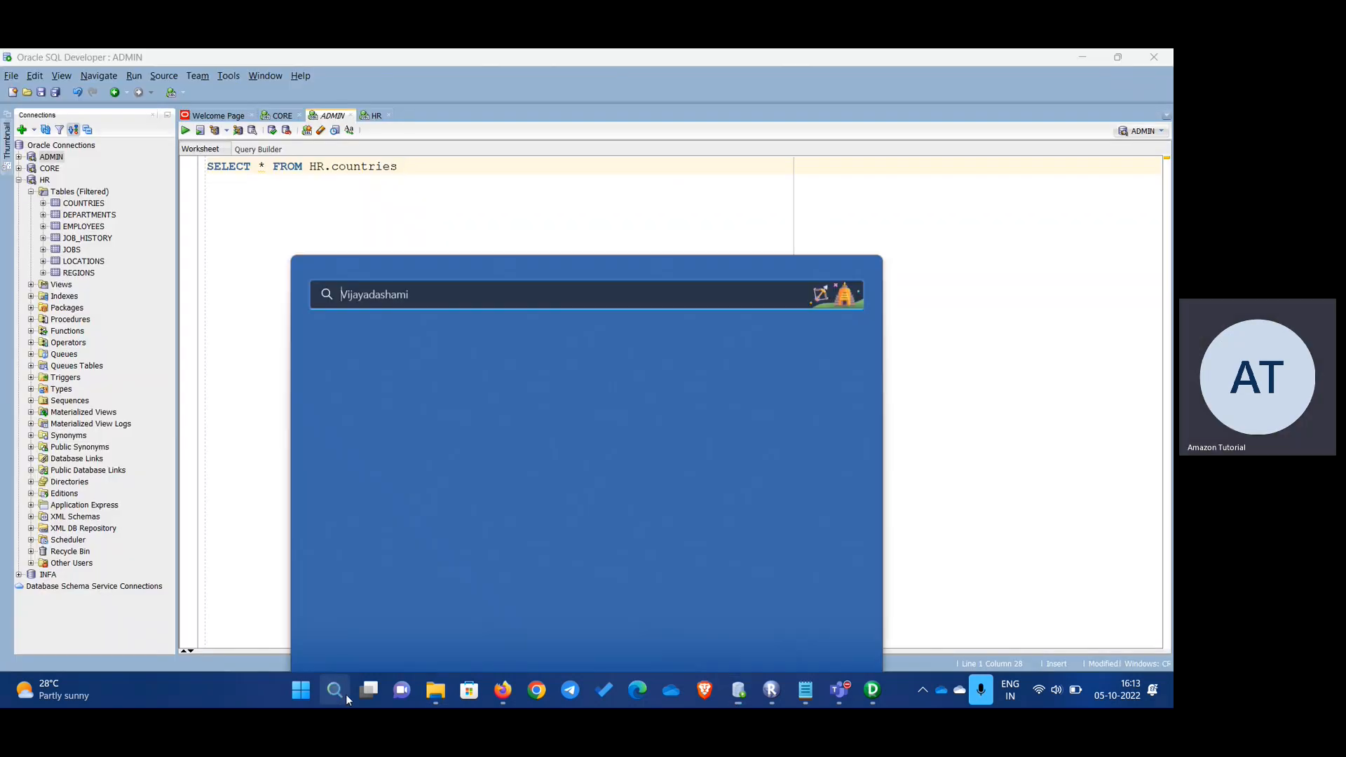
{"action": "type", "text": "notepad++"}
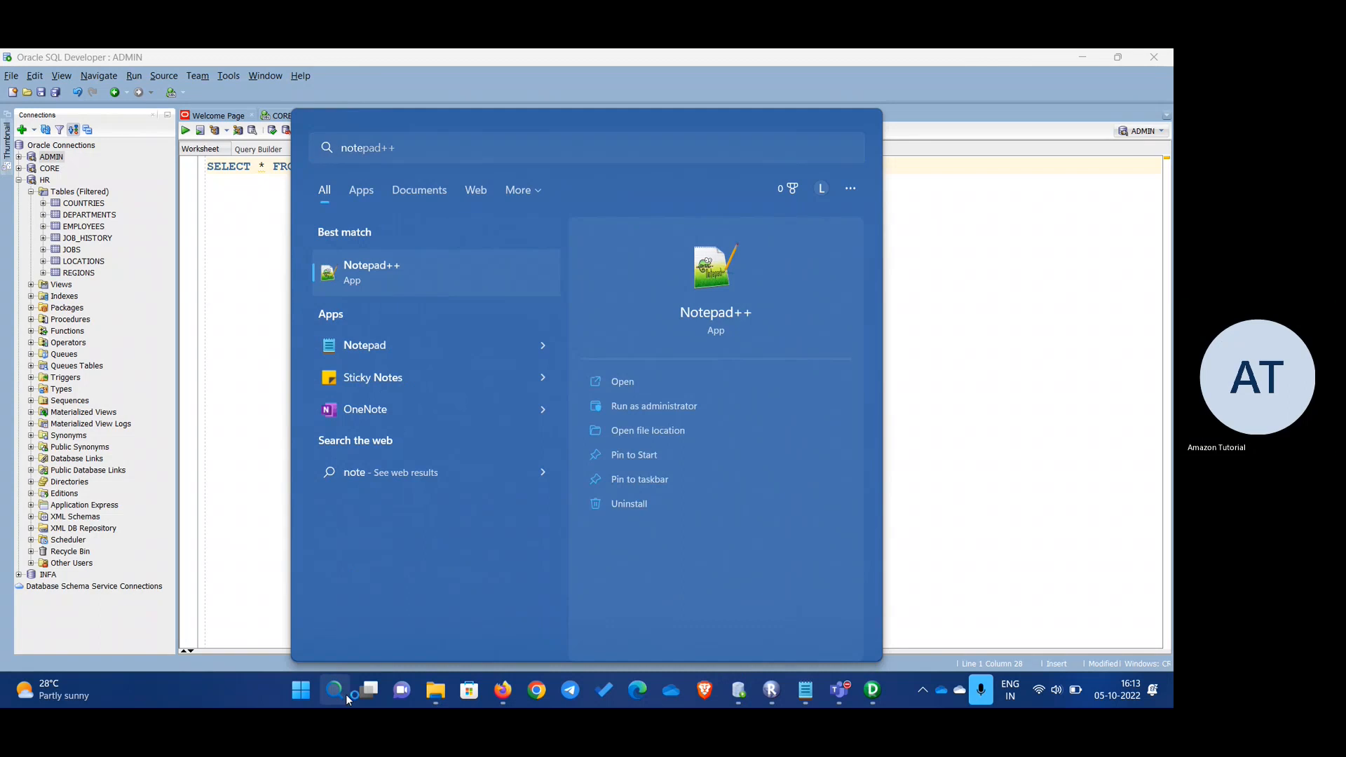
{"action": "left_click", "coordinate": [372, 272]}
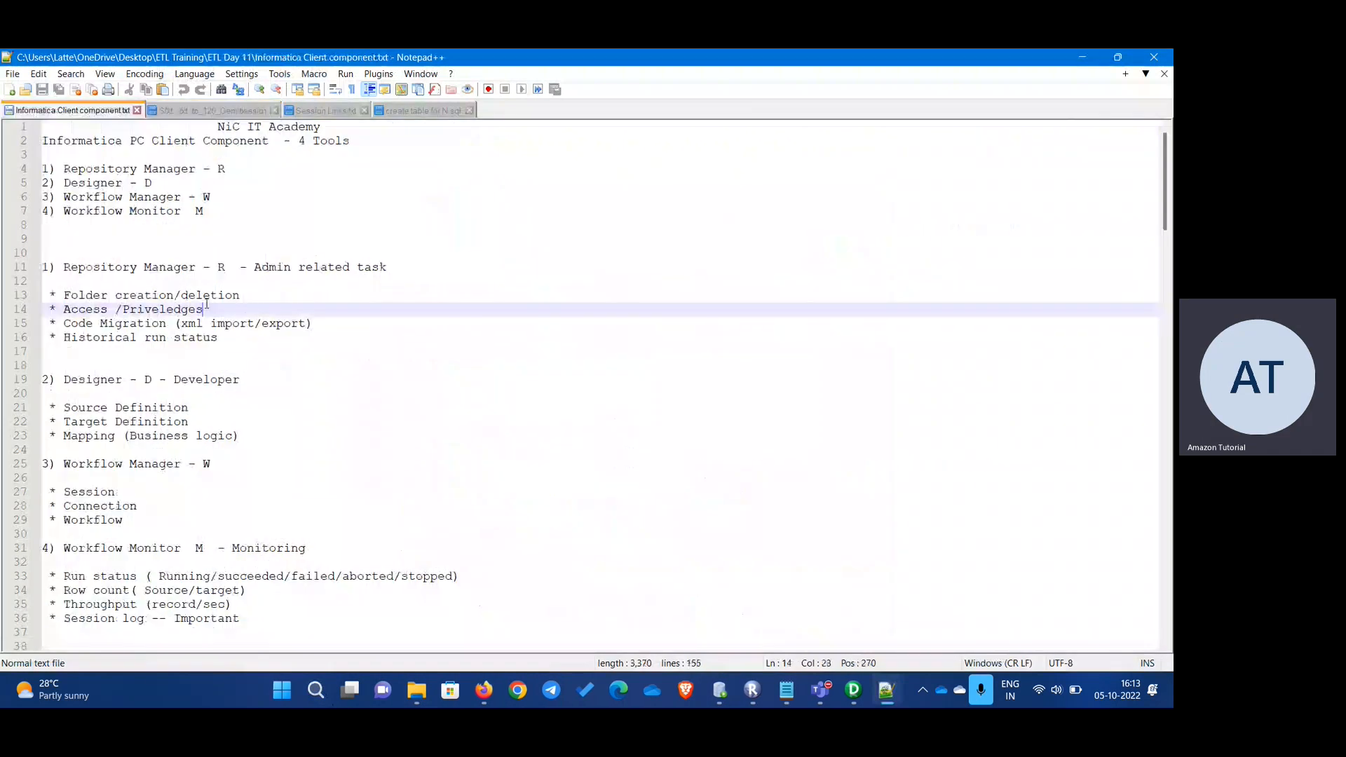
{"action": "scroll", "scroll_direction": "down", "scroll_amount": 3}
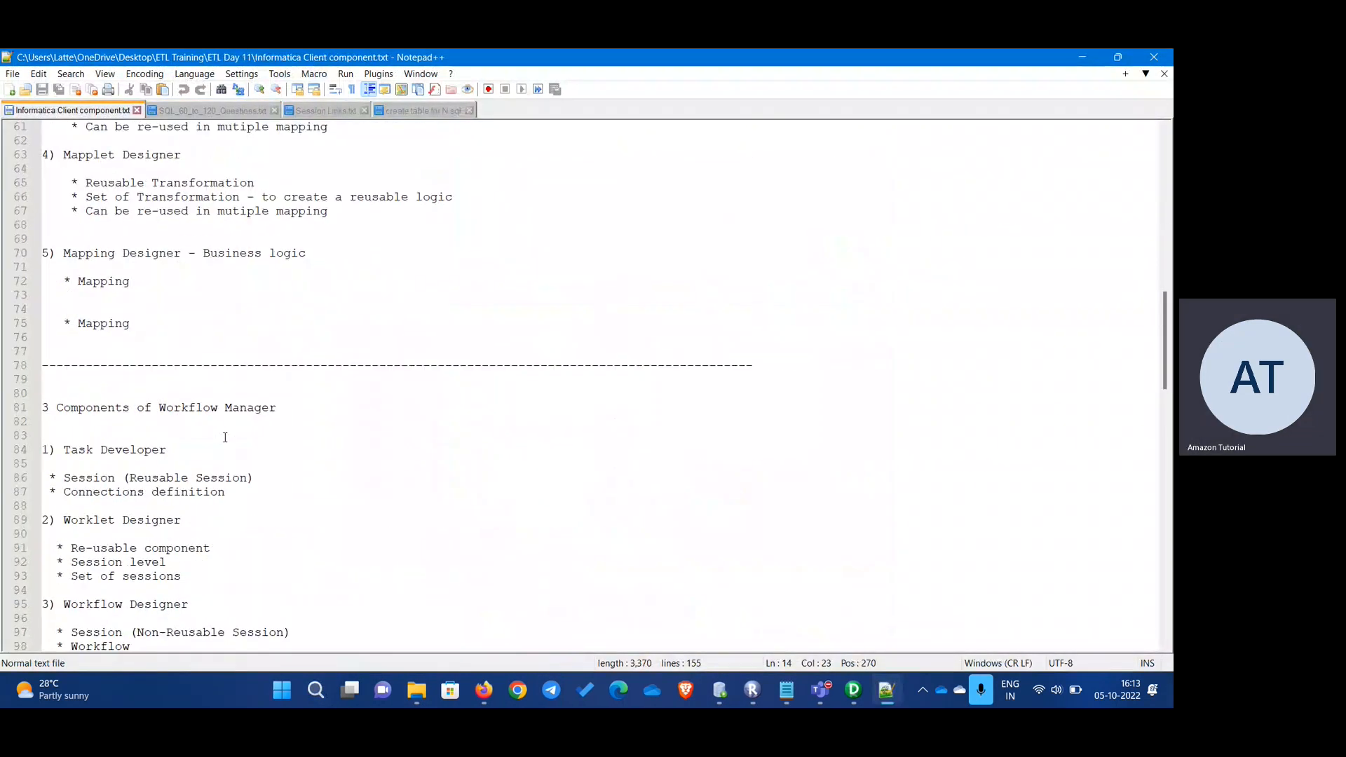
{"action": "scroll", "scroll_direction": "down", "scroll_amount": 3}
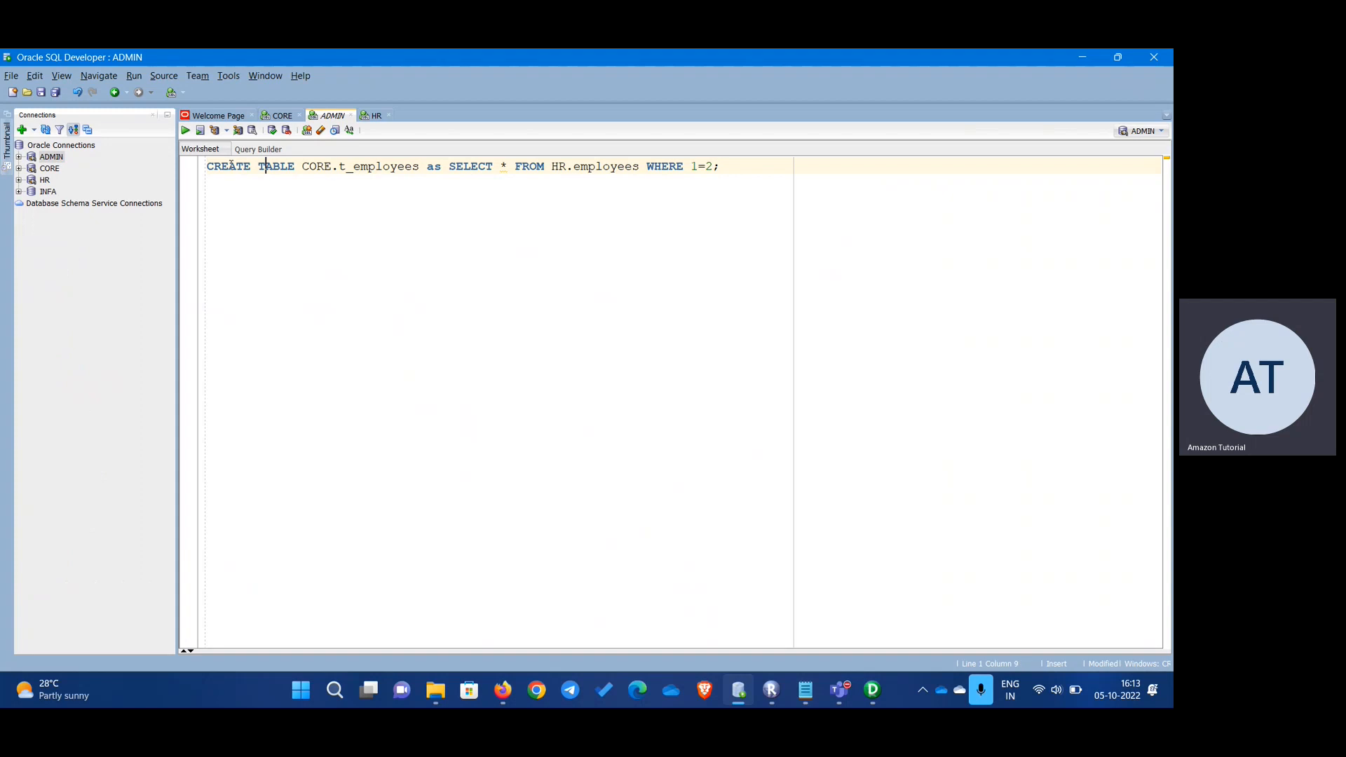
- Rename the target table to CORE.T_employees in the CREATE TABLE statement
{"action": "left_click_drag", "start_coordinate": [305, 166], "coordinate": [718, 165]}
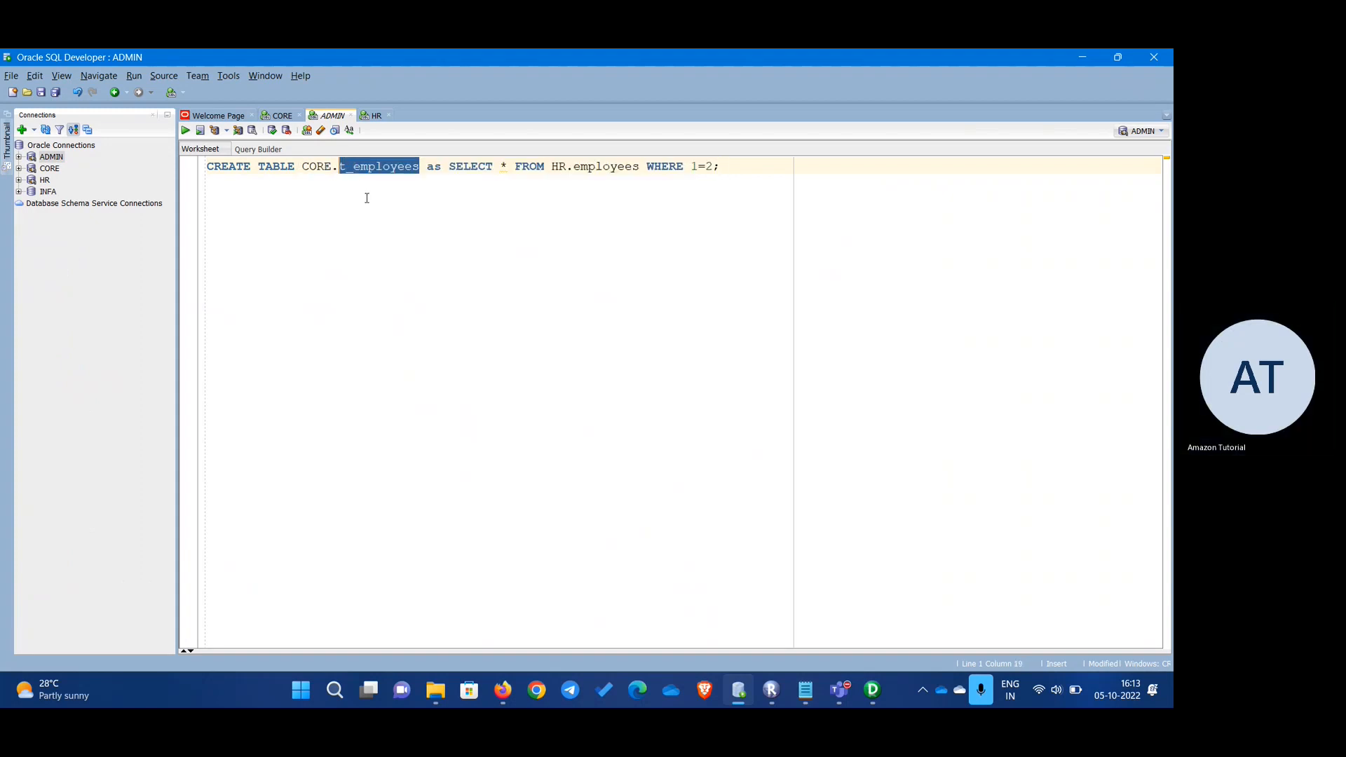
{"action": "type", "text": "T"}
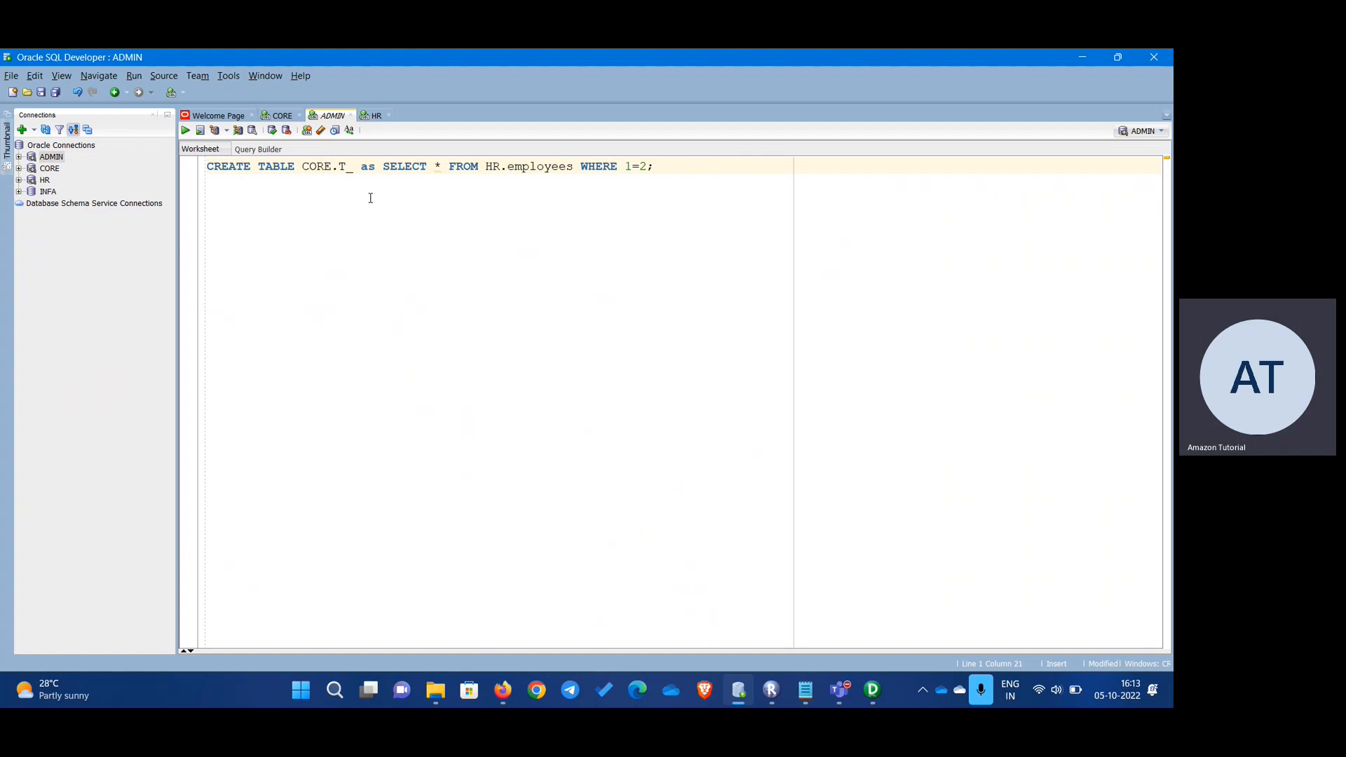
{"action": "type", "text": "emplo"}
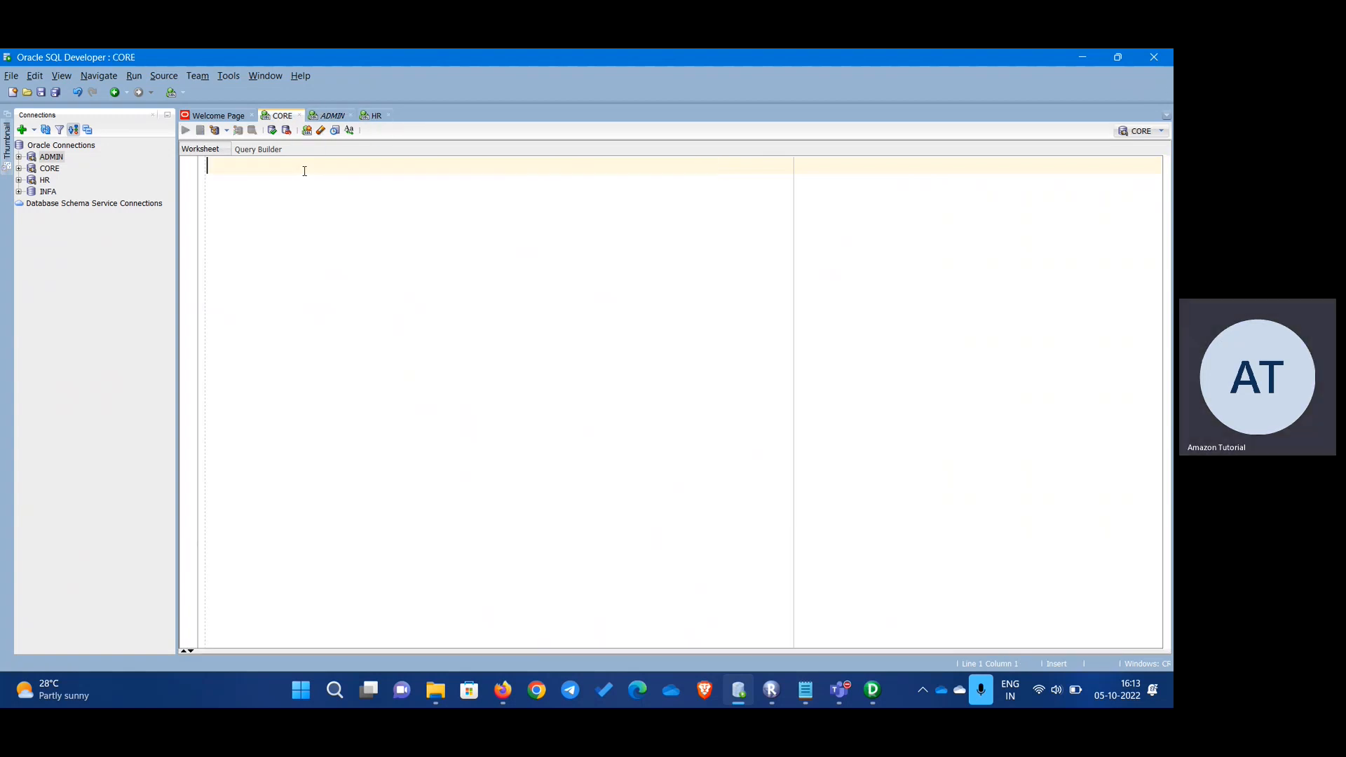
- Refresh CORE's tables to confirm T_EMPLOYEES, then return to the ADMIN worksheet
{"action": "left_click", "coordinate": [25, 168]}
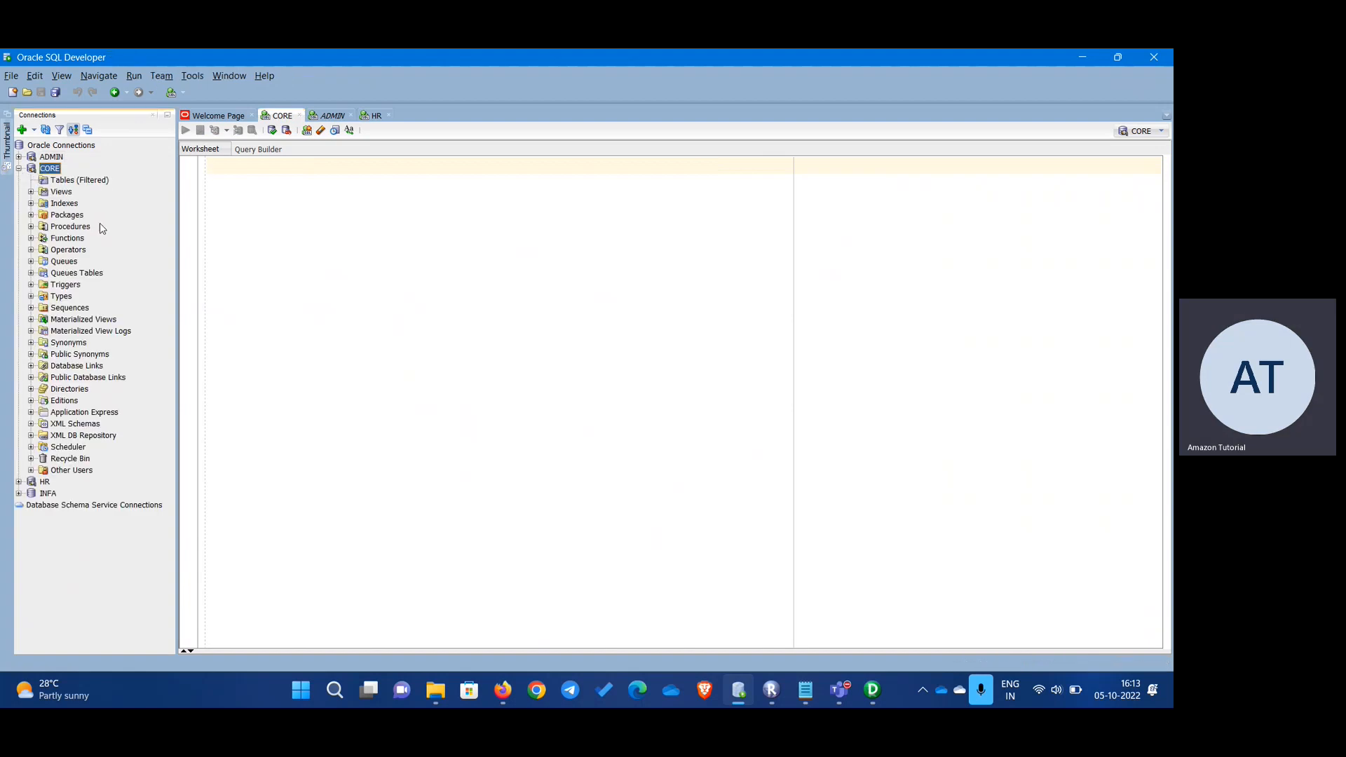
{"action": "right_click", "coordinate": [49, 168]}
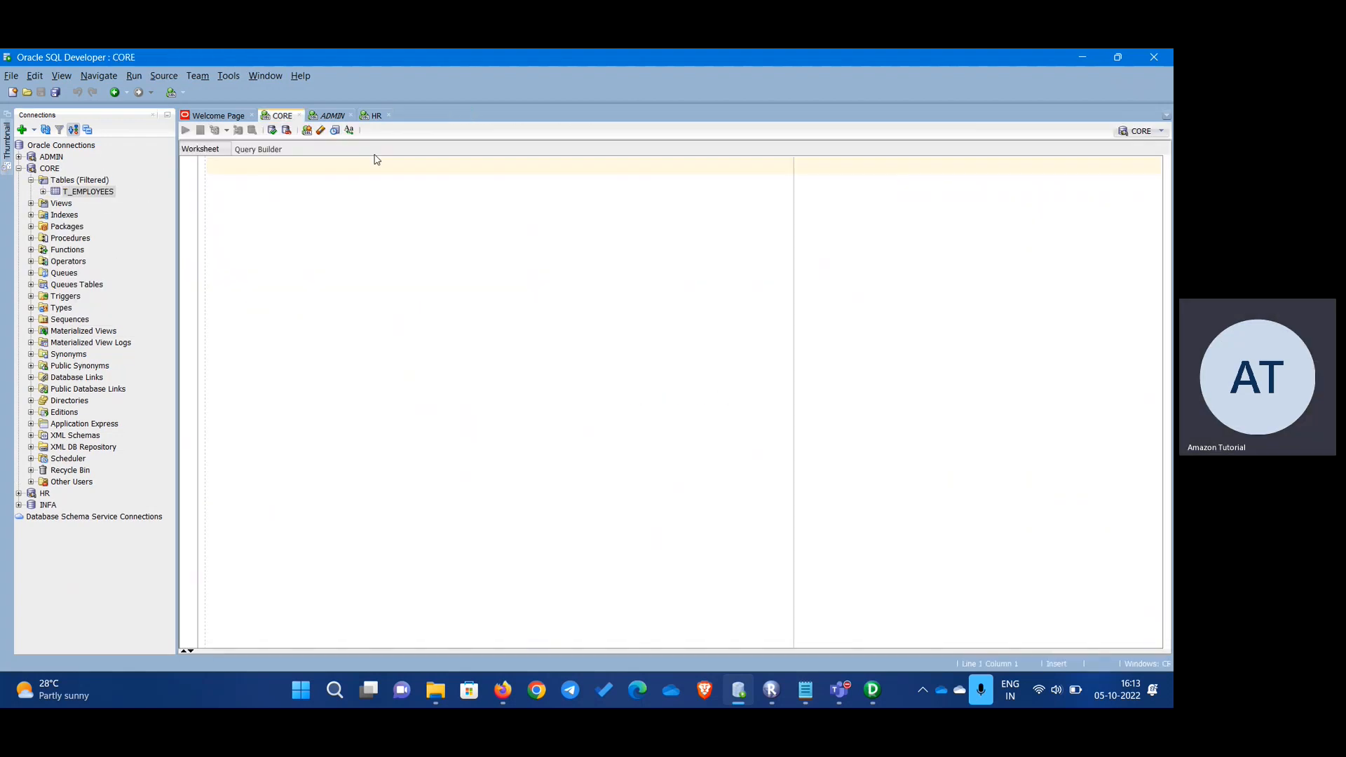
{"action": "left_click", "coordinate": [376, 116]}
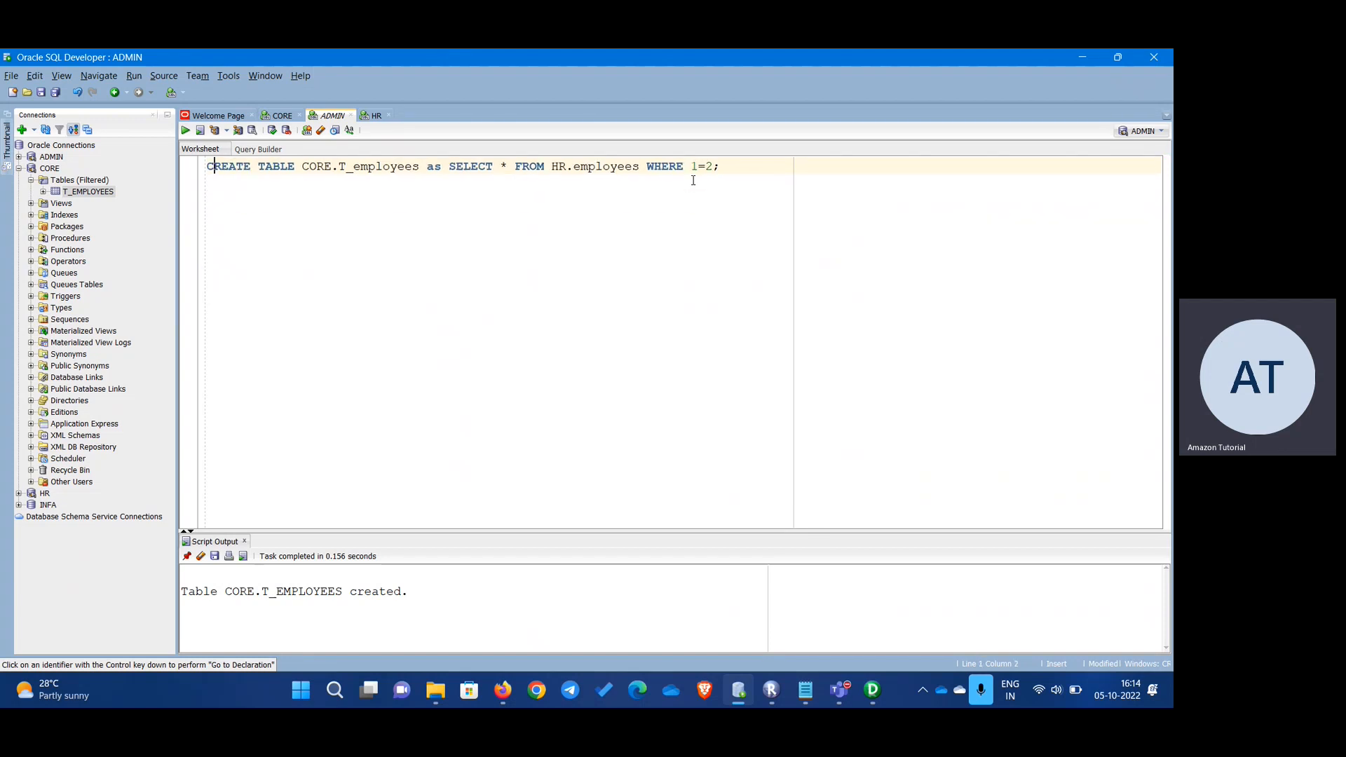
- Write the T_employees CREATE TABLE statement and adapt a copy for HR.countries
{"action": "type", "text": "CREATE TABLE CORE.T_employees as SELECT * FROM HR.employees WHERE 1=2;"}
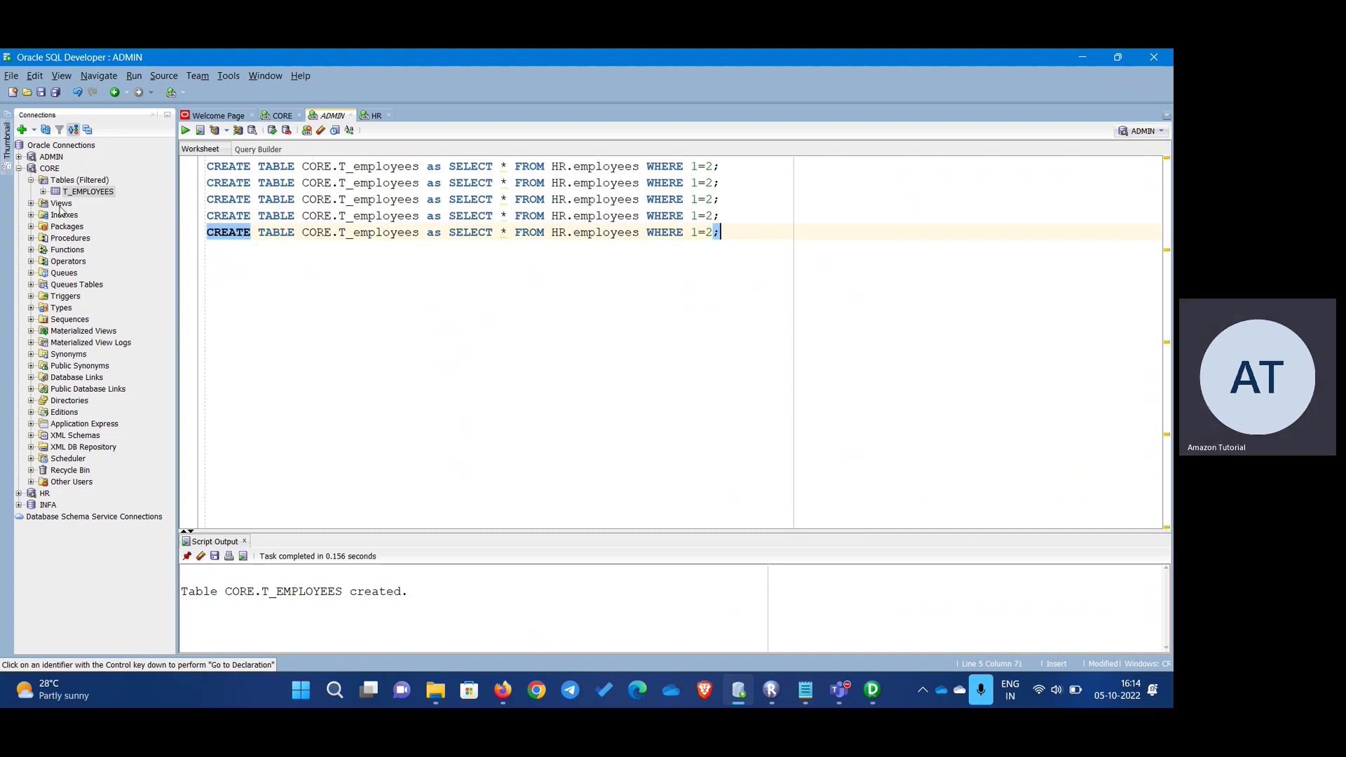
{"action": "left_click", "coordinate": [26, 167]}
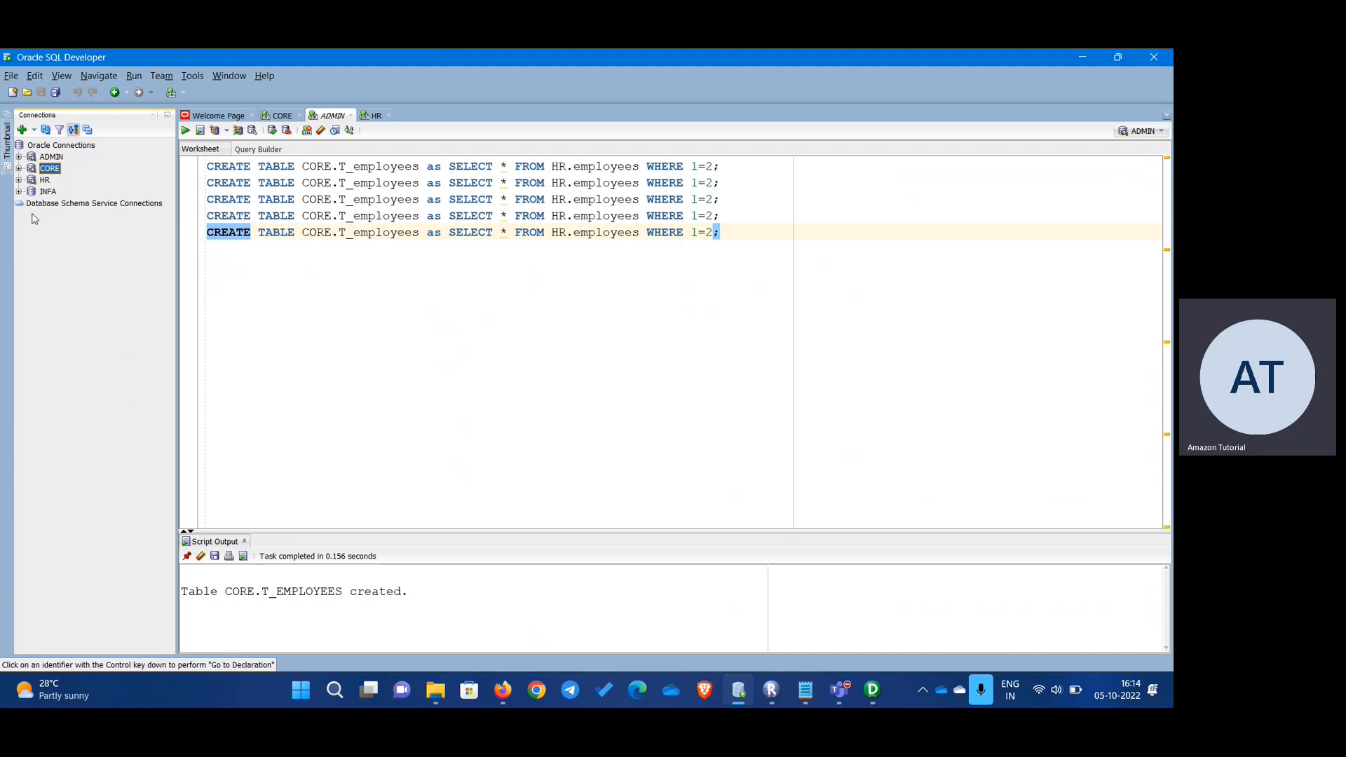
{"action": "left_click", "coordinate": [17, 180]}
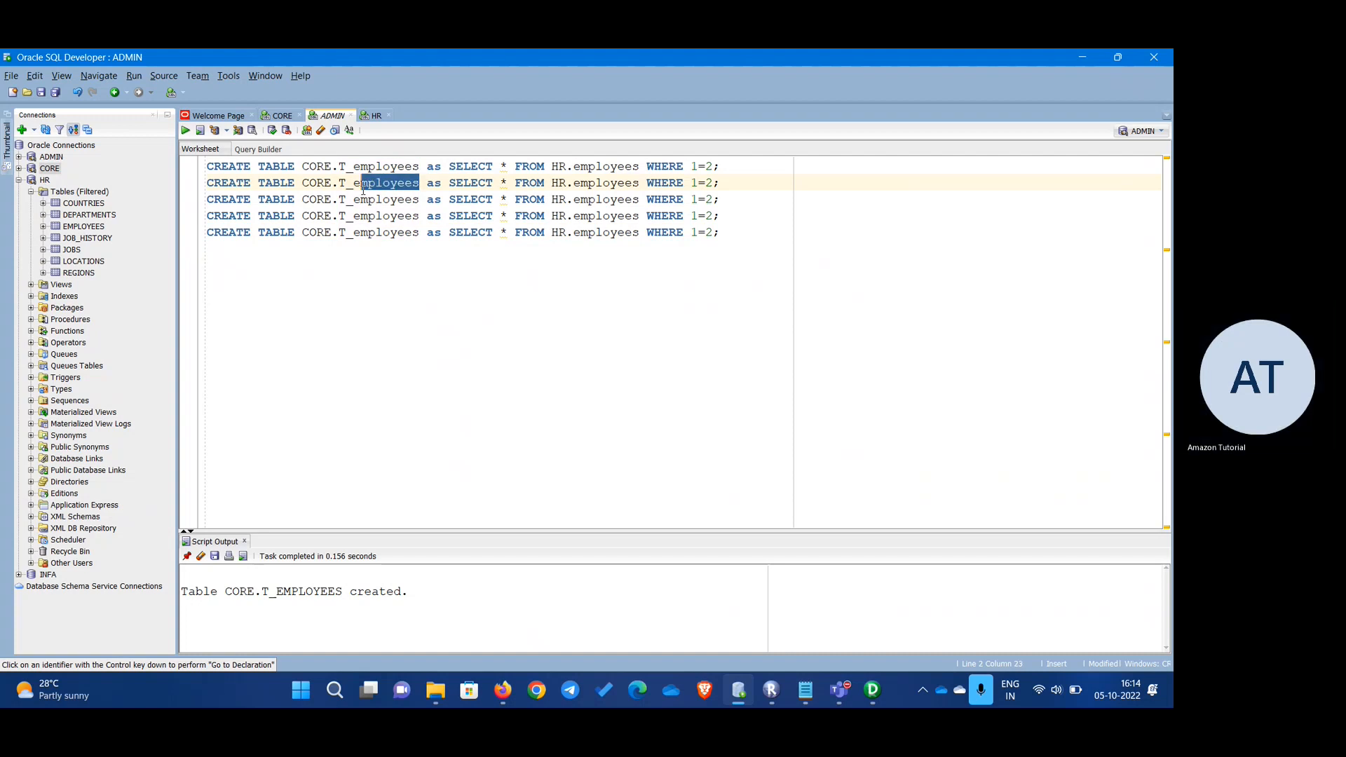
{"action": "type", "text": "countri"}
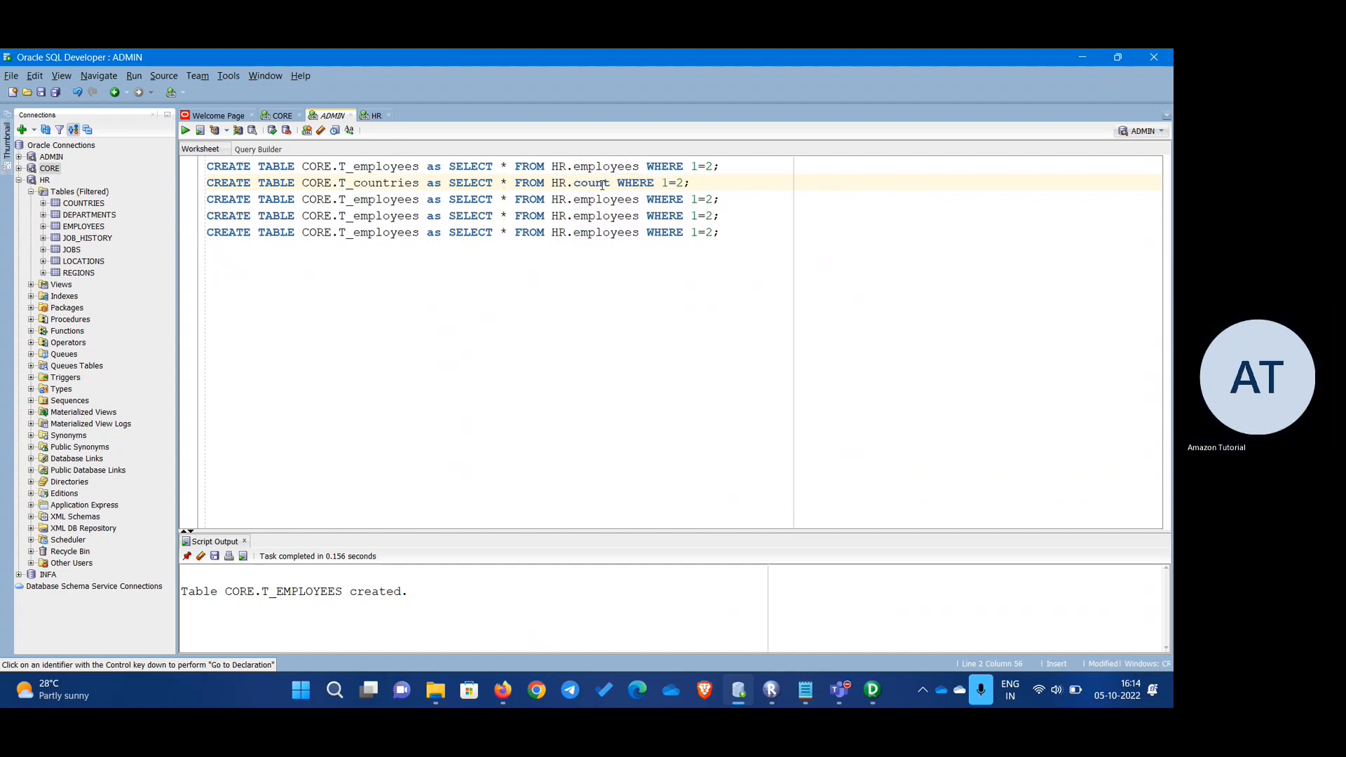
{"action": "type", "text": "countries"}
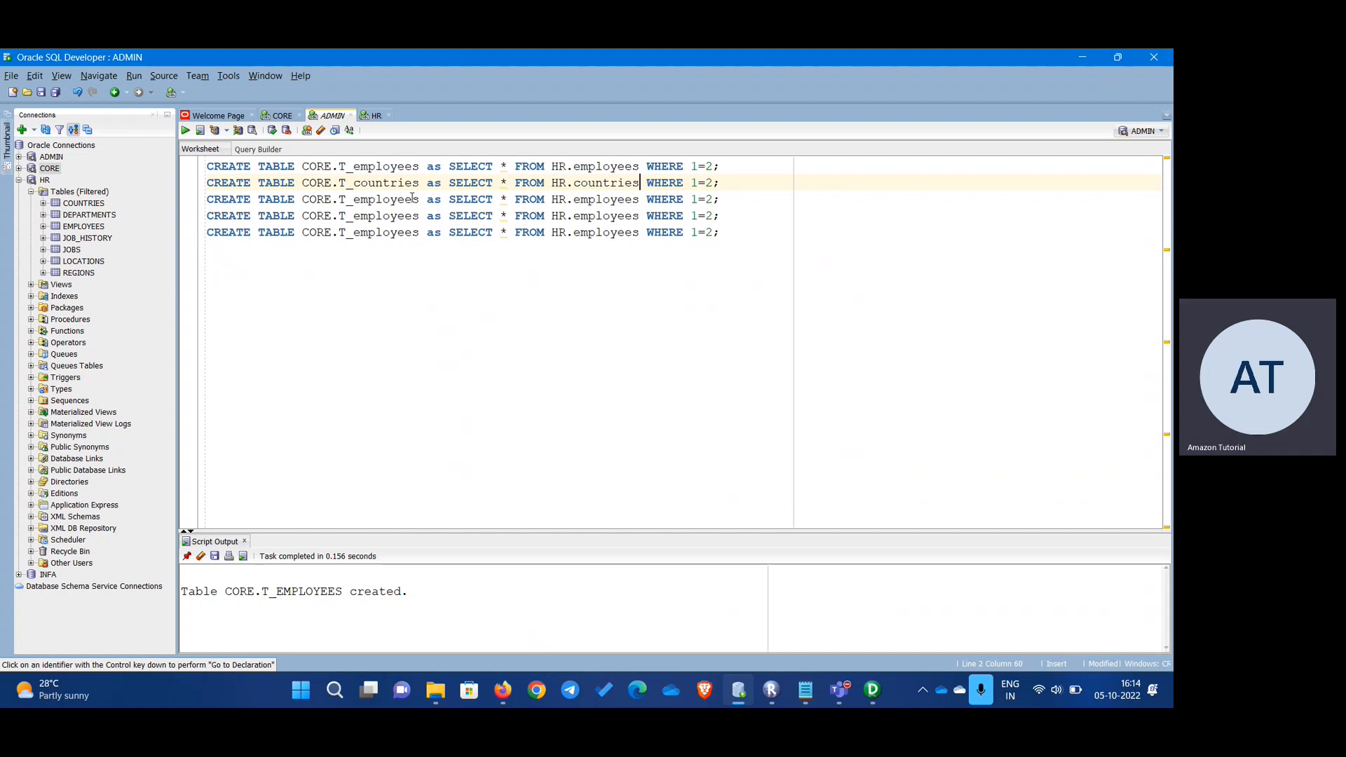
- Edit lines three and four to build T_departments and T_job_history from HR
{"action": "double_click", "coordinate": [394, 199]}
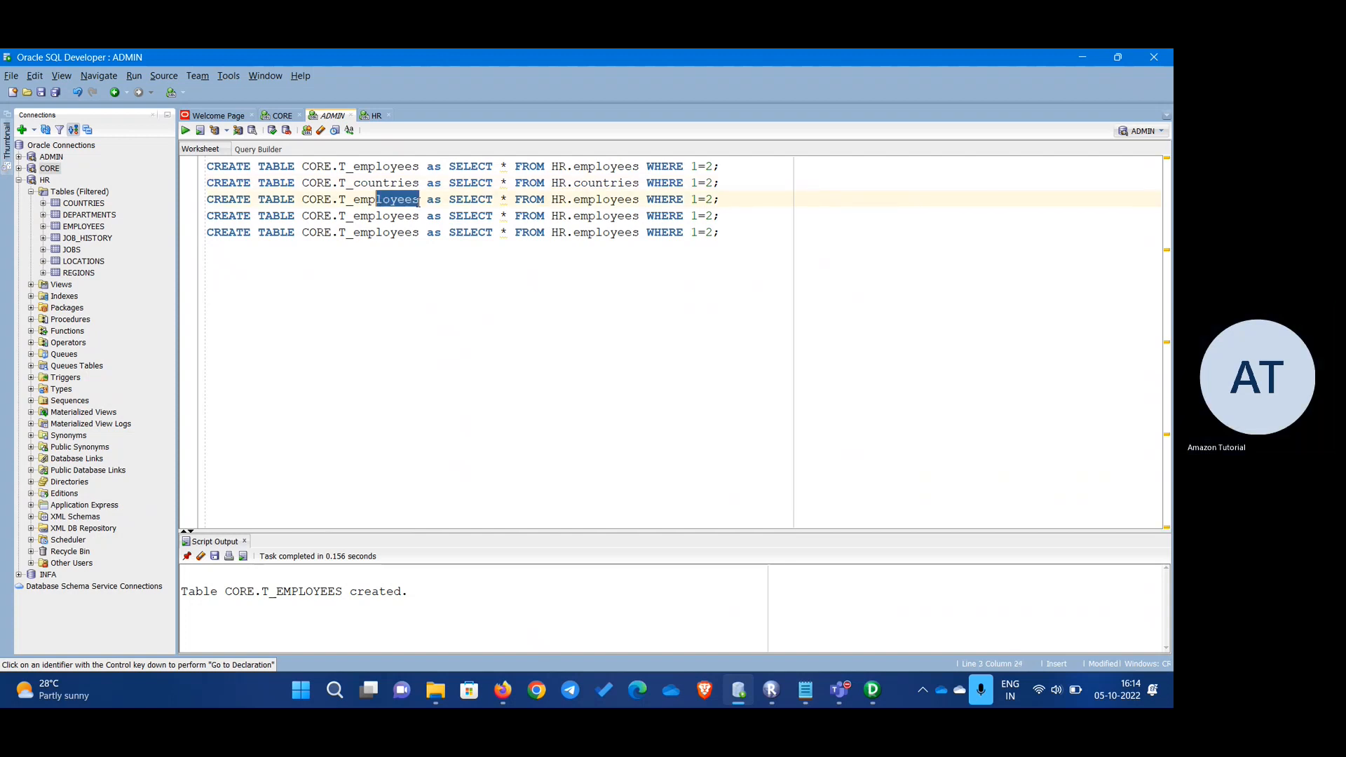
{"action": "type", "text": "depaer"}
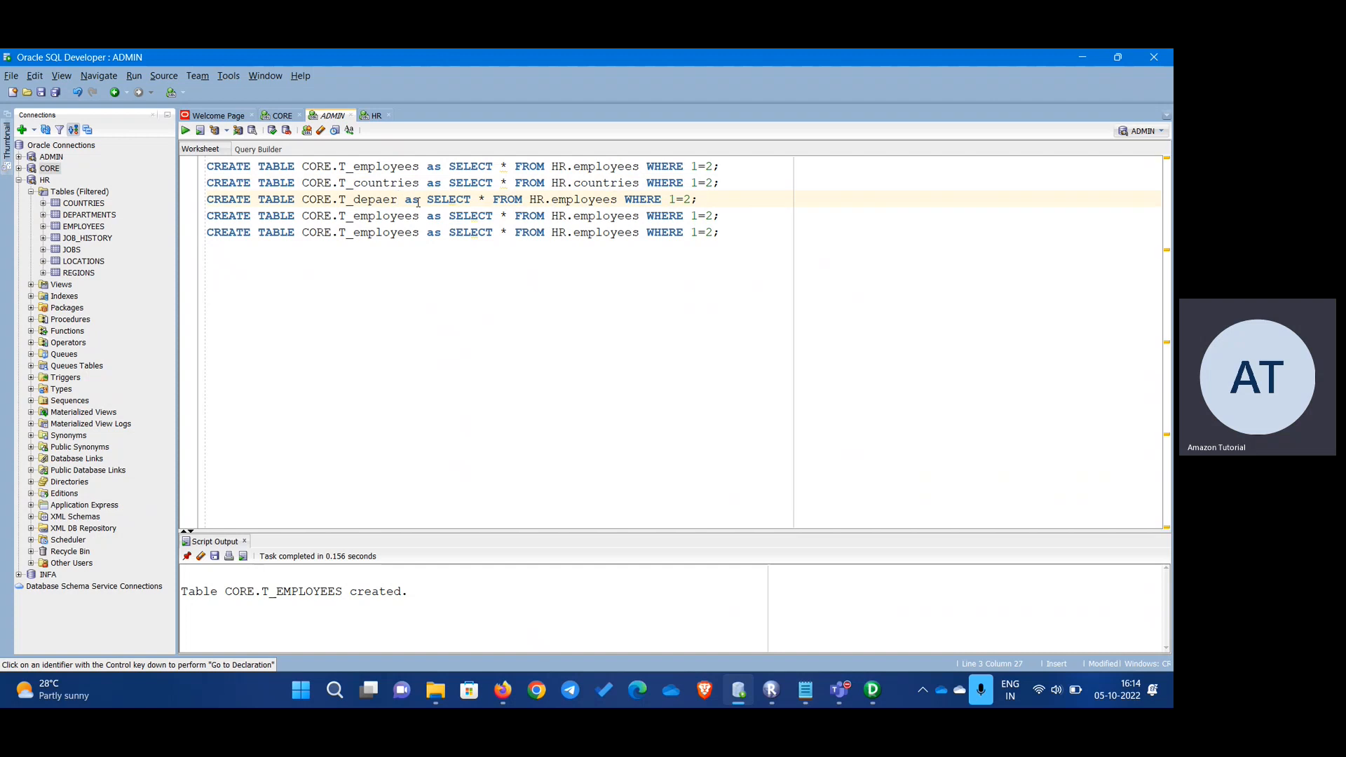
{"action": "key", "text": "BackSpace"}
{"action": "type", "text": "rtments"}
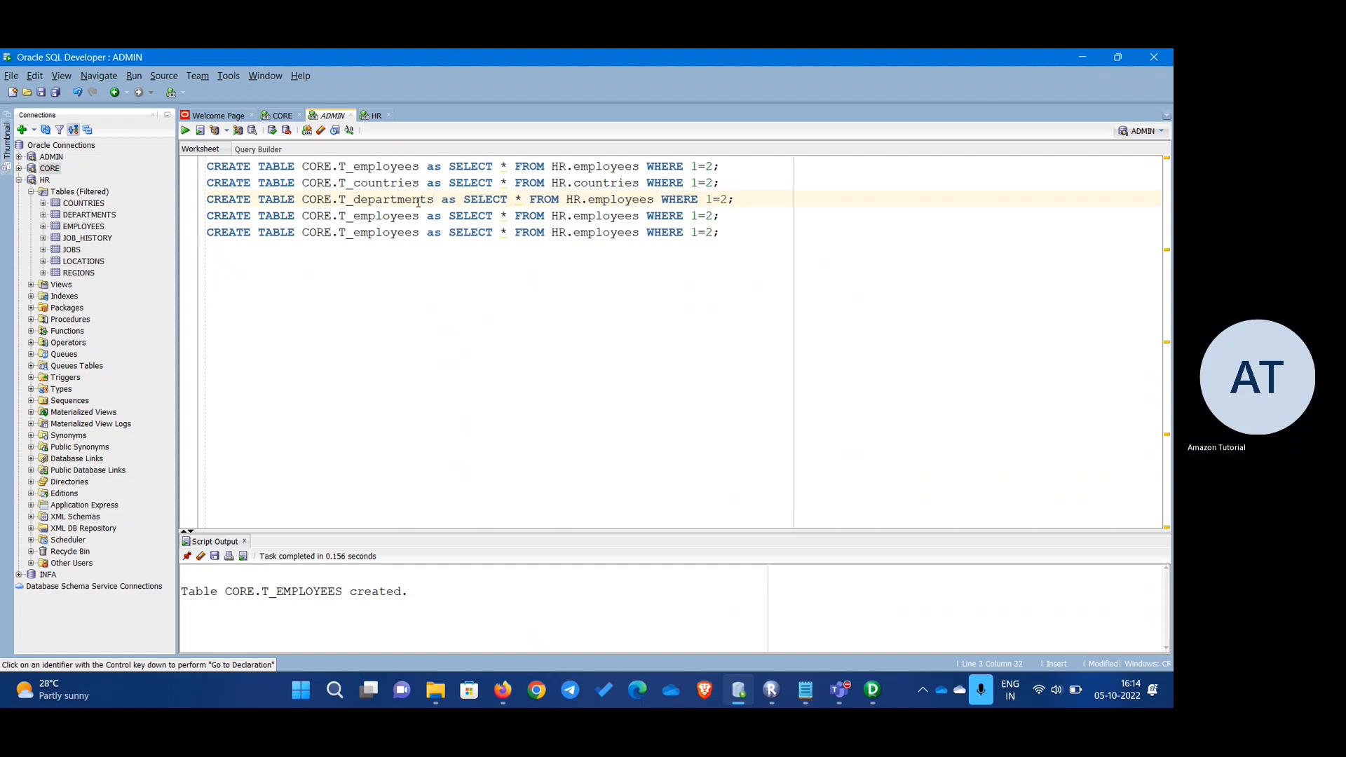
{"action": "double_click", "coordinate": [392, 199]}
{"action": "type", "text": "jpb_histor"}
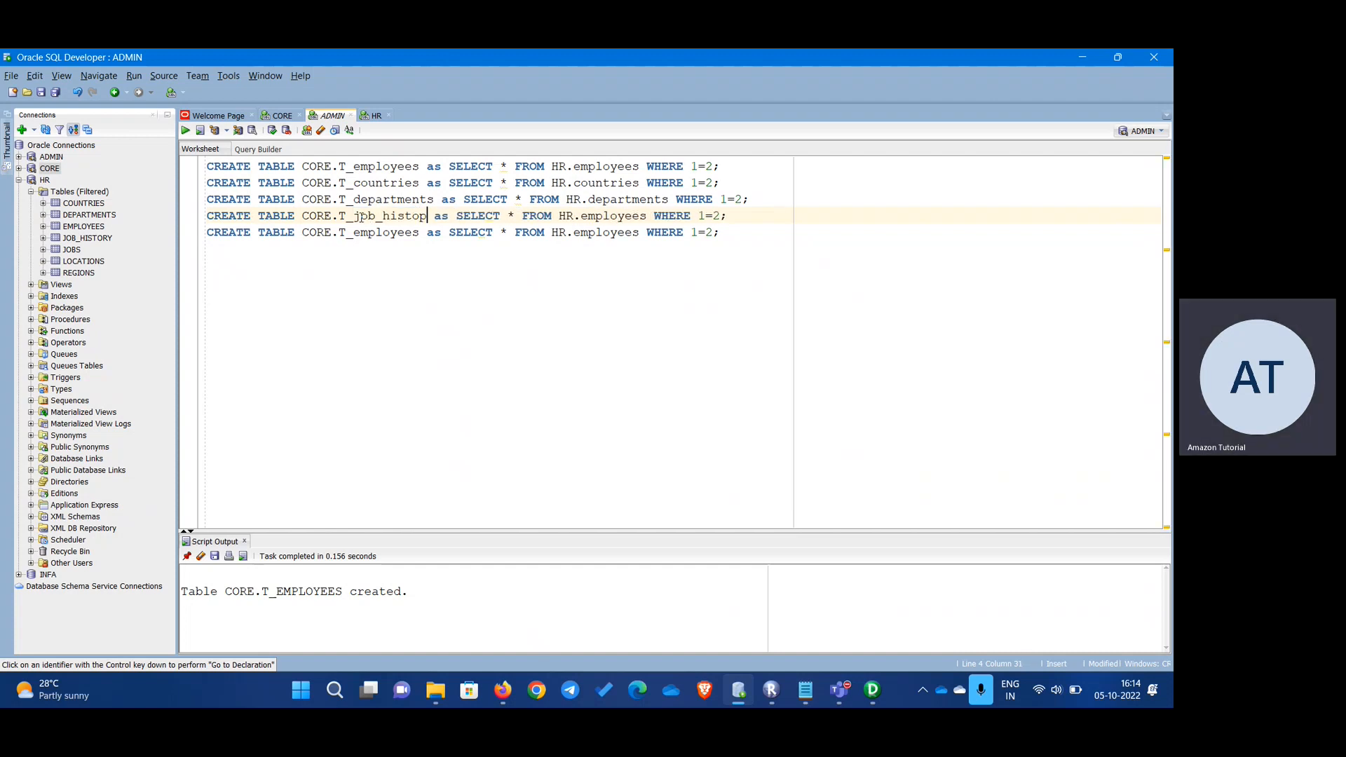
{"action": "type", "text": "y"}
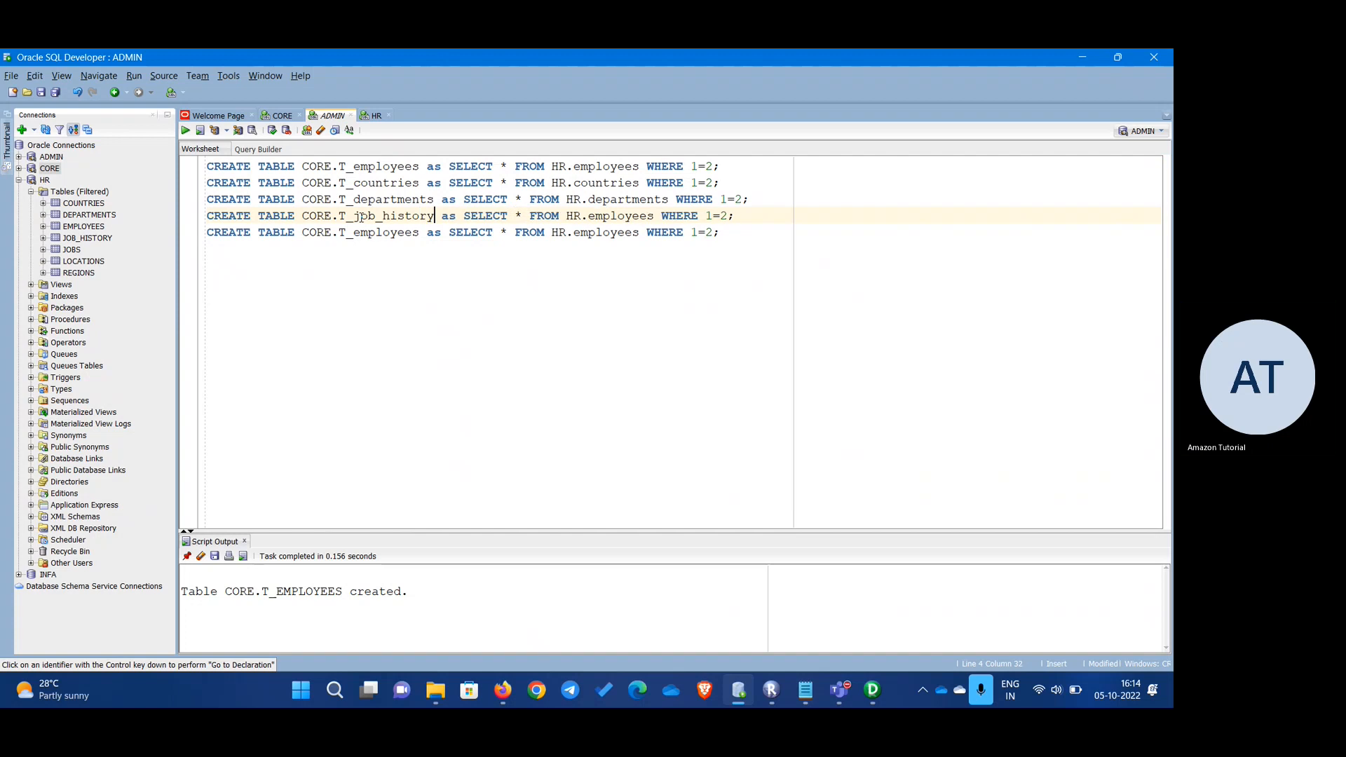
{"action": "double_click", "coordinate": [406, 215]}
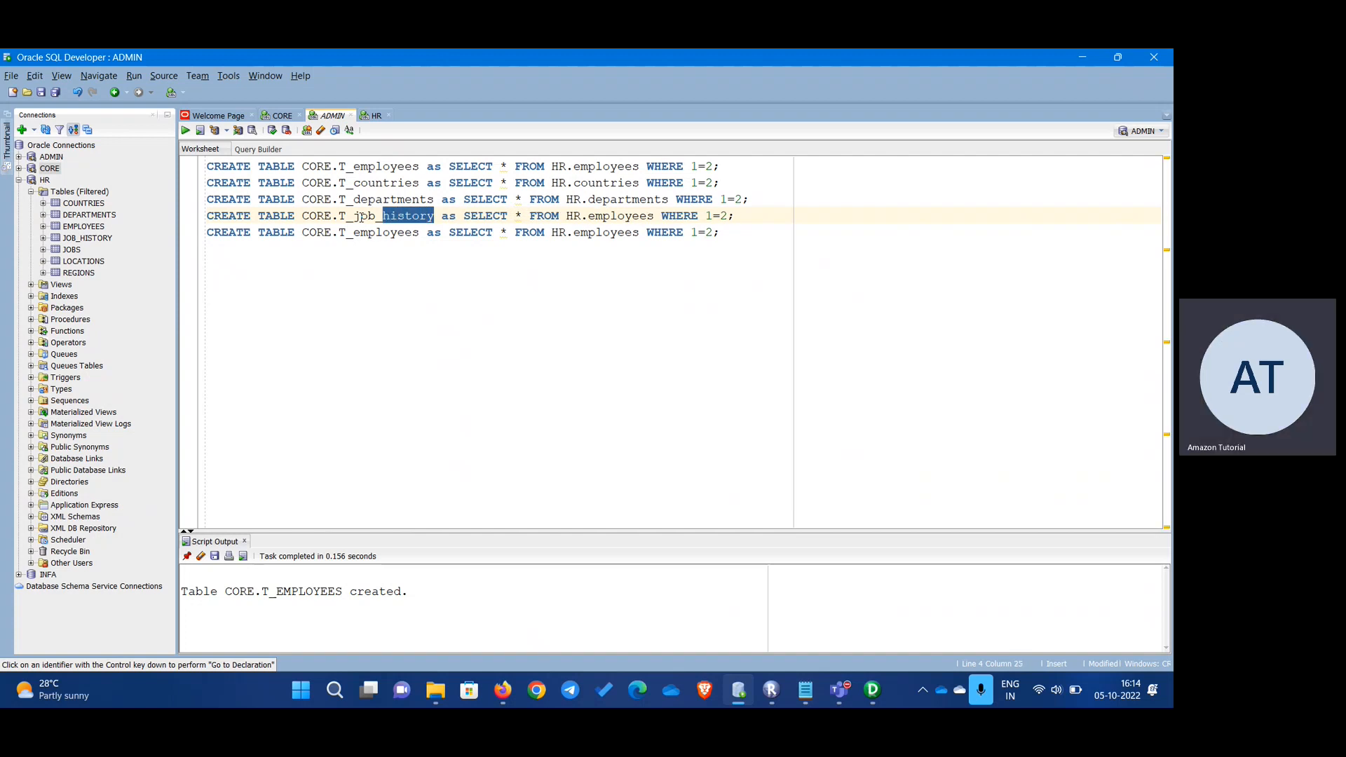
{"action": "left_click", "coordinate": [360, 215]}
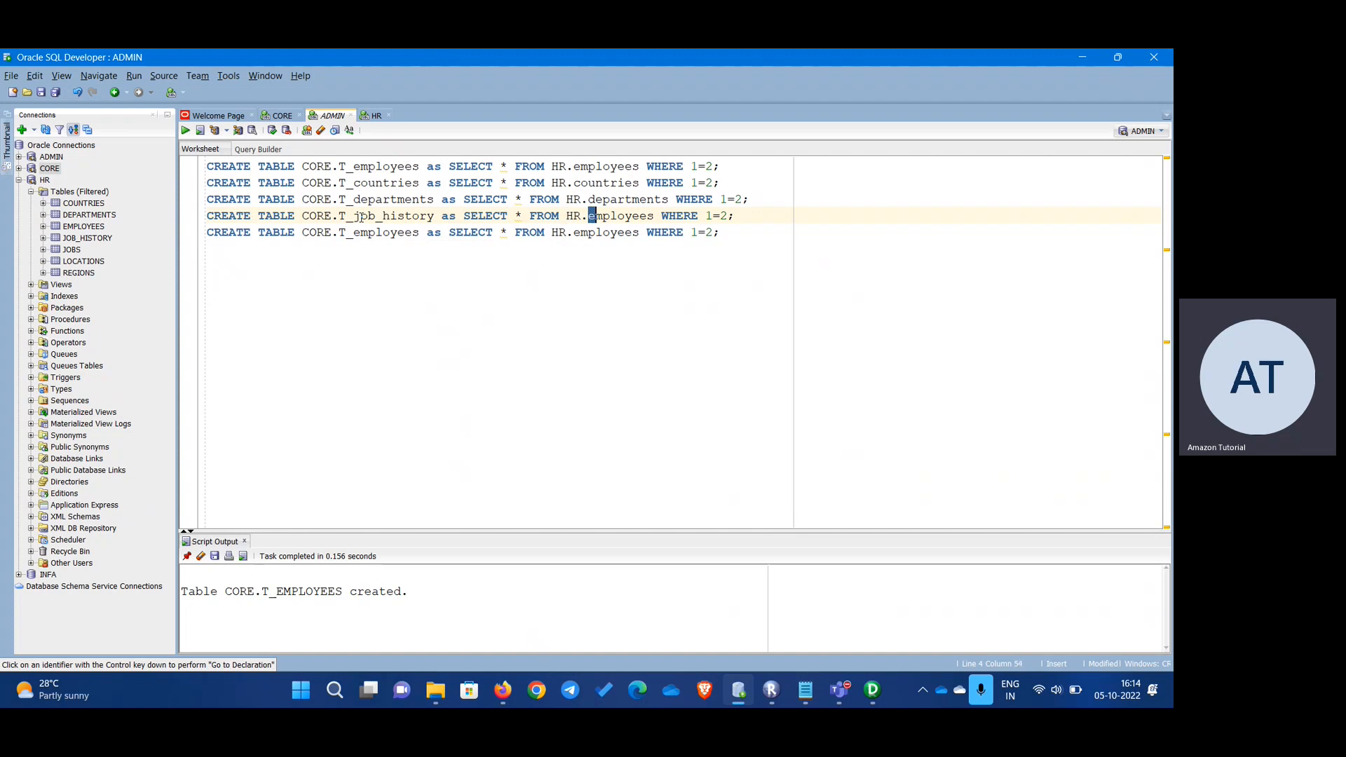
{"action": "double_click", "coordinate": [614, 215]}
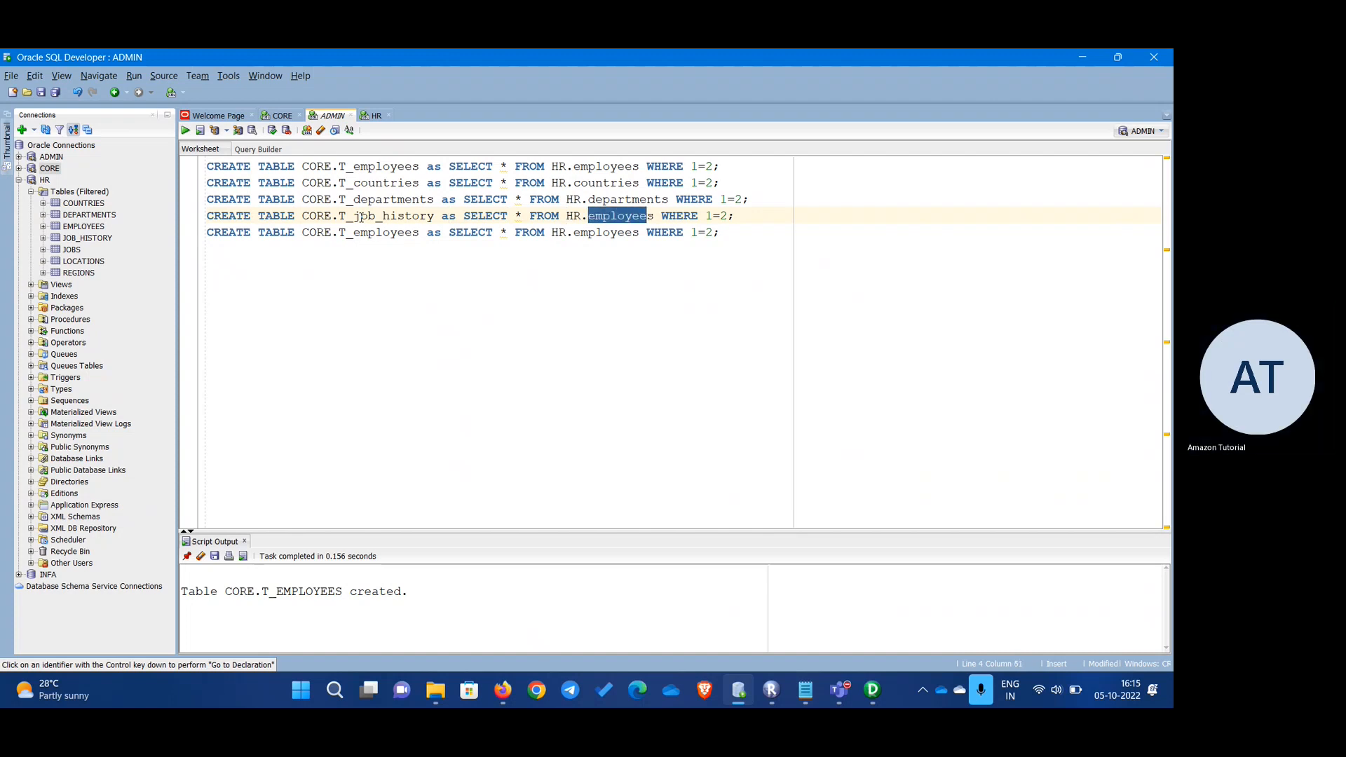
{"action": "type", "text": "job_history"}
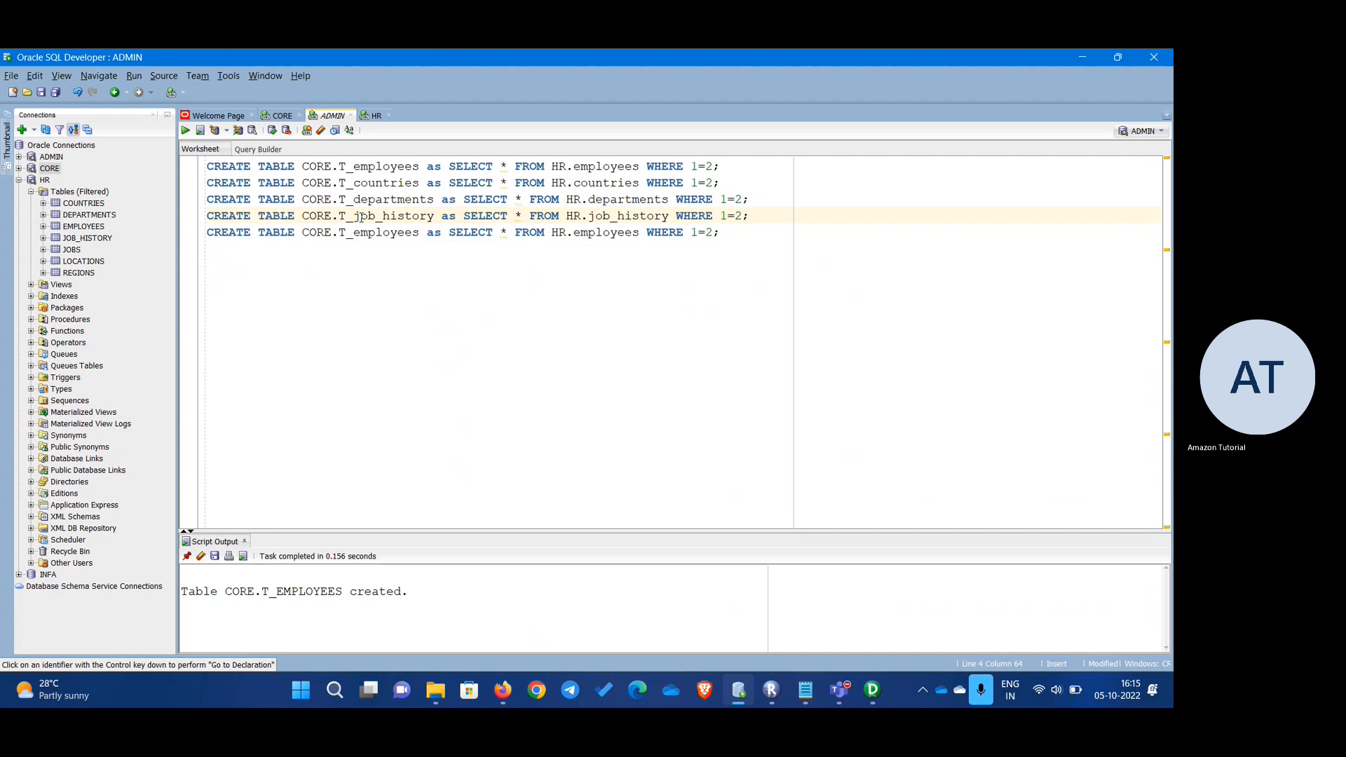
- Retarget line five to HR.jobs and run the statement creating T_JOBS
{"action": "double_click", "coordinate": [385, 232]}
{"action": "type", "text": "job"}
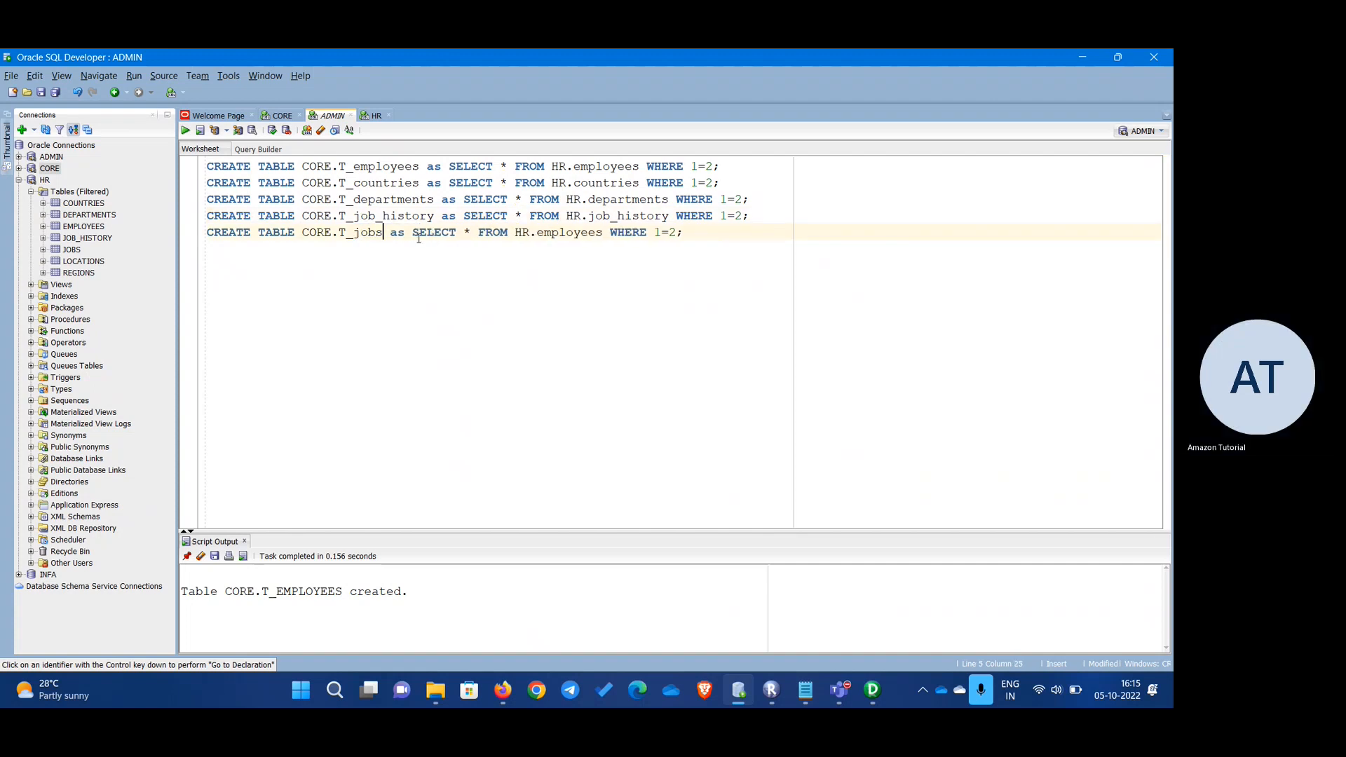
{"action": "double_click", "coordinate": [366, 232]}
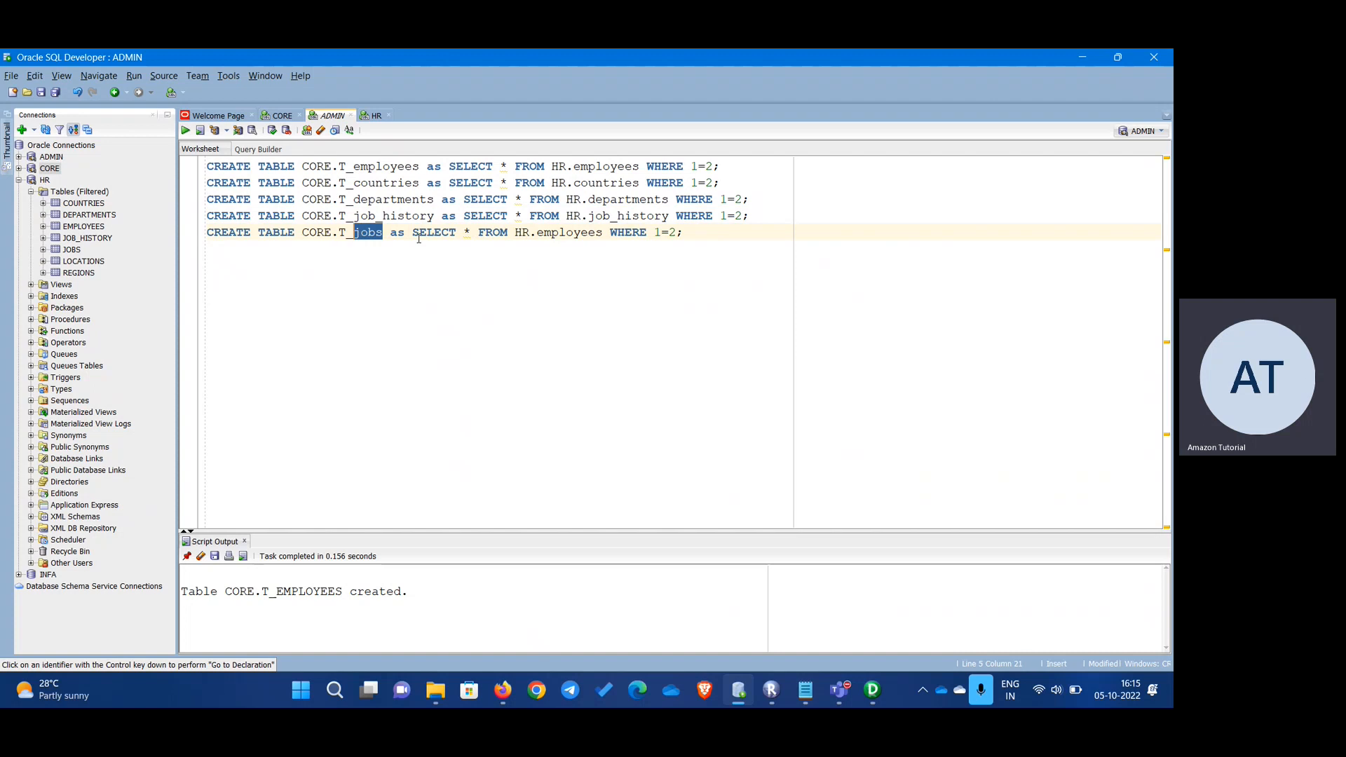
{"action": "double_click", "coordinate": [569, 232]}
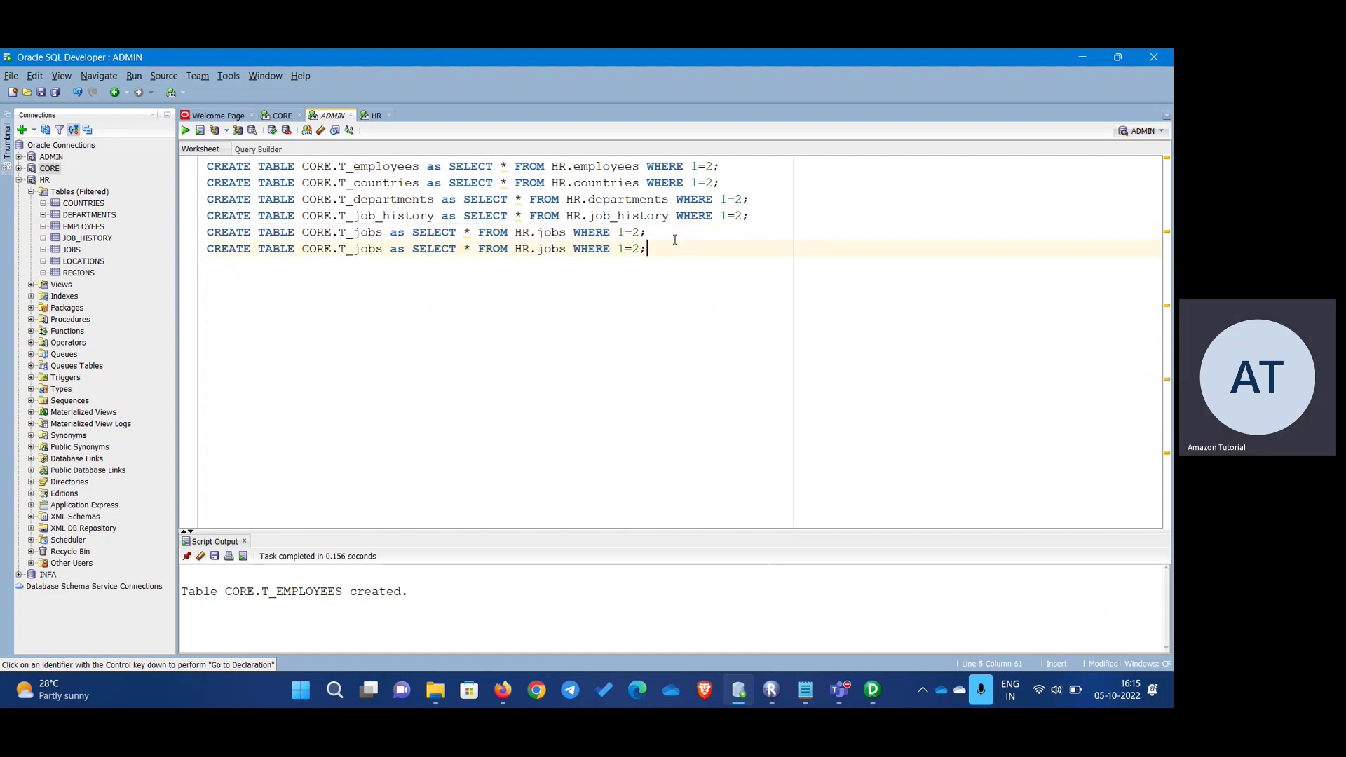
{"action": "left_click", "coordinate": [201, 131]}
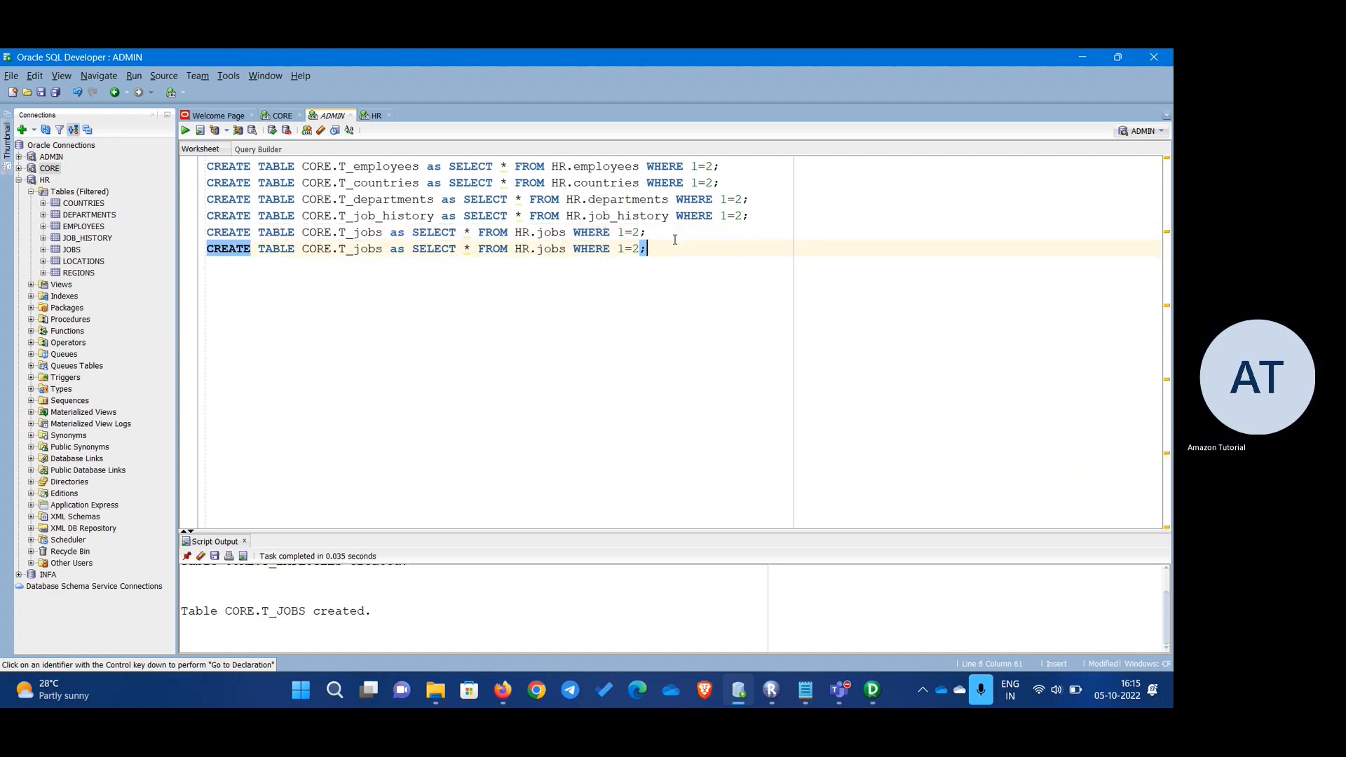
{"action": "key", "text": "Enter"}
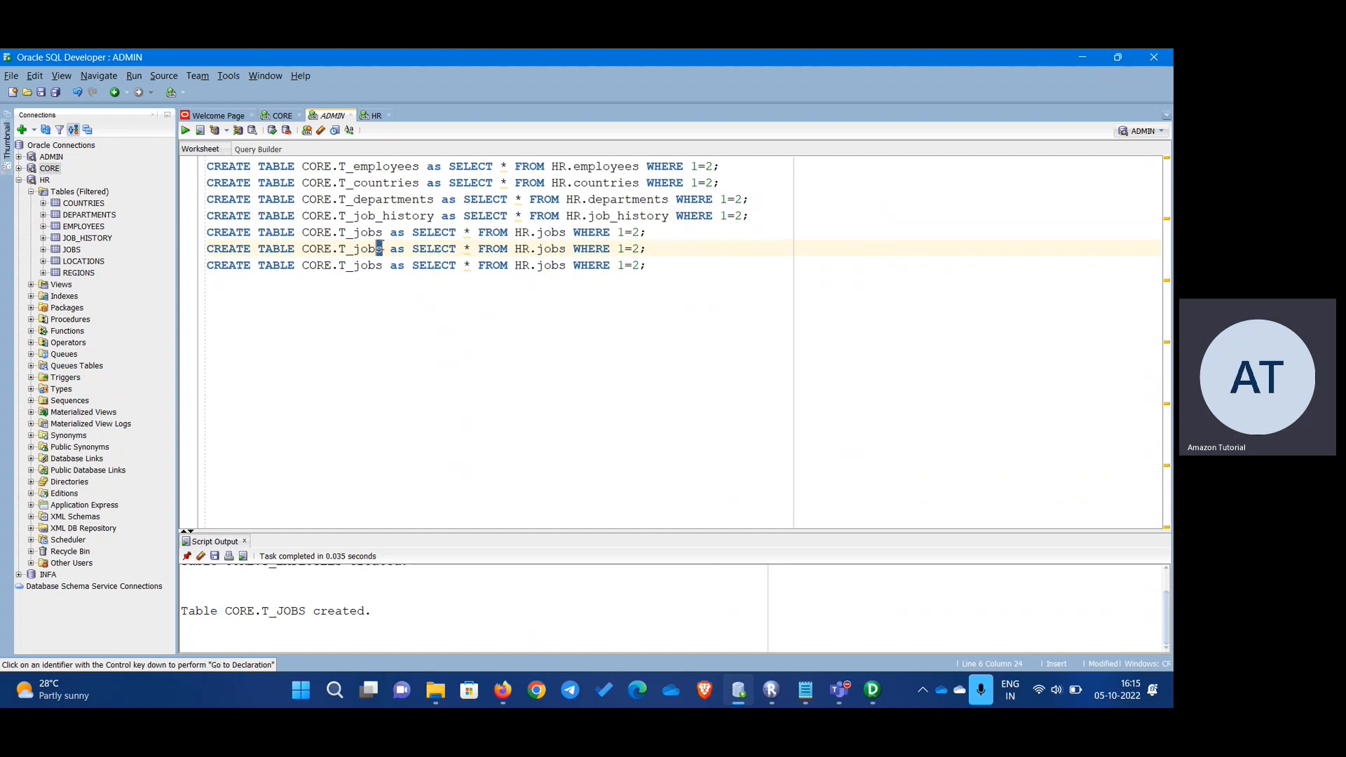
- Change line six to locations and the last statement to T_region from HR.region
{"action": "double_click", "coordinate": [367, 249]}
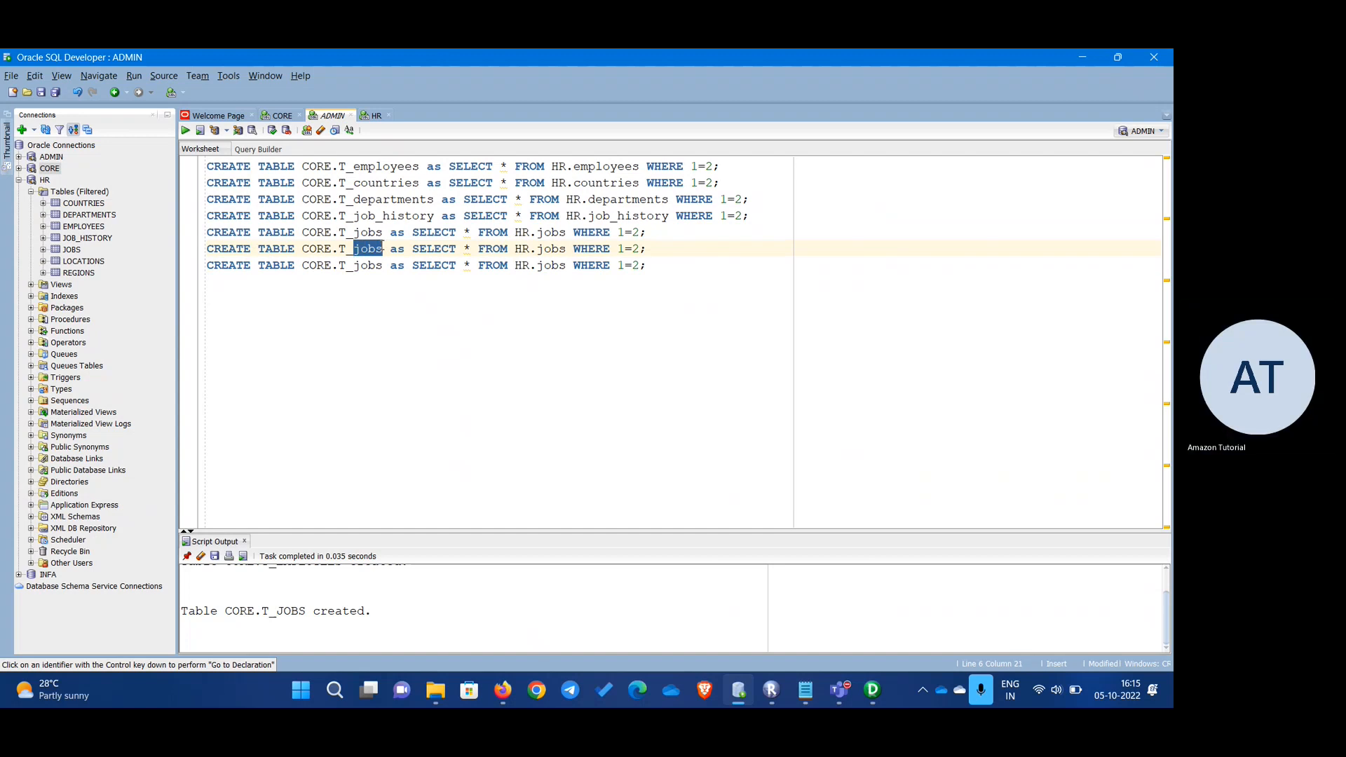
{"action": "type", "text": "locations"}
{"action": "left_click", "coordinate": [426, 265]}
{"action": "type", "text": "re"}
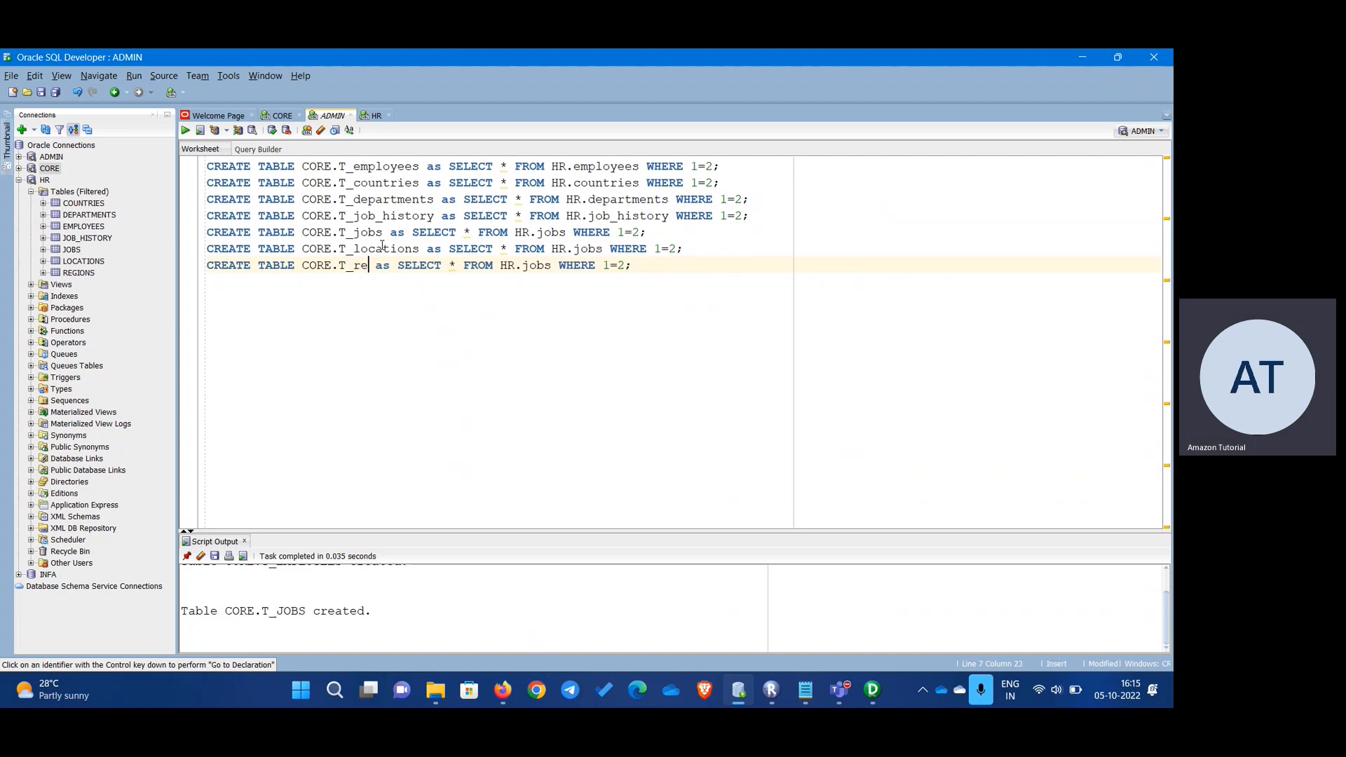
{"action": "type", "text": "gion"}
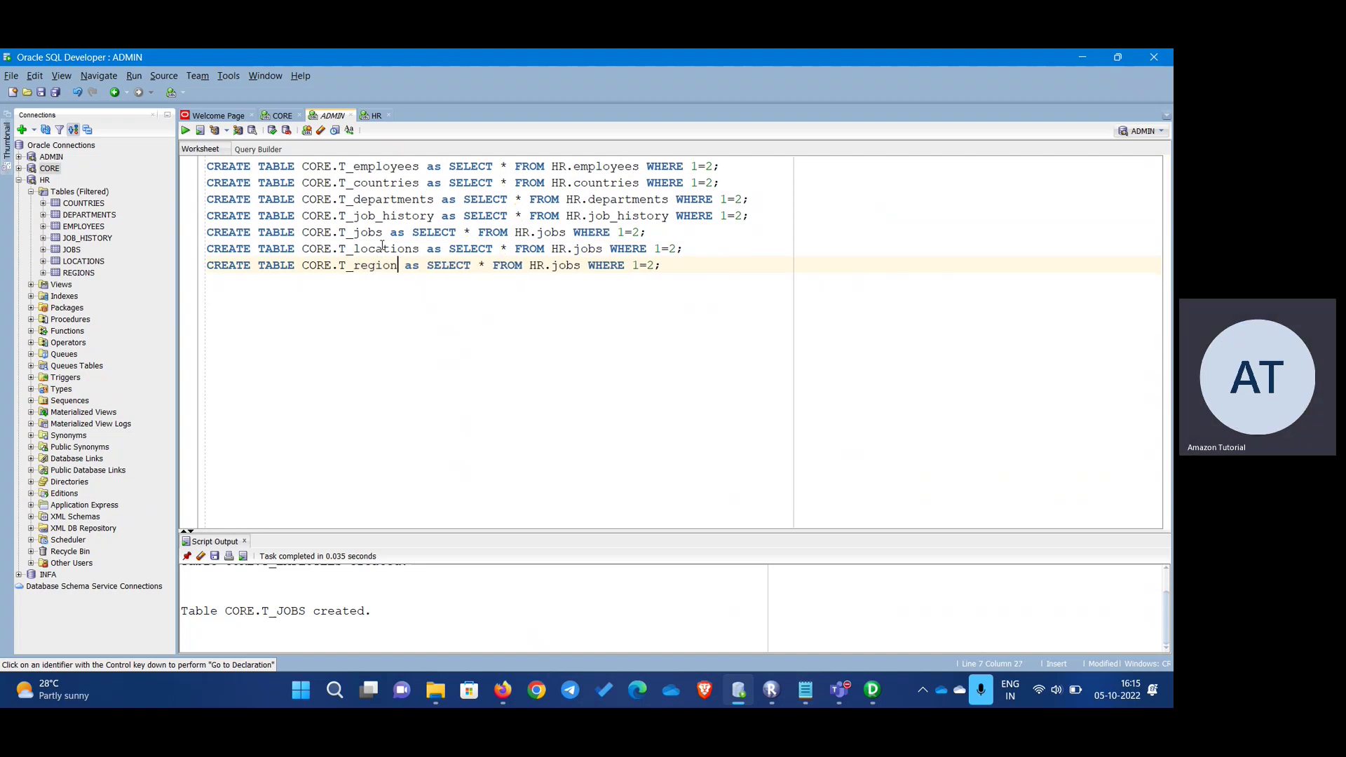
{"action": "double_click", "coordinate": [395, 249]}
{"action": "type", "text": "location"}
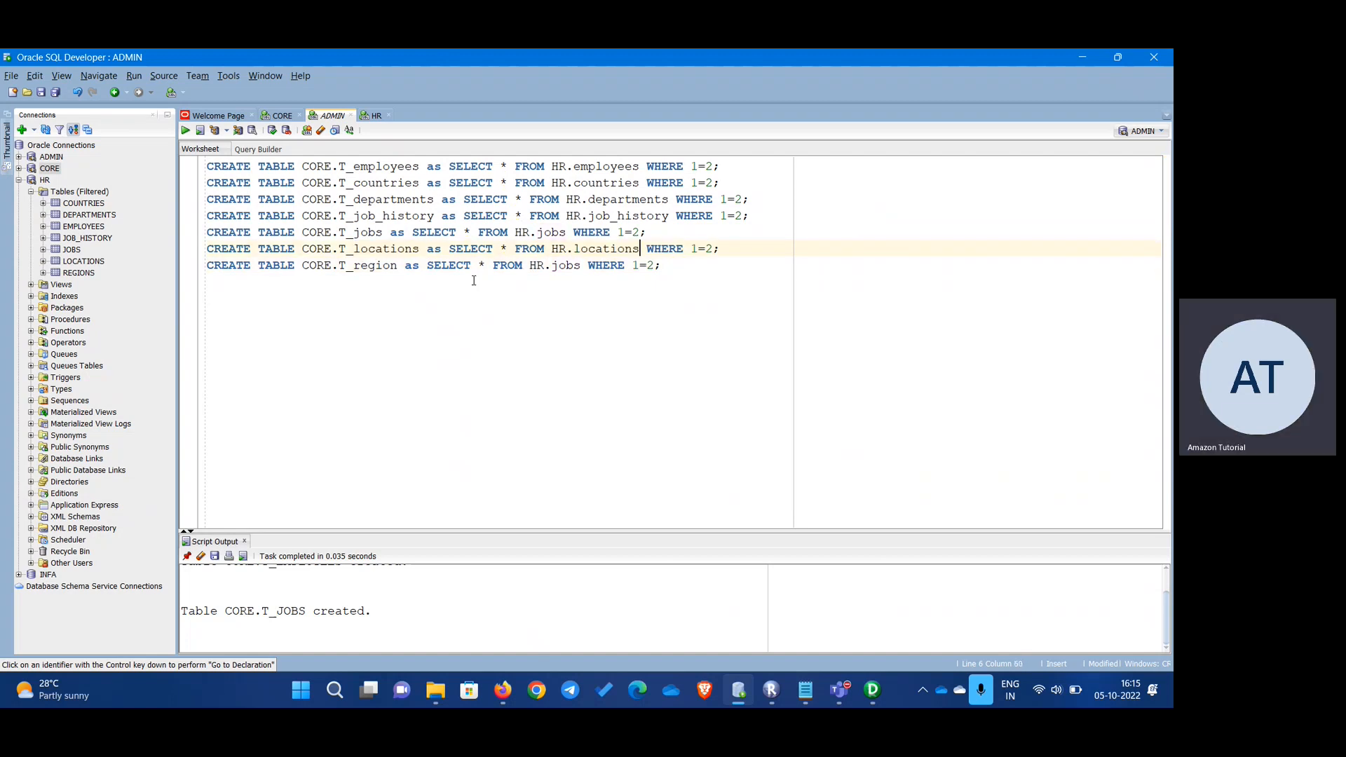
{"action": "double_click", "coordinate": [374, 265]}
{"action": "type", "text": "region"}
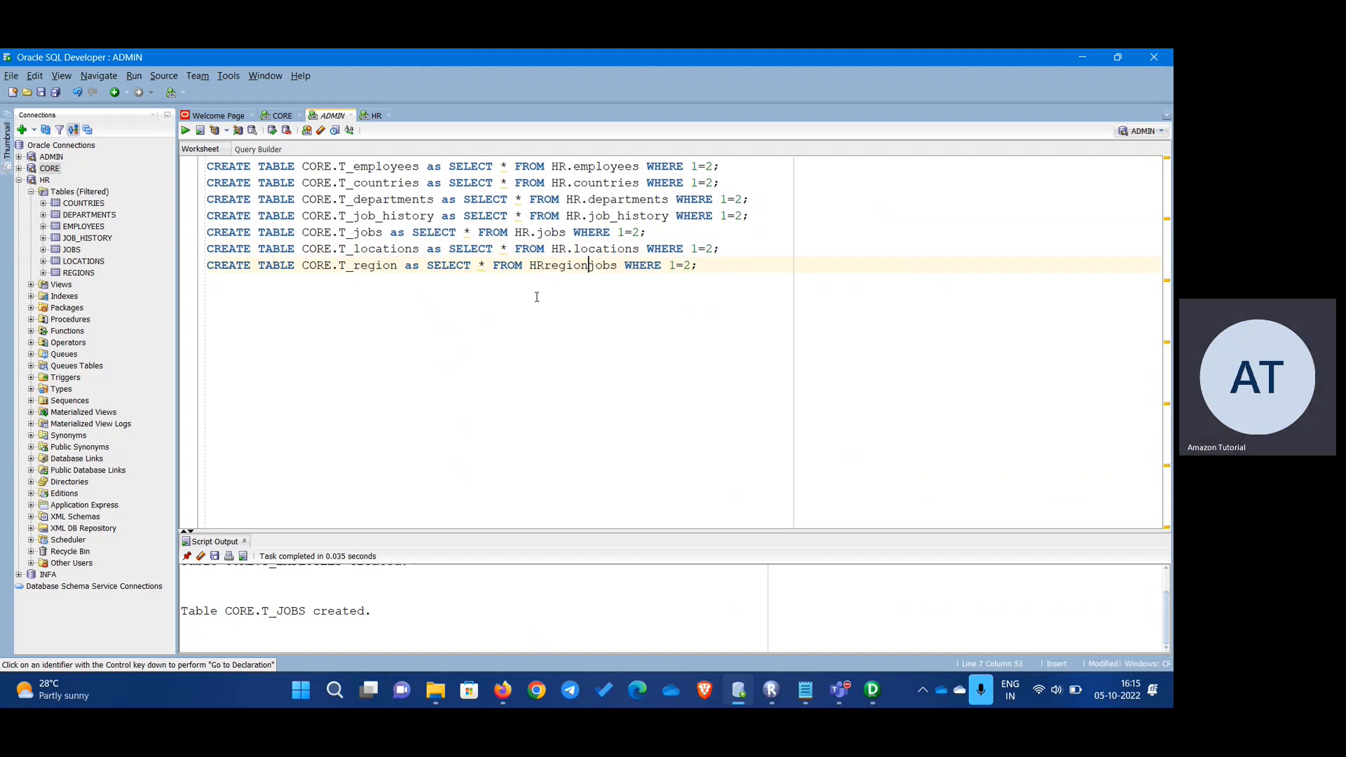
{"action": "type", "text": "HR.region"}
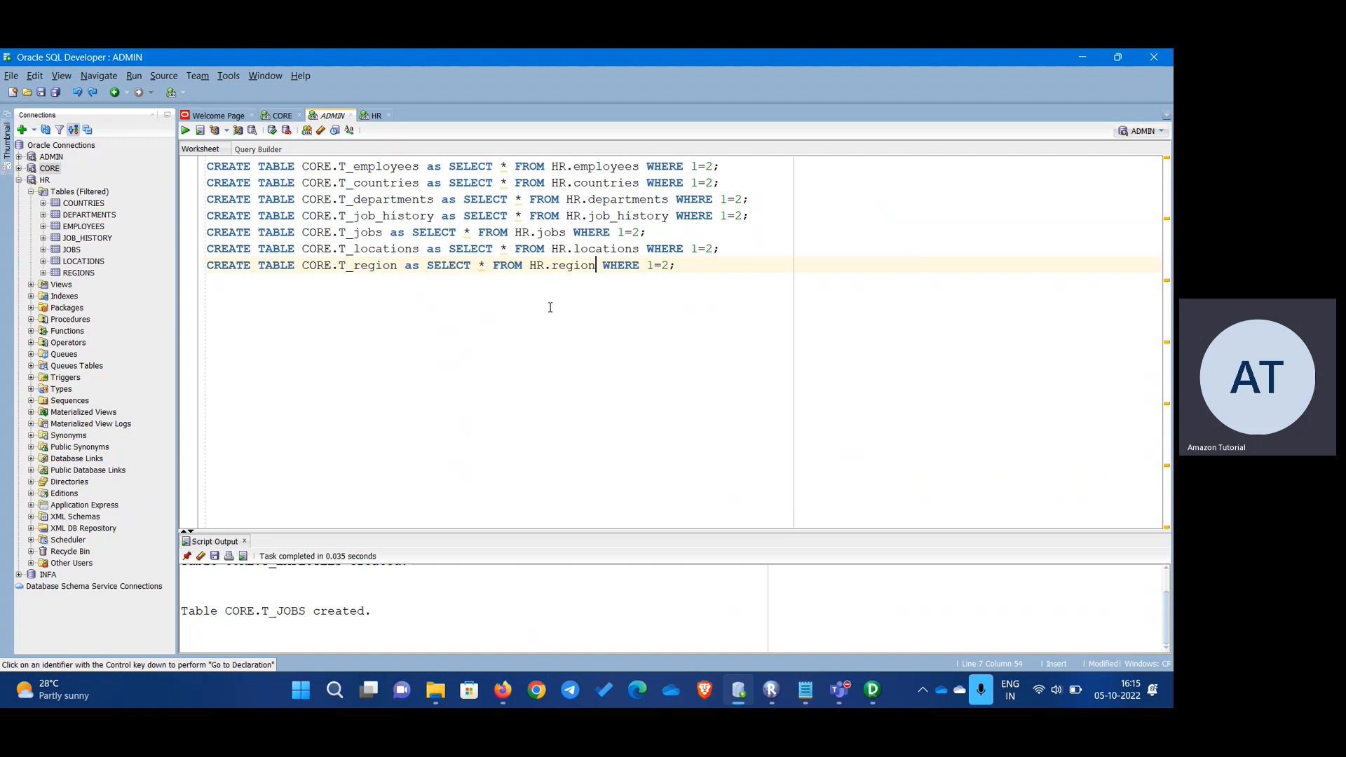
{"action": "left_click", "coordinate": [186, 129]}
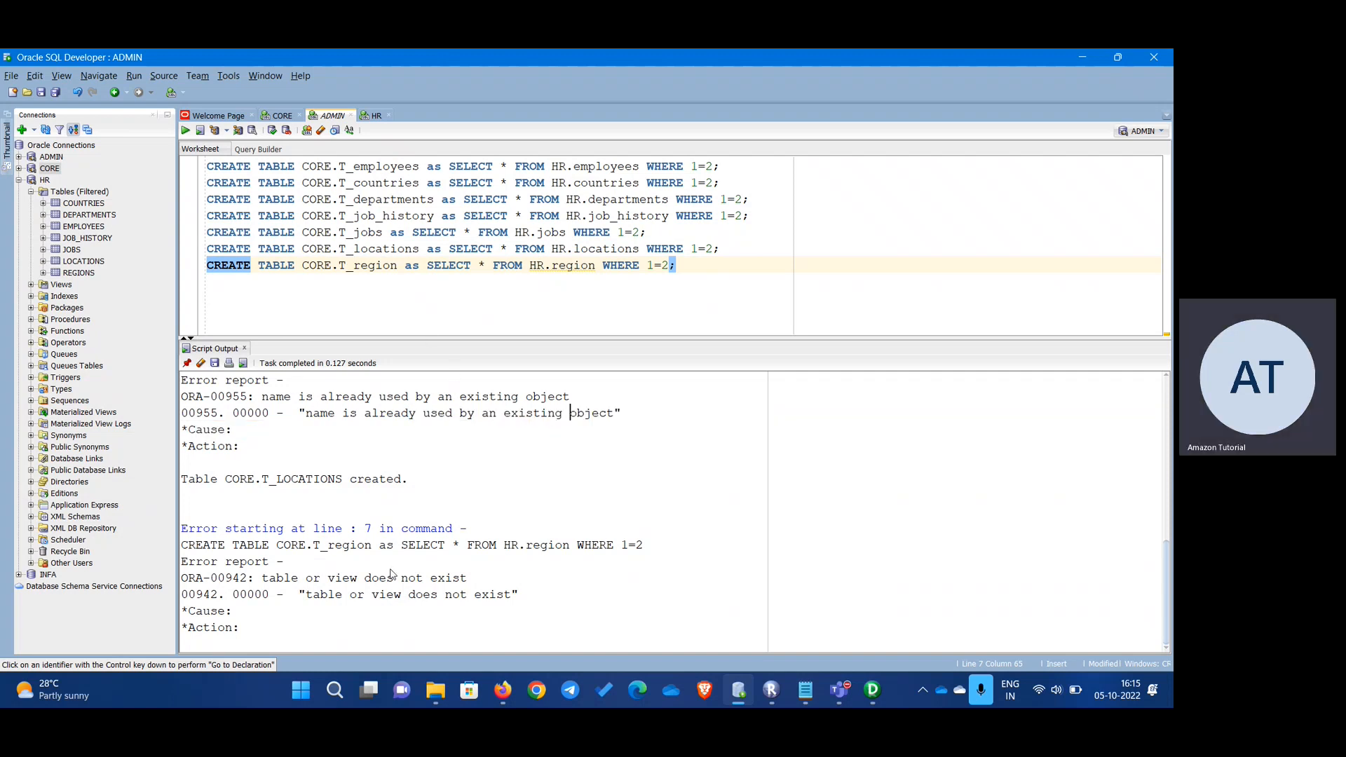
{"action": "mouse_move", "coordinate": [482, 459]}
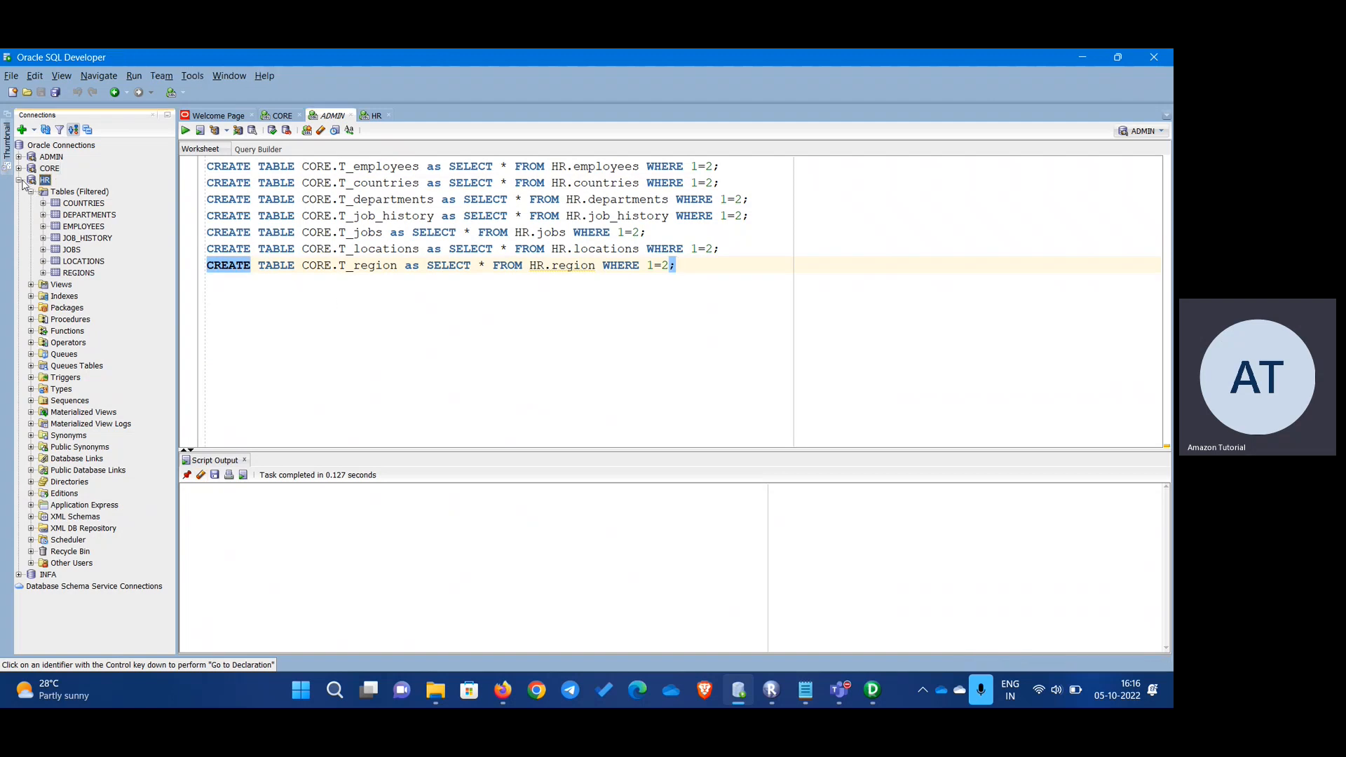
- Expand CORE's tables and review the columns of T_LOCATIONS
{"action": "left_click", "coordinate": [26, 179]}
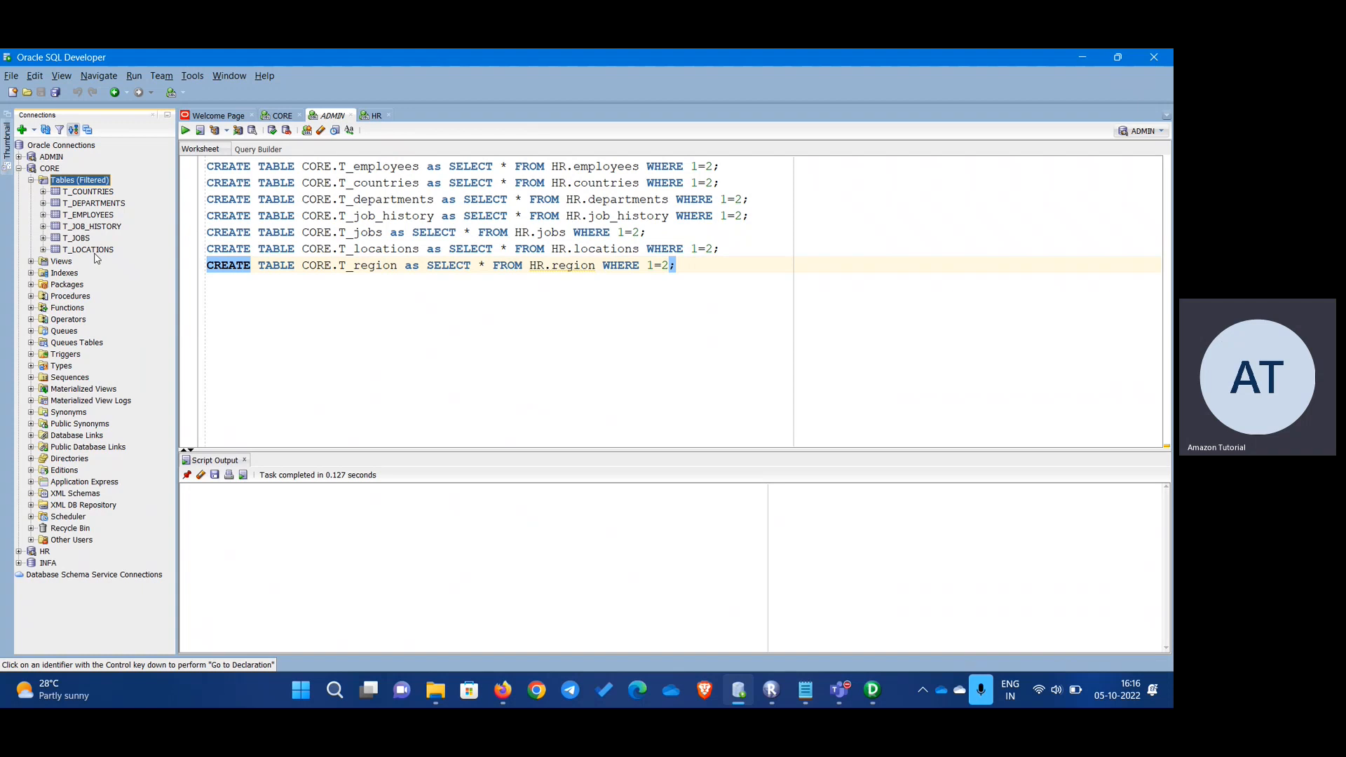
{"action": "double_click", "coordinate": [87, 249]}
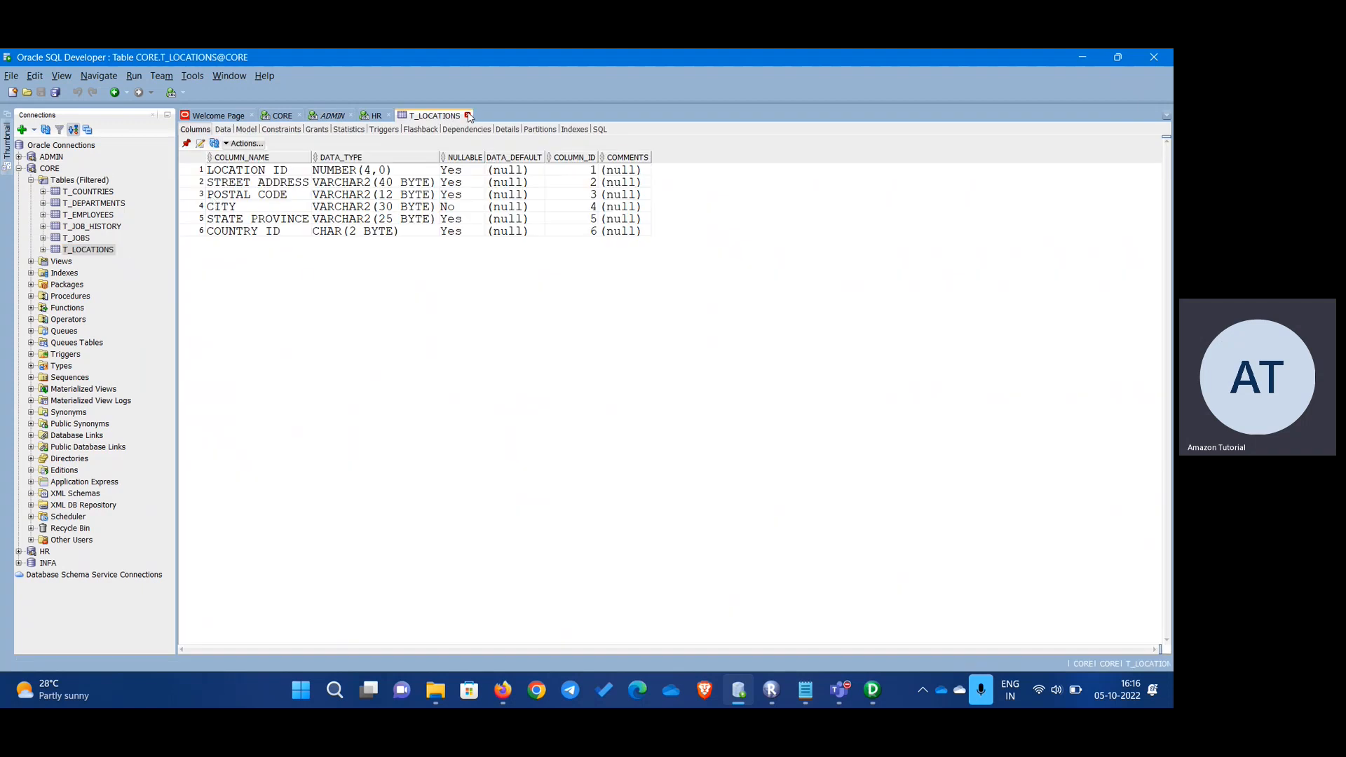
{"action": "left_click", "coordinate": [332, 115]}
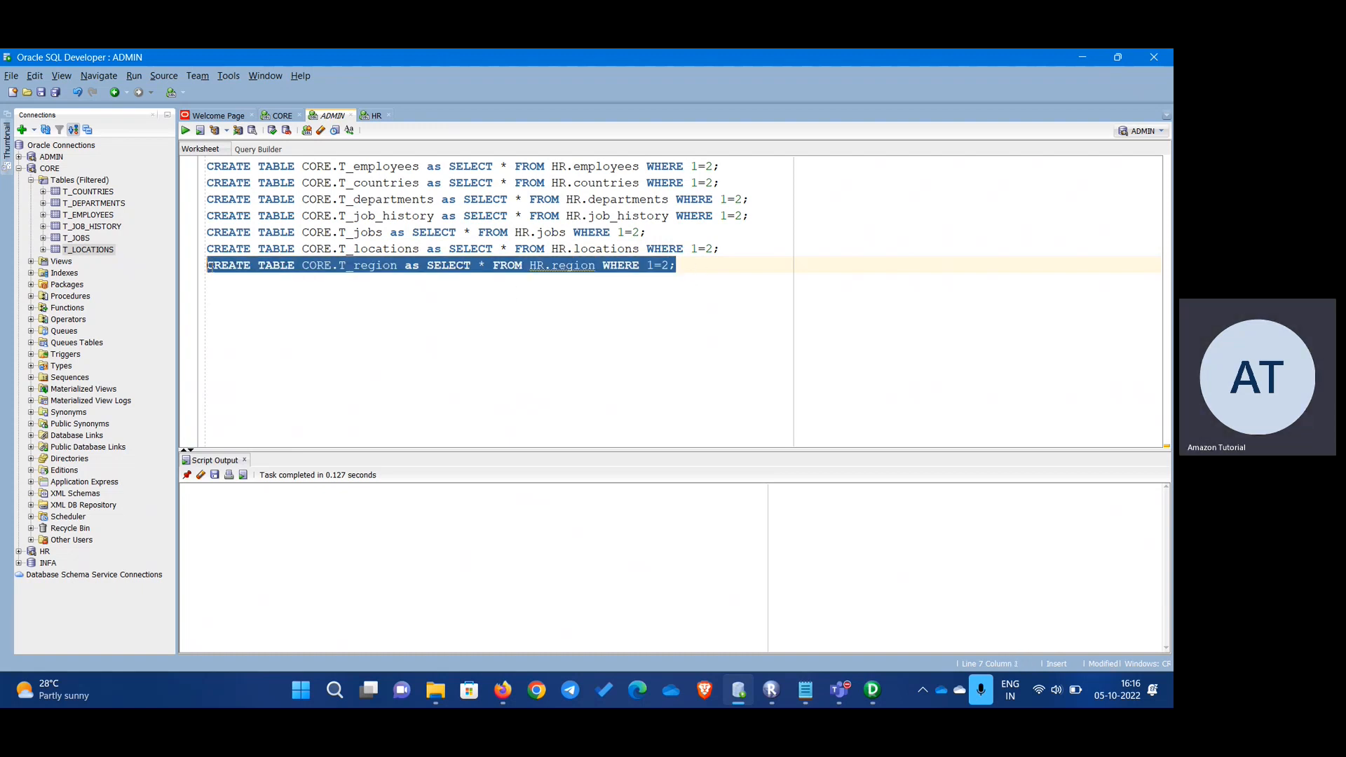
- Run the corrected HR.regions statement, refresh CORE tables, and close the HR worksheet
{"action": "left_click", "coordinate": [200, 130]}
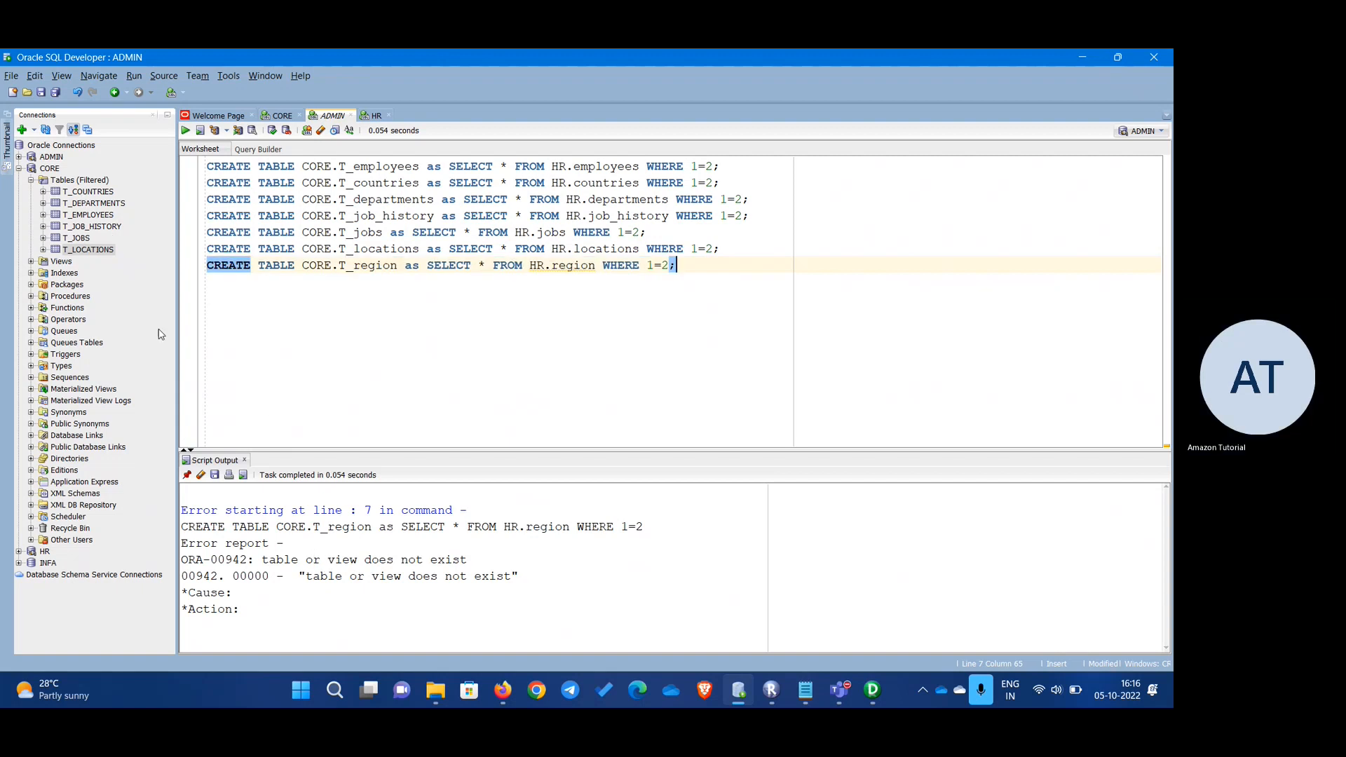
{"action": "mouse_move", "coordinate": [298, 571]}
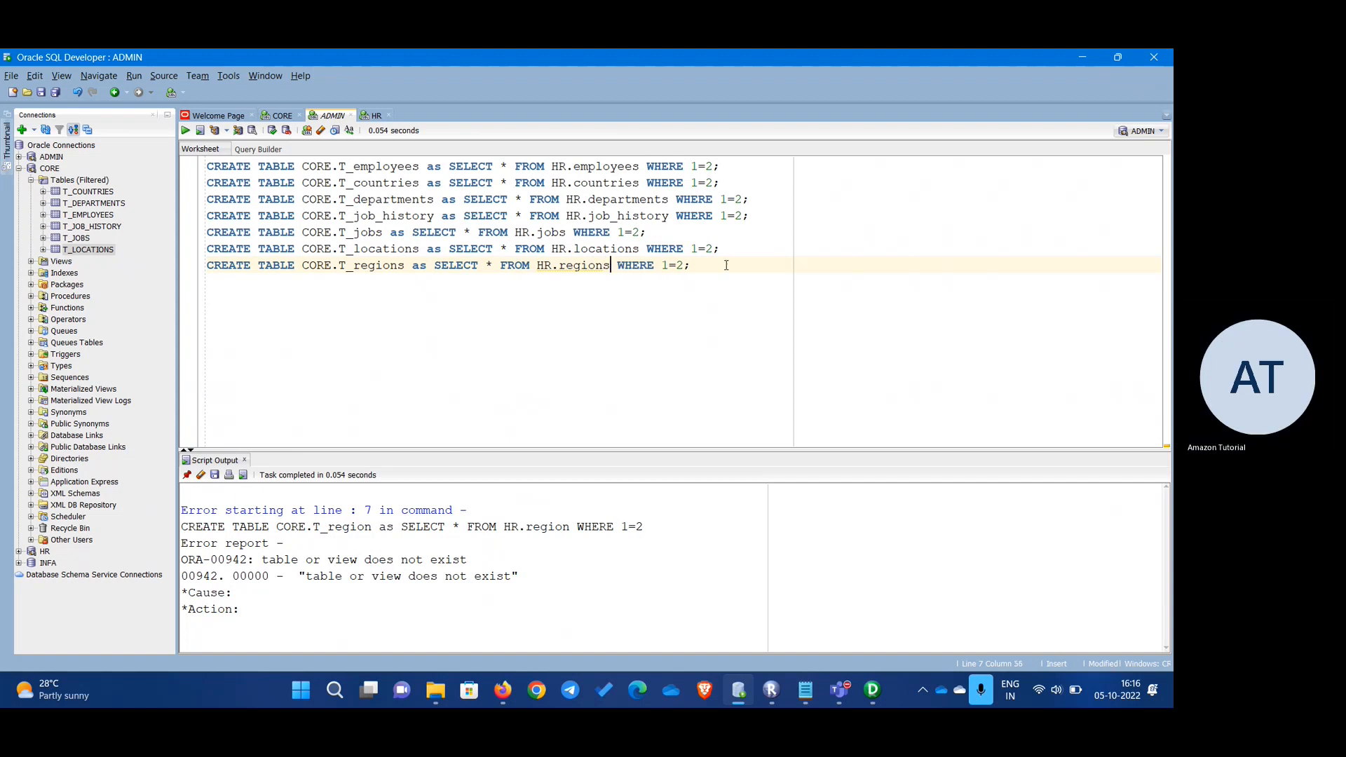
{"action": "left_click", "coordinate": [185, 130]}
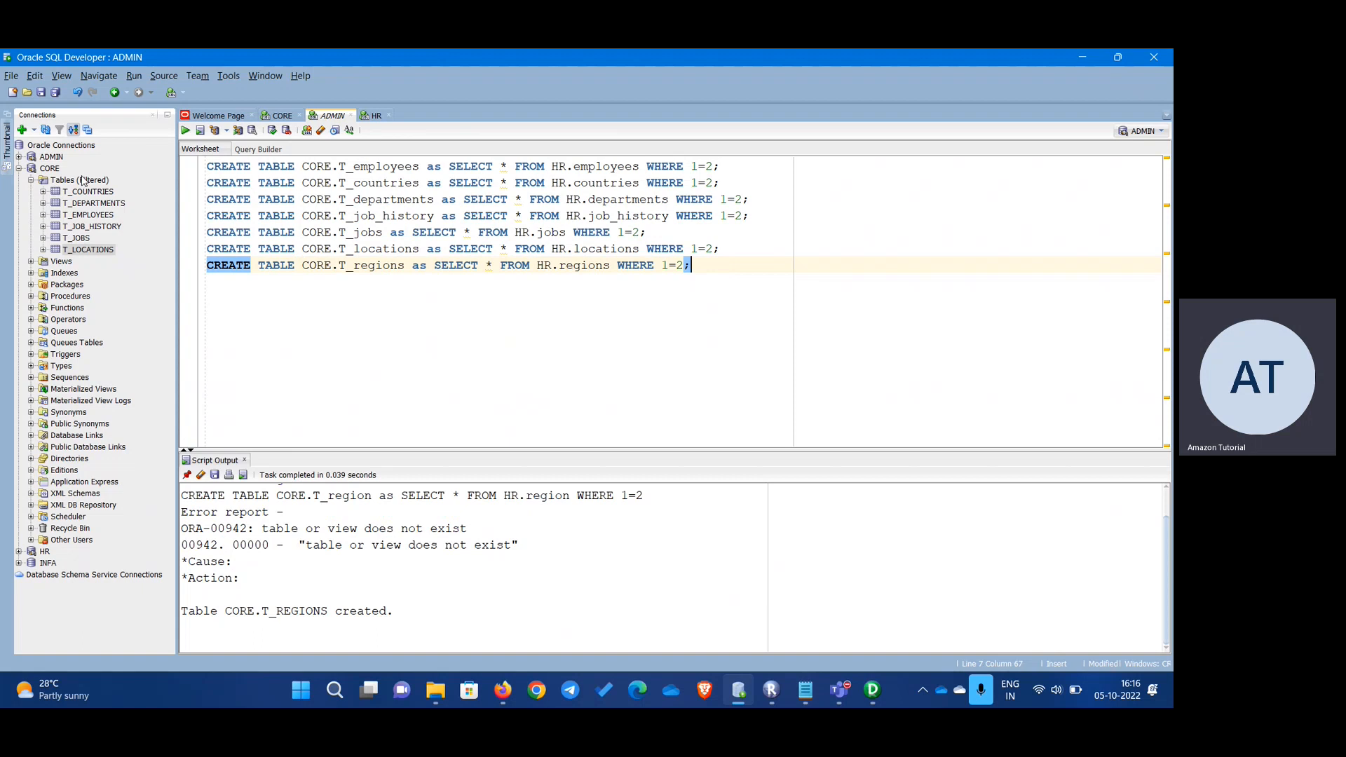
{"action": "left_click", "coordinate": [71, 179]}
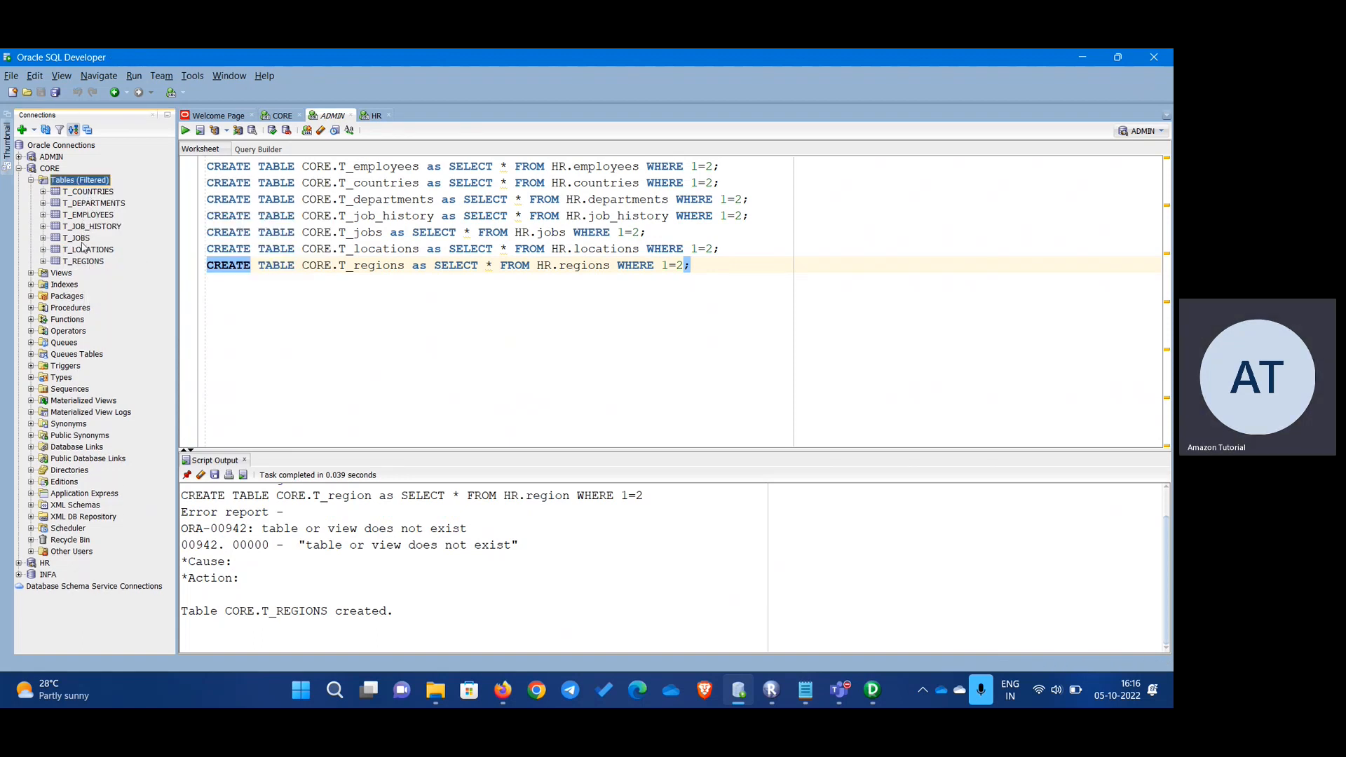
{"action": "key", "text": "ctrl+a"}
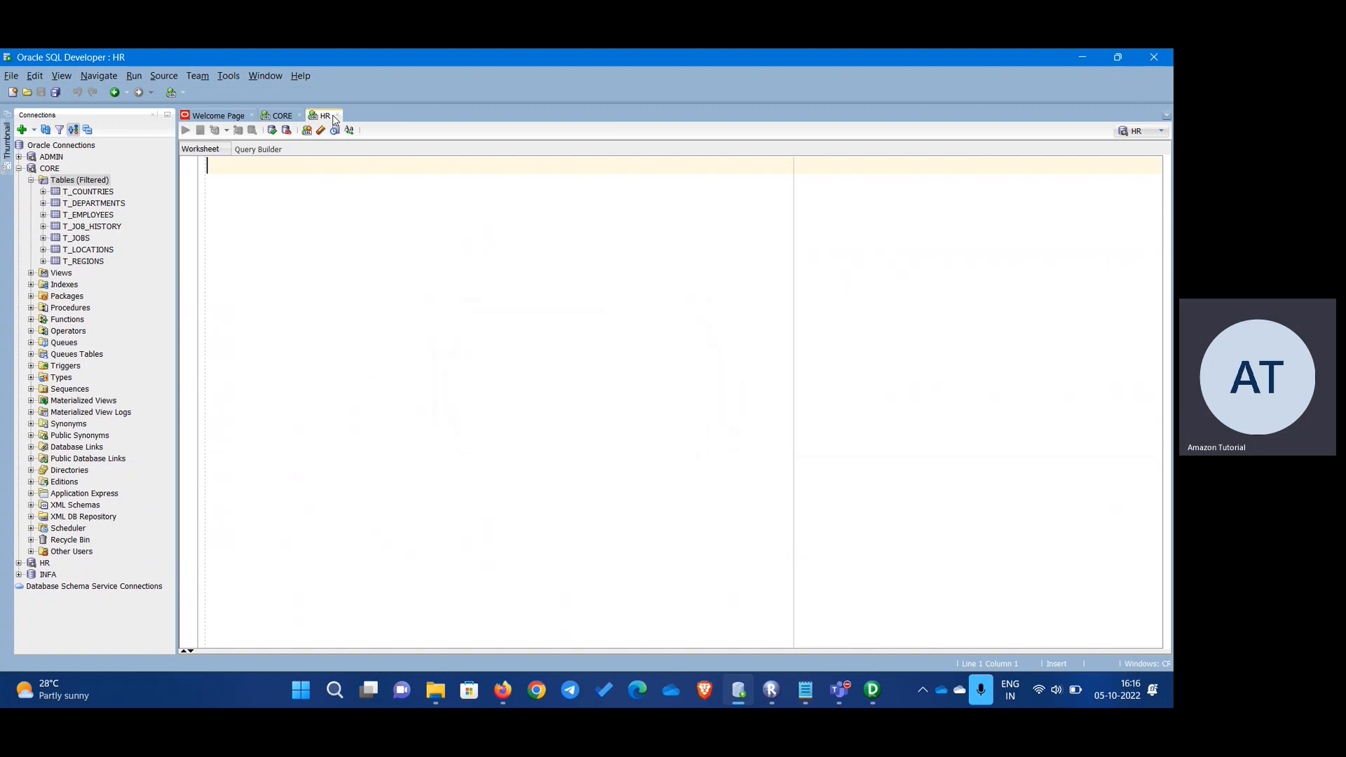
{"action": "left_click", "coordinate": [333, 115]}
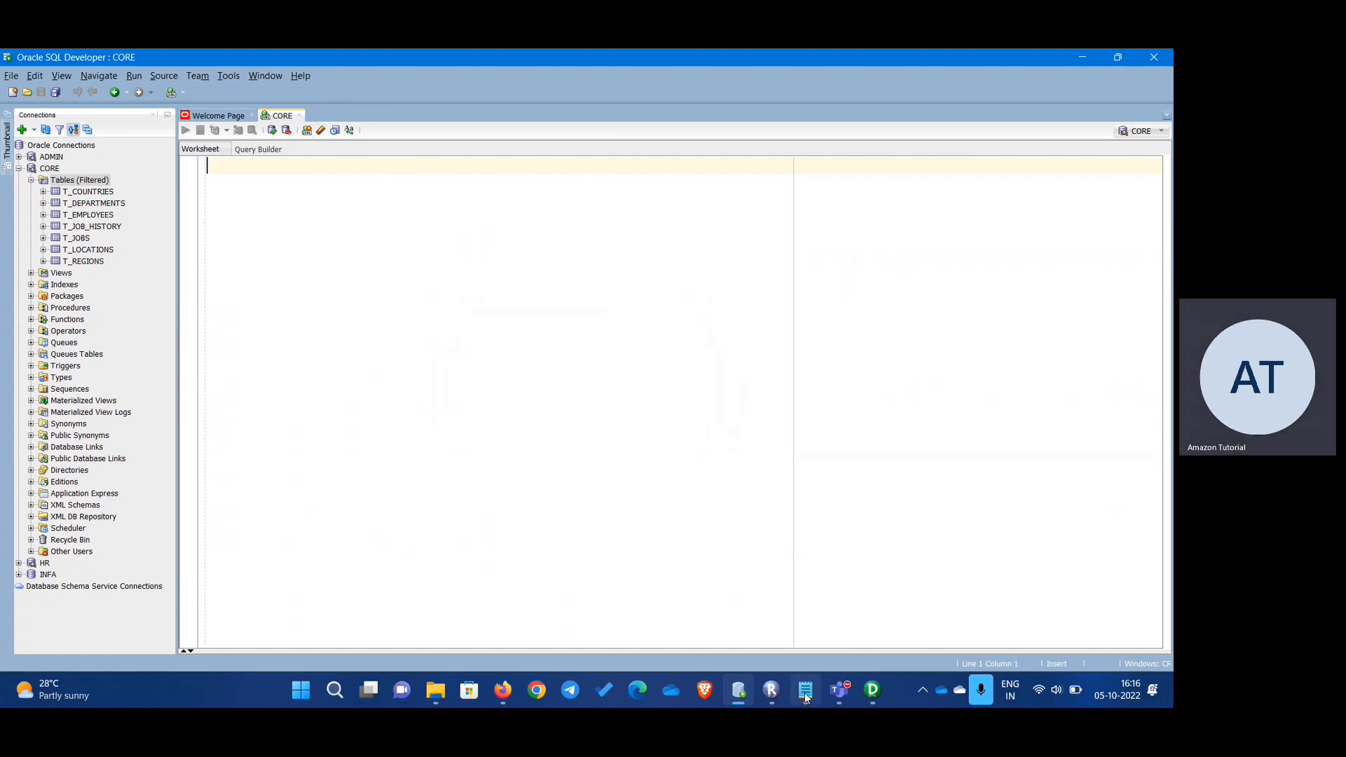
{"action": "left_click", "coordinate": [771, 690]}
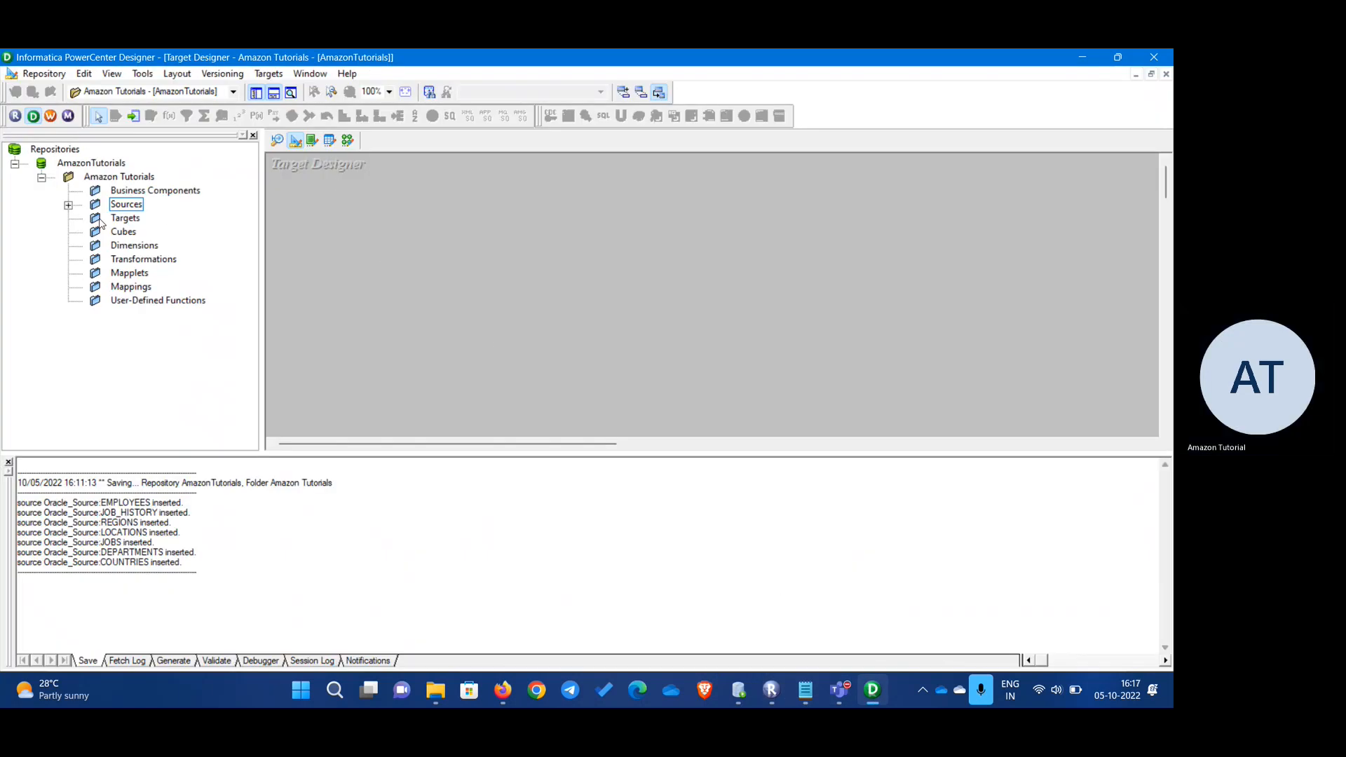
- Expand Sources > Oracle_Source and start Targets > Import from Database
{"action": "left_click", "coordinate": [67, 204]}
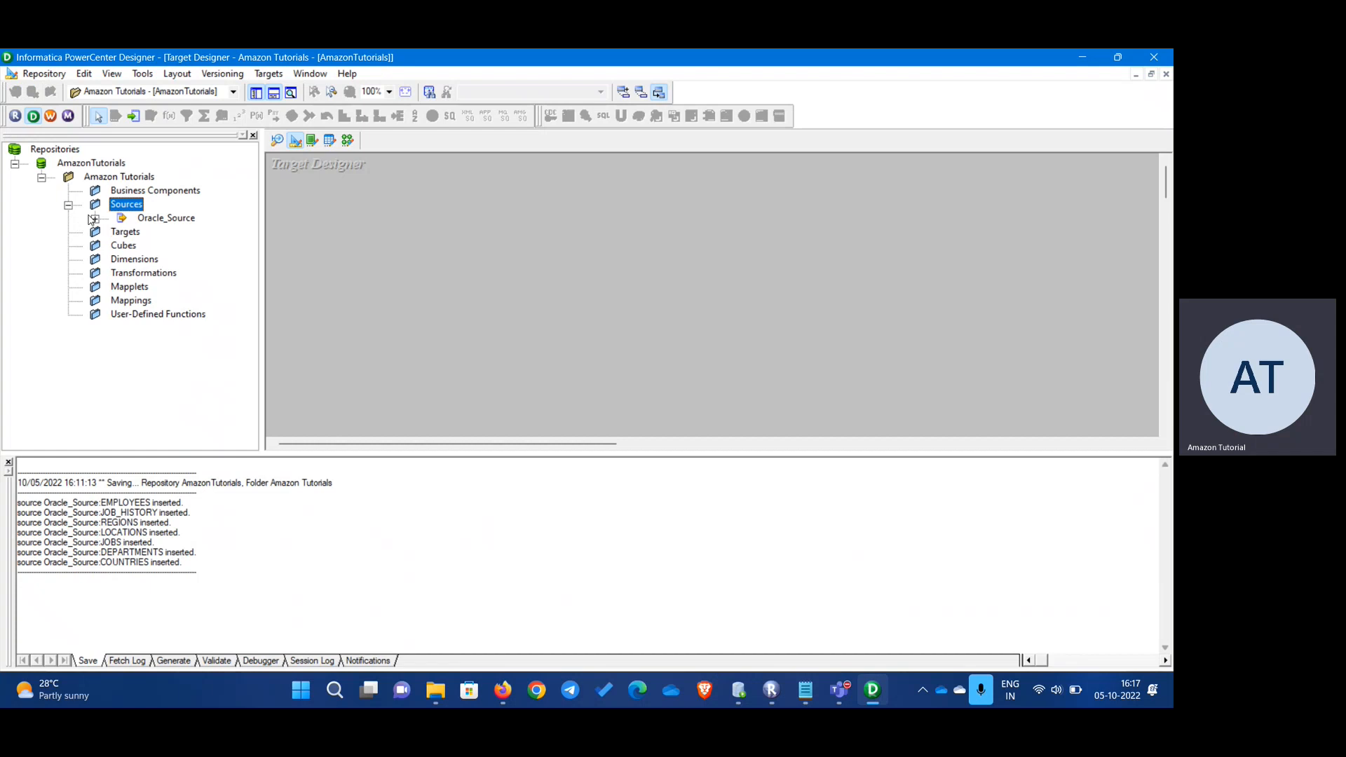
{"action": "left_click", "coordinate": [92, 218]}
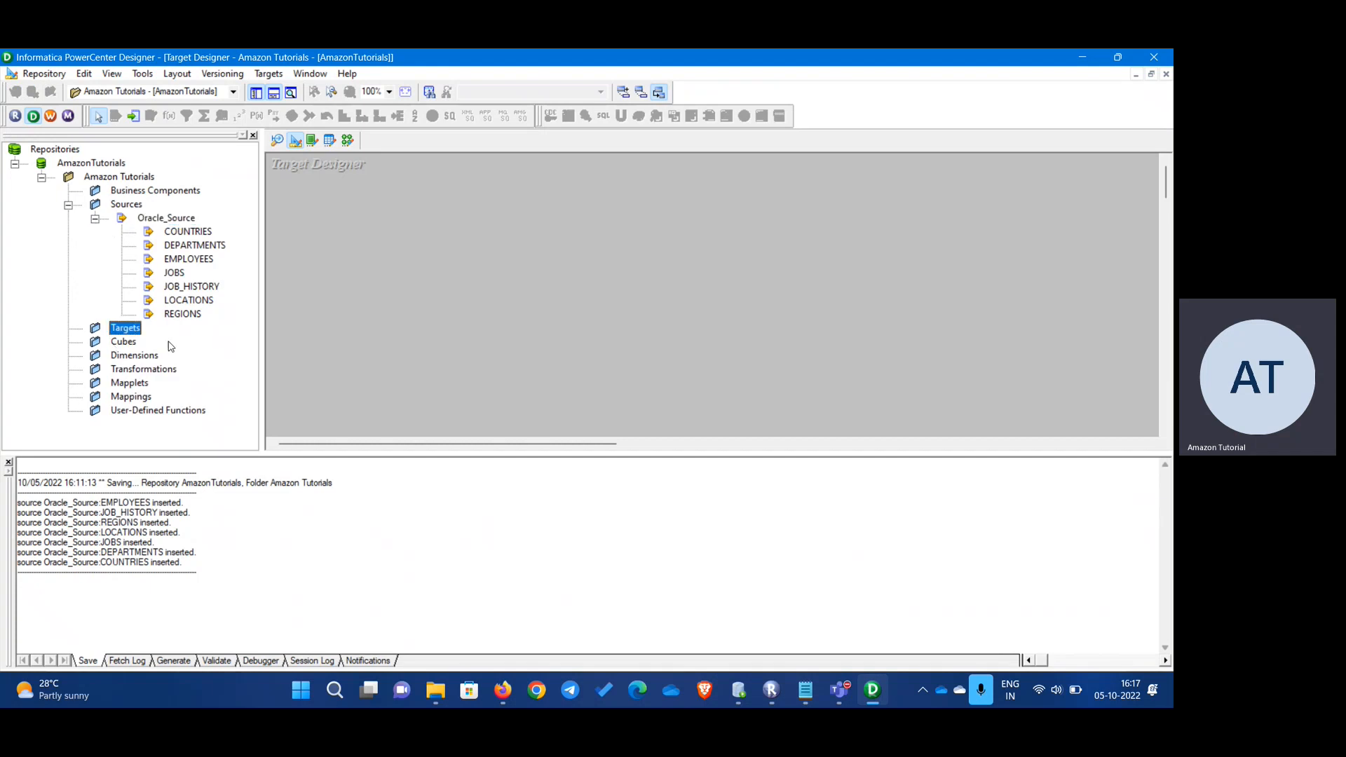
{"action": "mouse_move", "coordinate": [346, 347]}
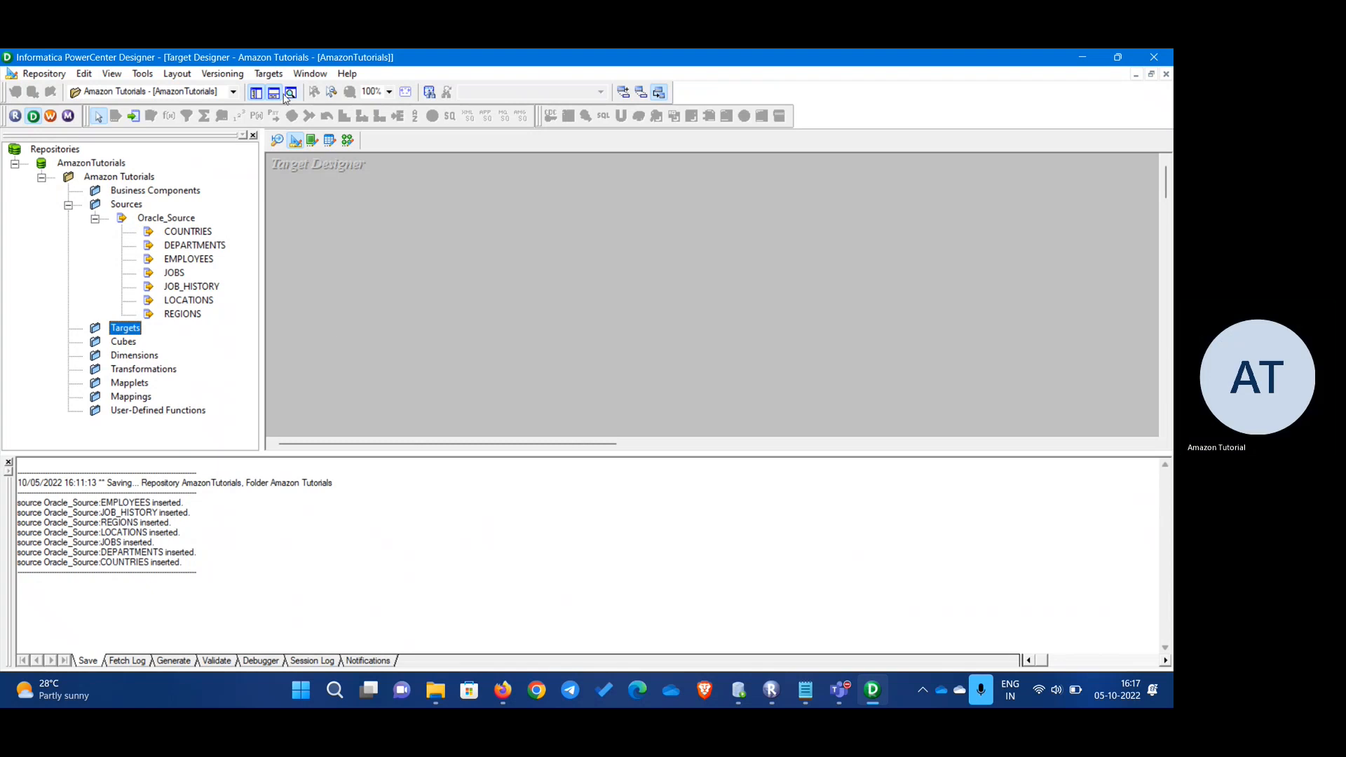
{"action": "left_click", "coordinate": [269, 74]}
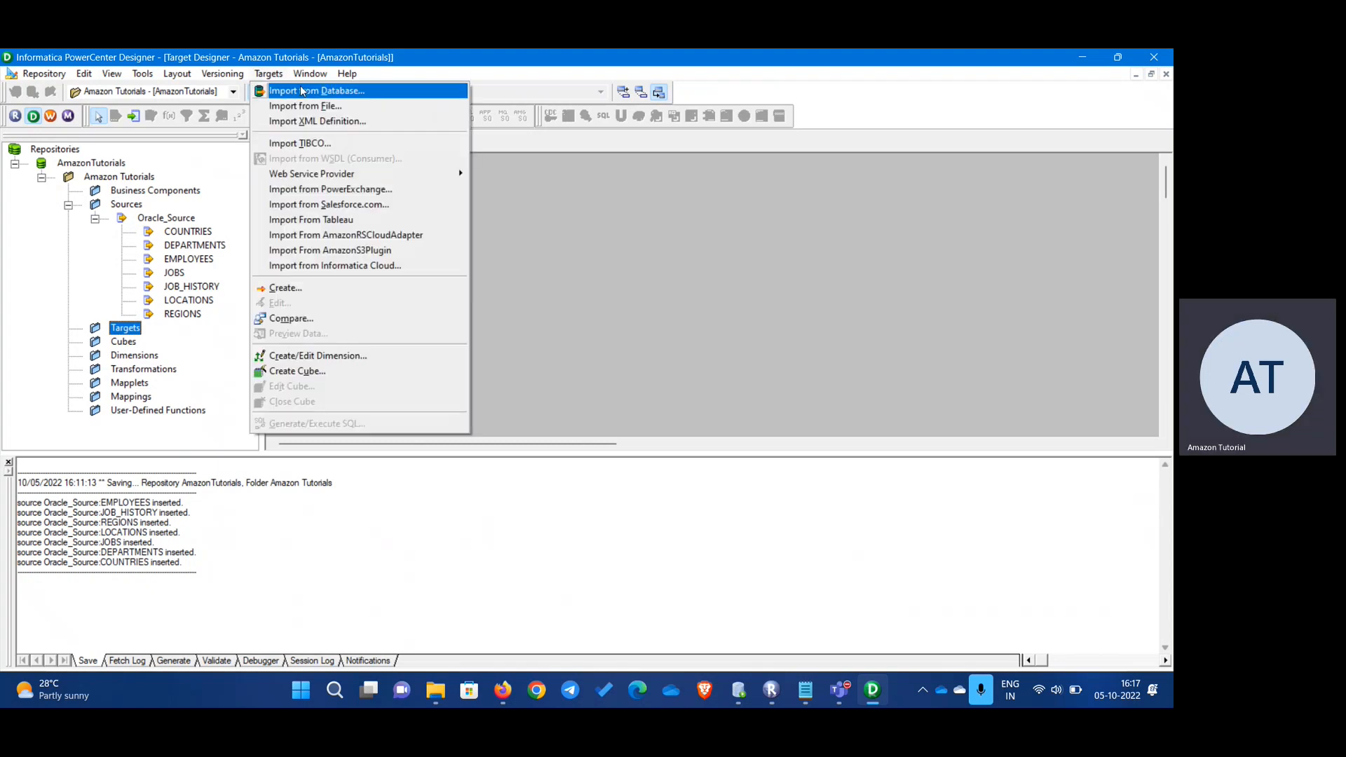
{"action": "left_click", "coordinate": [317, 90]}
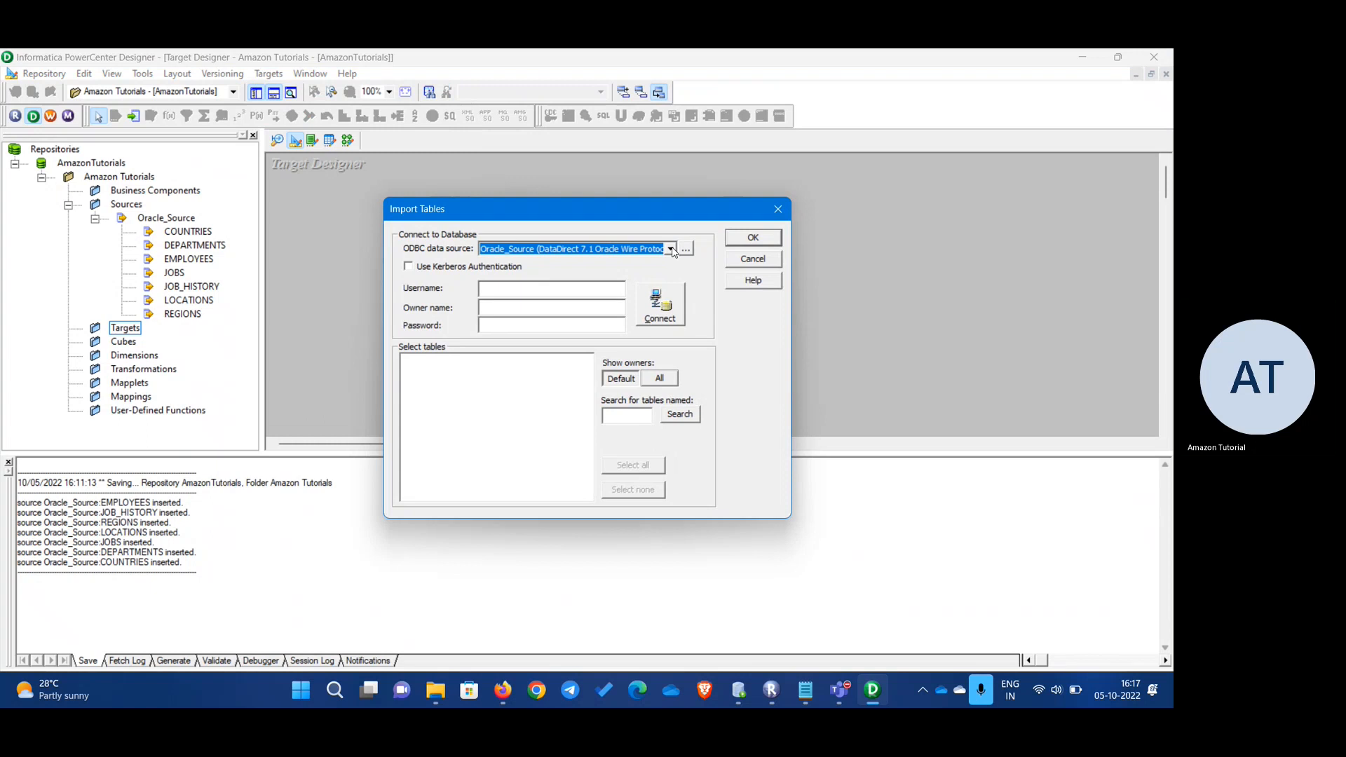
- Connect to Oracle_Target as user 'core' and import all seven T_ tables (T_COUNTRIES…T_REGIONS) as targets
{"action": "left_click", "coordinate": [670, 249]}
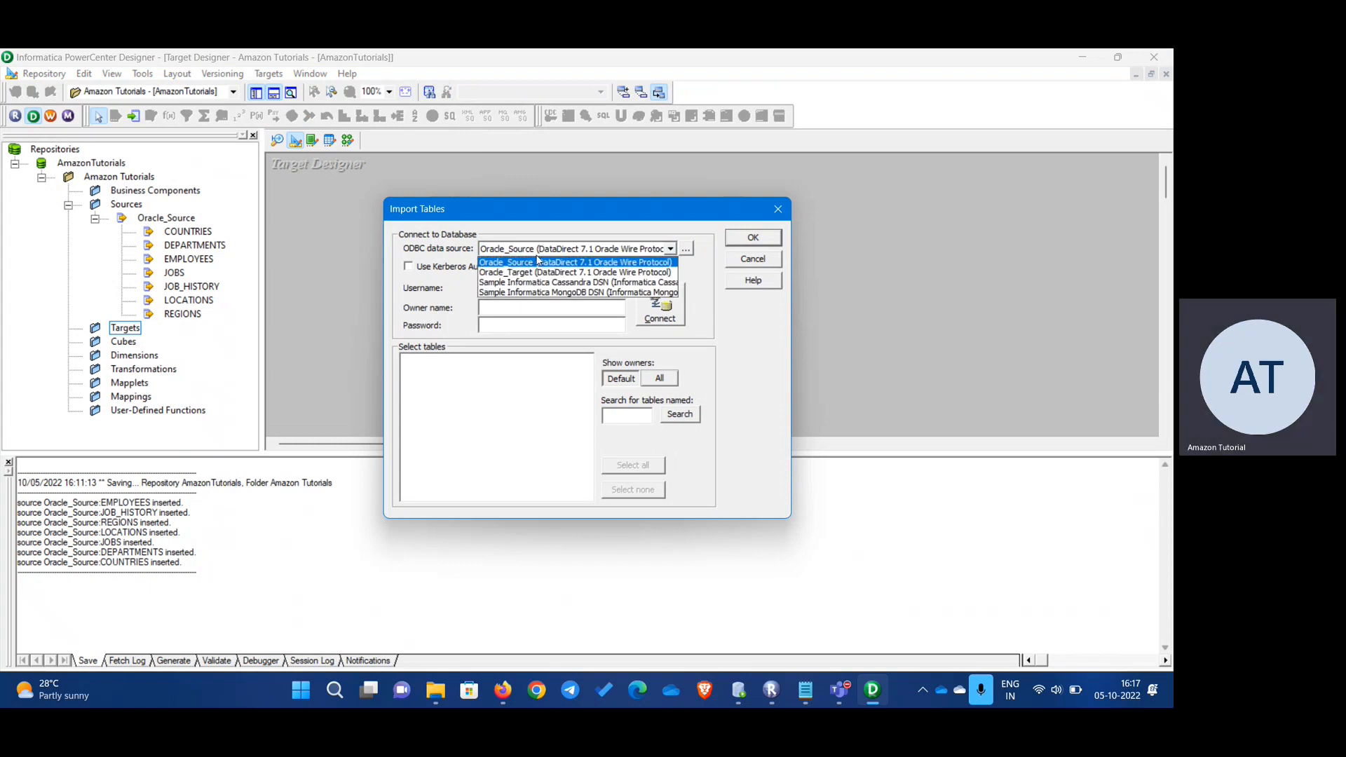
{"action": "left_click", "coordinate": [574, 272]}
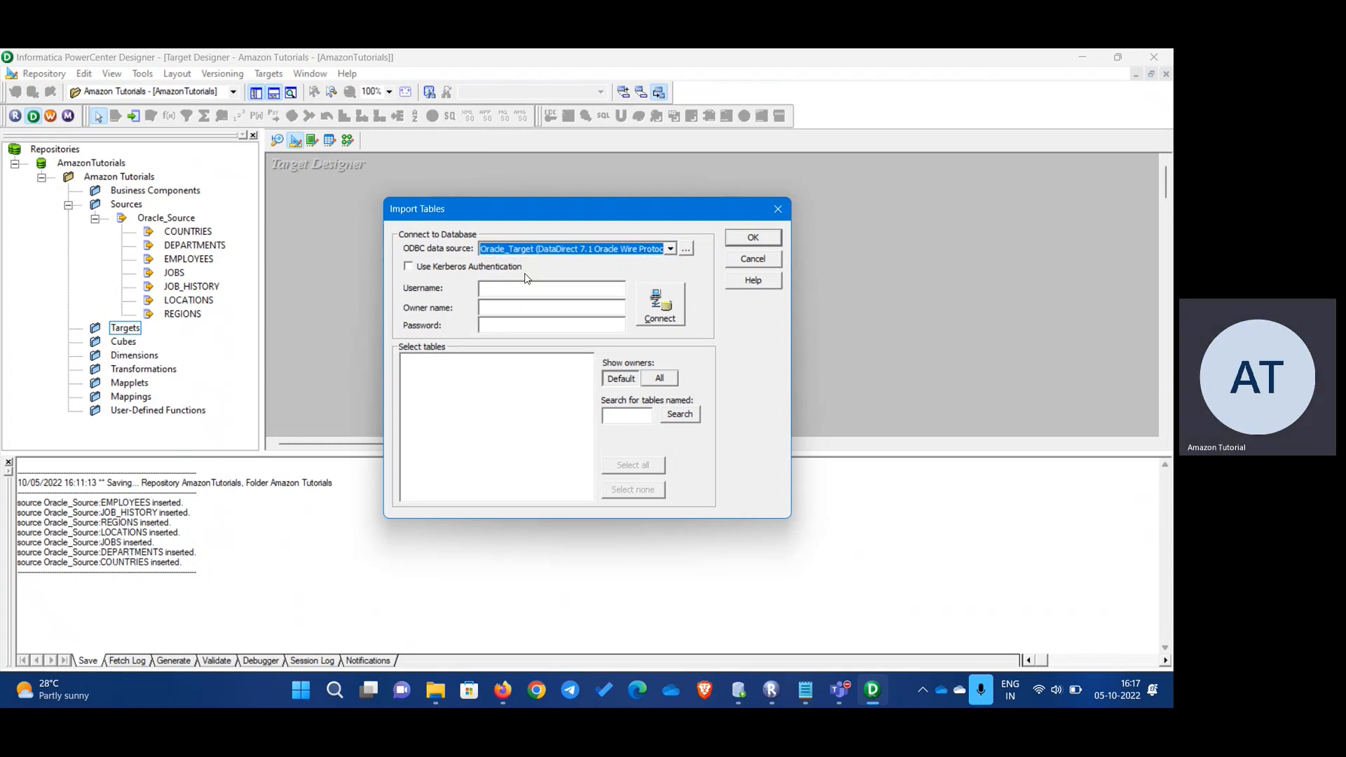
{"action": "type", "text": "core"}
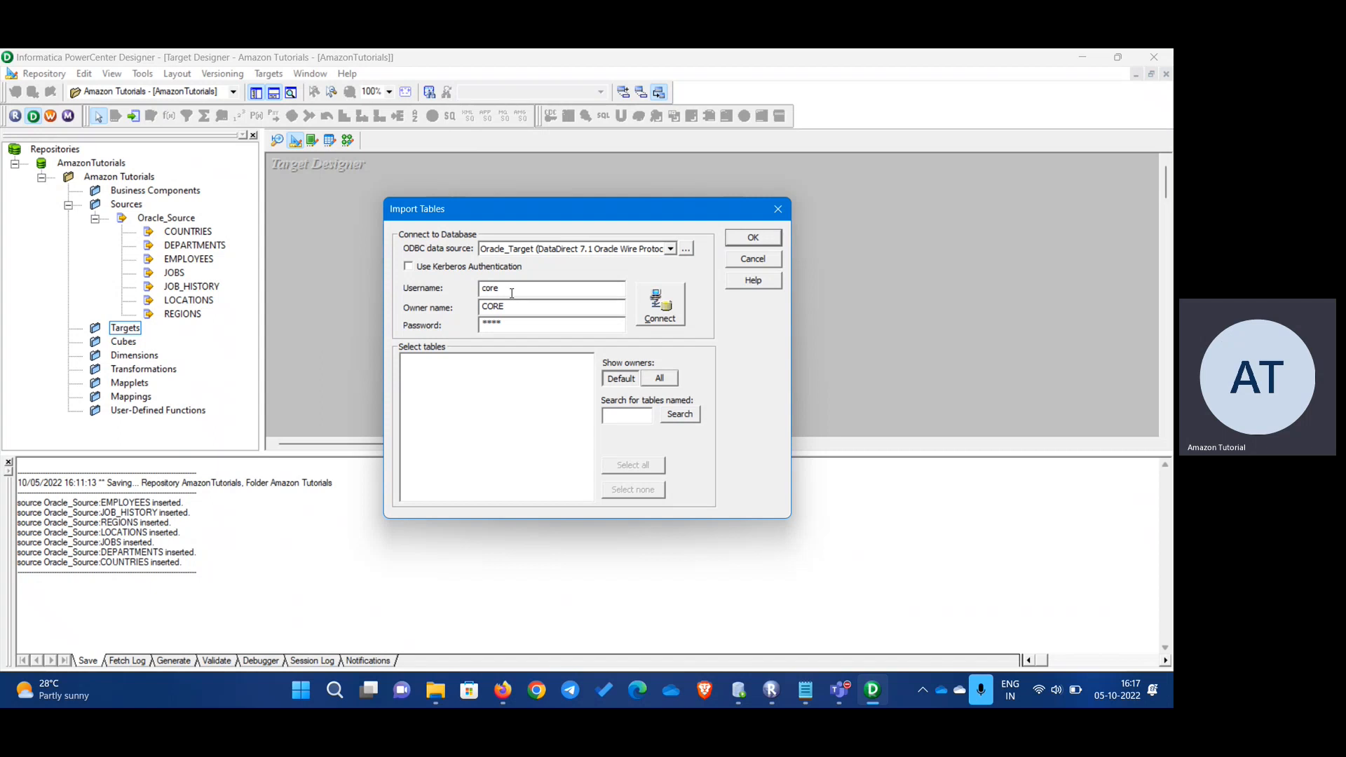
{"action": "left_click", "coordinate": [659, 300]}
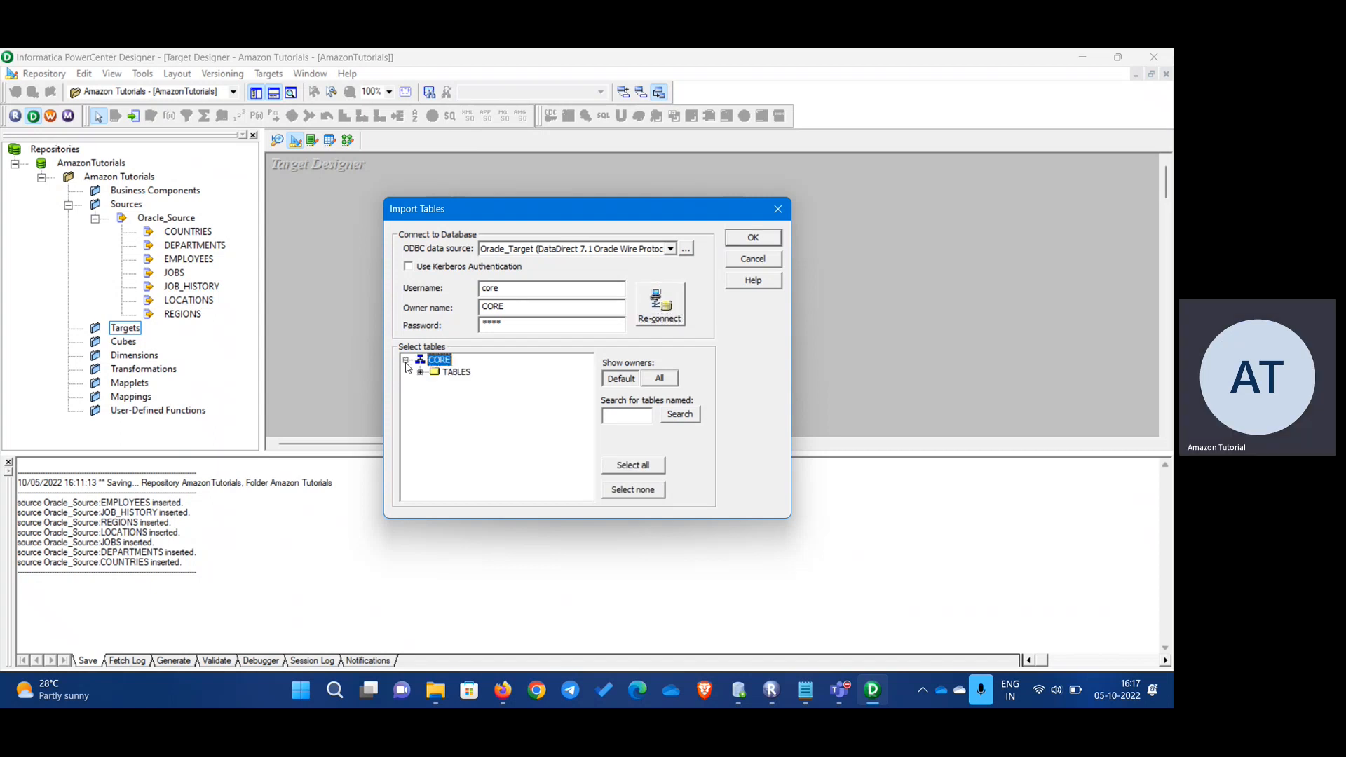
{"action": "left_click", "coordinate": [423, 372]}
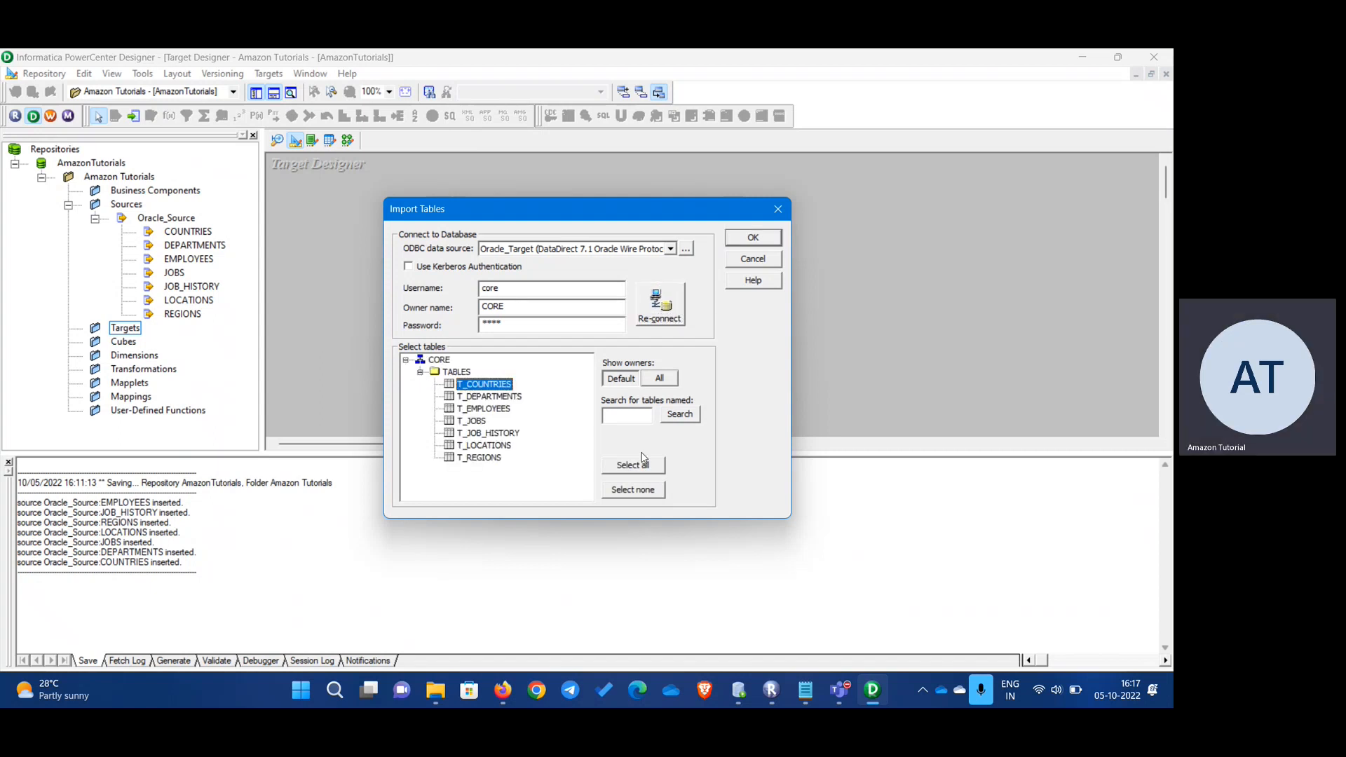
{"action": "left_click", "coordinate": [633, 465]}
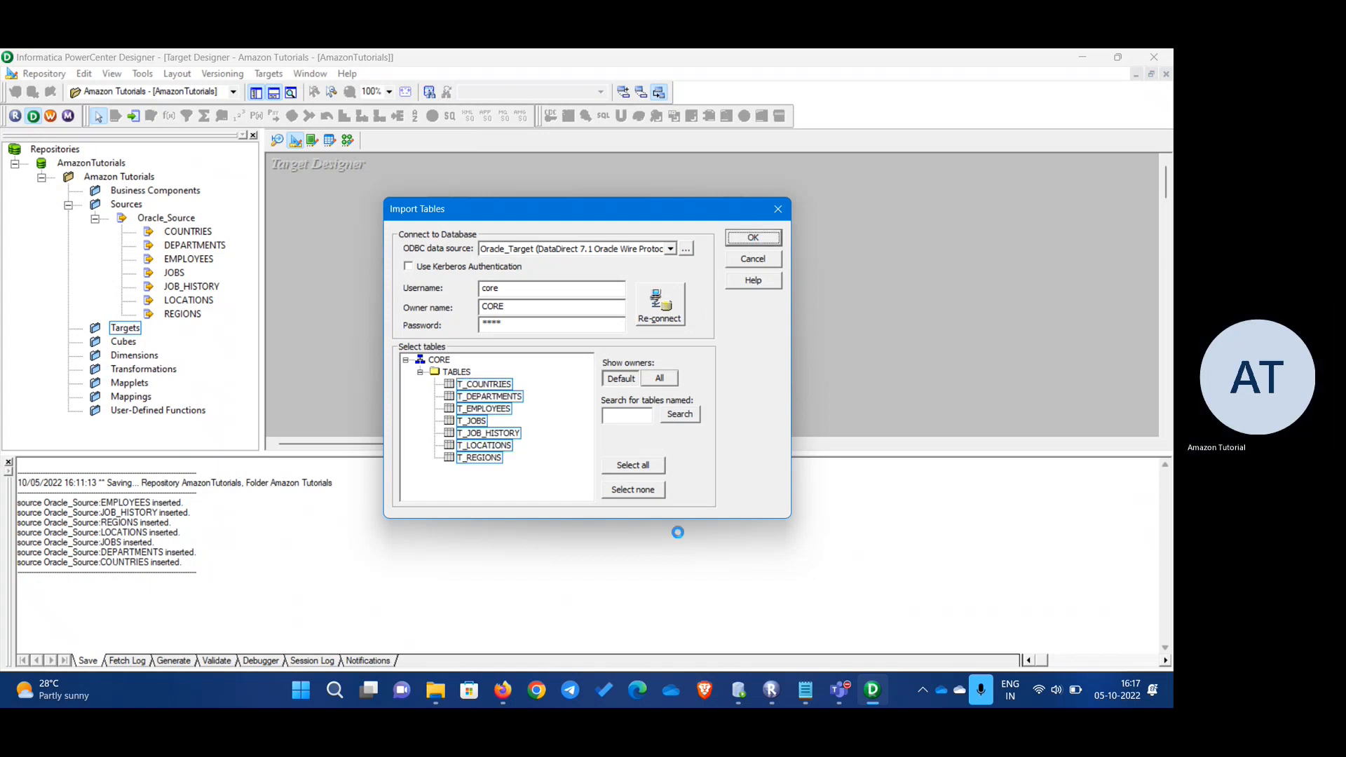
{"action": "left_click", "coordinate": [753, 238]}
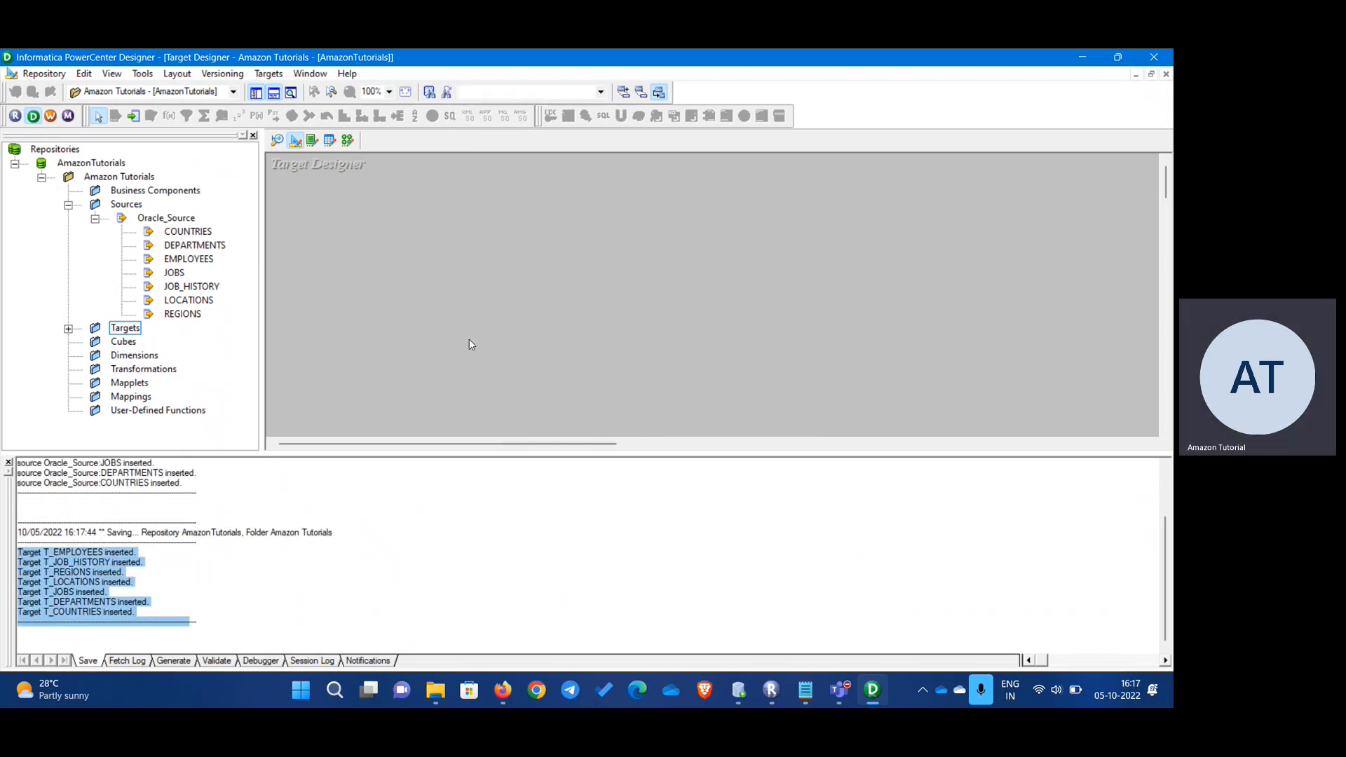
{"action": "mouse_move", "coordinate": [73, 215]}
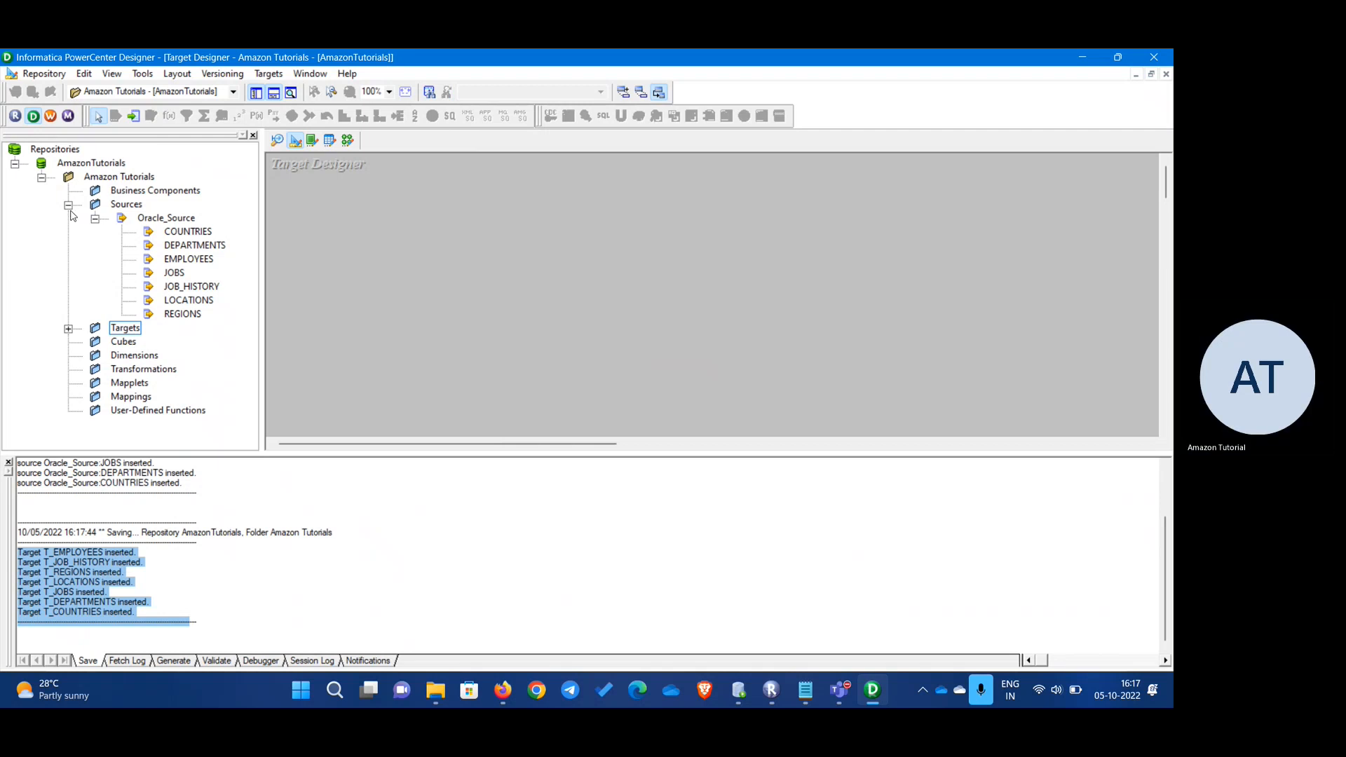
- Collapse the Sources folder in the Navigator after saving the repository
{"action": "left_click", "coordinate": [68, 205]}
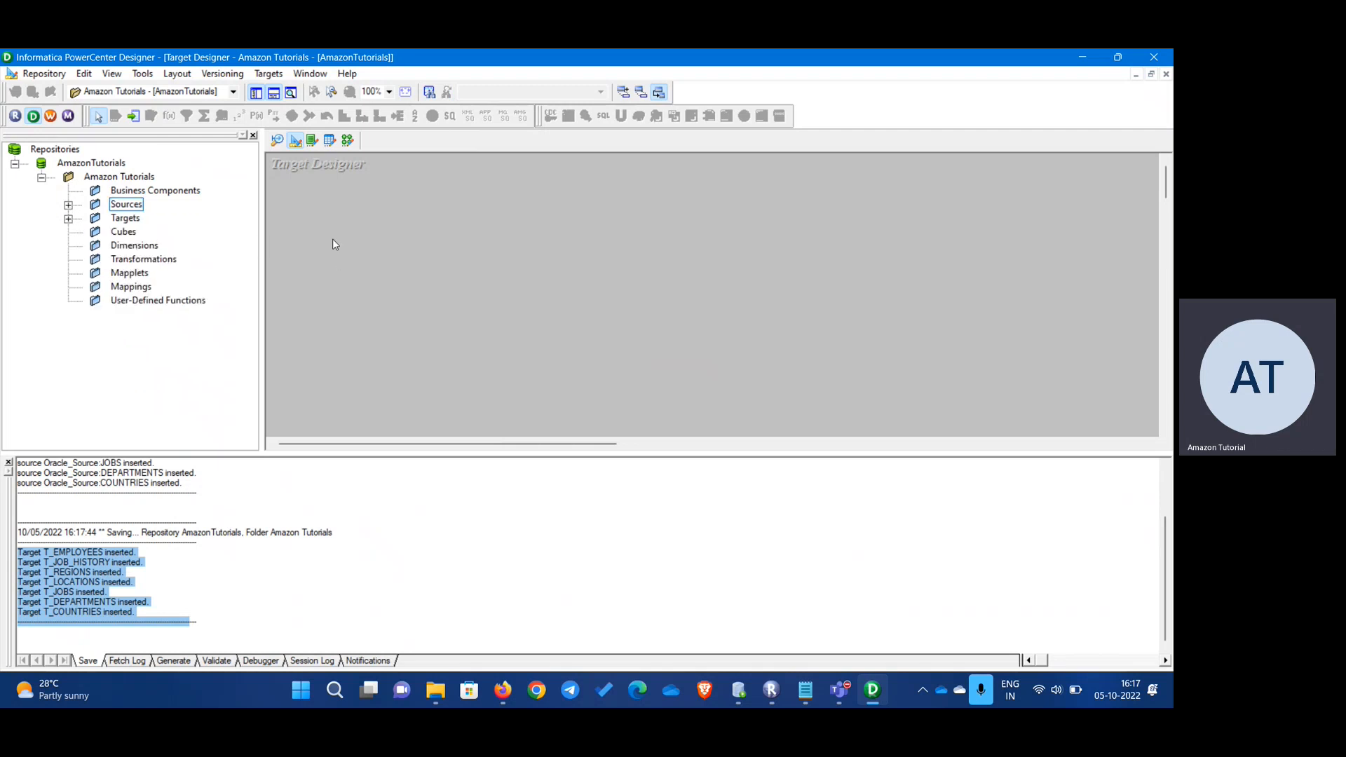